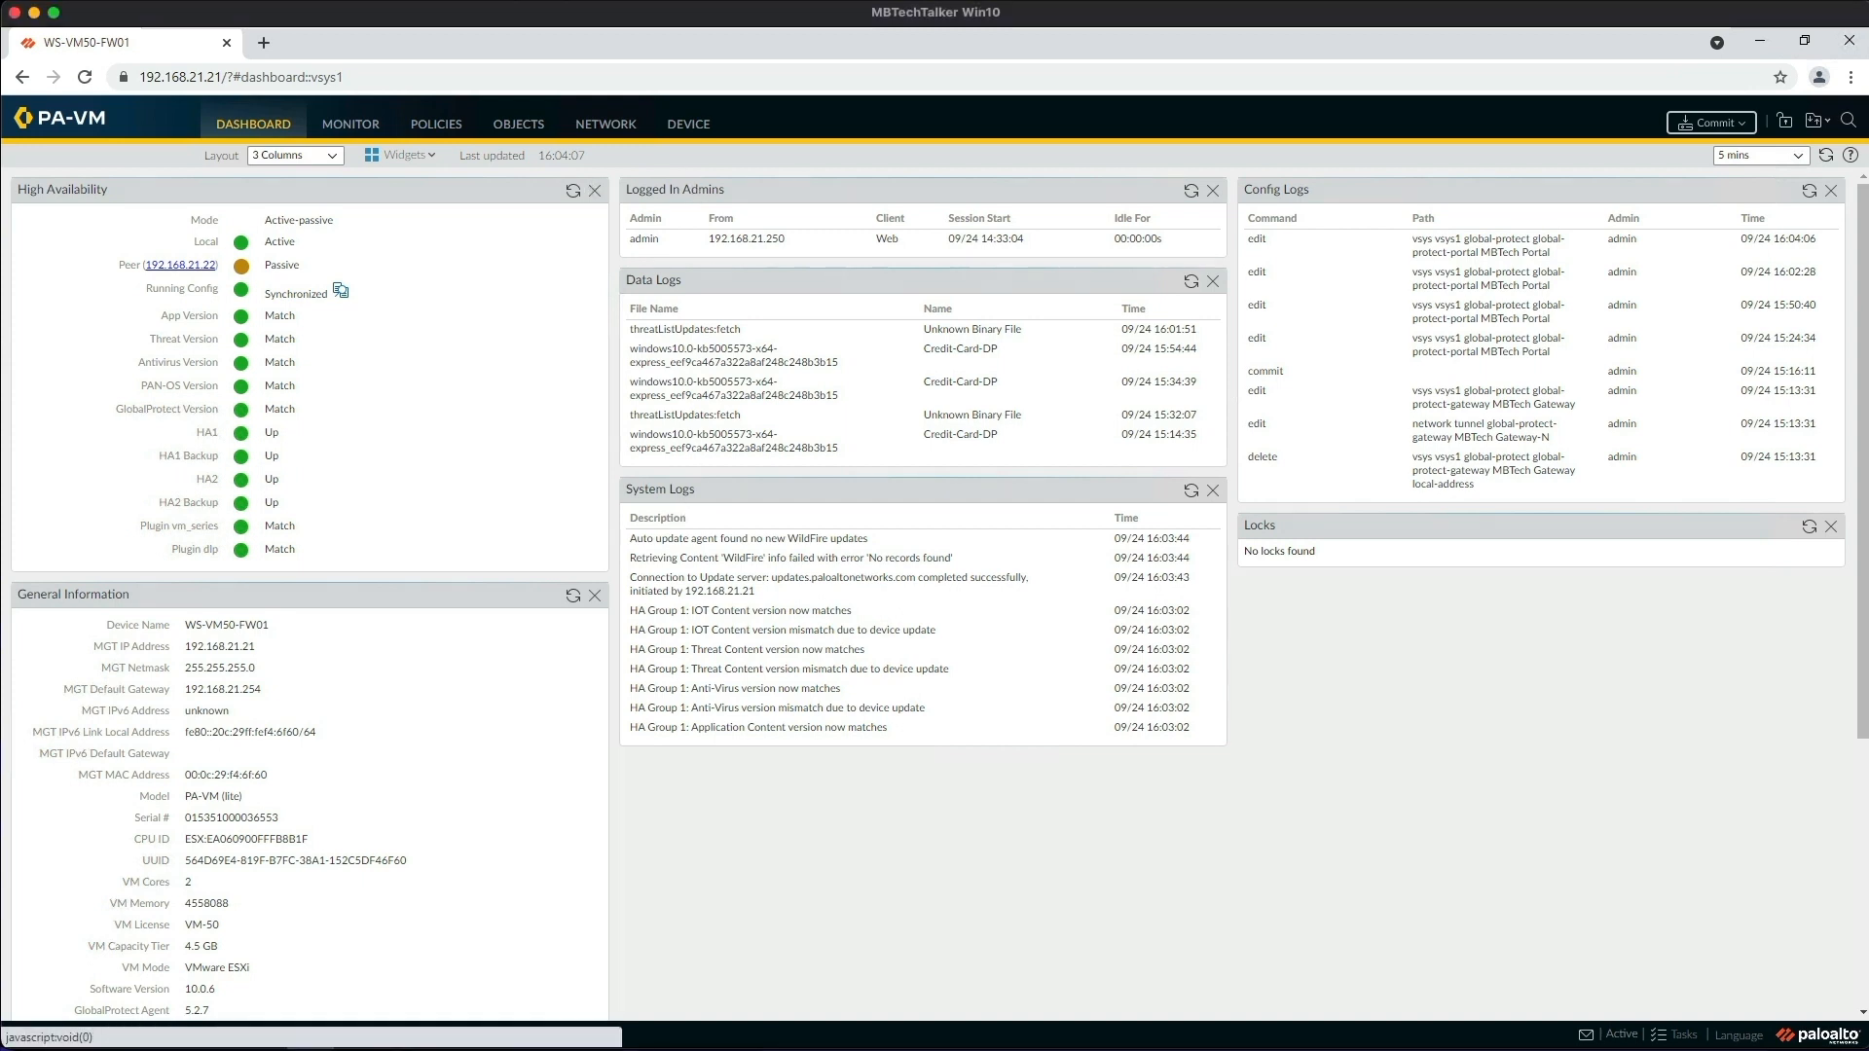
# Step: Open MBTech Portal from the GlobalProtect portals list and show its Agent configurations
pyautogui.click(606, 123)
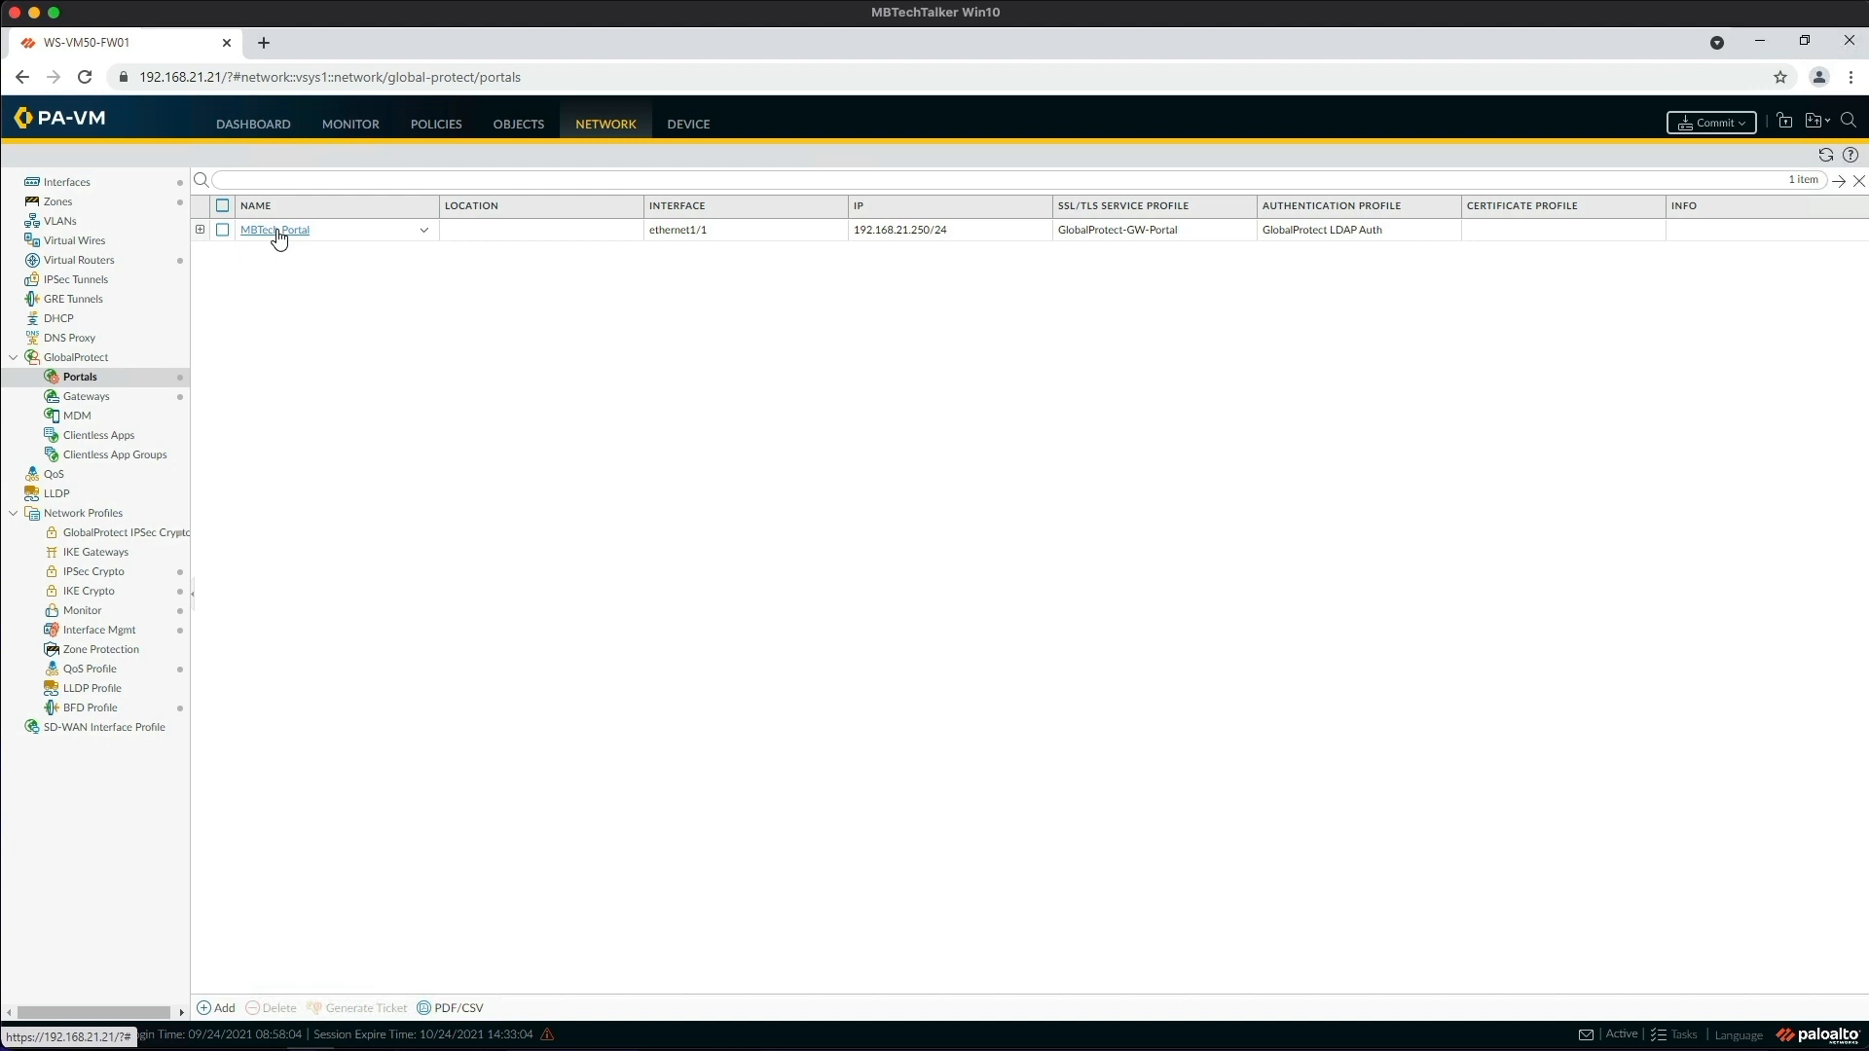
pyautogui.click(273, 230)
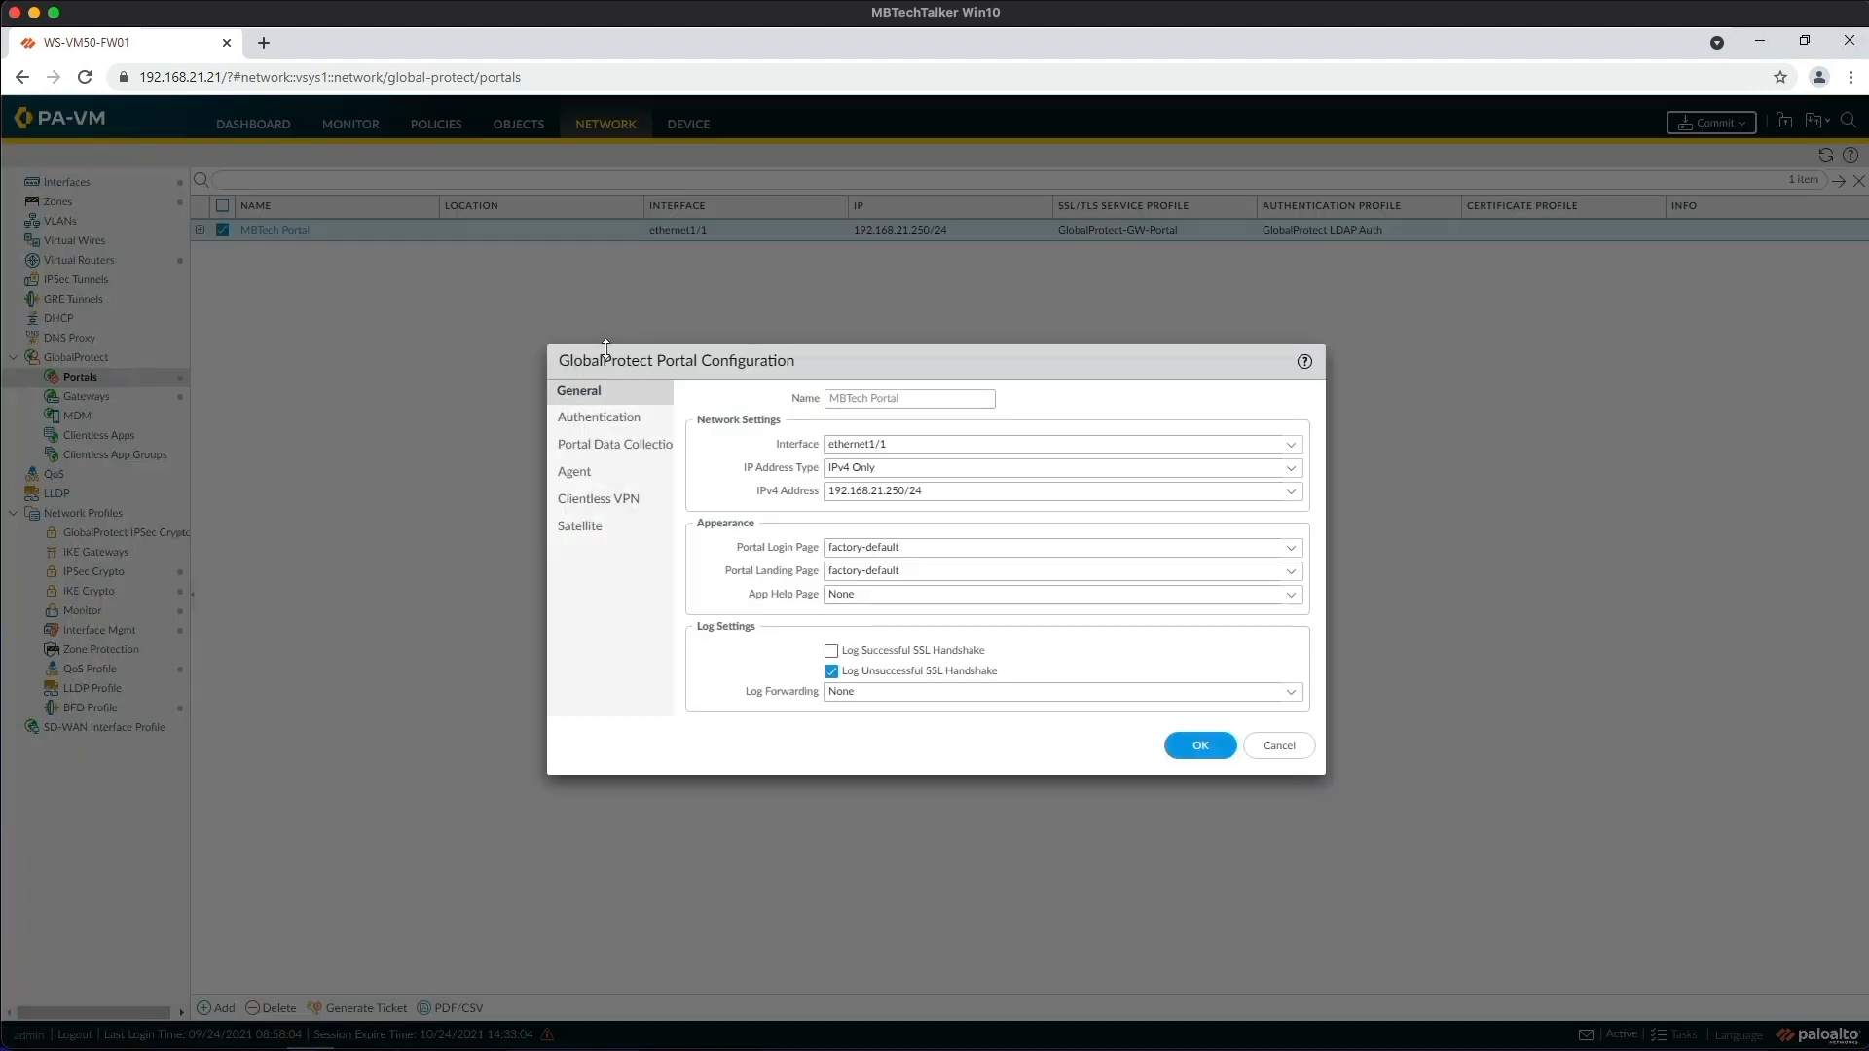
pyautogui.click(573, 472)
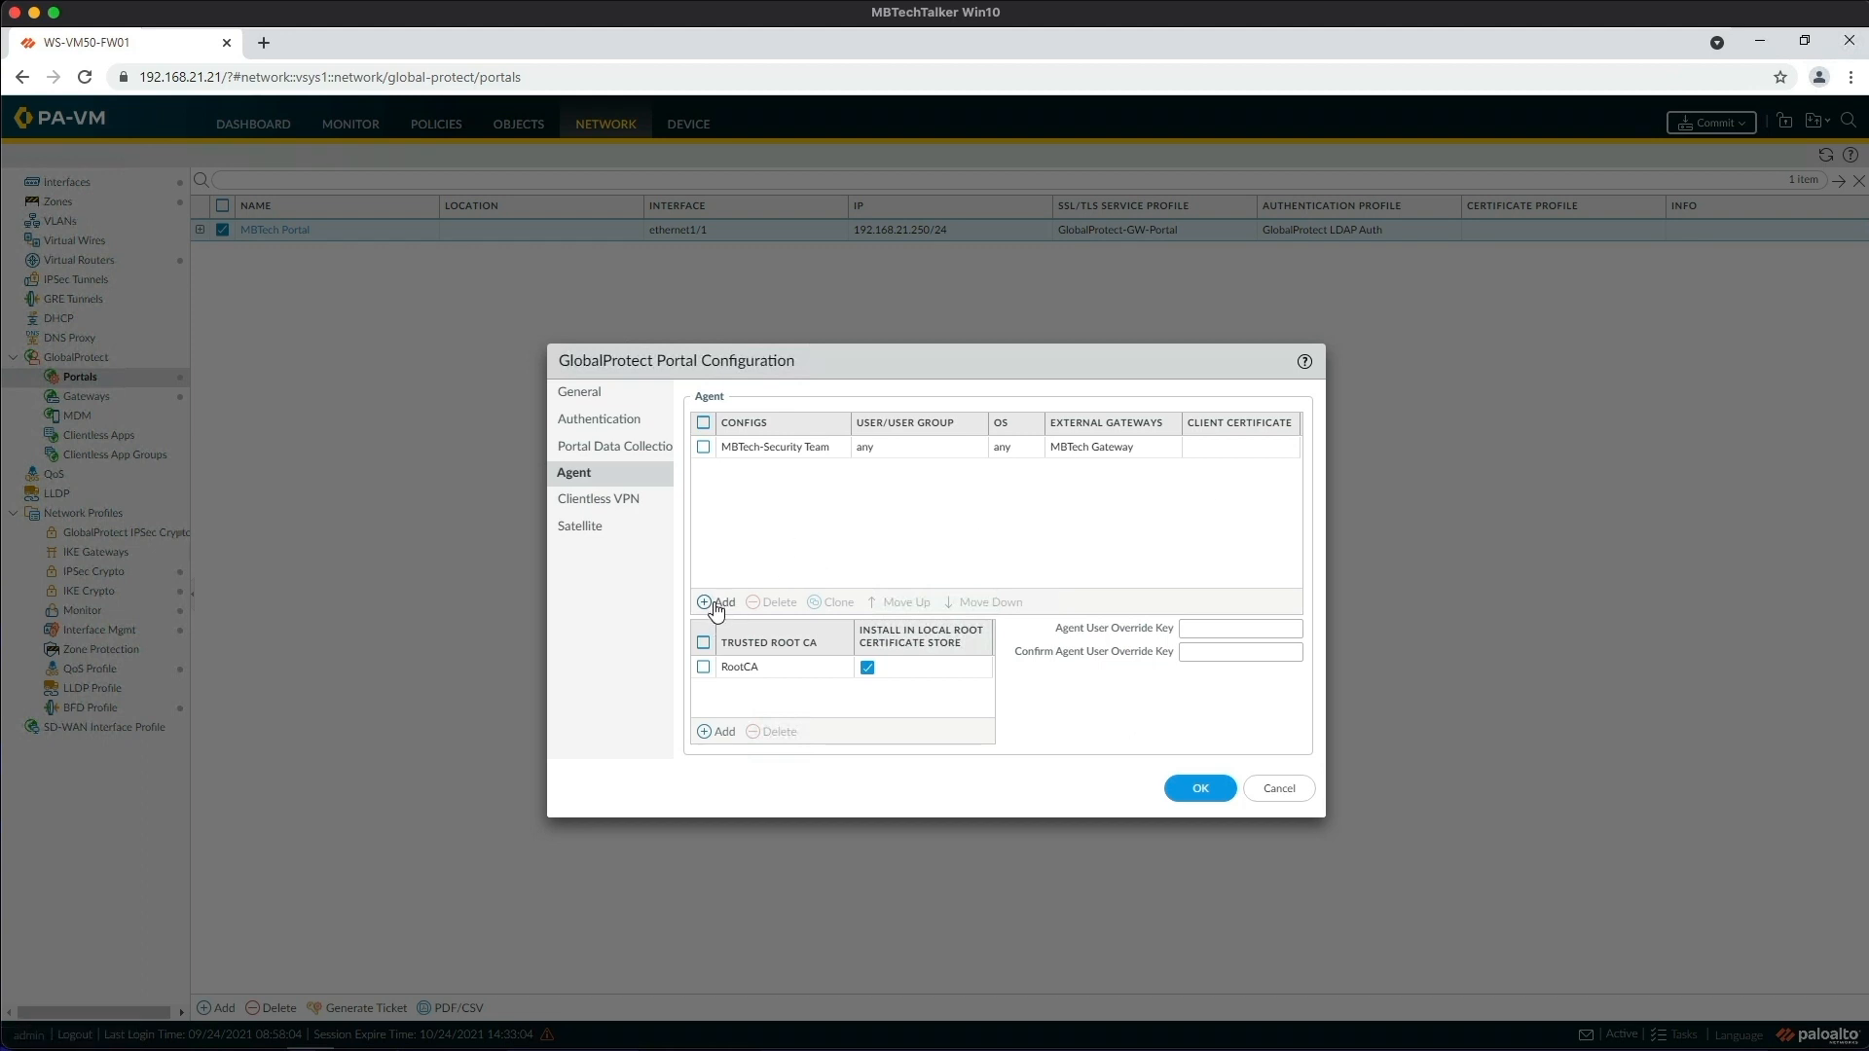
# Step: Add agent config 'MBTech Users Pre-Logon' with override cookies encrypted by GlobalProtect-GW-Portal
pyautogui.click(716, 602)
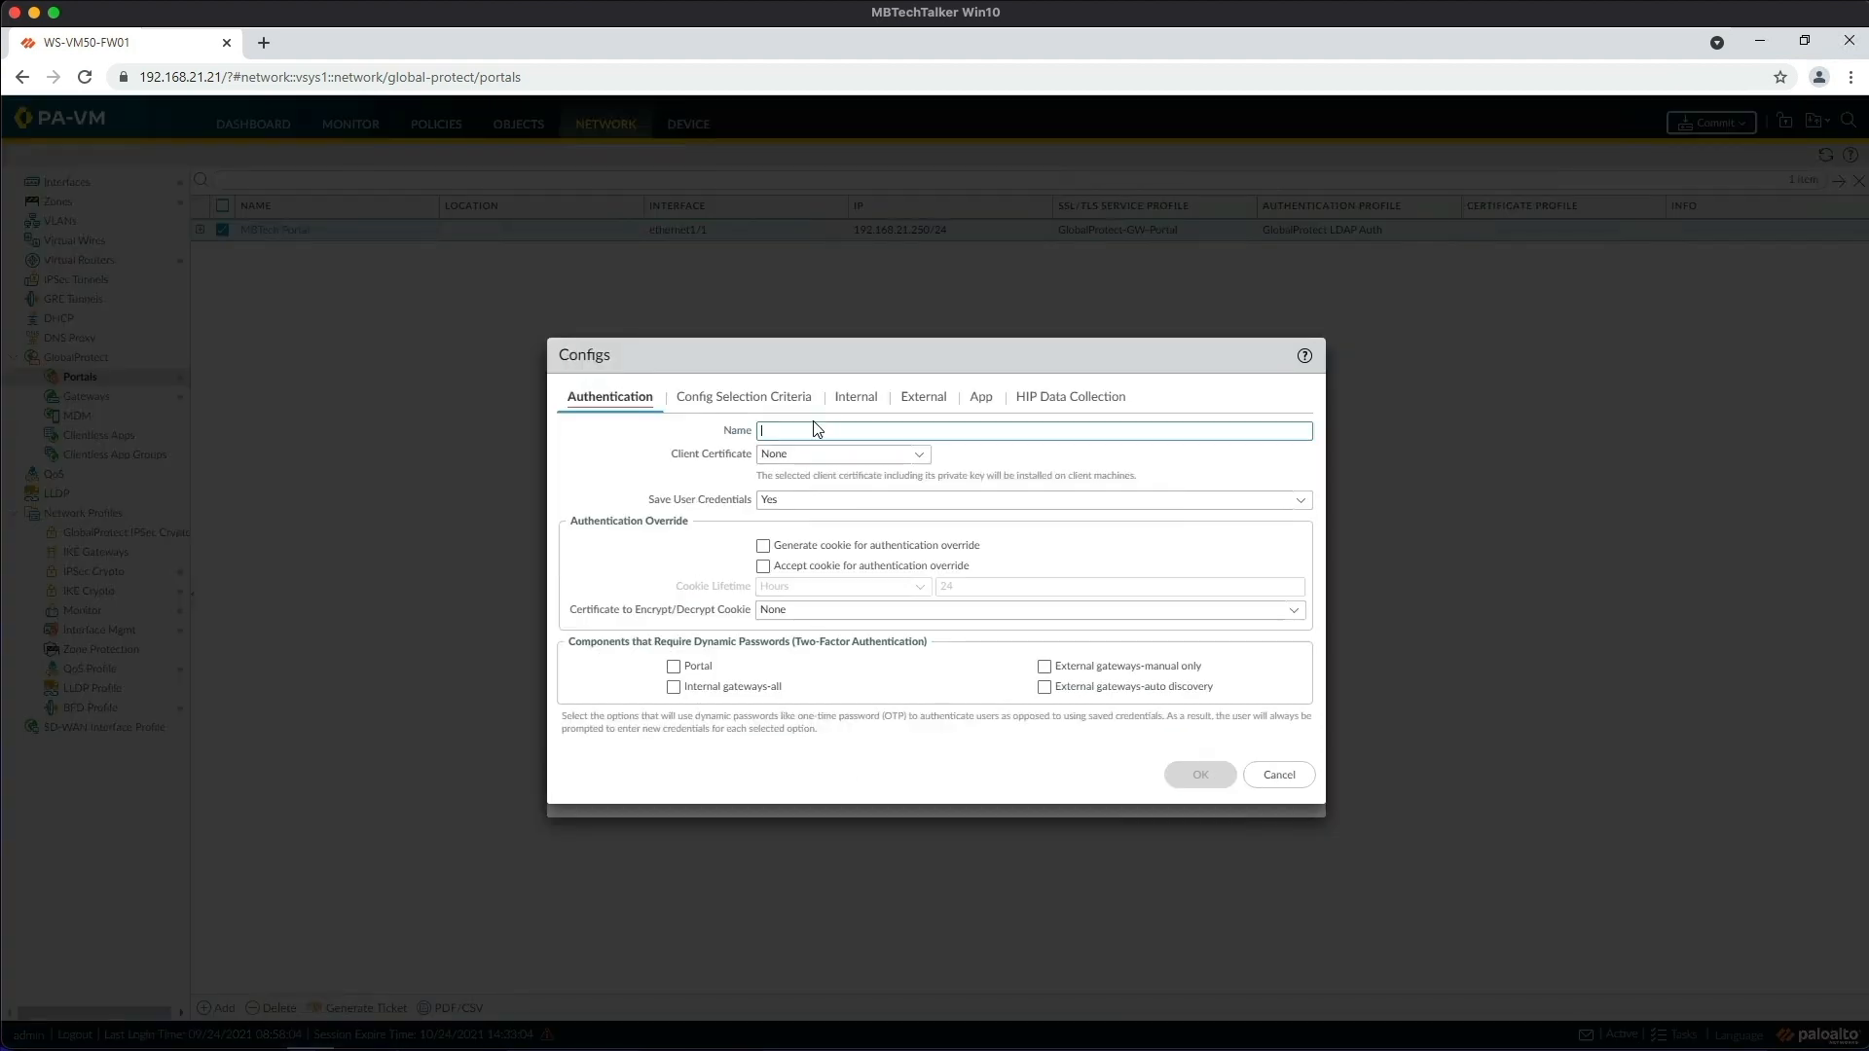
pyautogui.write('MBTech Users Pre-')
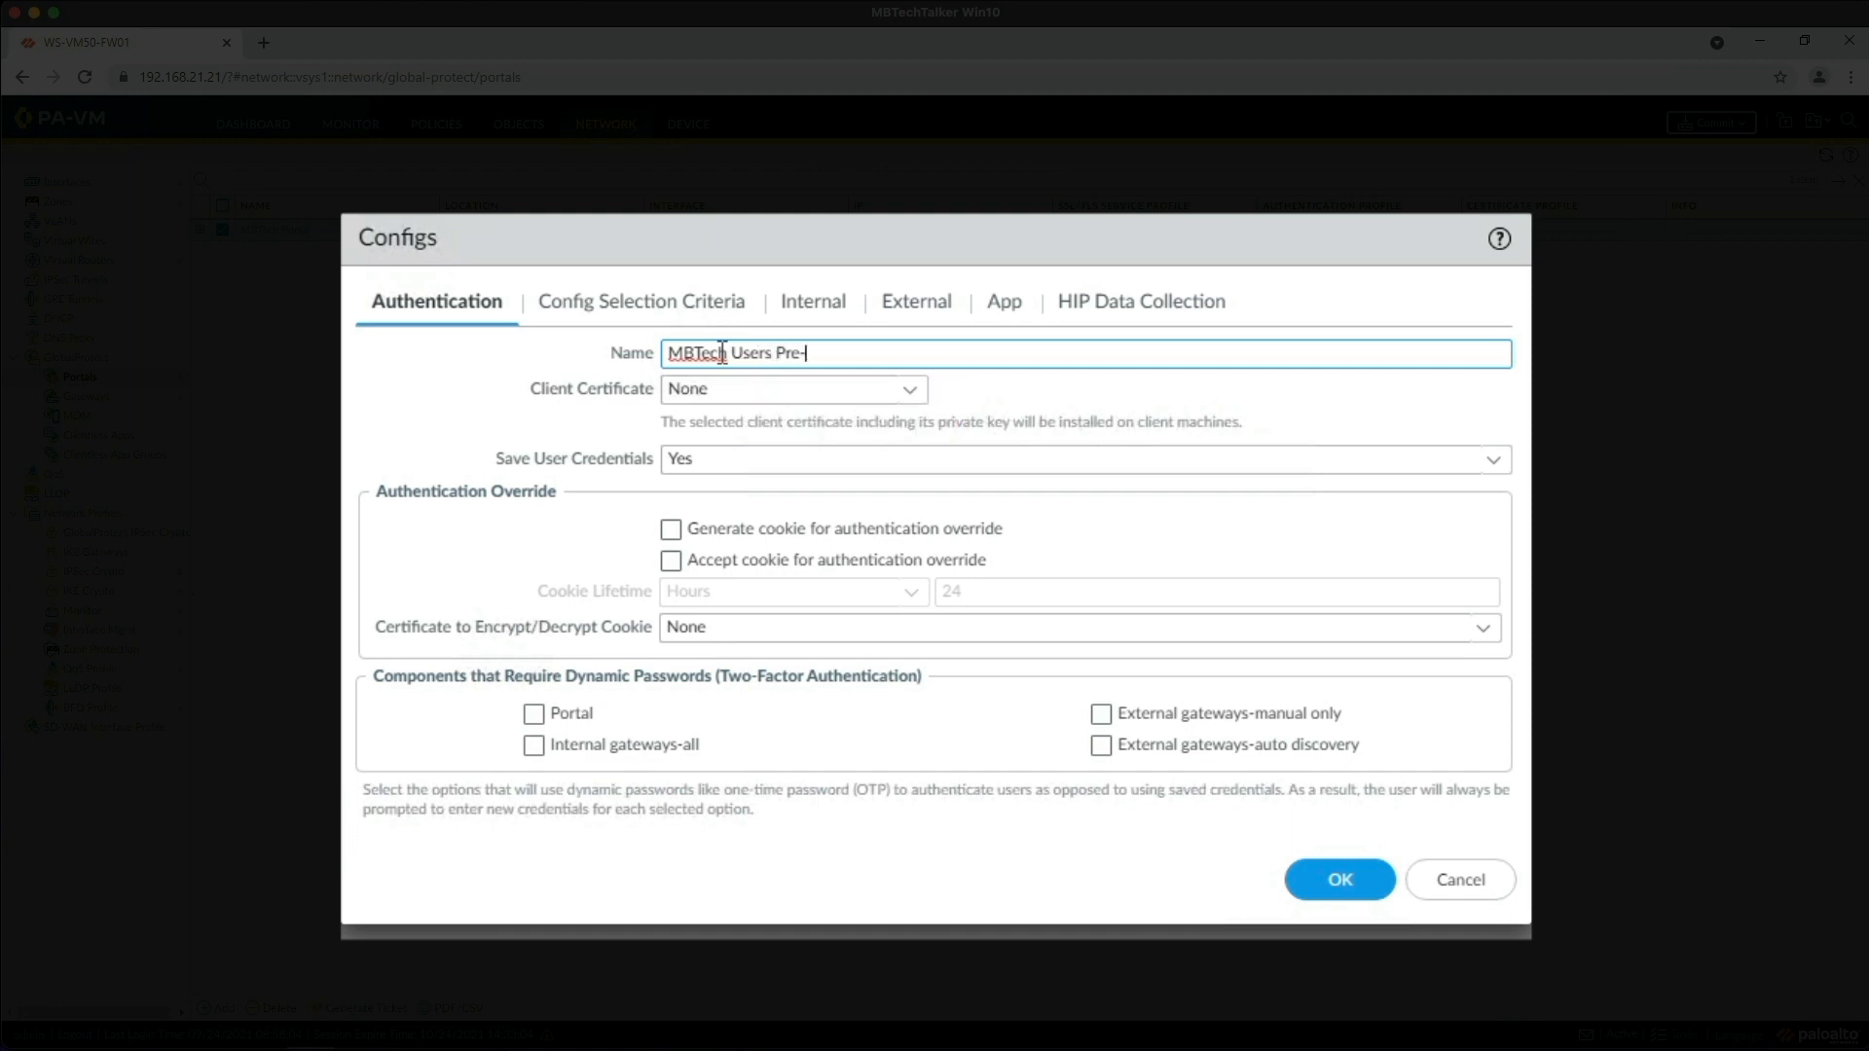
pyautogui.write('Logon')
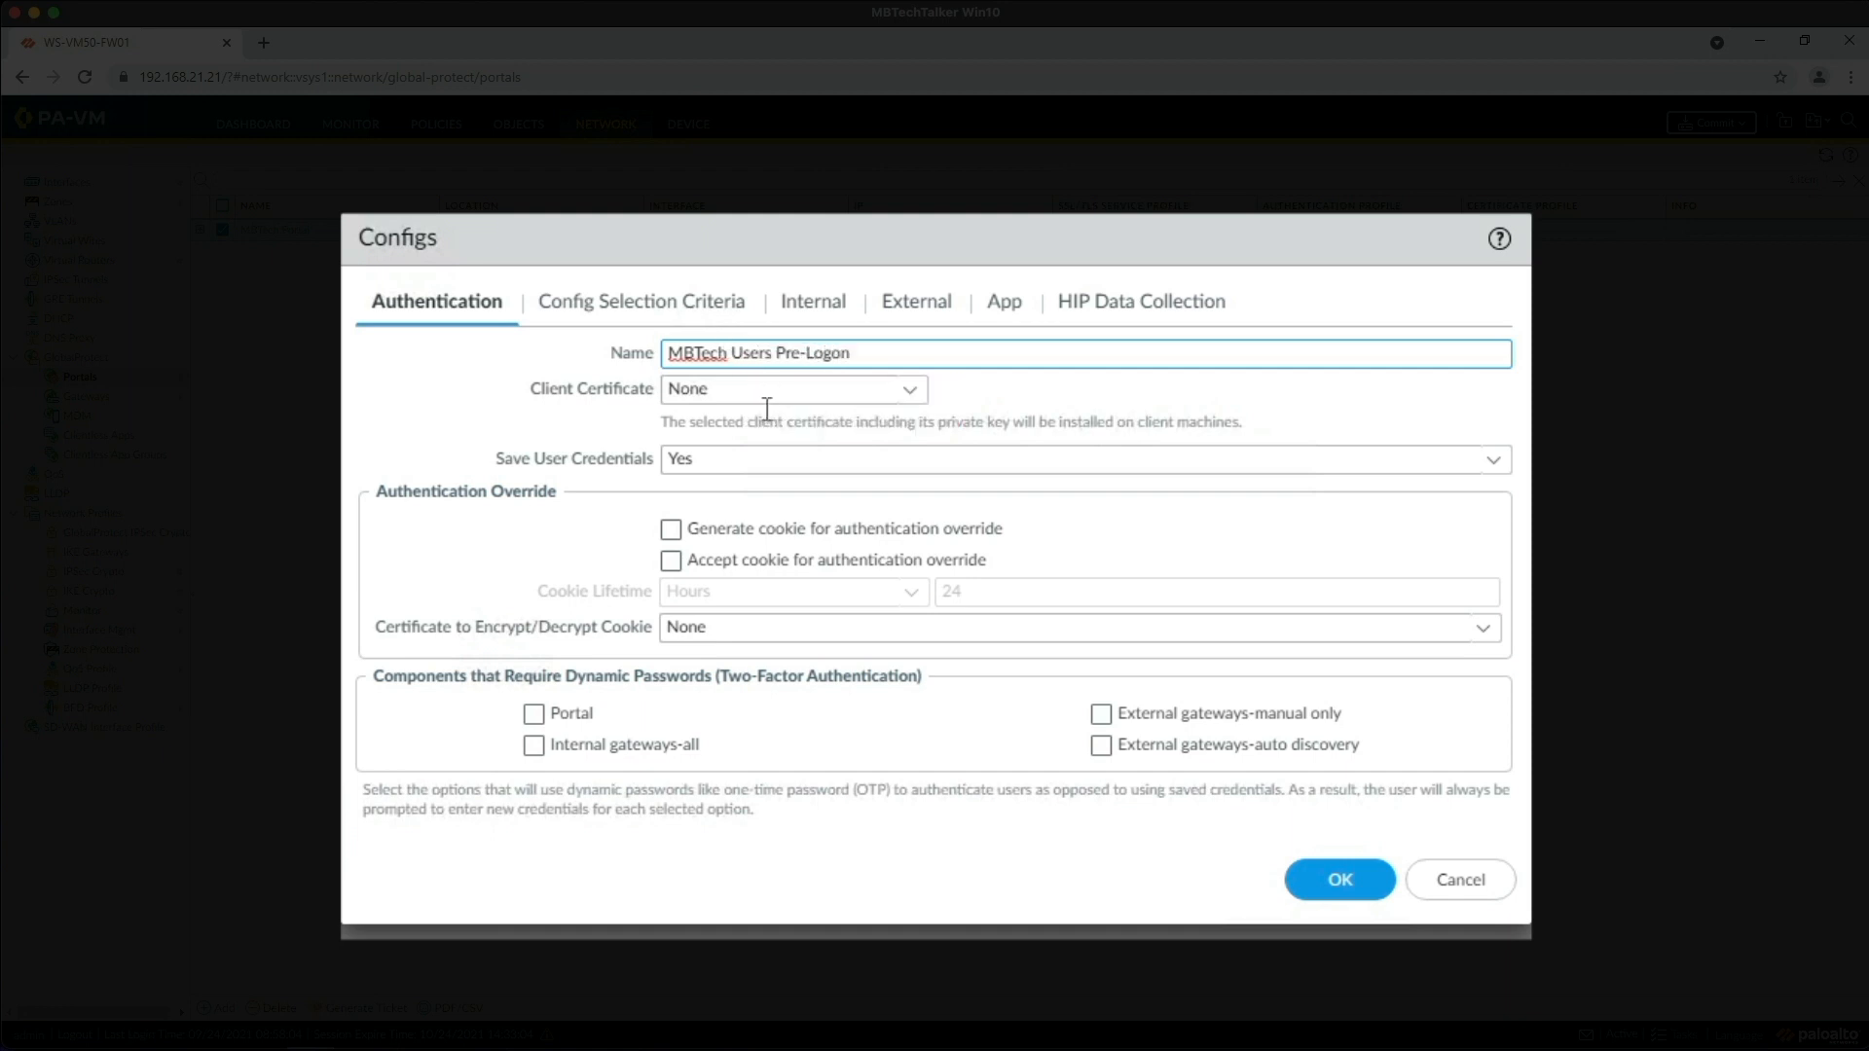
pyautogui.moveTo(596, 480)
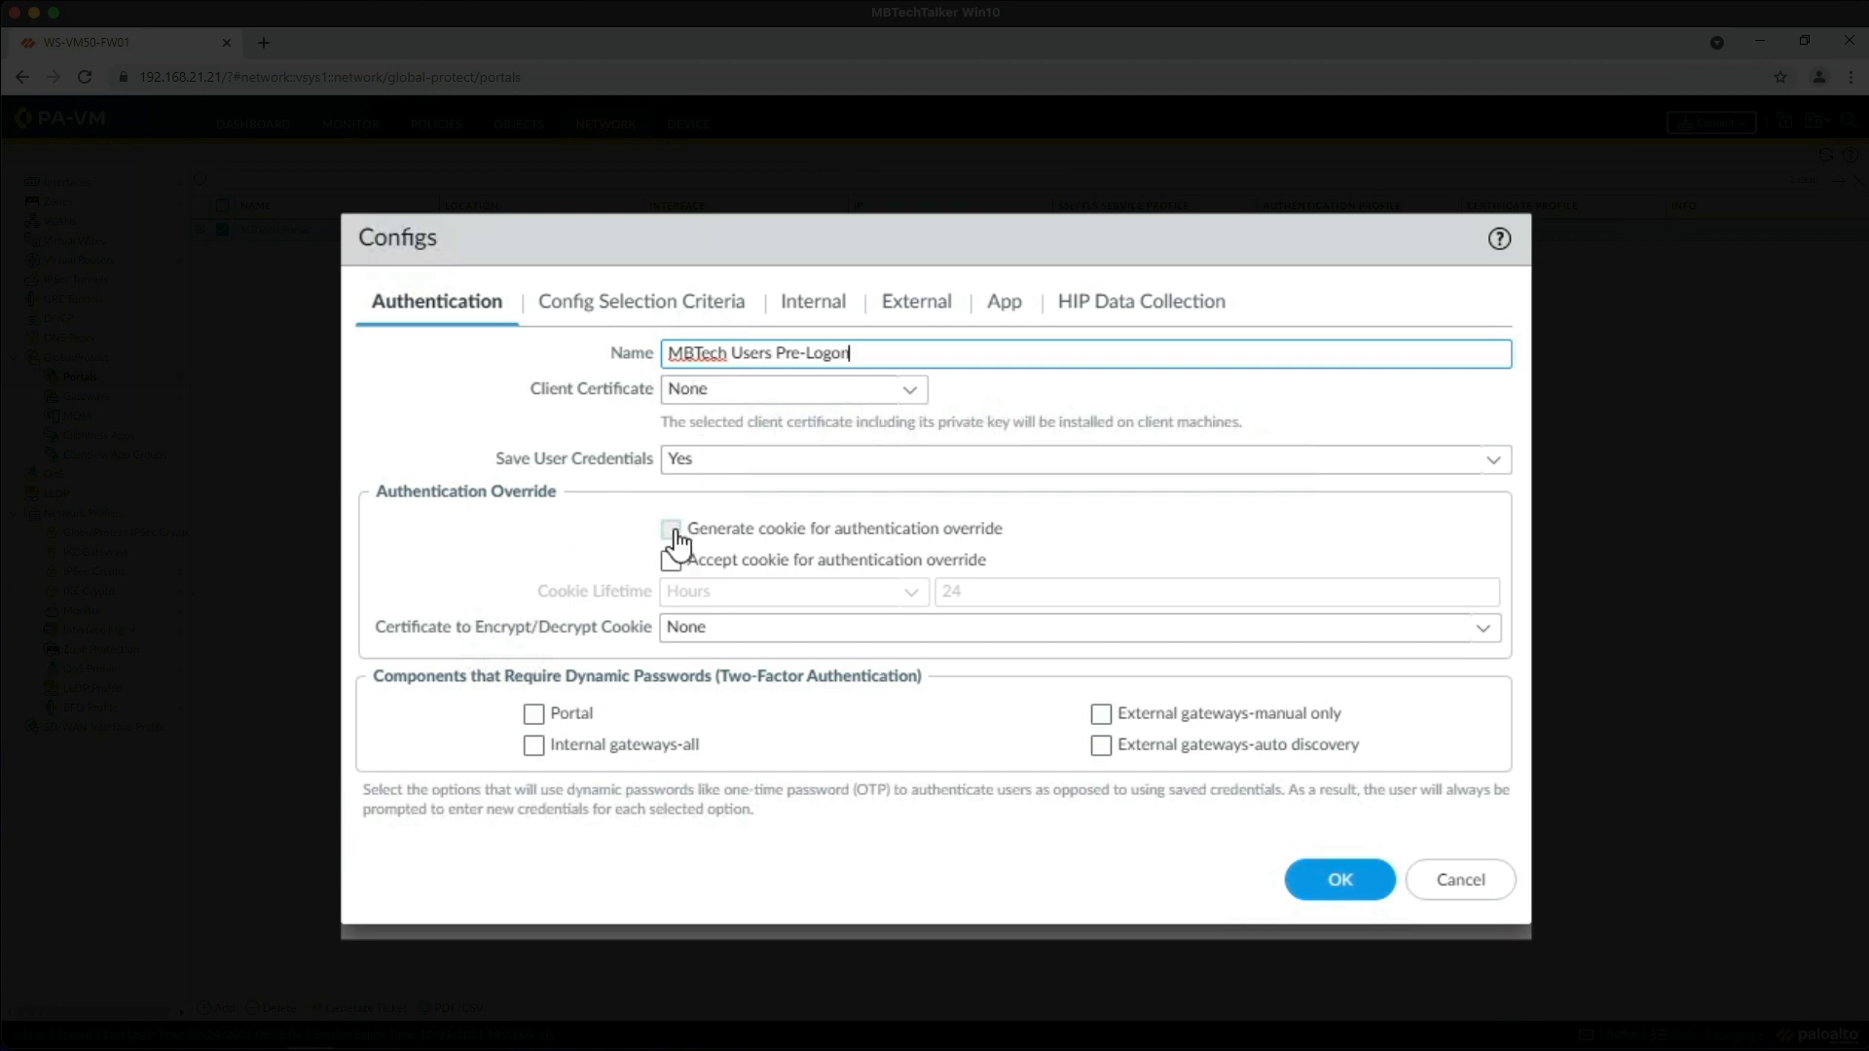
pyautogui.click(670, 528)
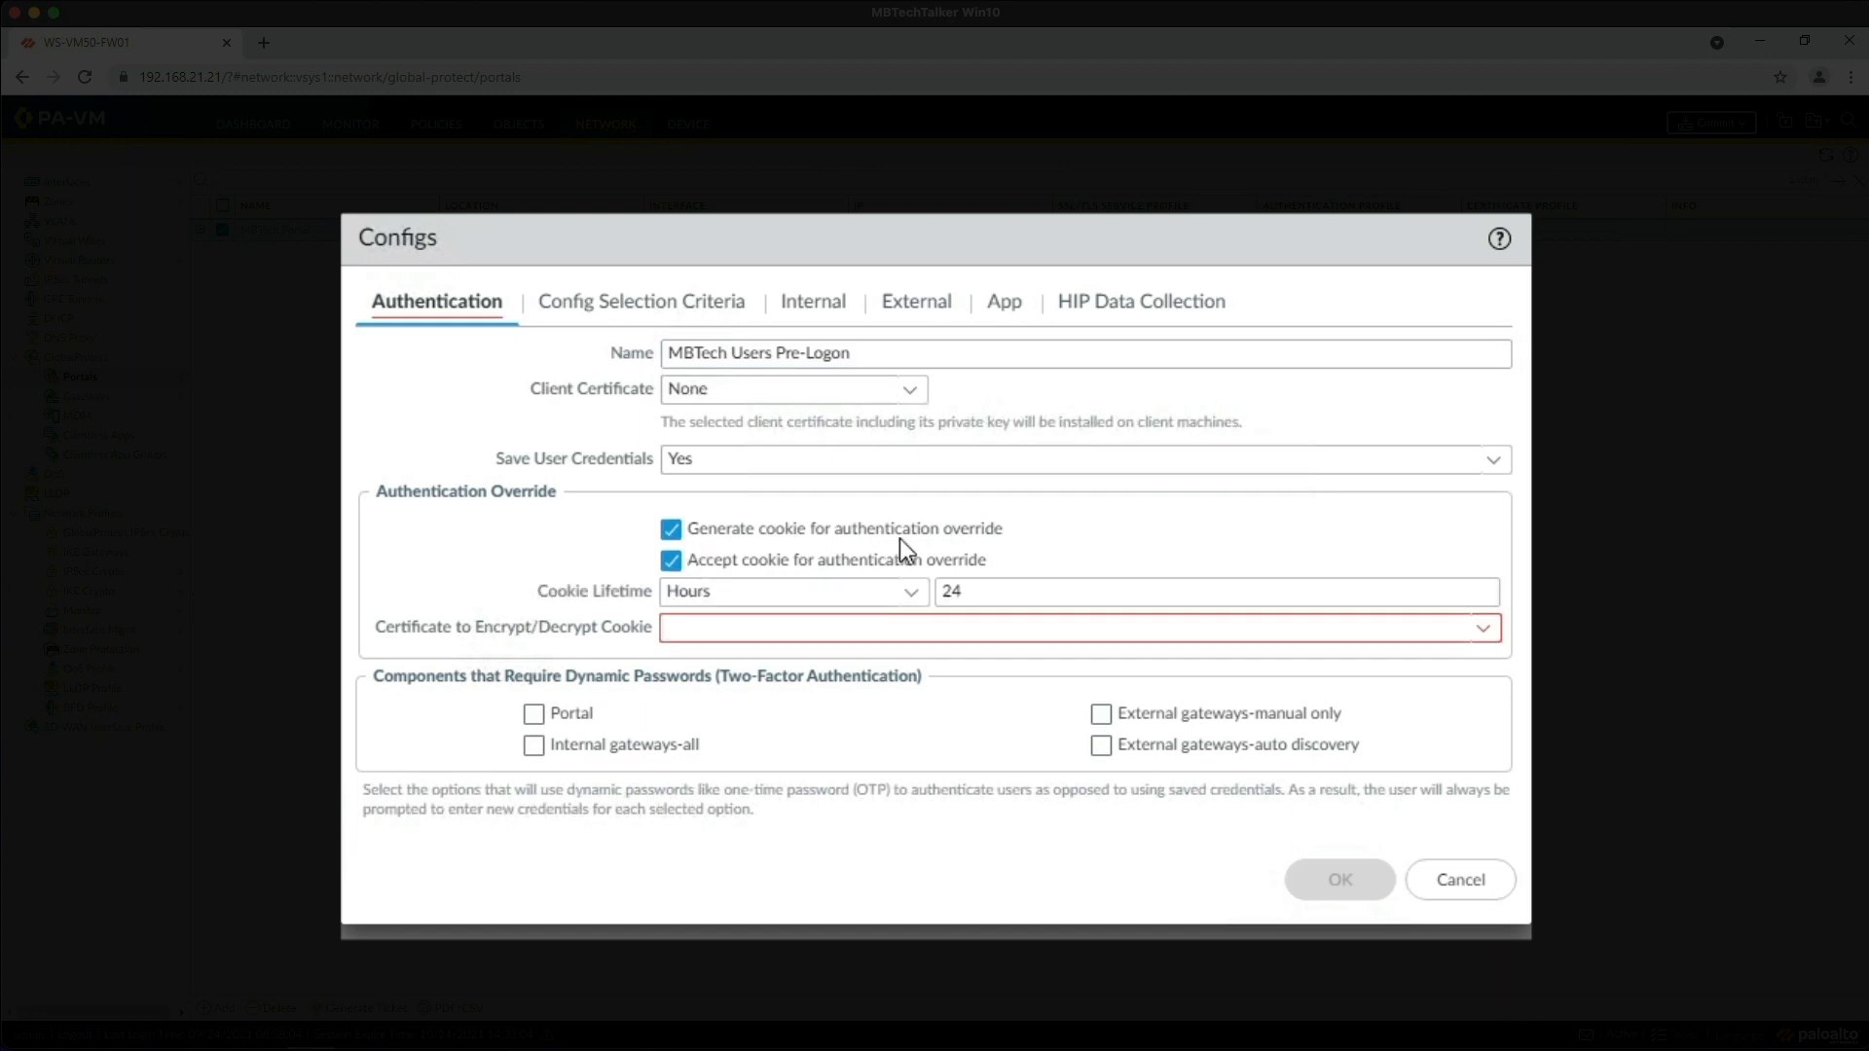
pyautogui.moveTo(724, 581)
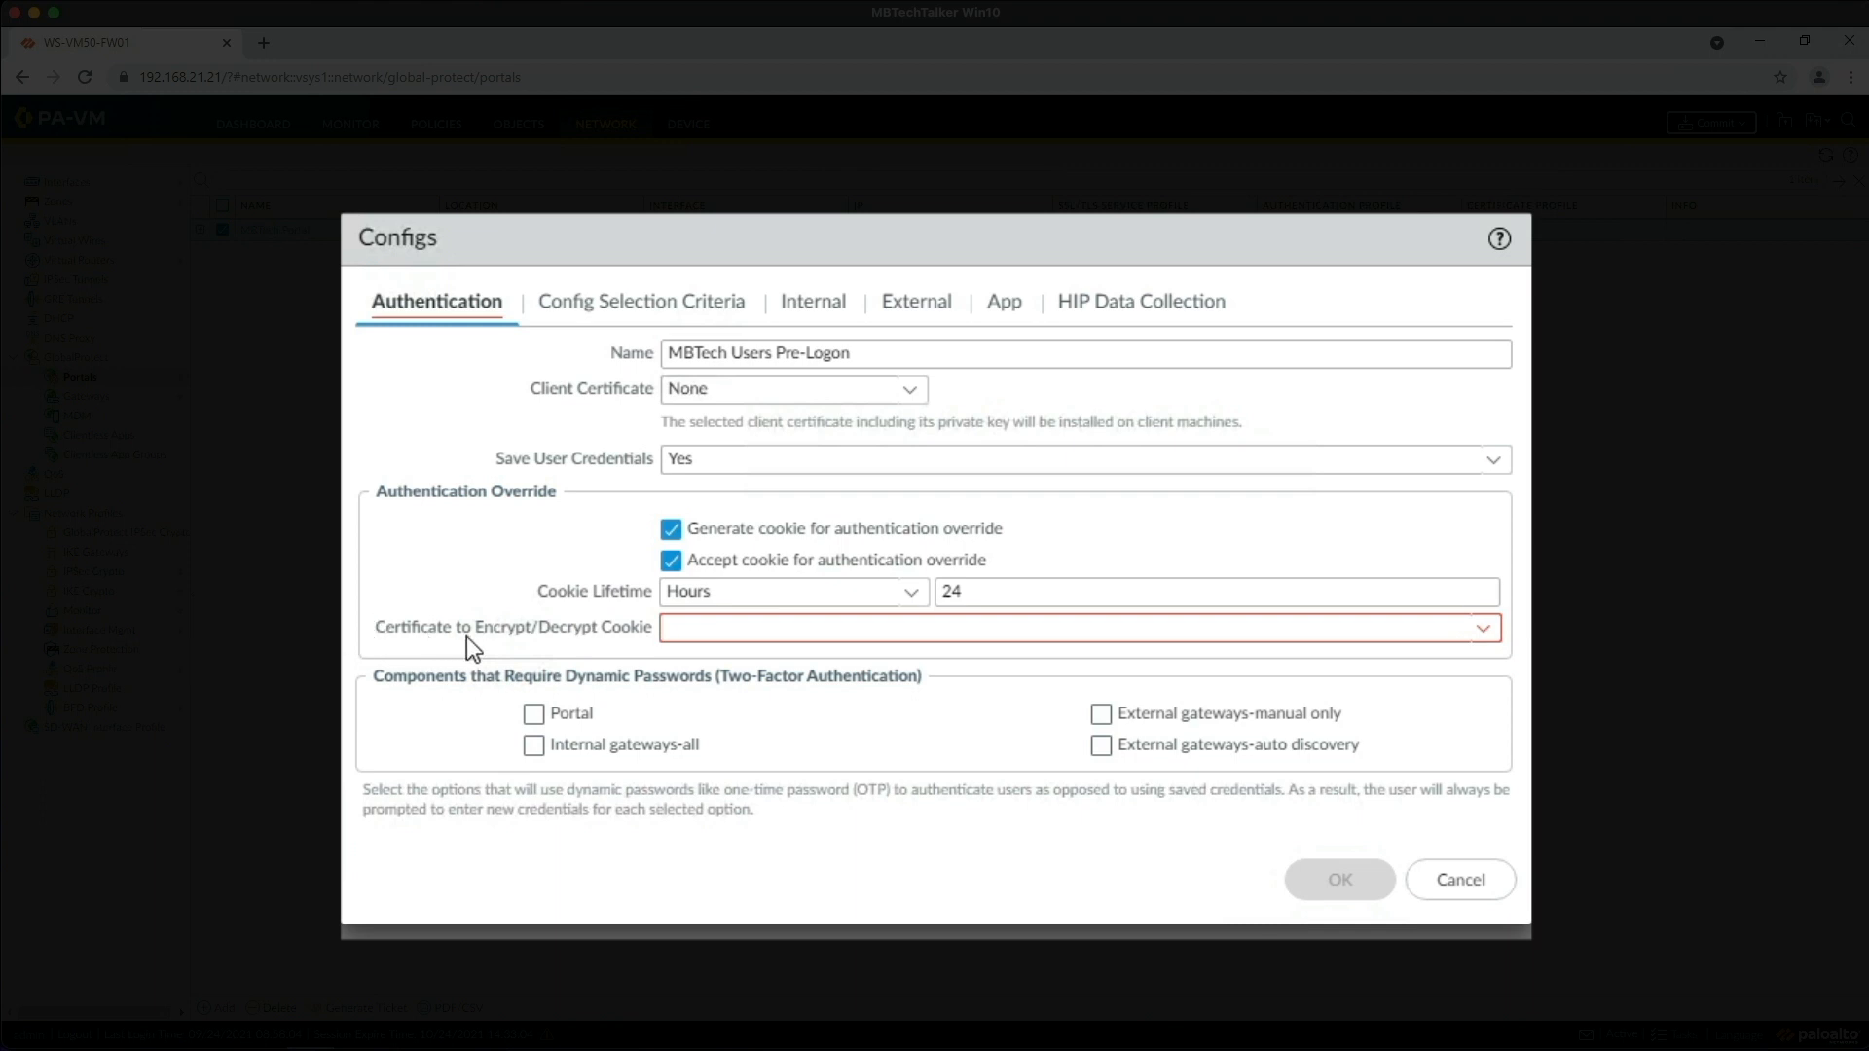
pyautogui.moveTo(569, 641)
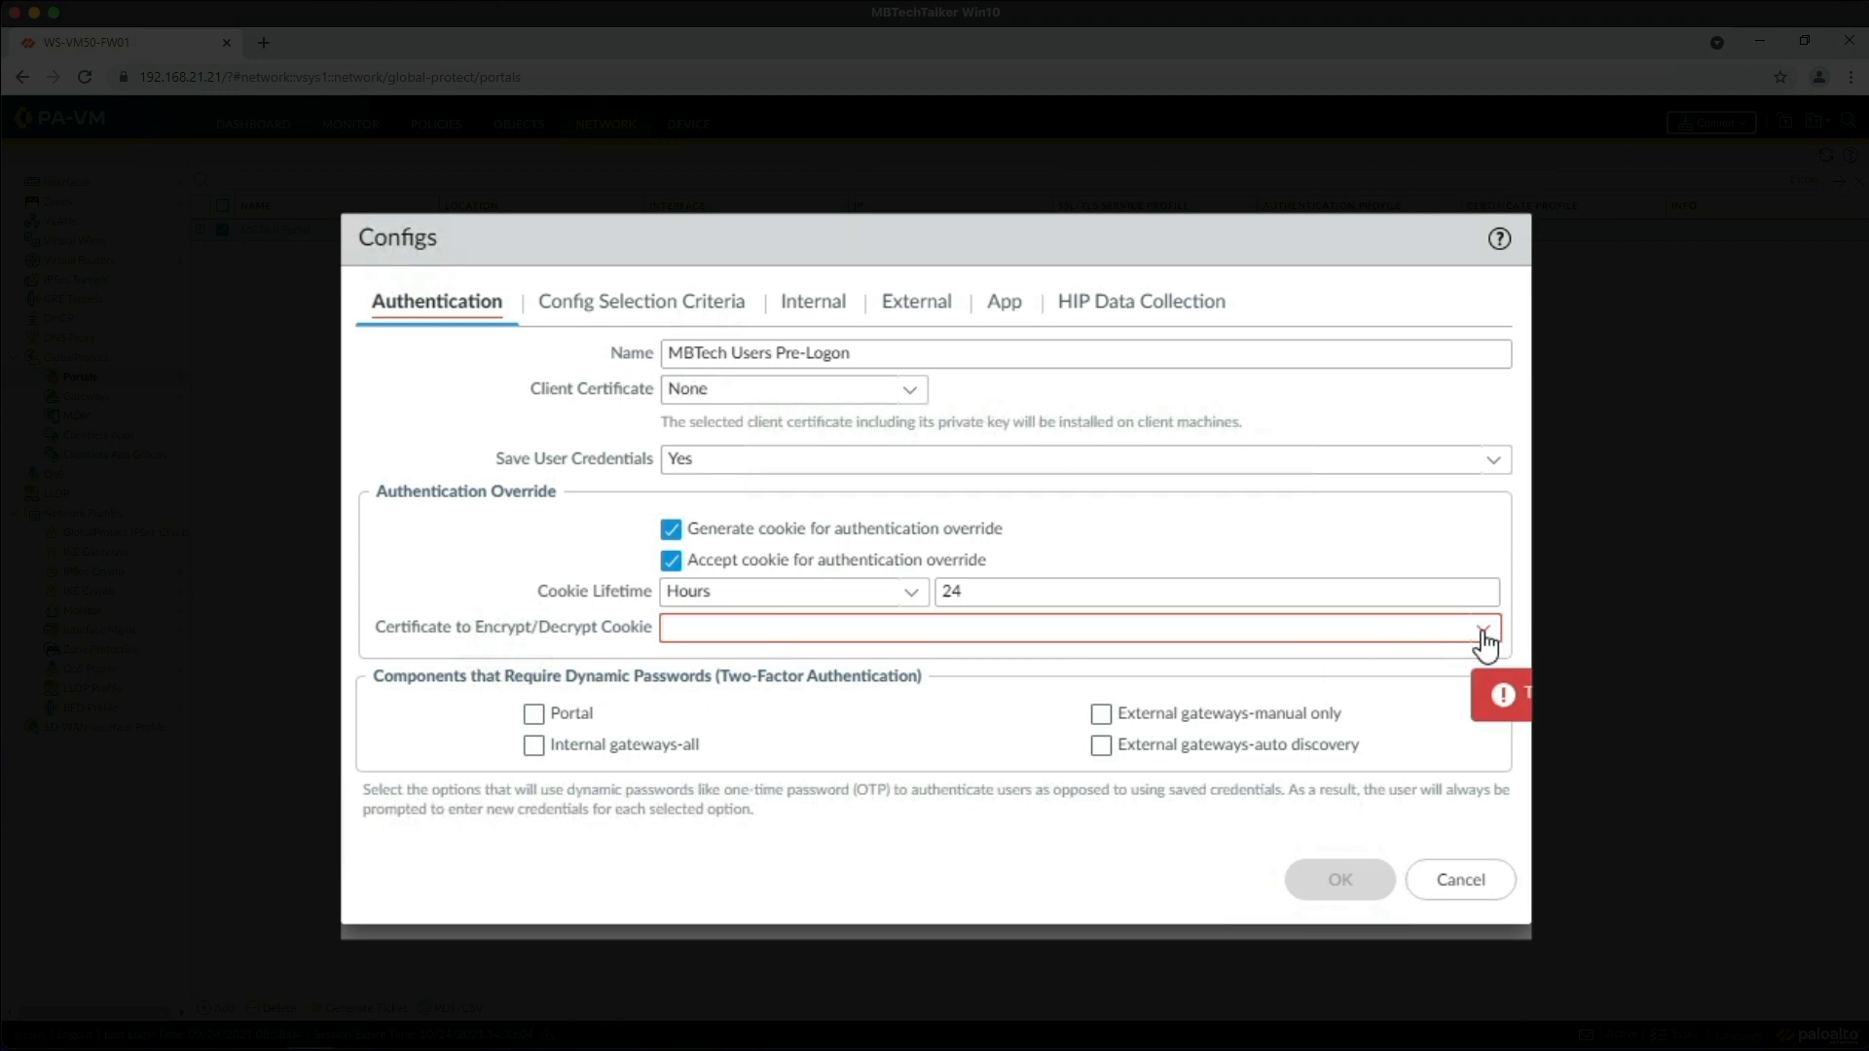
pyautogui.click(1484, 628)
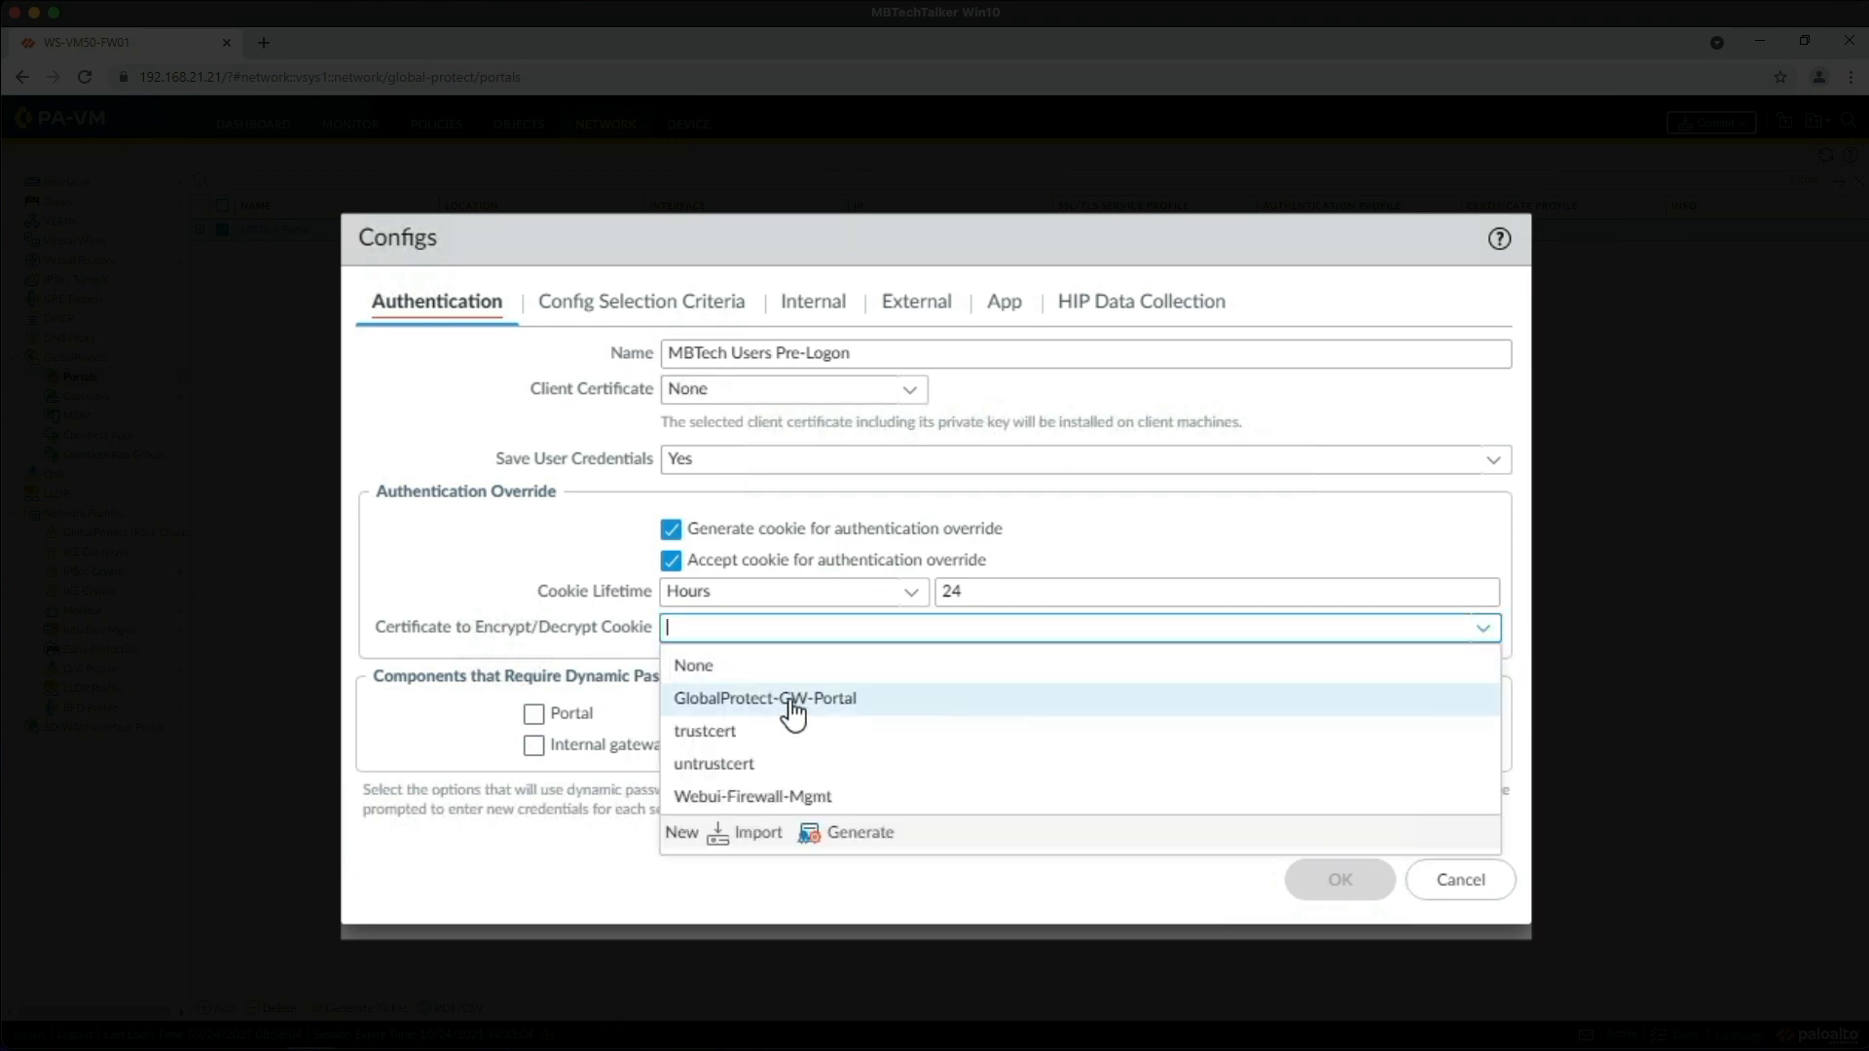
pyautogui.click(764, 699)
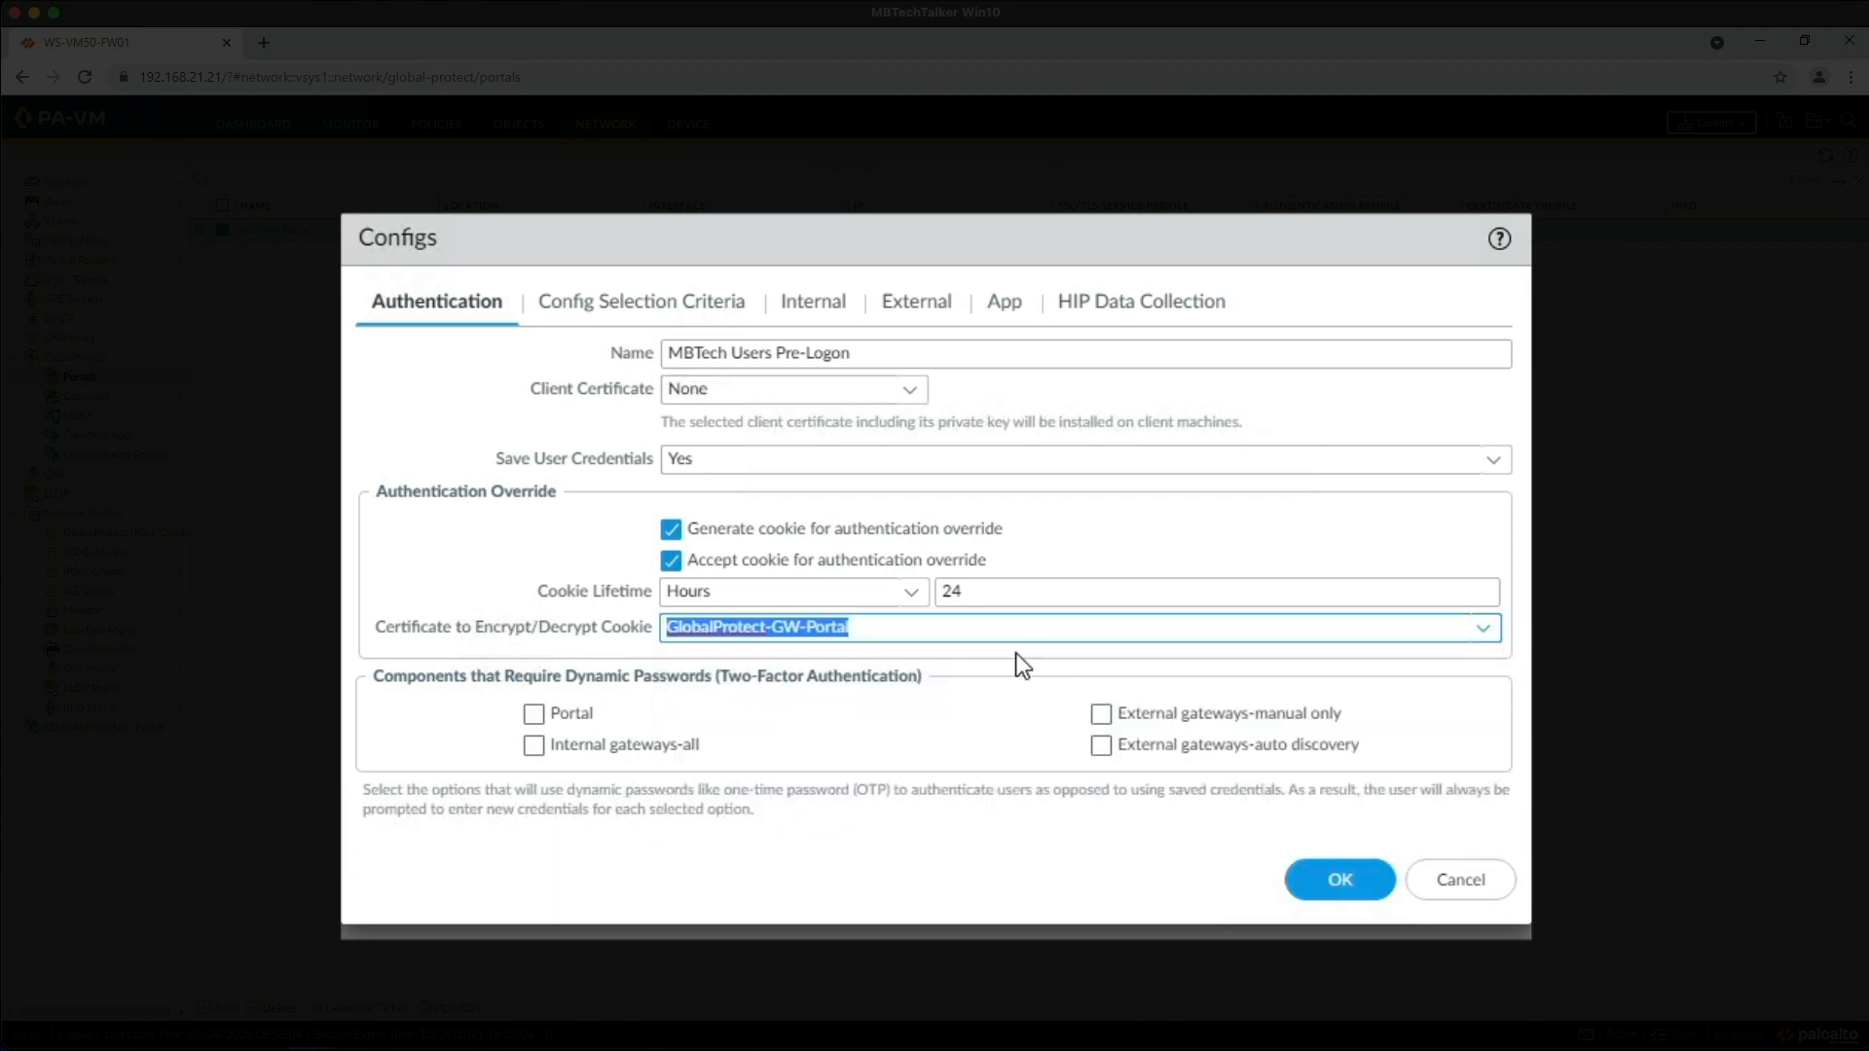
# Step: Restrict the config's selection criteria to pre-logon users and show its External gateways
pyautogui.click(640, 301)
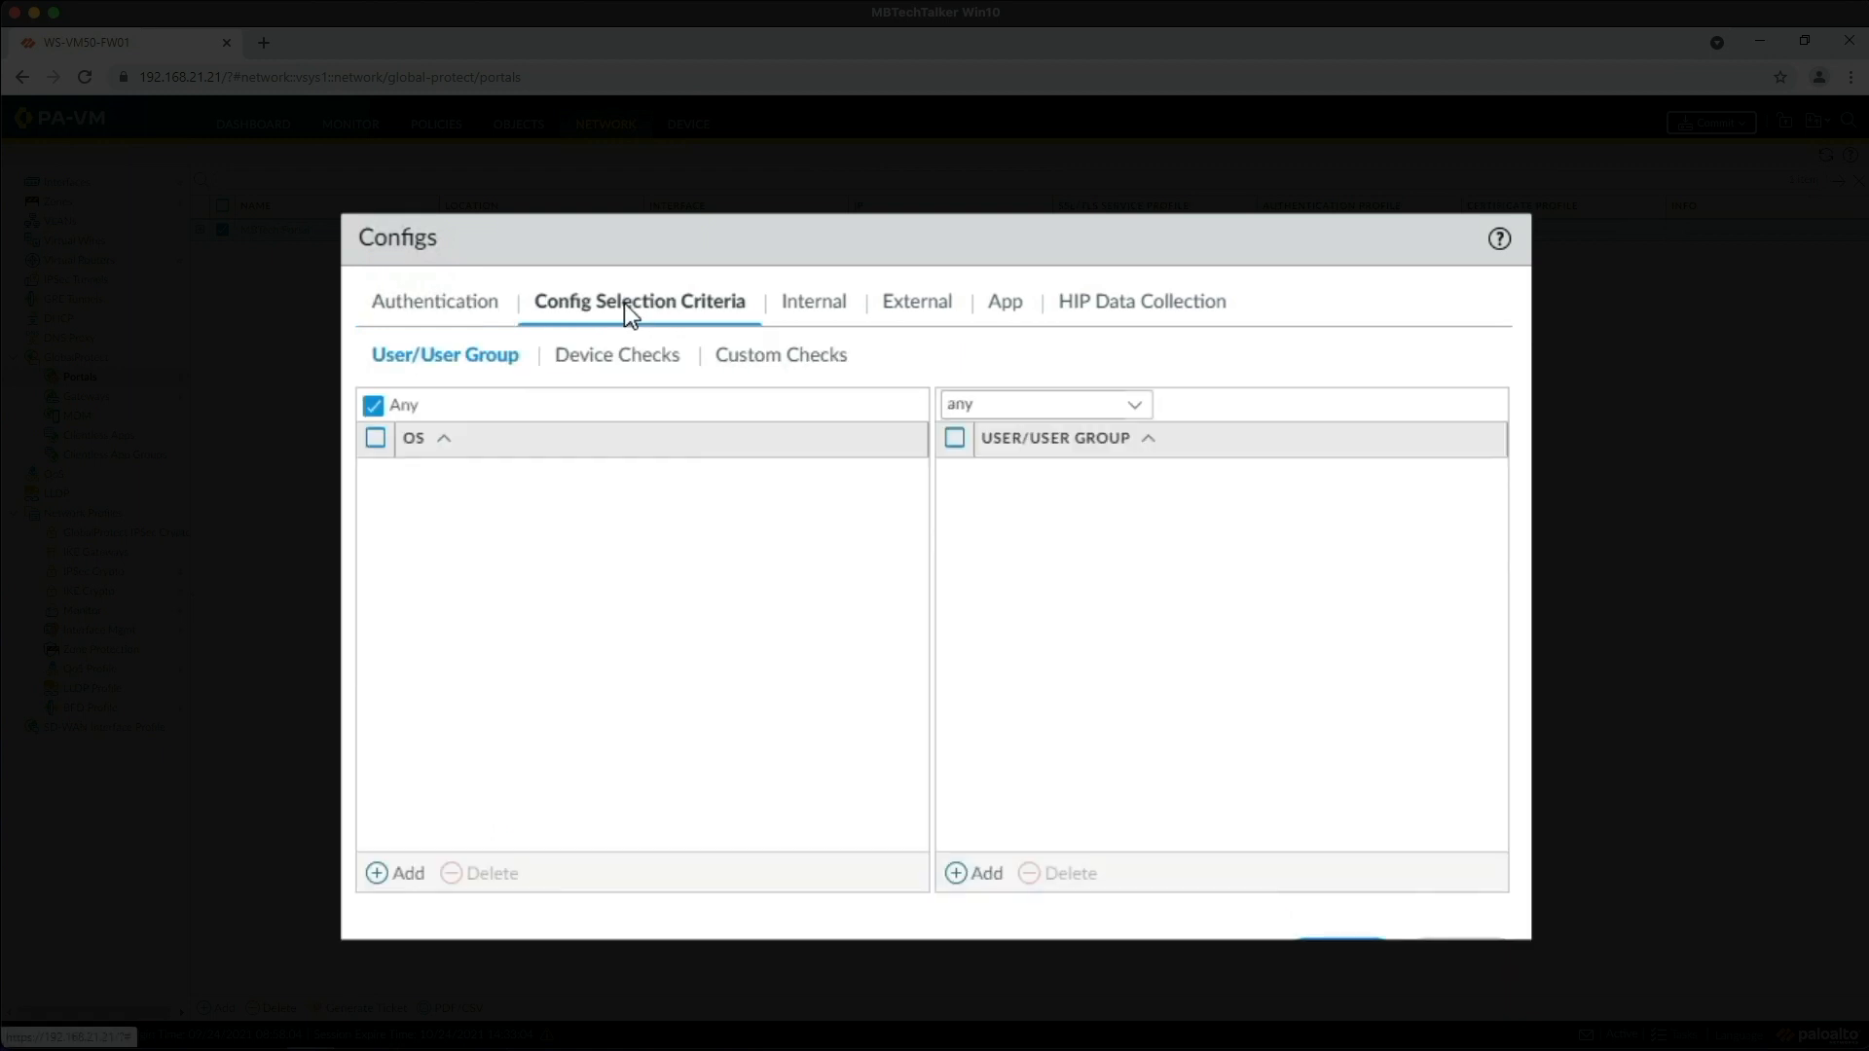
pyautogui.moveTo(476, 409)
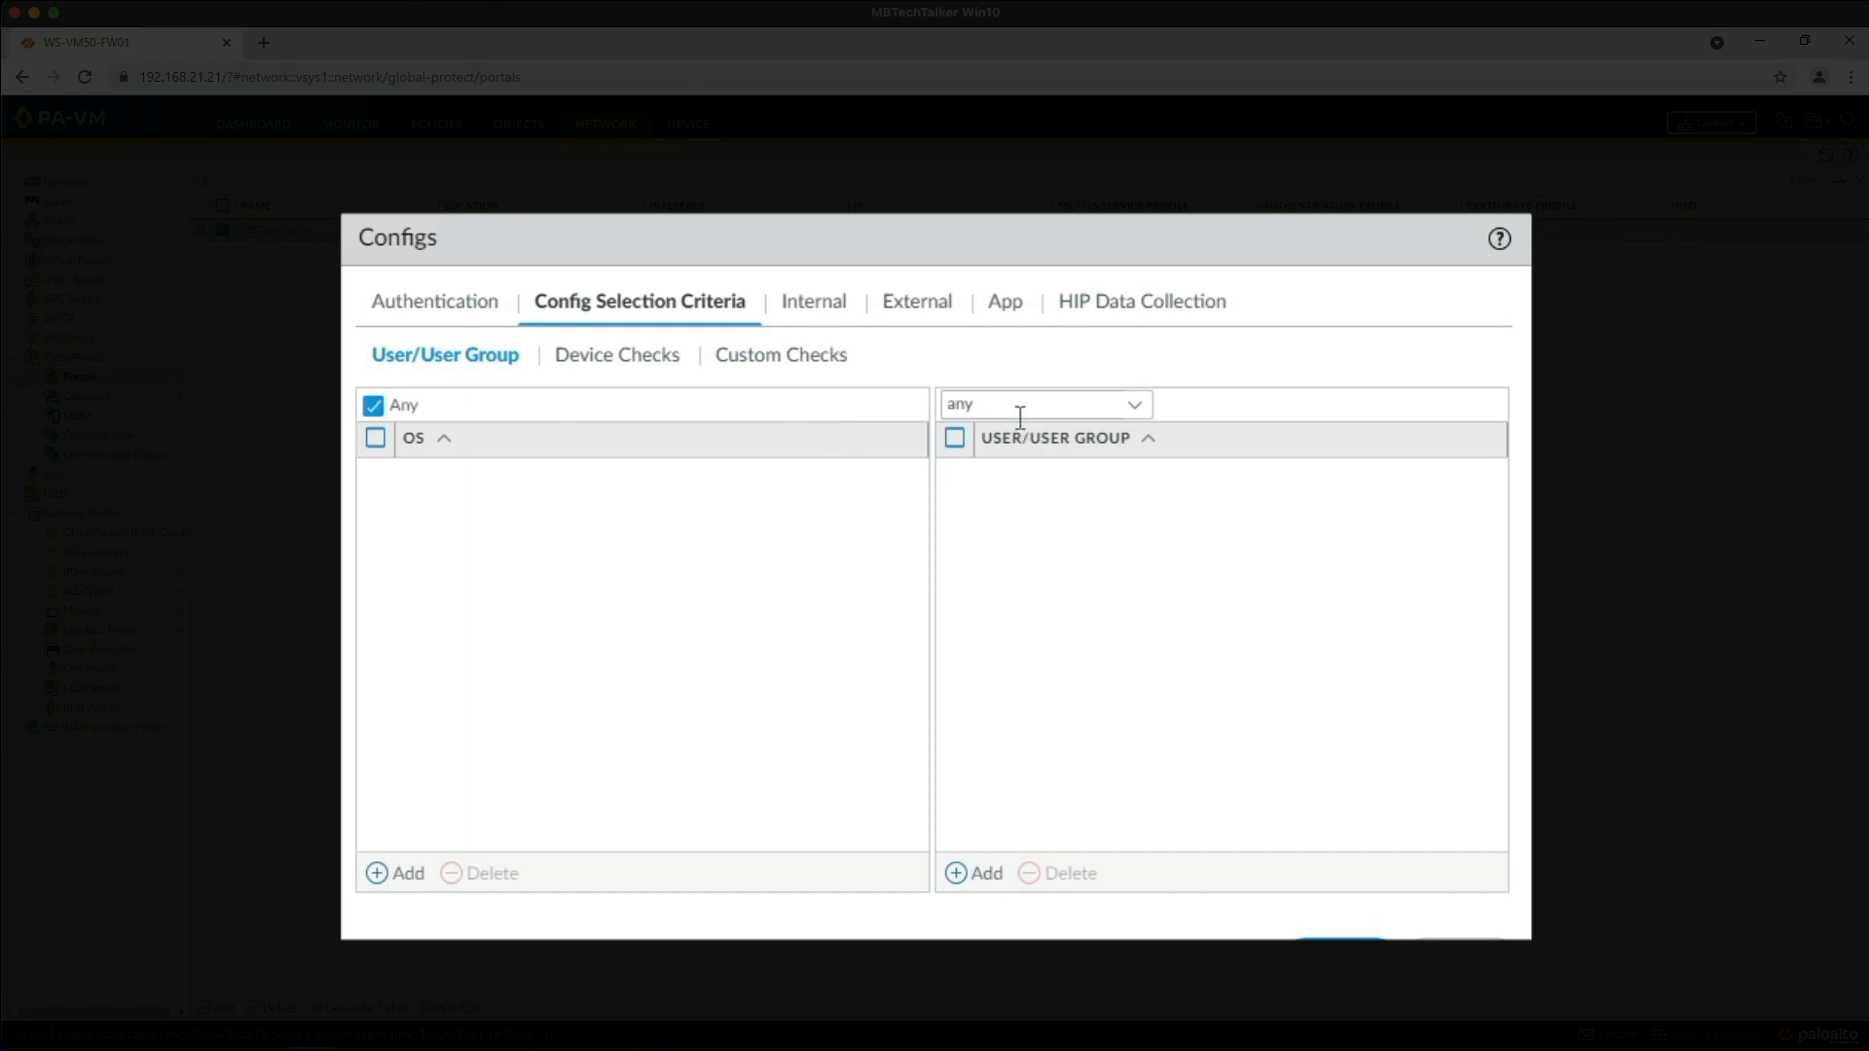
pyautogui.moveTo(1159, 431)
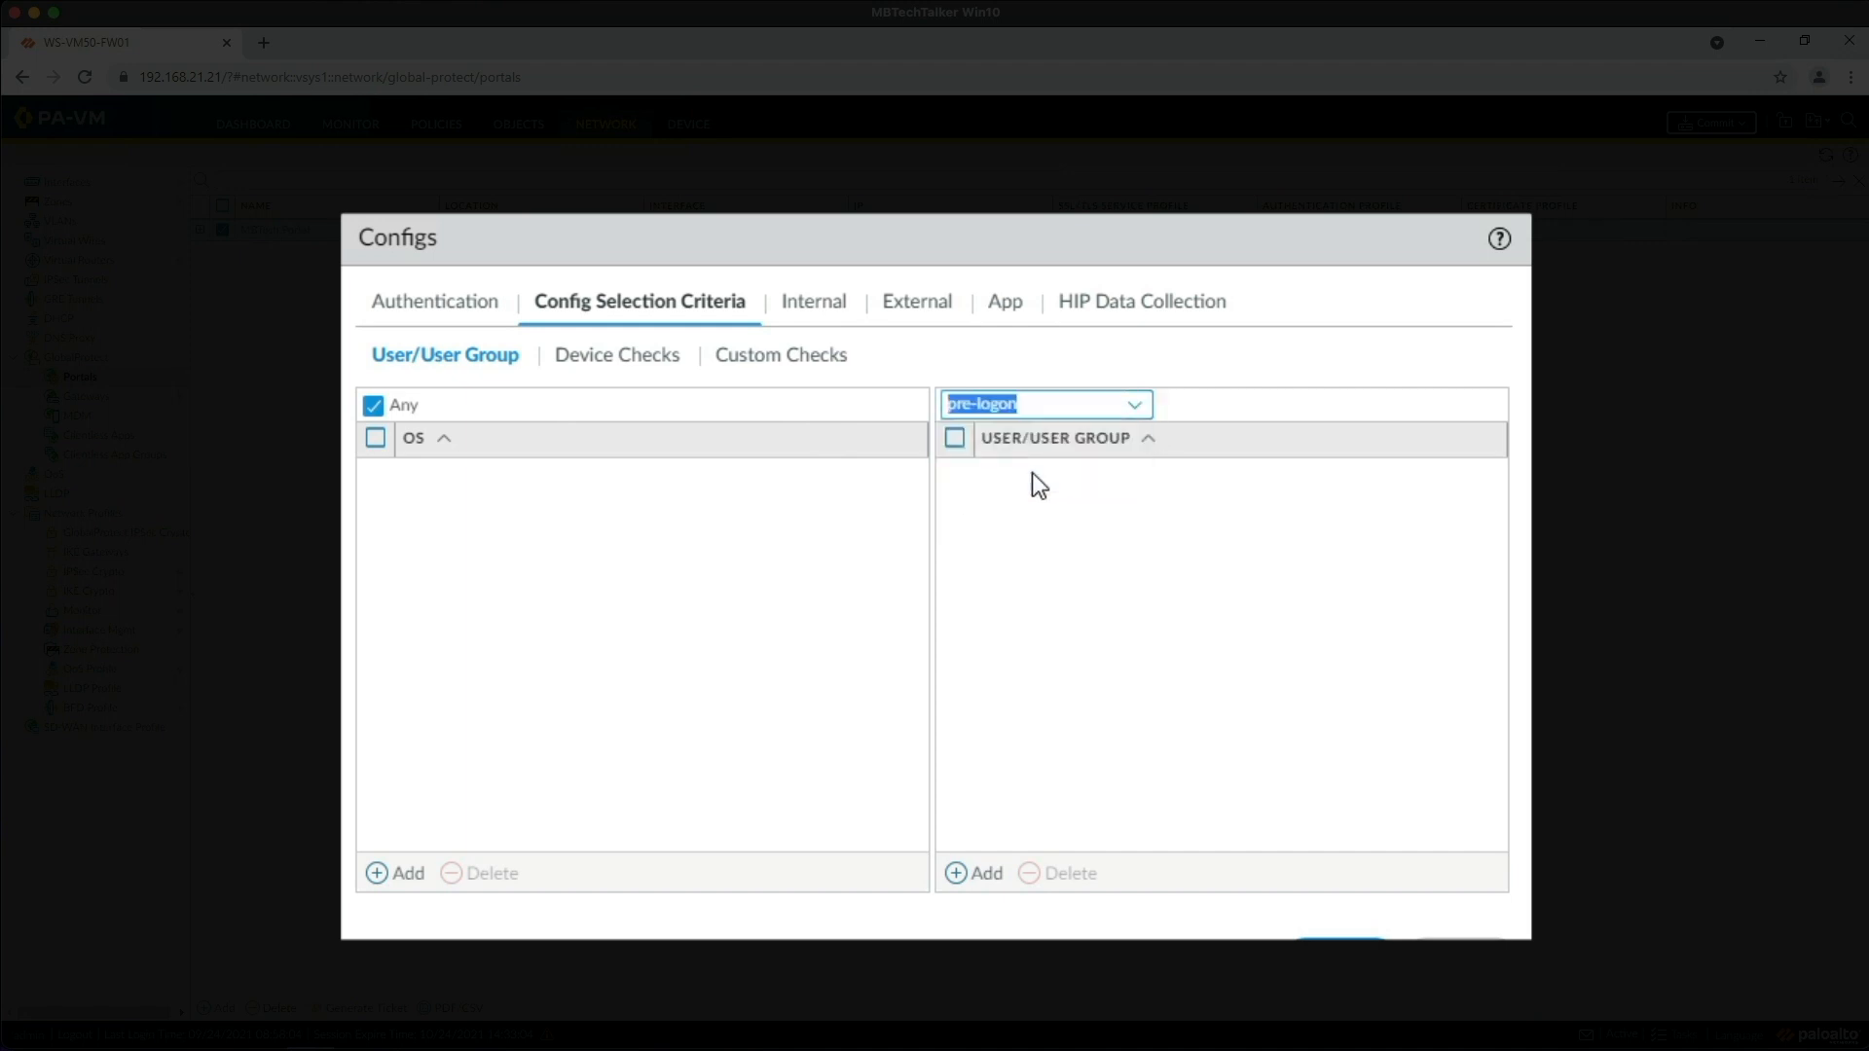
pyautogui.click(913, 301)
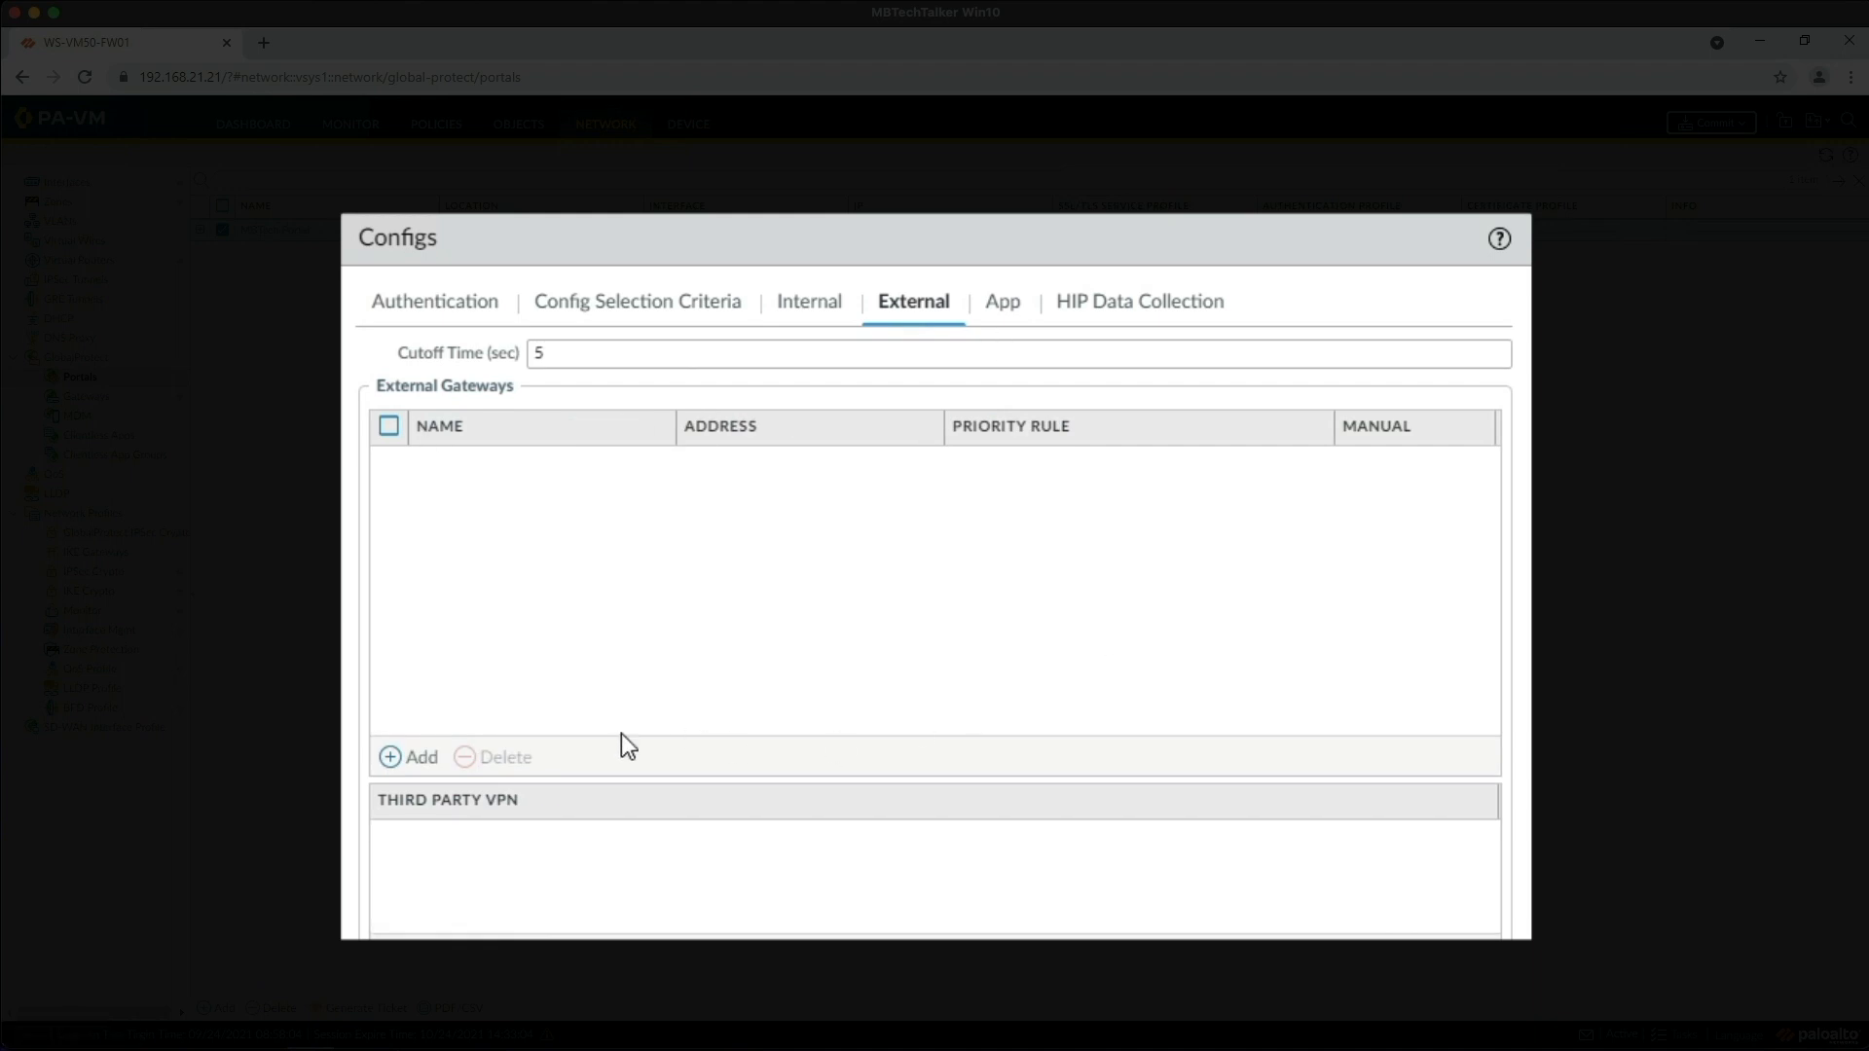
# Step: Add external gateway 'MBTech Gateway' at IP 192.168.21.250 with source region Any
pyautogui.click(409, 755)
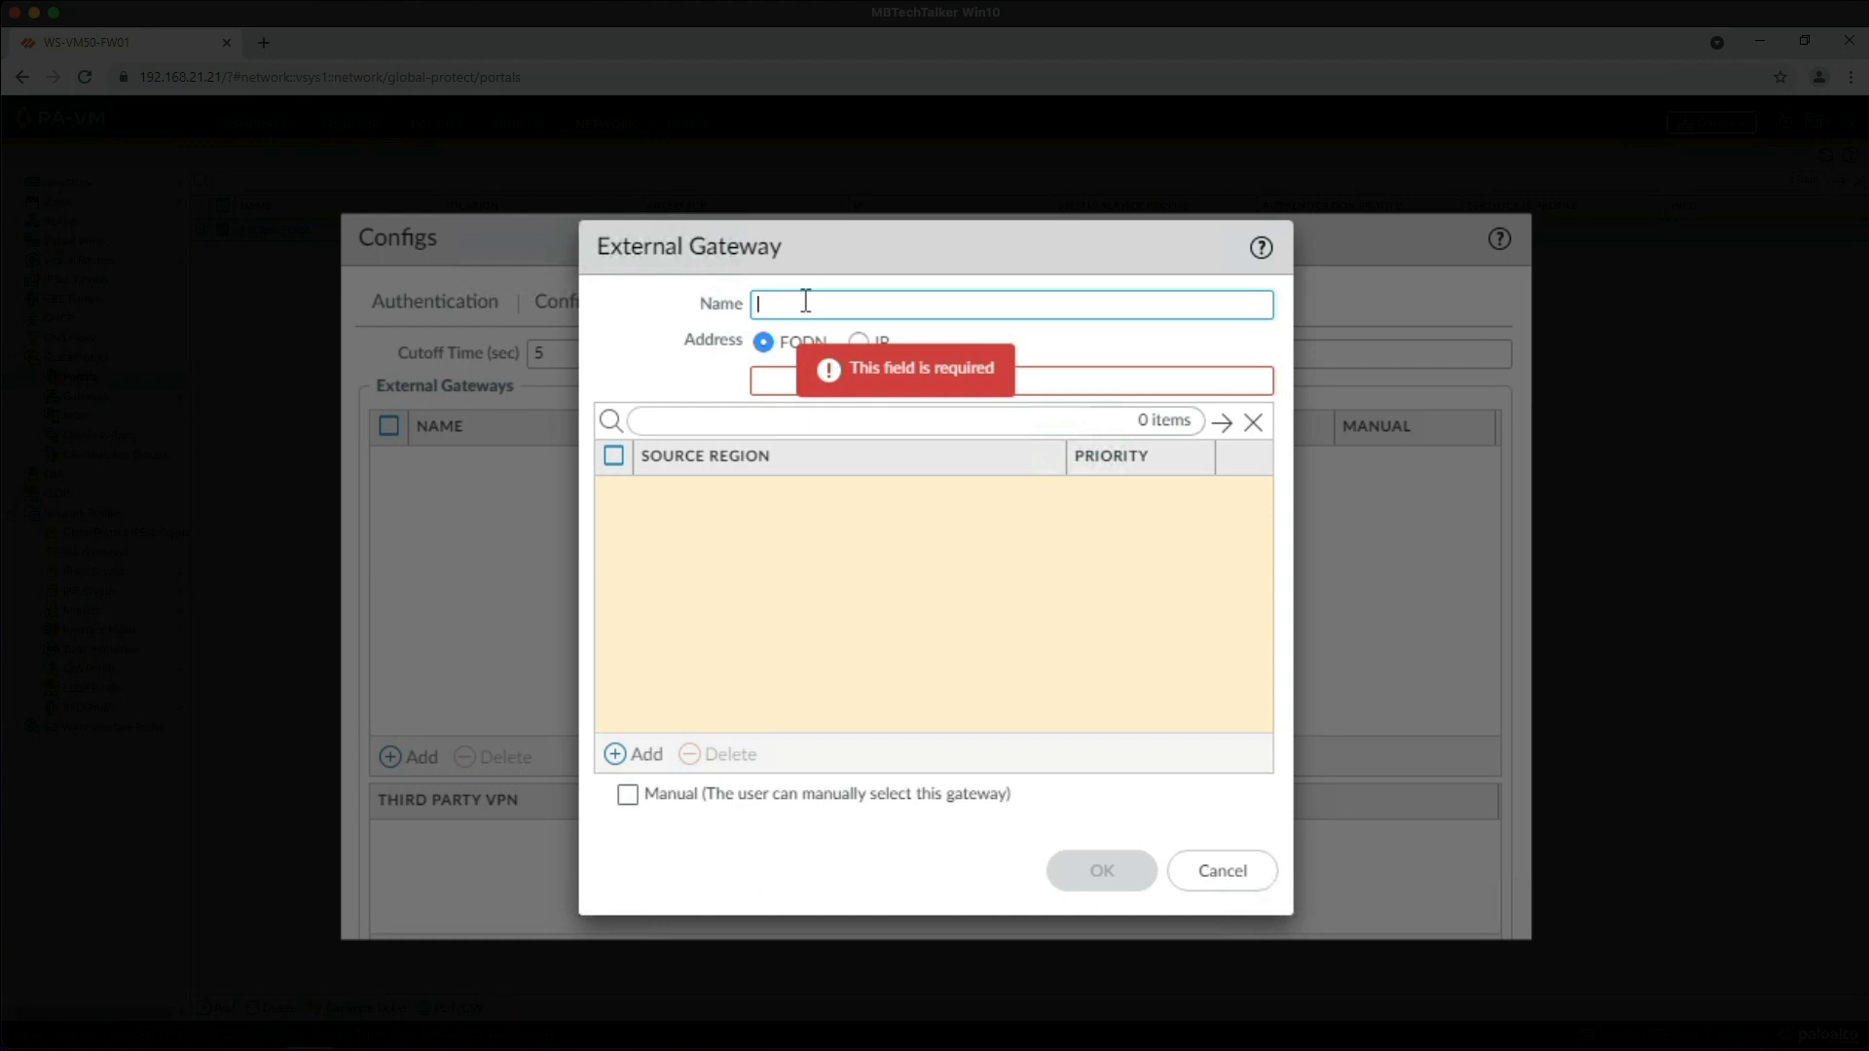
pyautogui.write('MBTech Gateway')
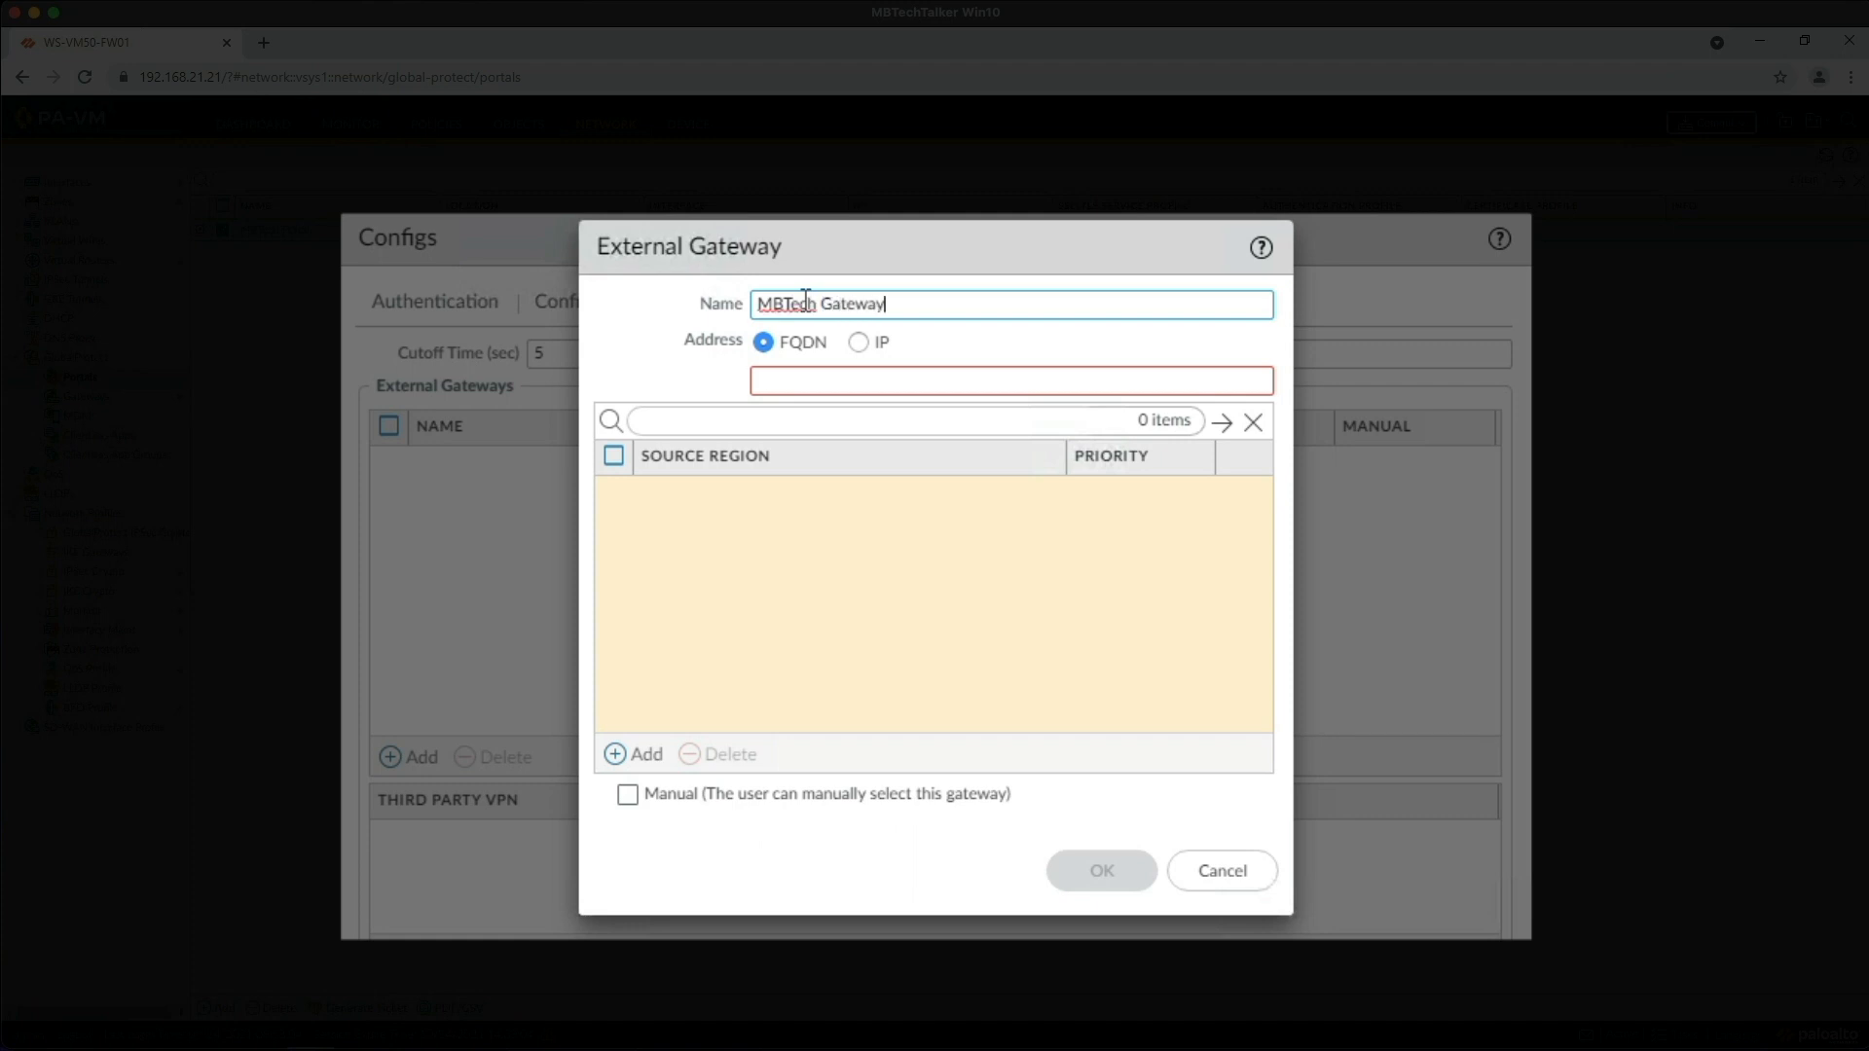
pyautogui.click(857, 342)
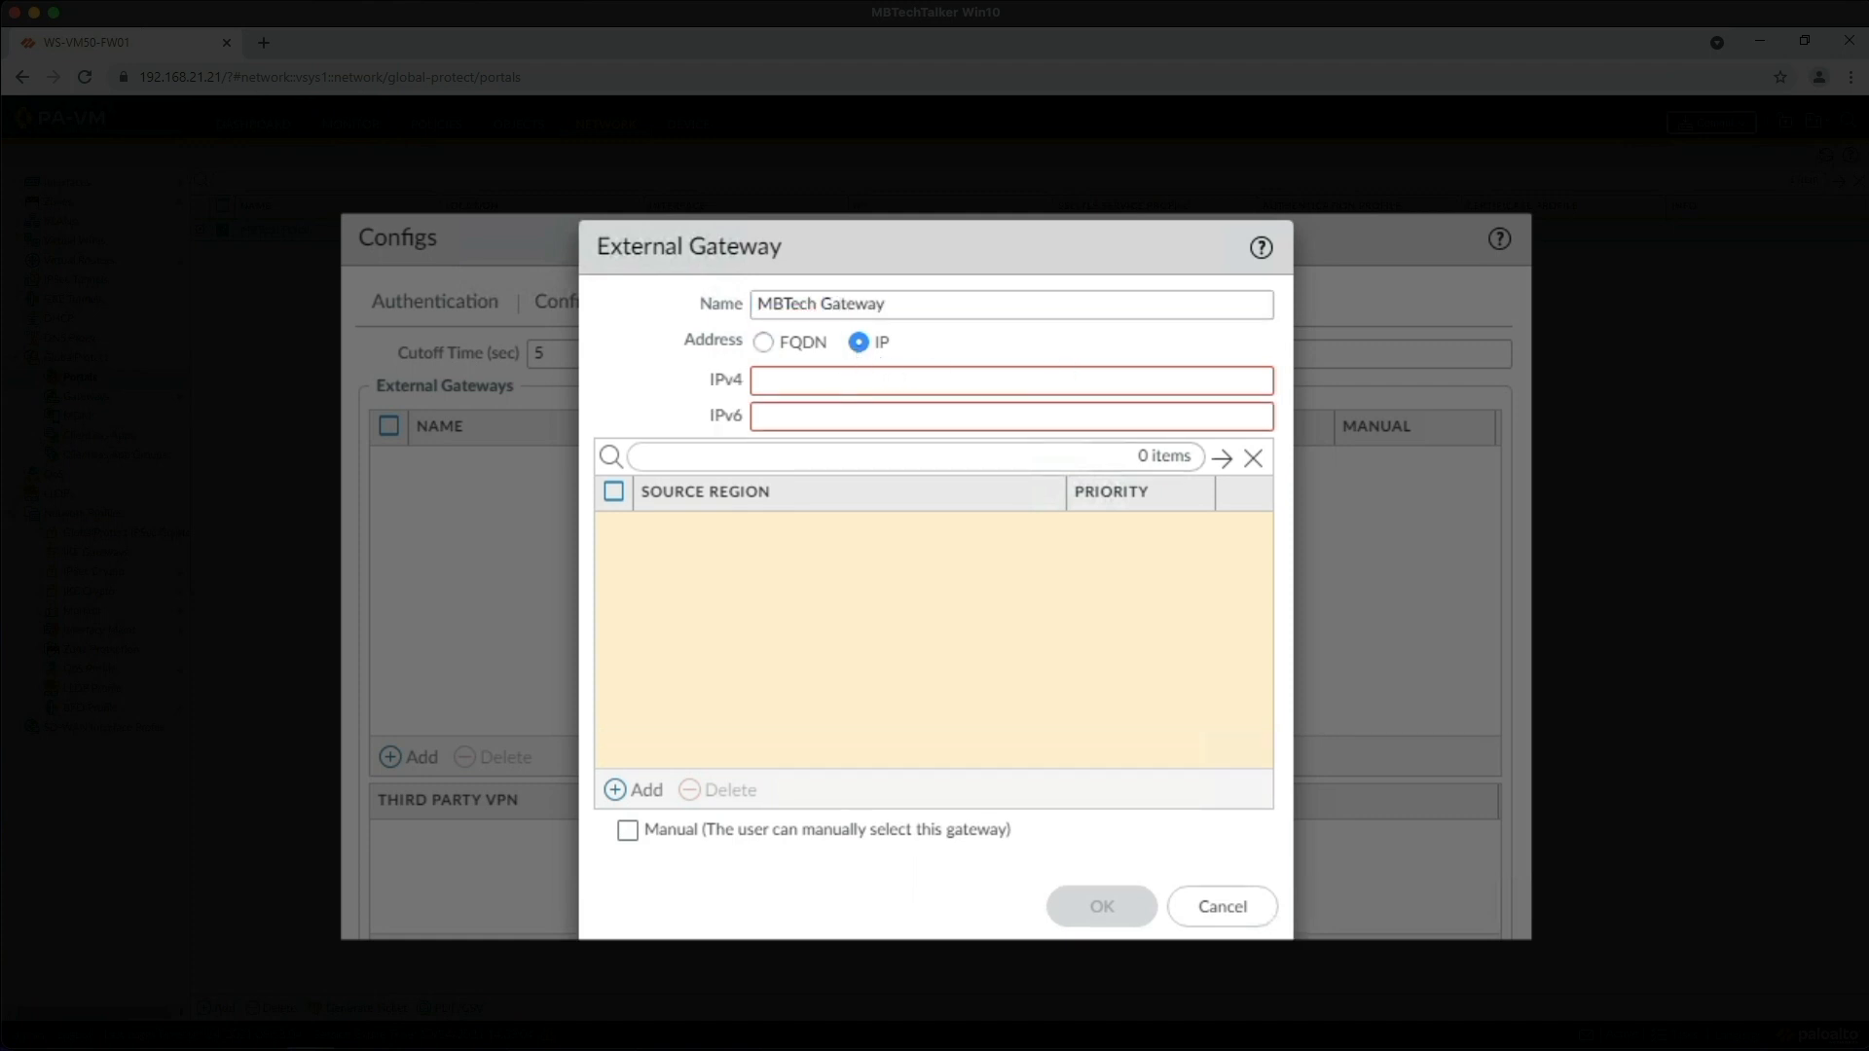
pyautogui.write('192.168.21.250')
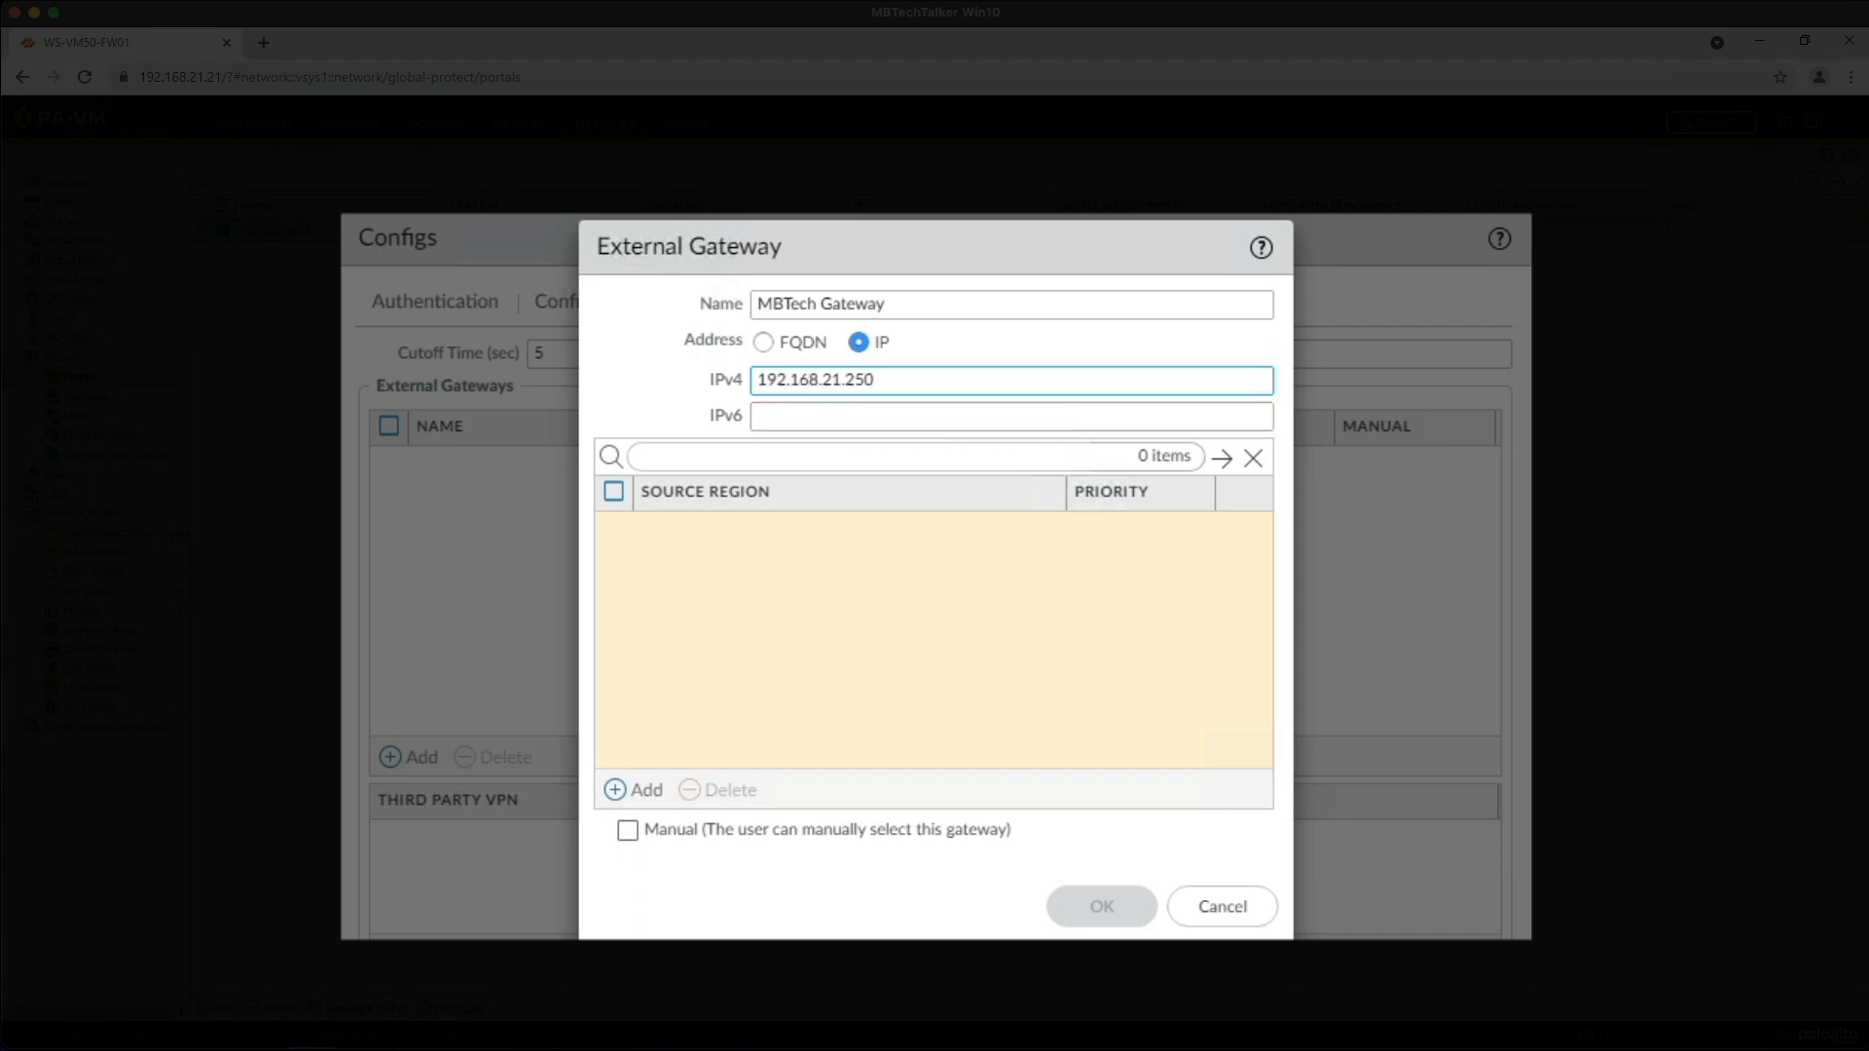
pyautogui.click(1010, 379)
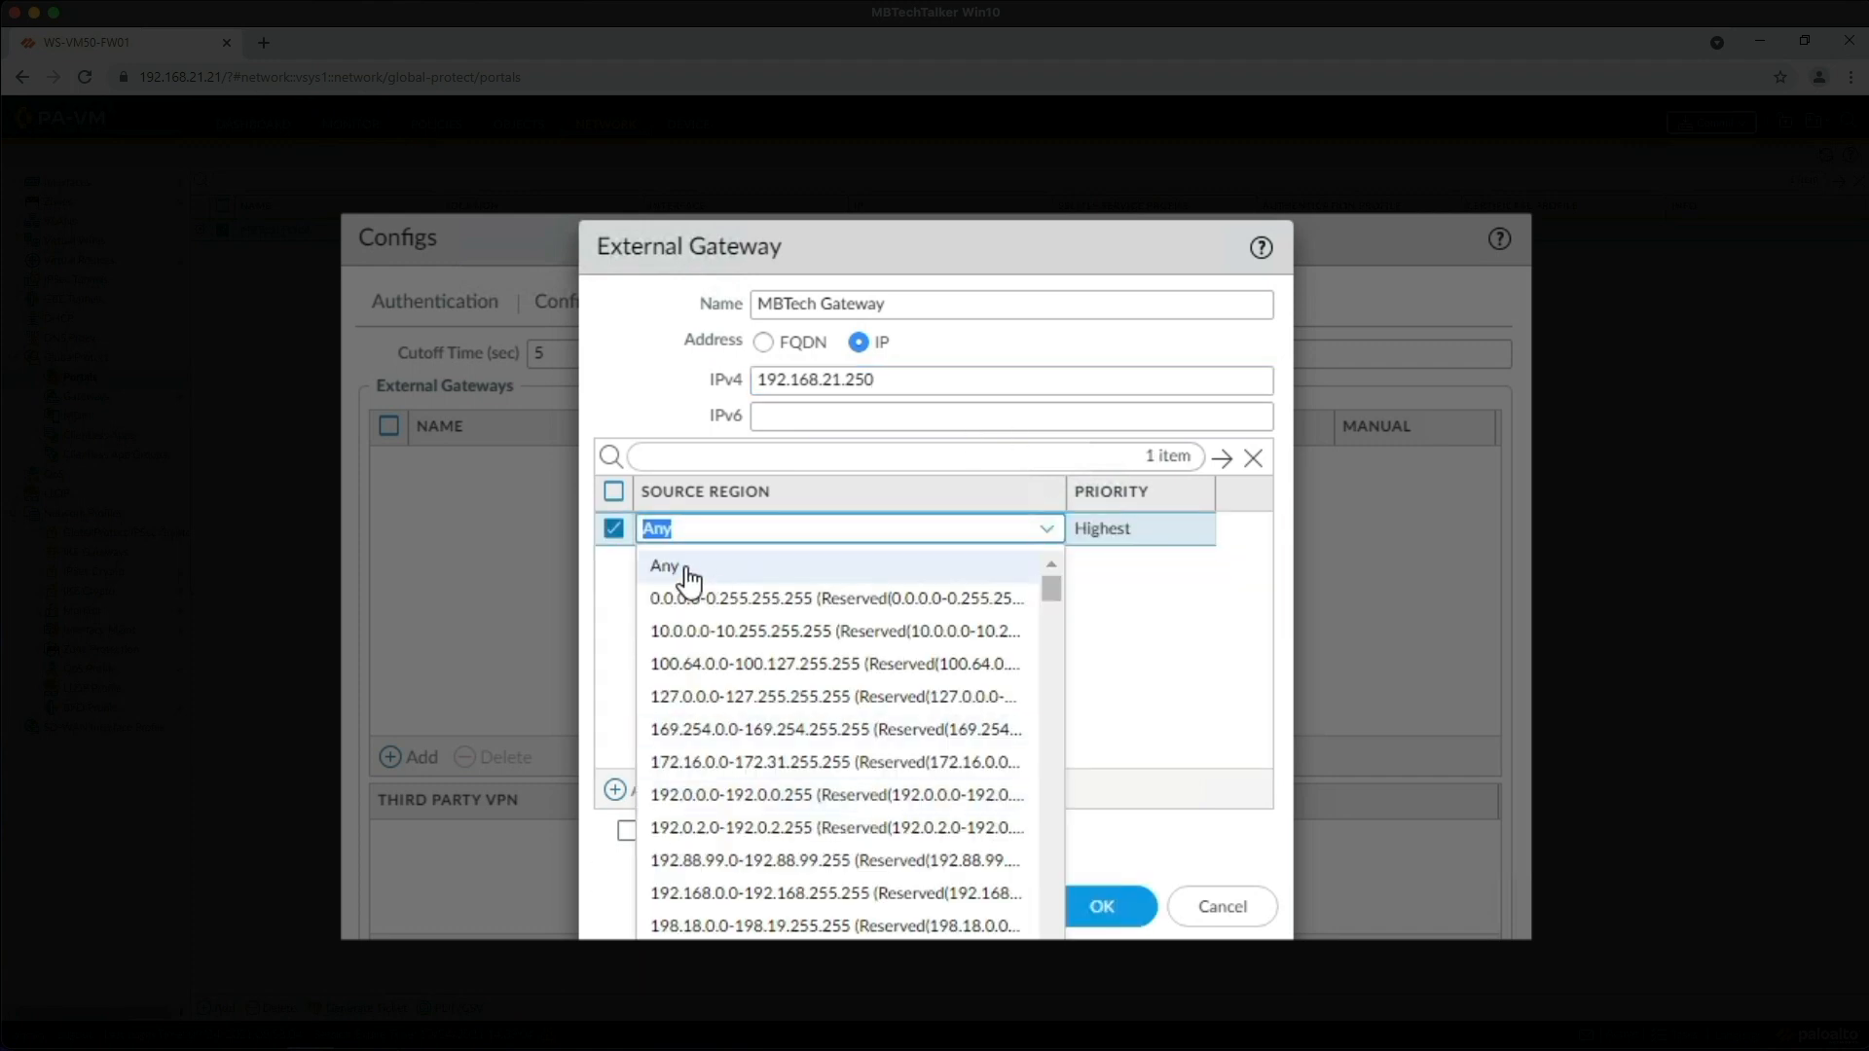
pyautogui.click(665, 565)
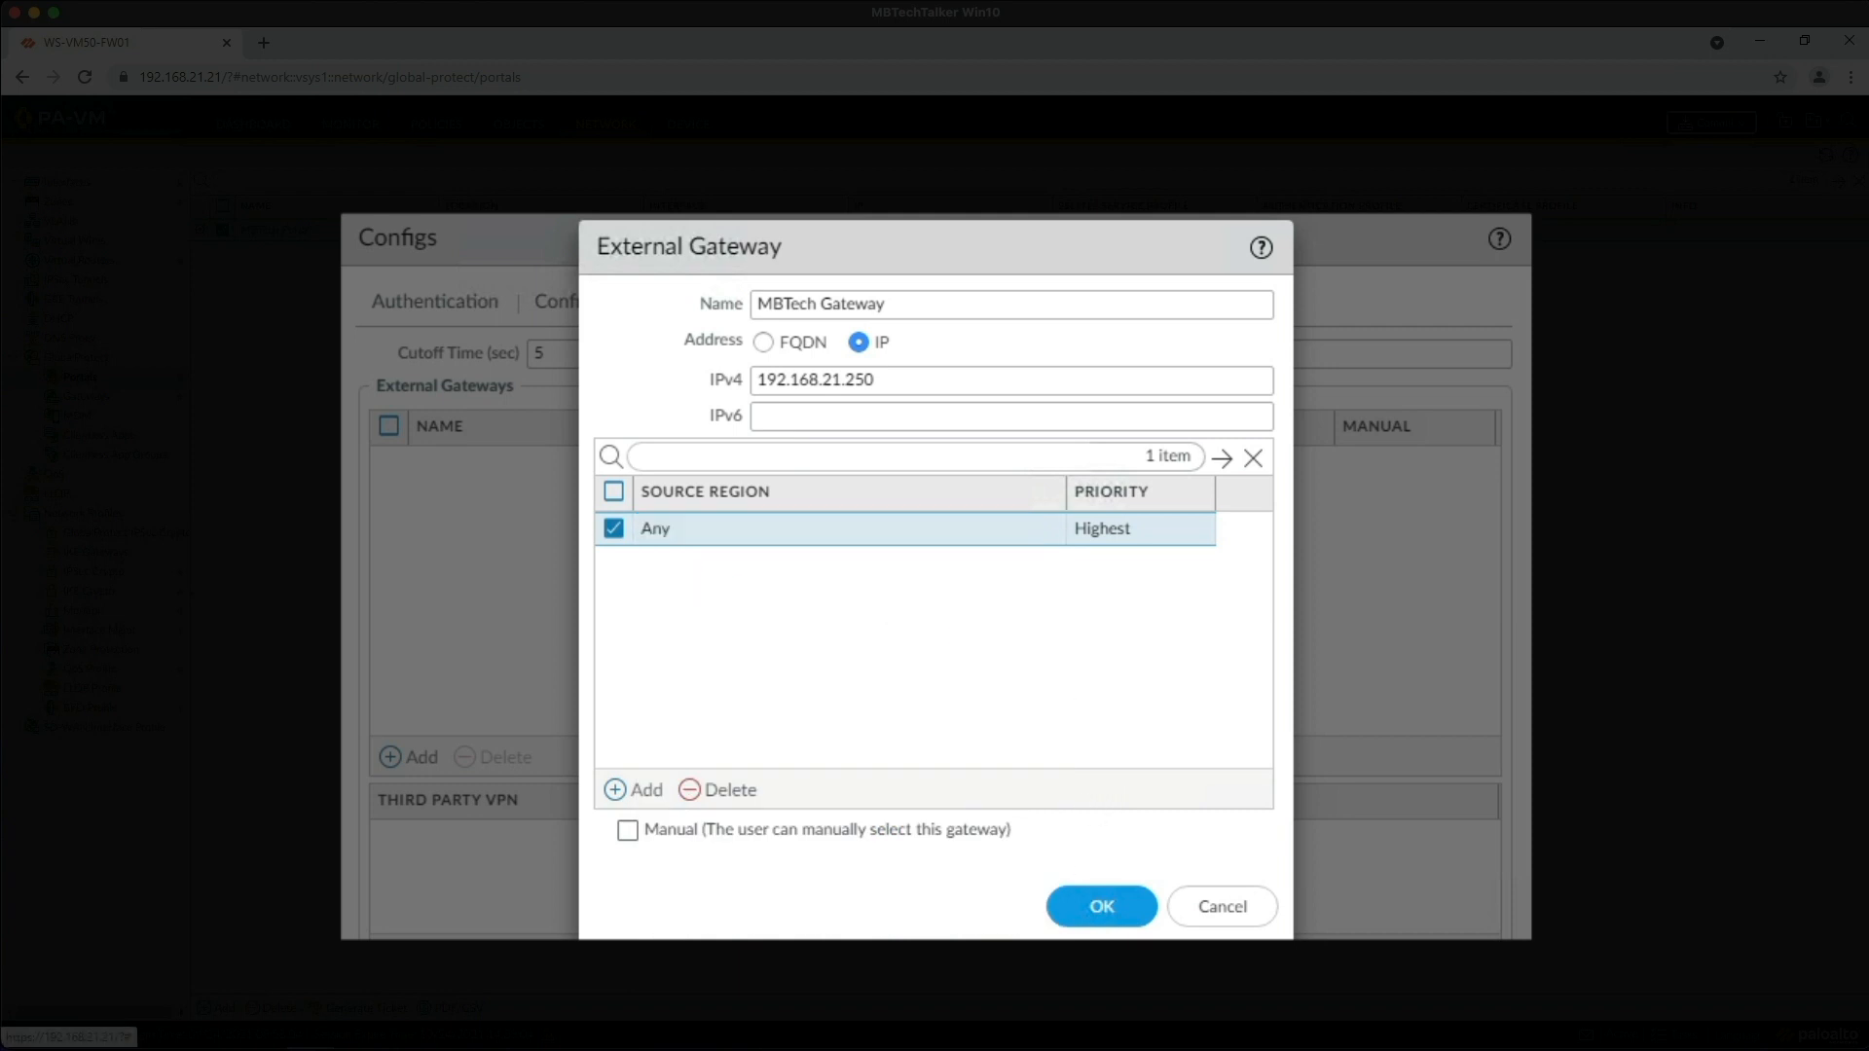
pyautogui.click(1100, 907)
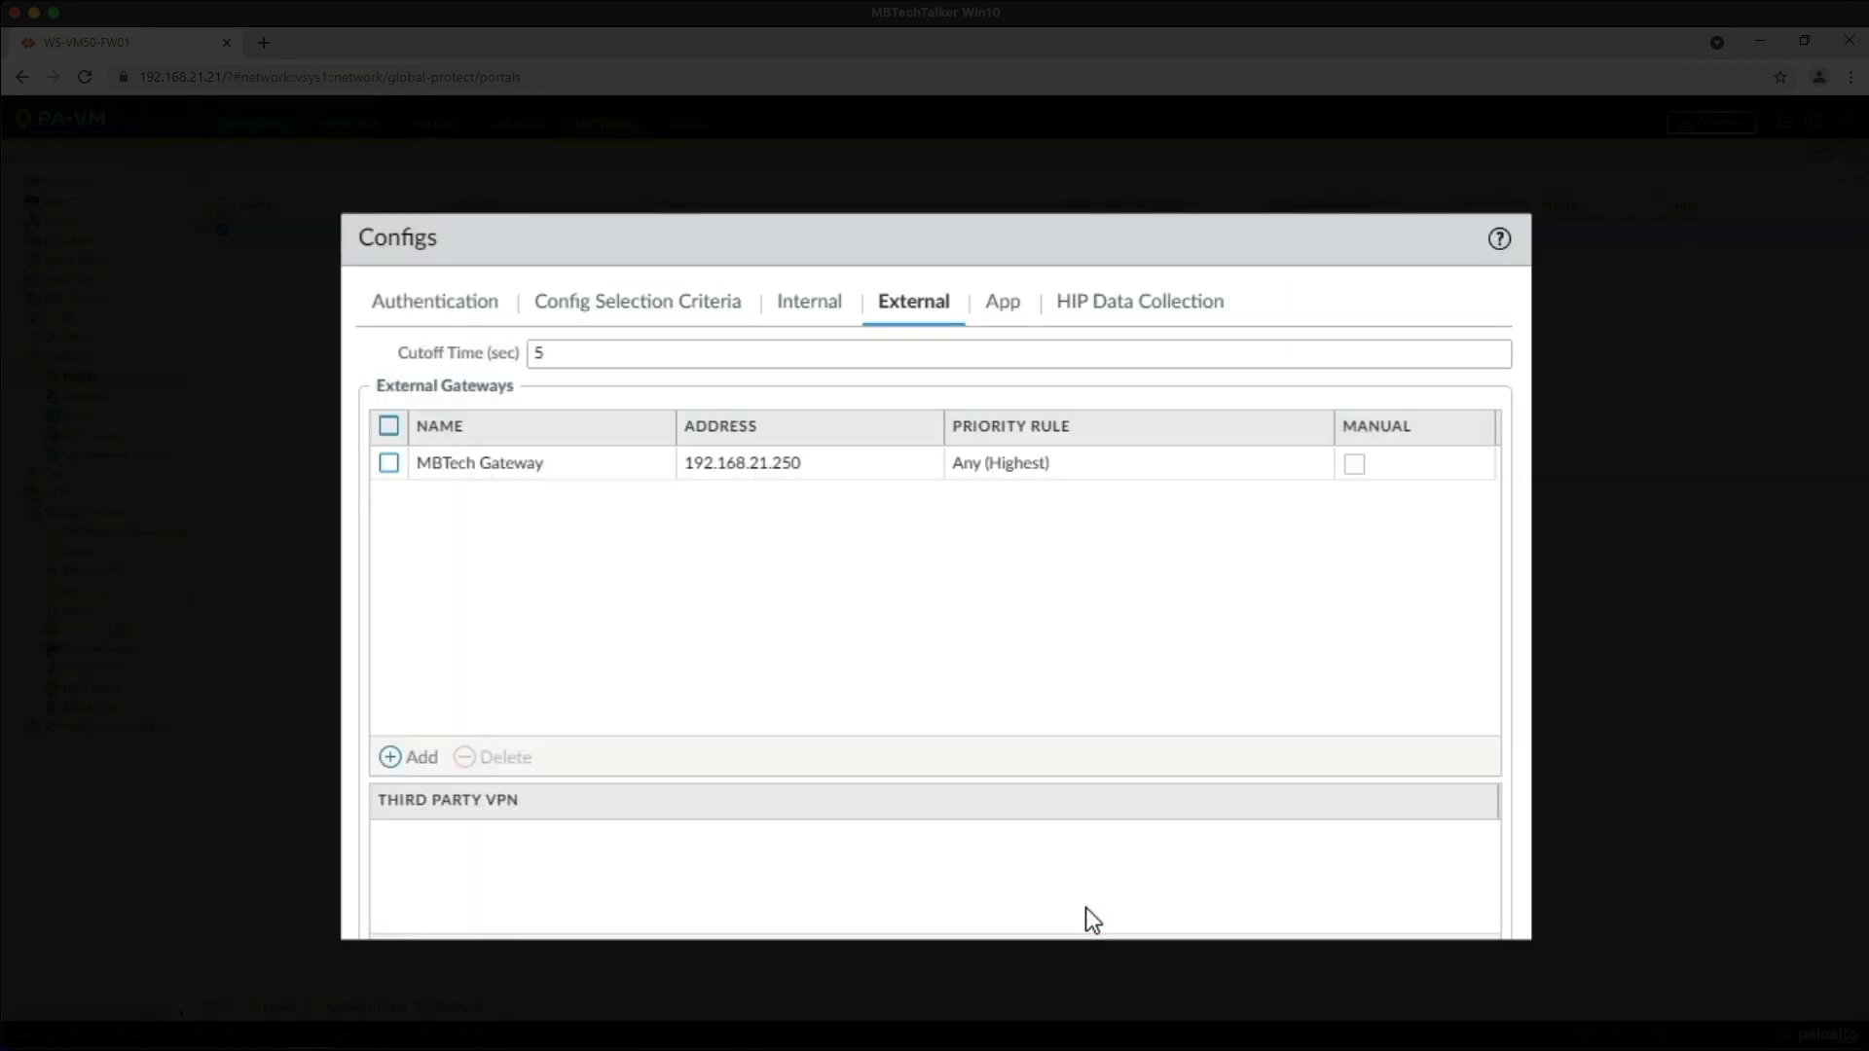
# Step: Change the config's Connect Method from User-logon to Pre-logon (Always On)
pyautogui.click(1000, 301)
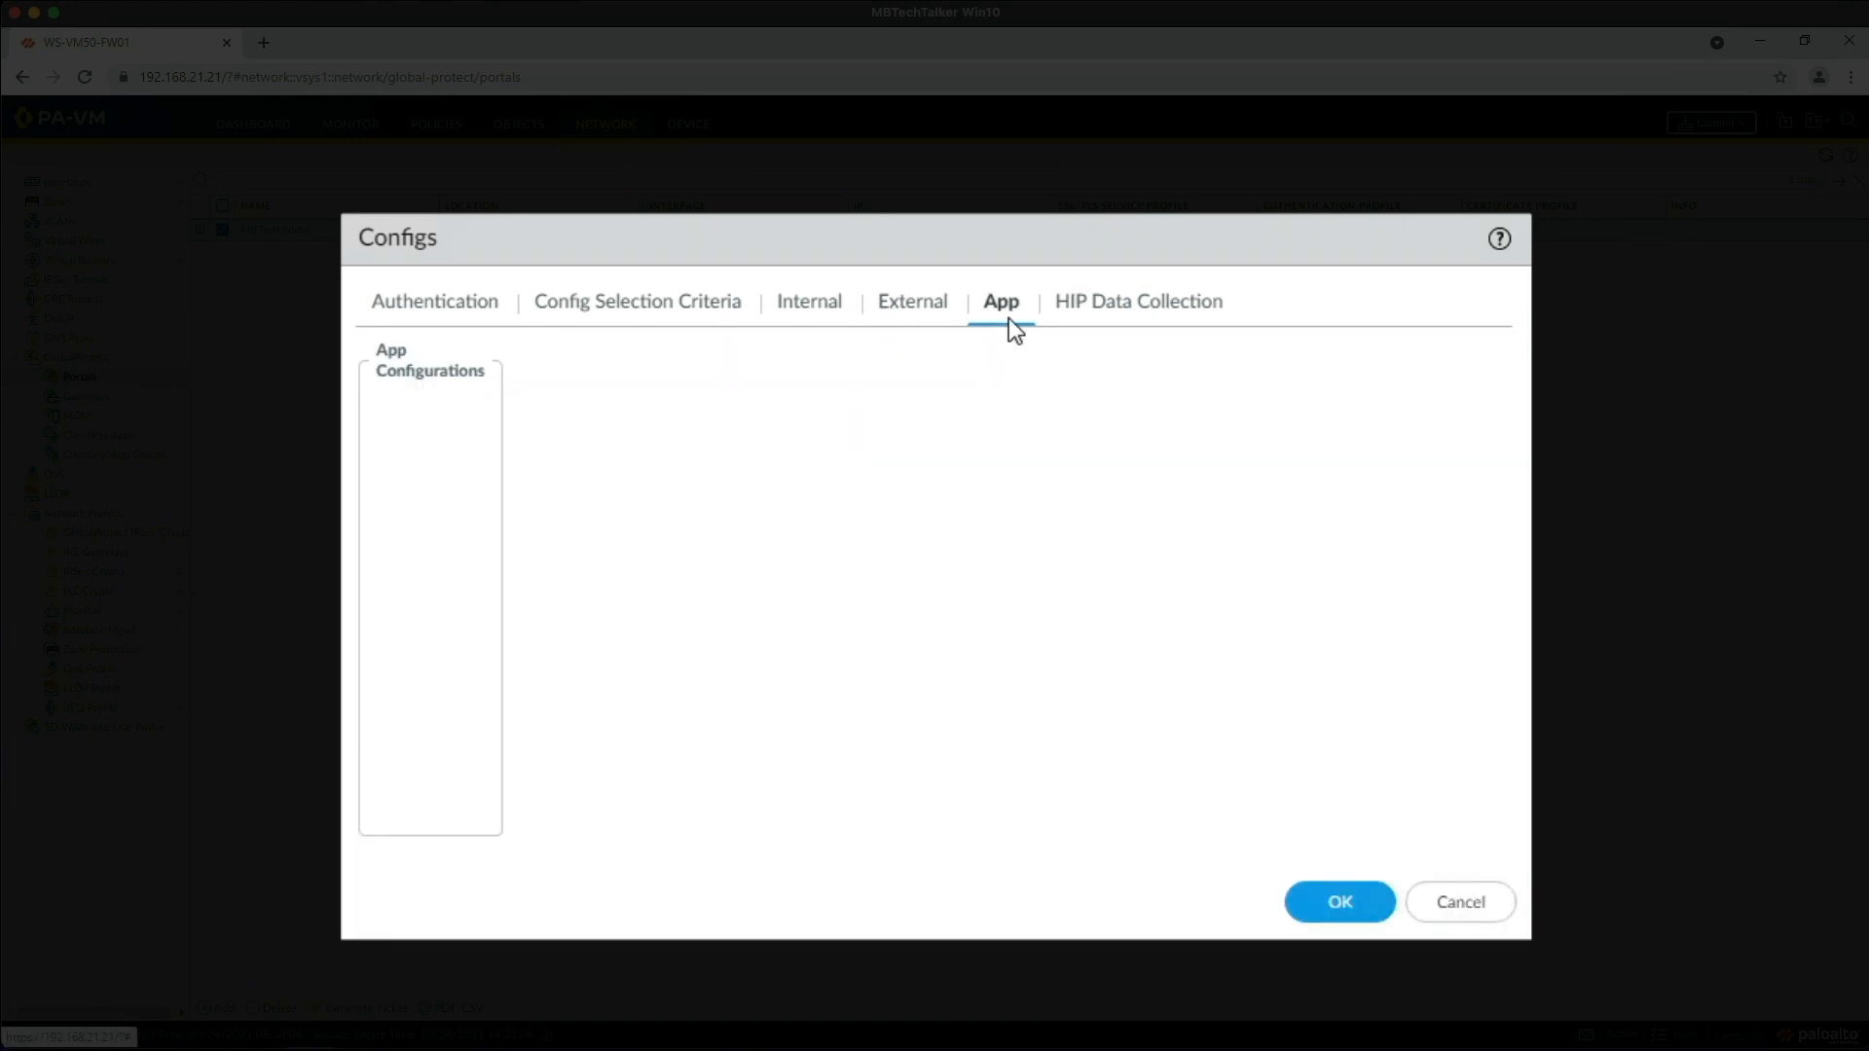
pyautogui.click(1000, 301)
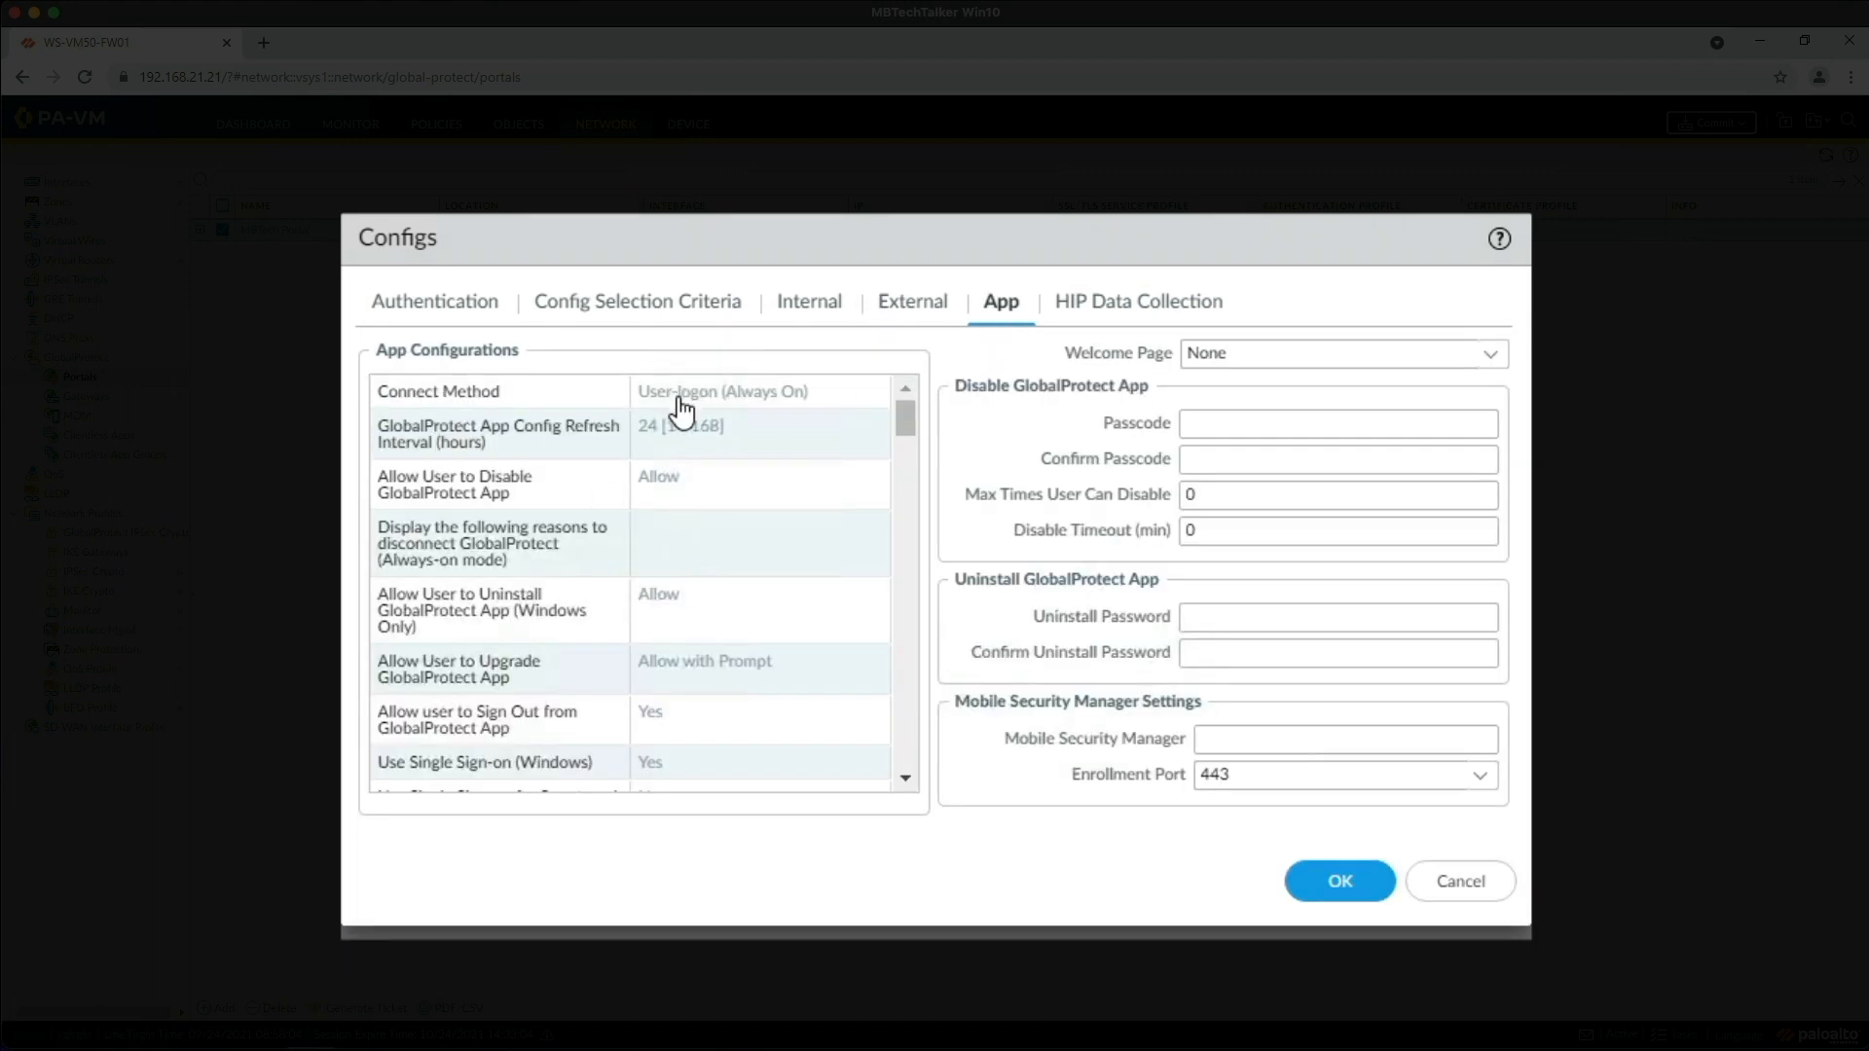
pyautogui.click(758, 392)
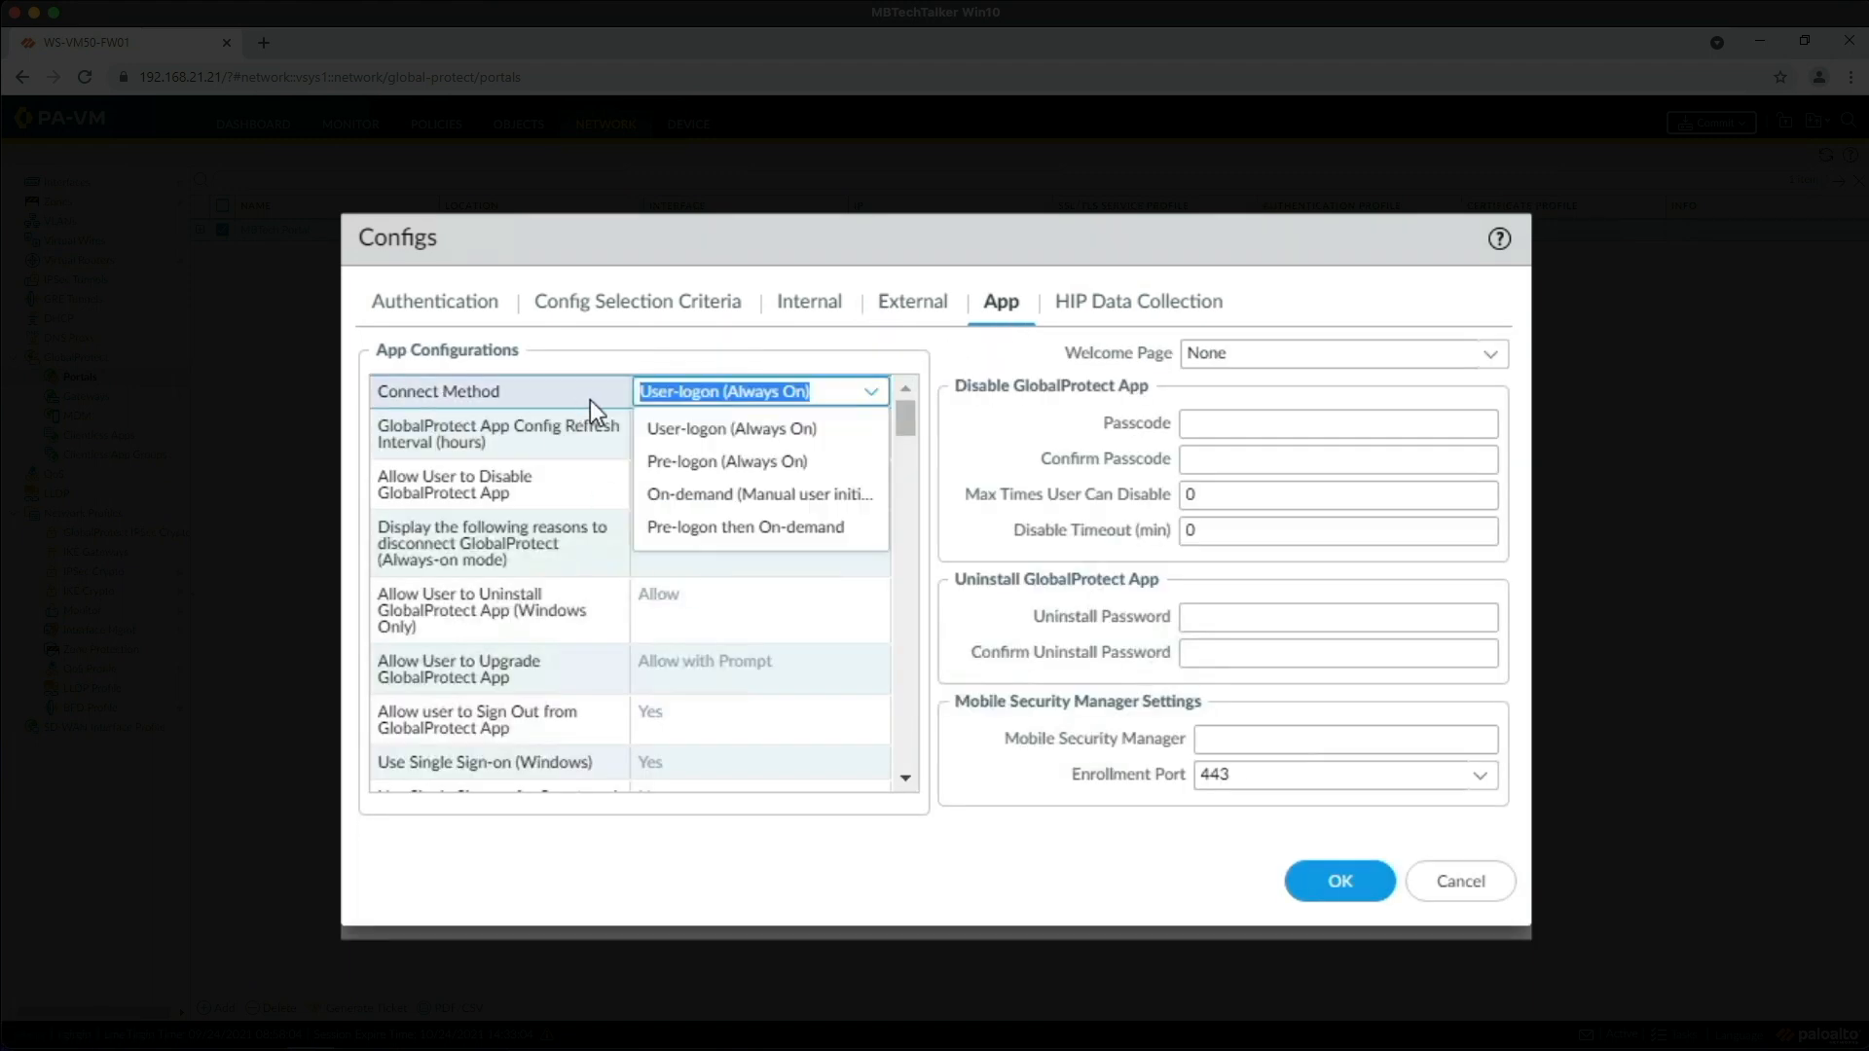
pyautogui.click(726, 462)
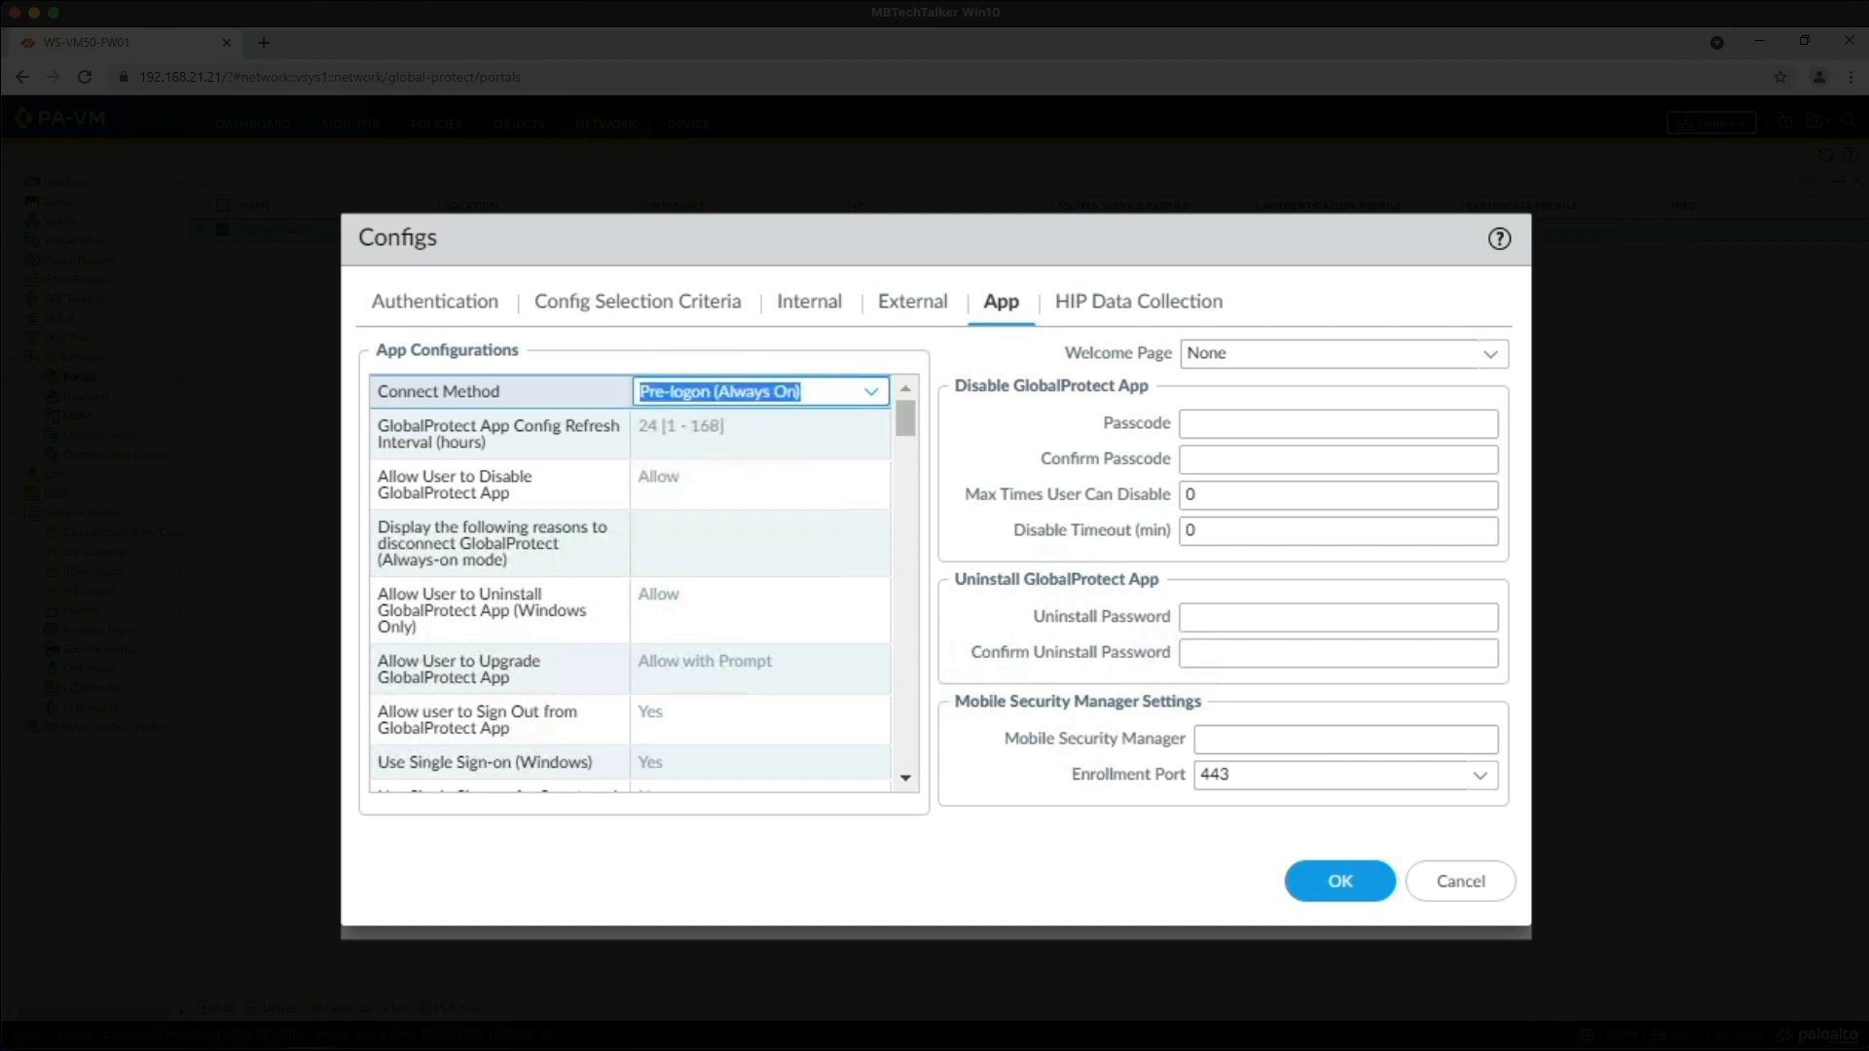
pyautogui.moveTo(760, 435)
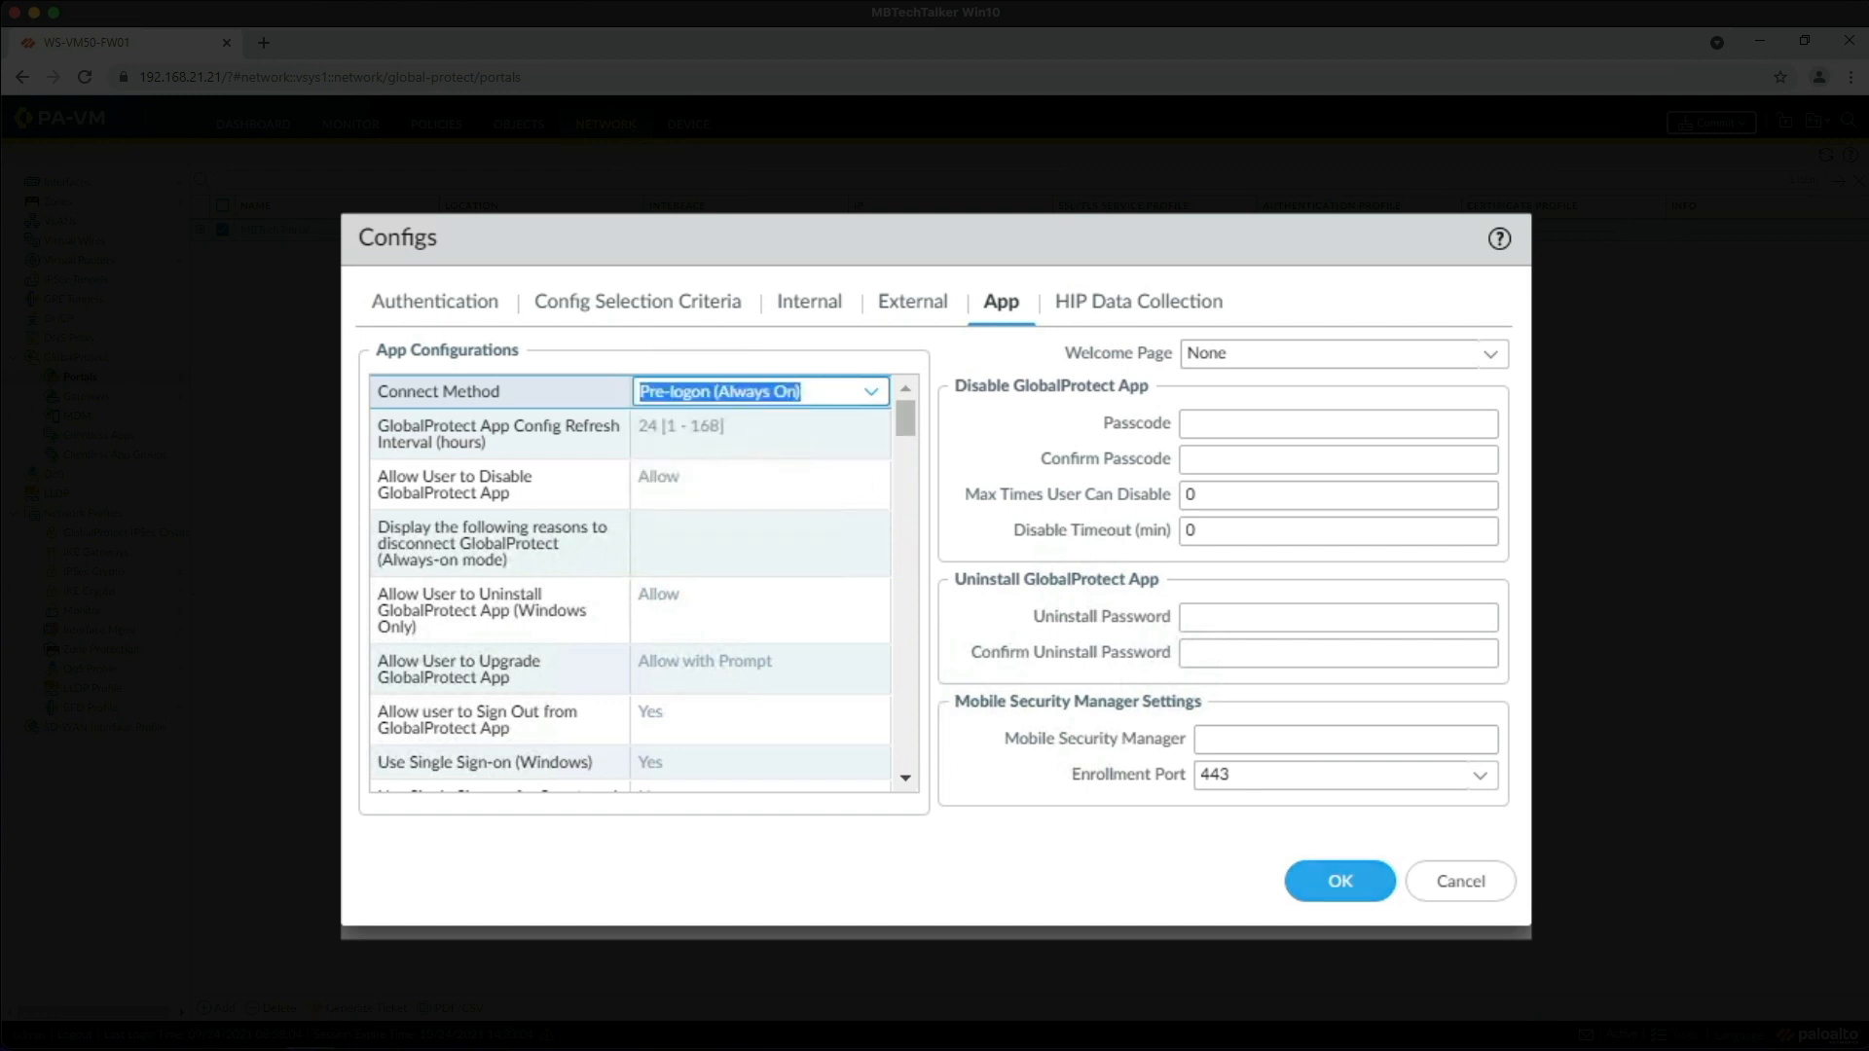
# Step: Save MBTech Users Pre-Logon and review MBTech-Security Team's selection criteria and gateways
pyautogui.click(1337, 881)
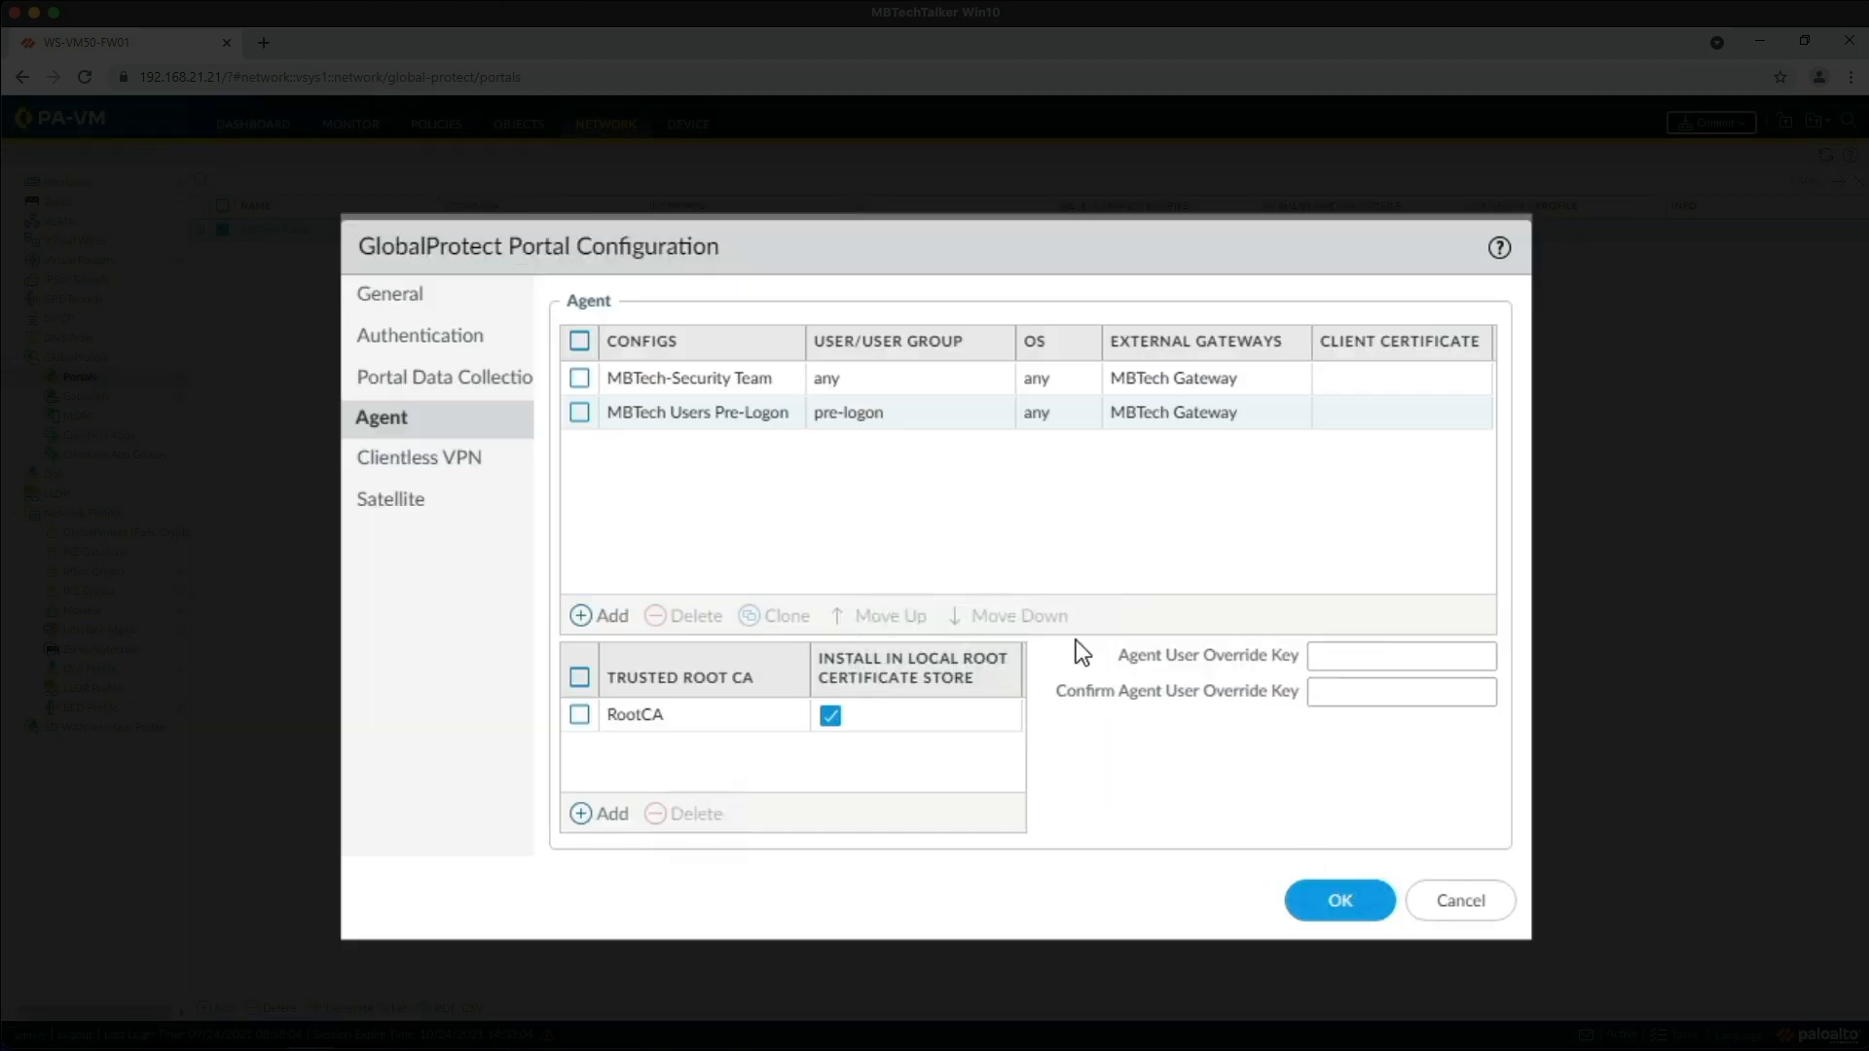
pyautogui.moveTo(680, 468)
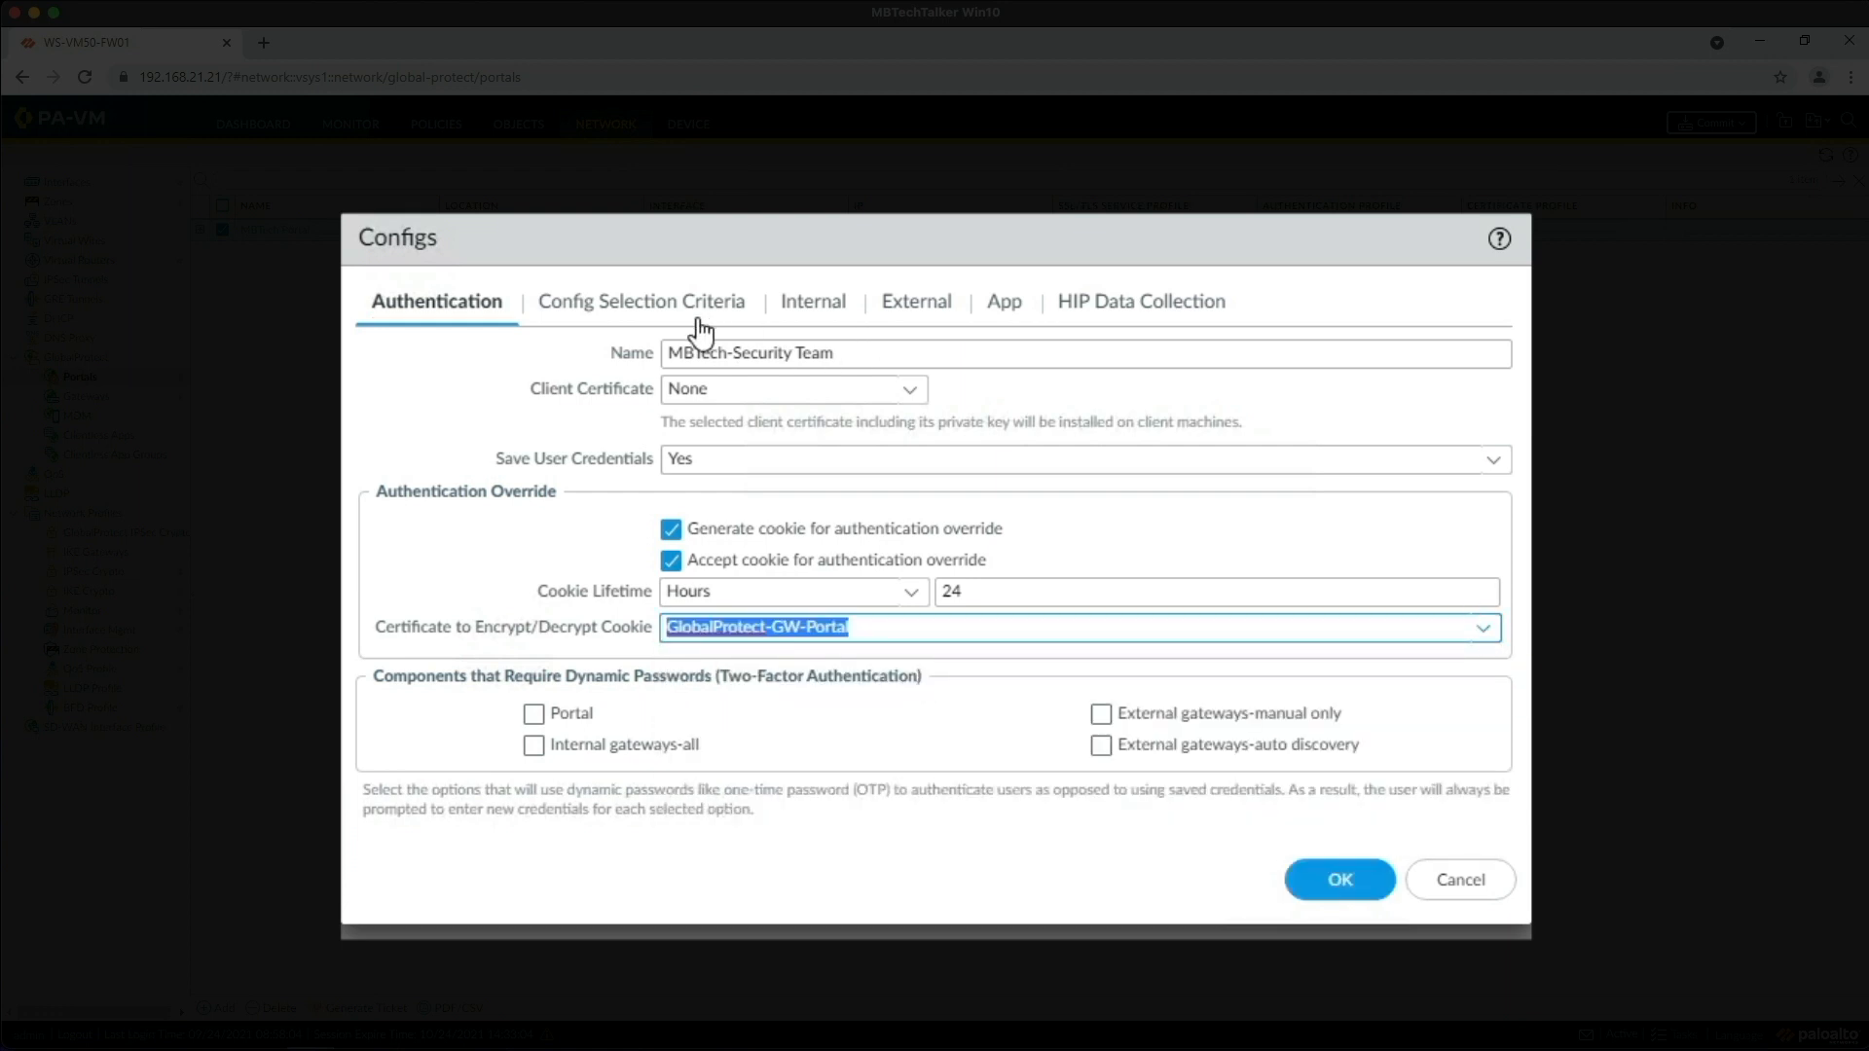
pyautogui.click(641, 301)
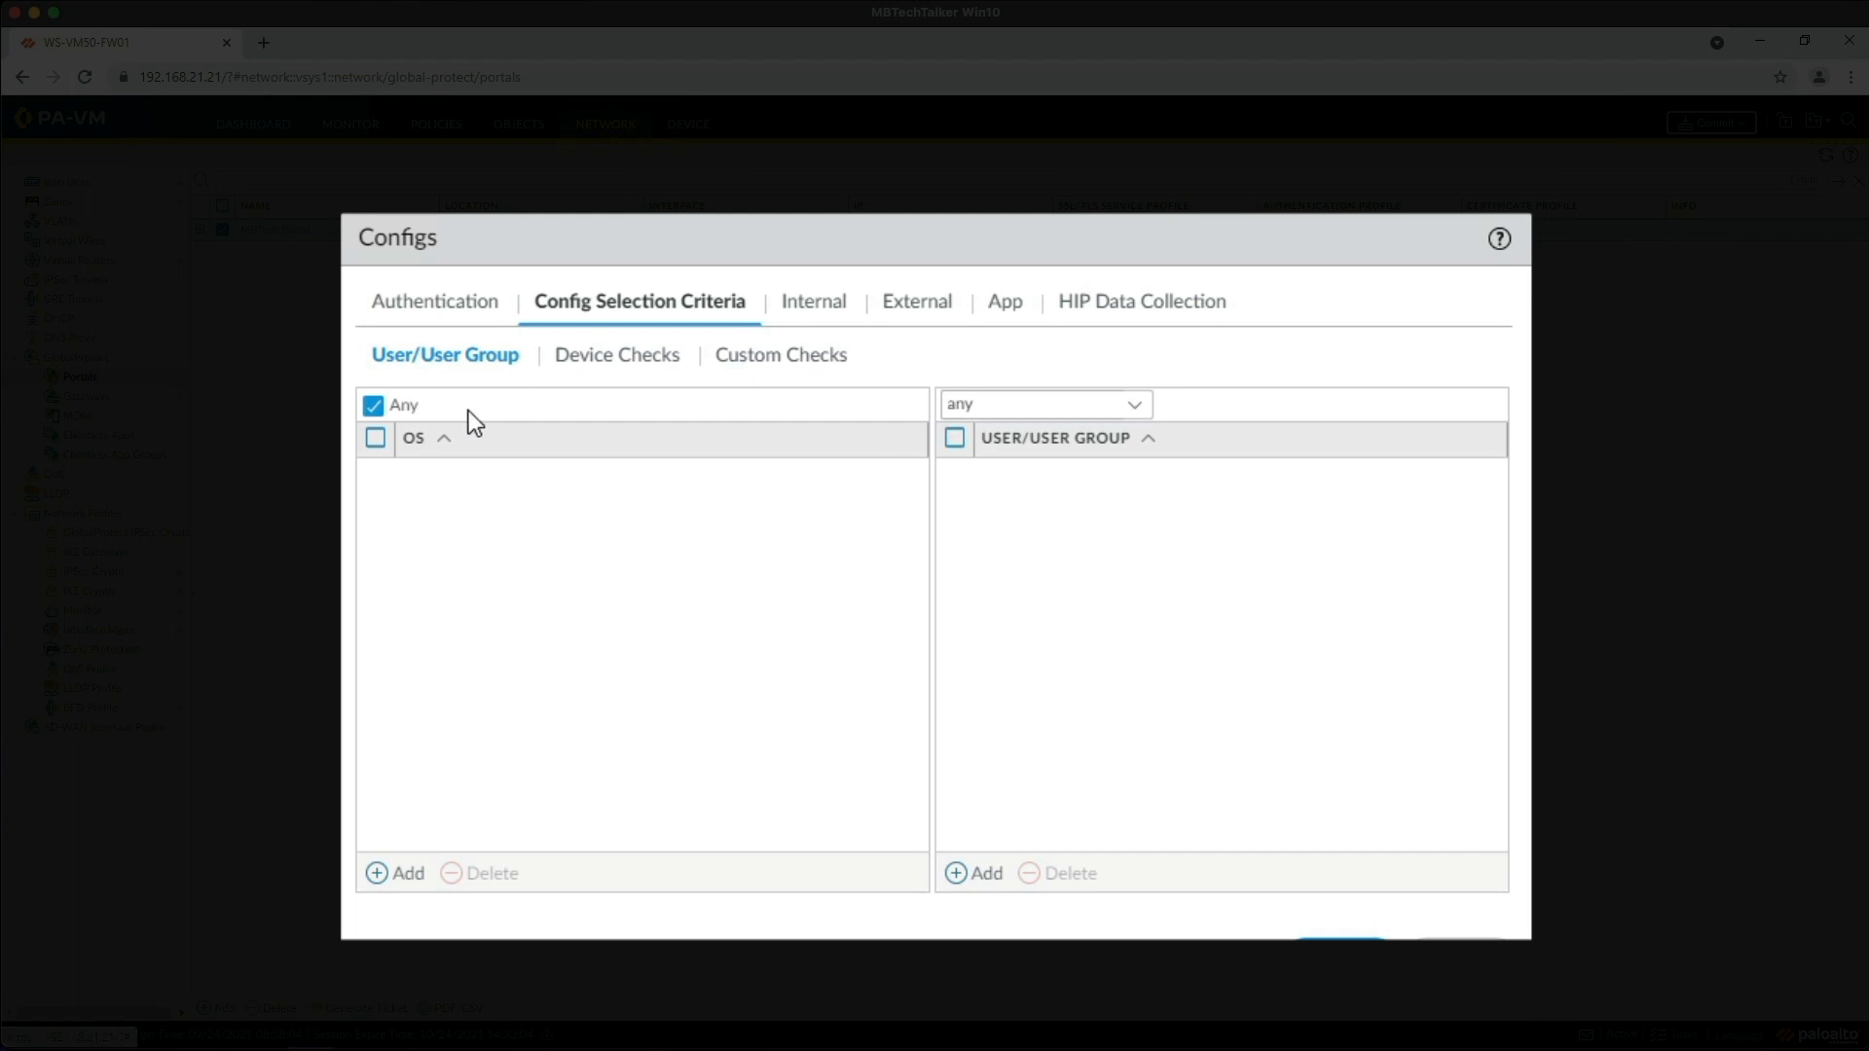
pyautogui.moveTo(853, 435)
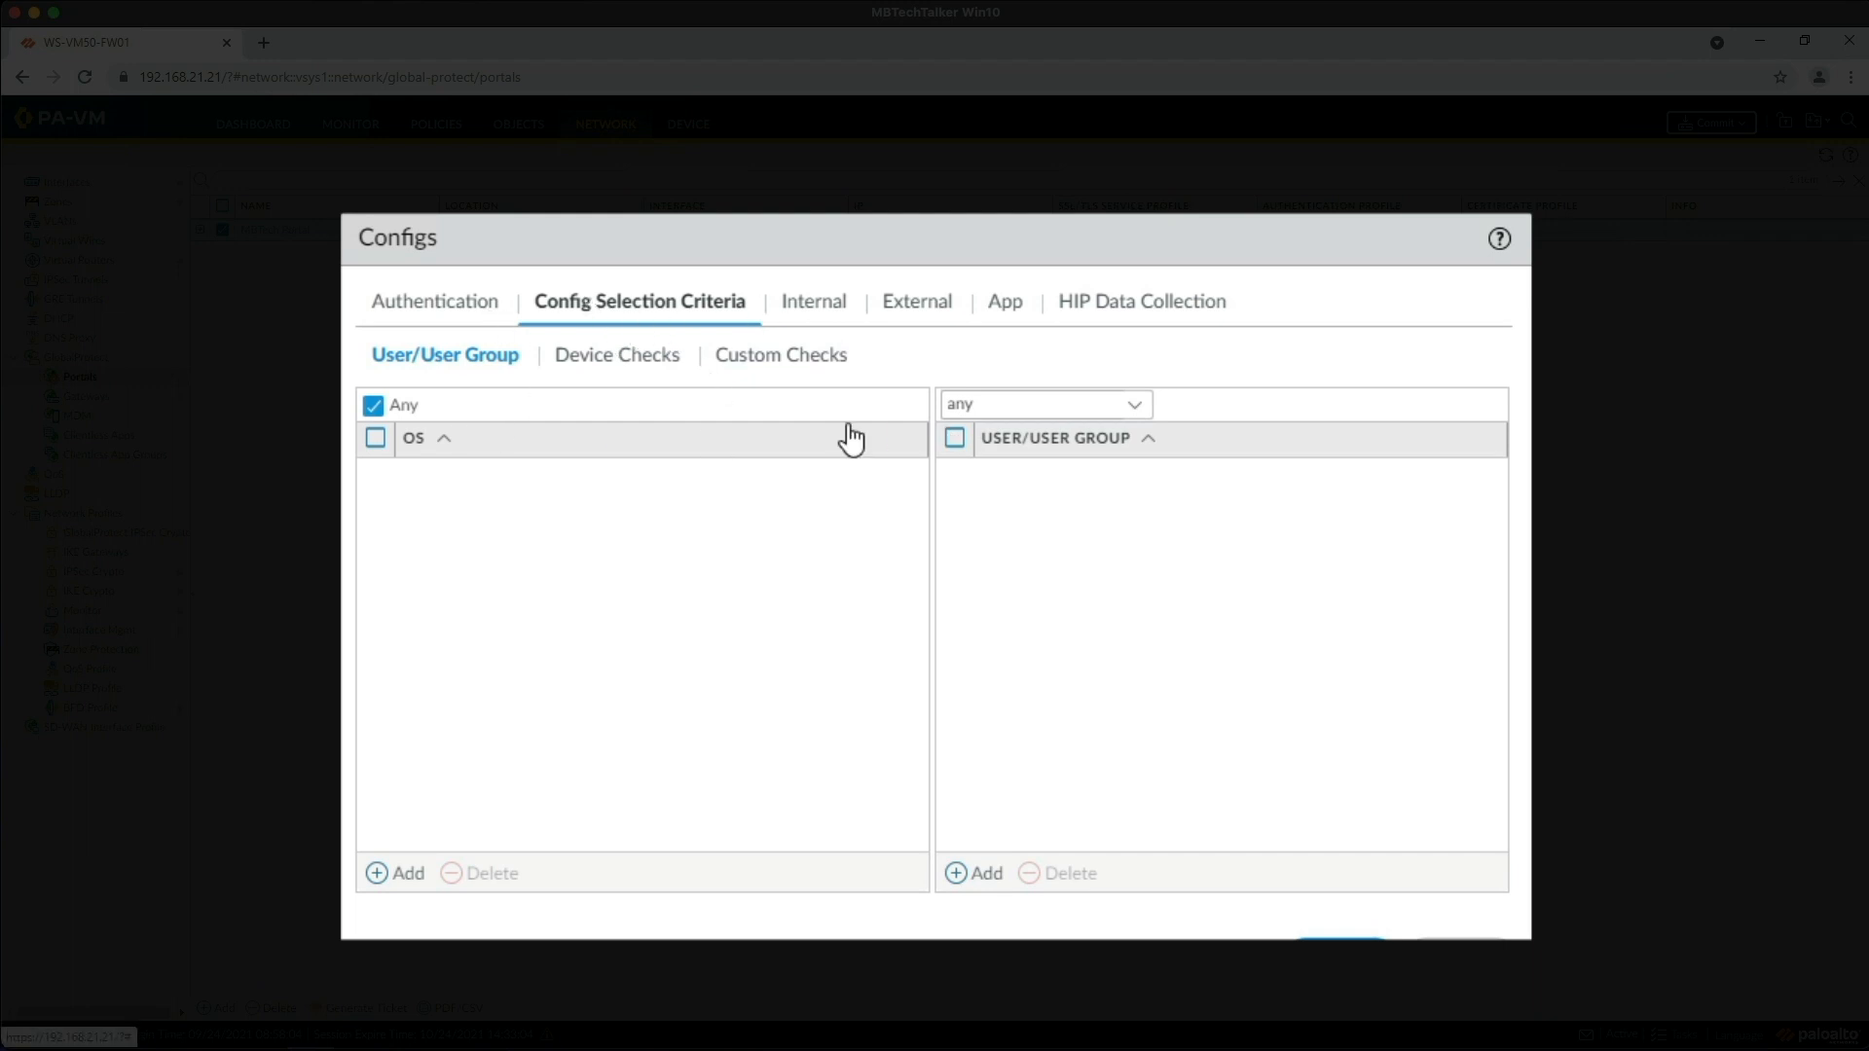
pyautogui.click(914, 300)
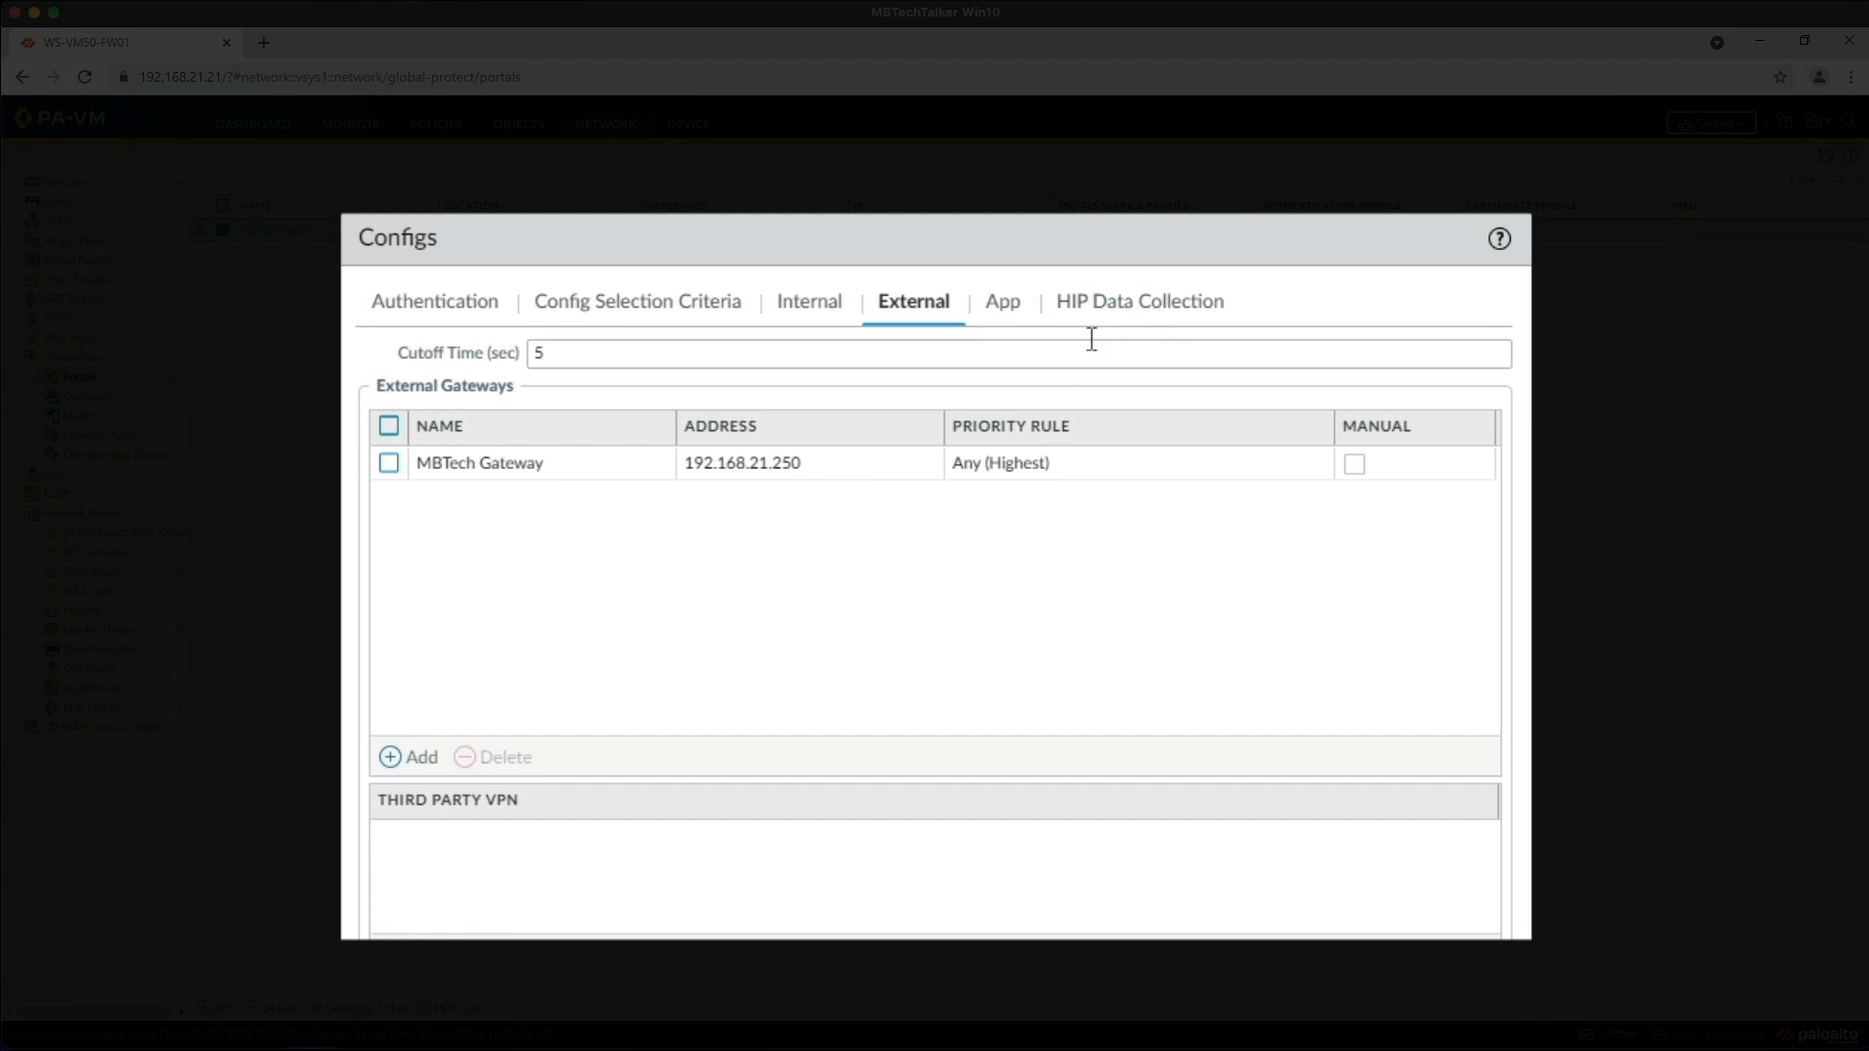
# Step: Set MBTech-Security Team's Connect Method to Pre-logon (Always On) and save it
pyautogui.click(1002, 301)
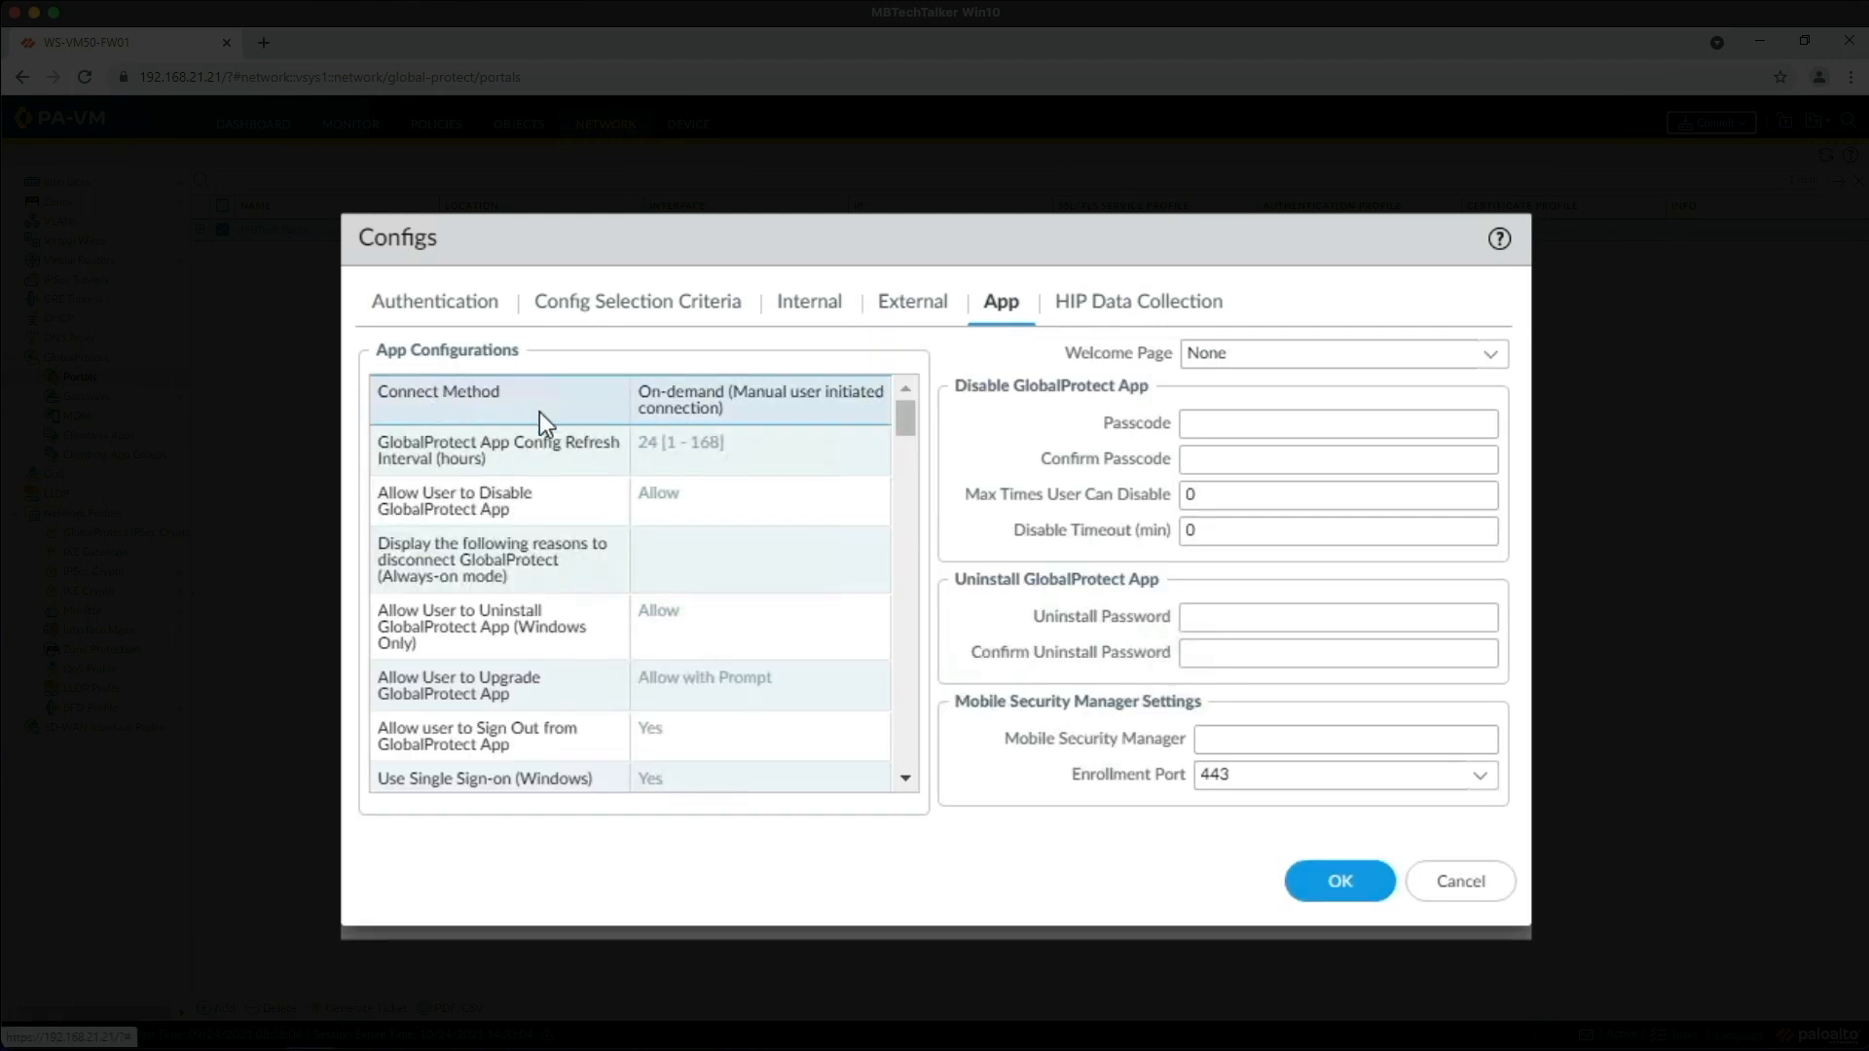
pyautogui.click(759, 392)
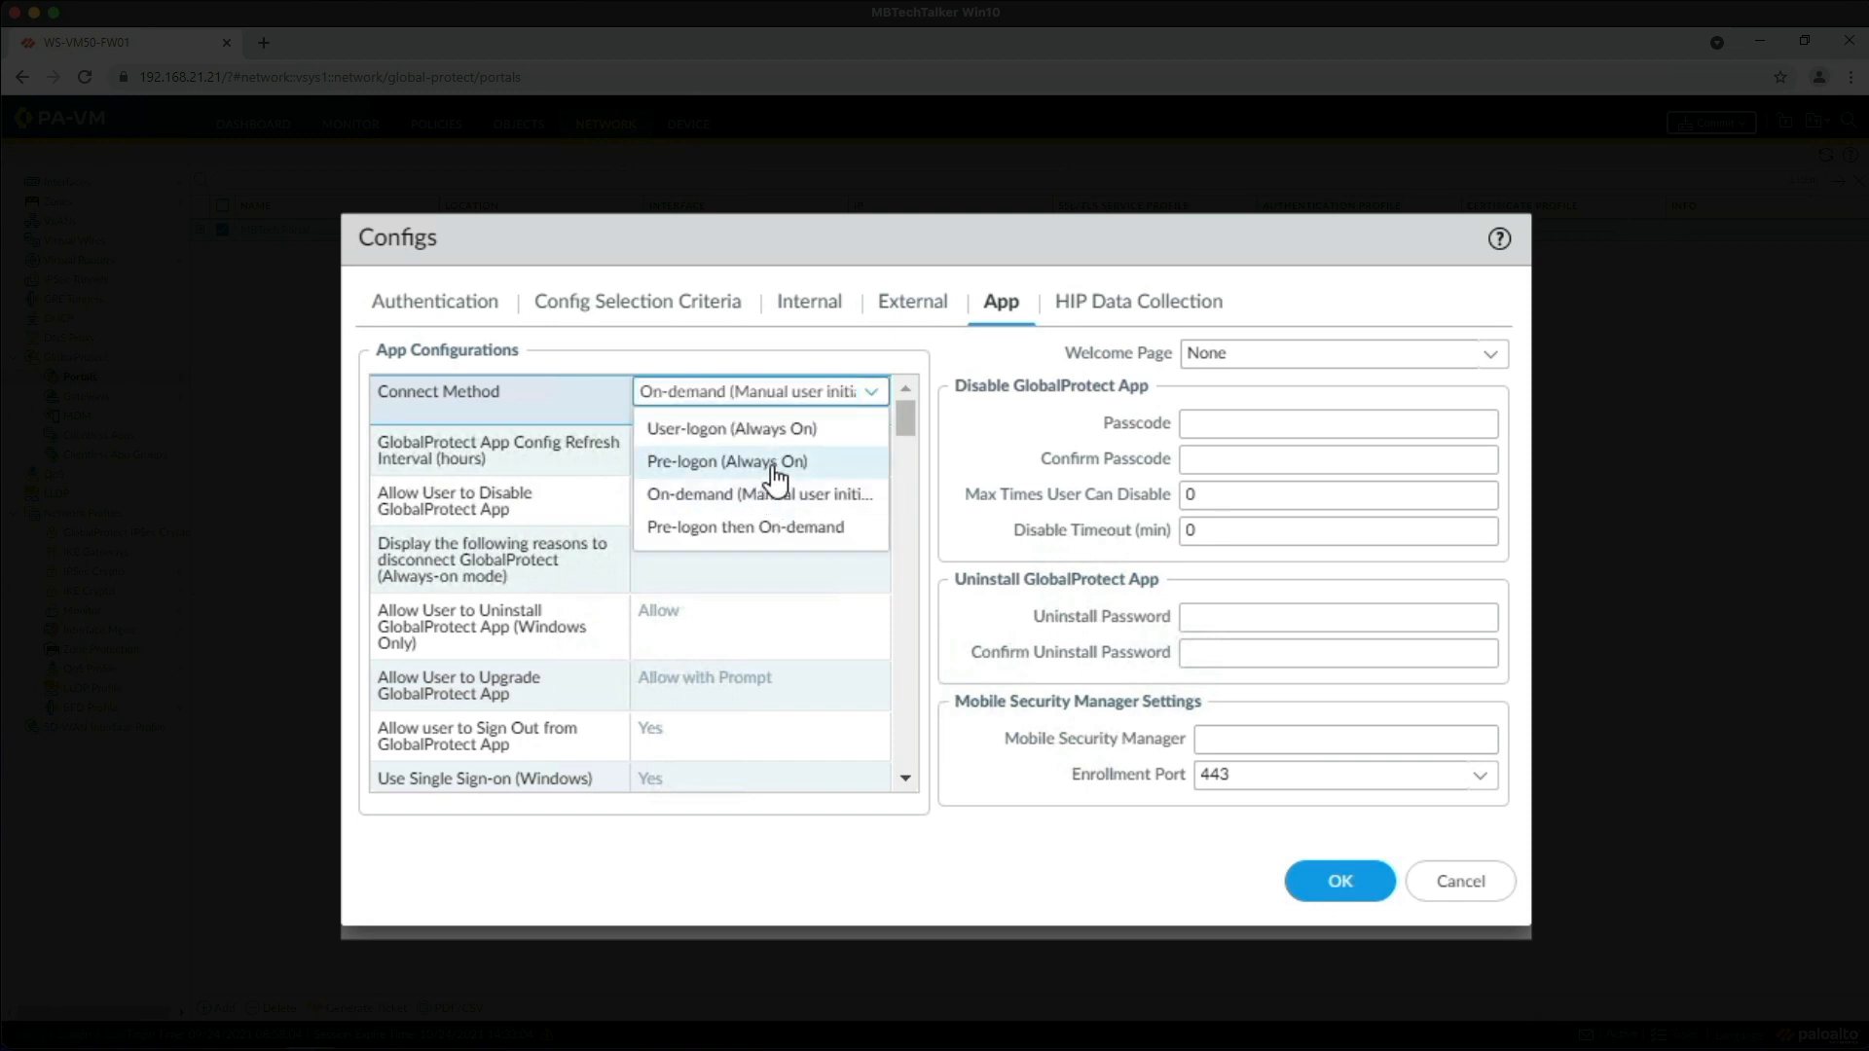
pyautogui.click(726, 461)
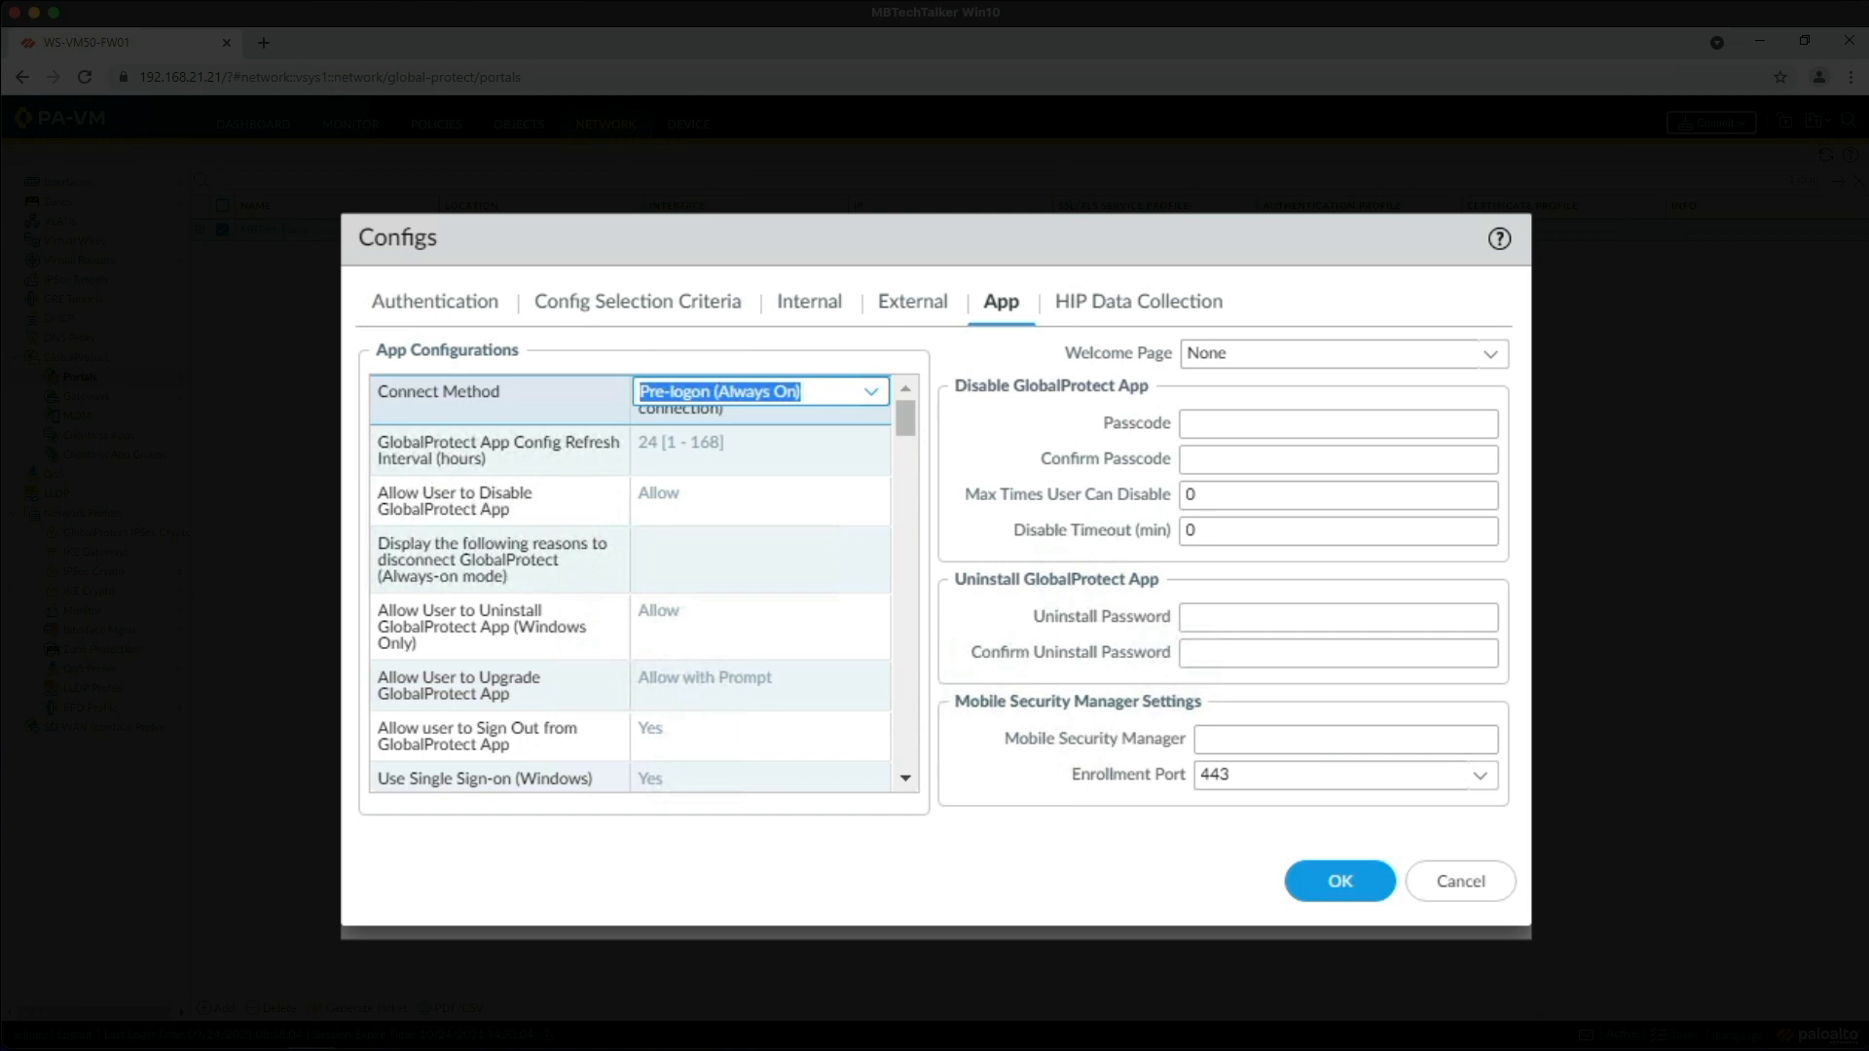
pyautogui.moveTo(617, 711)
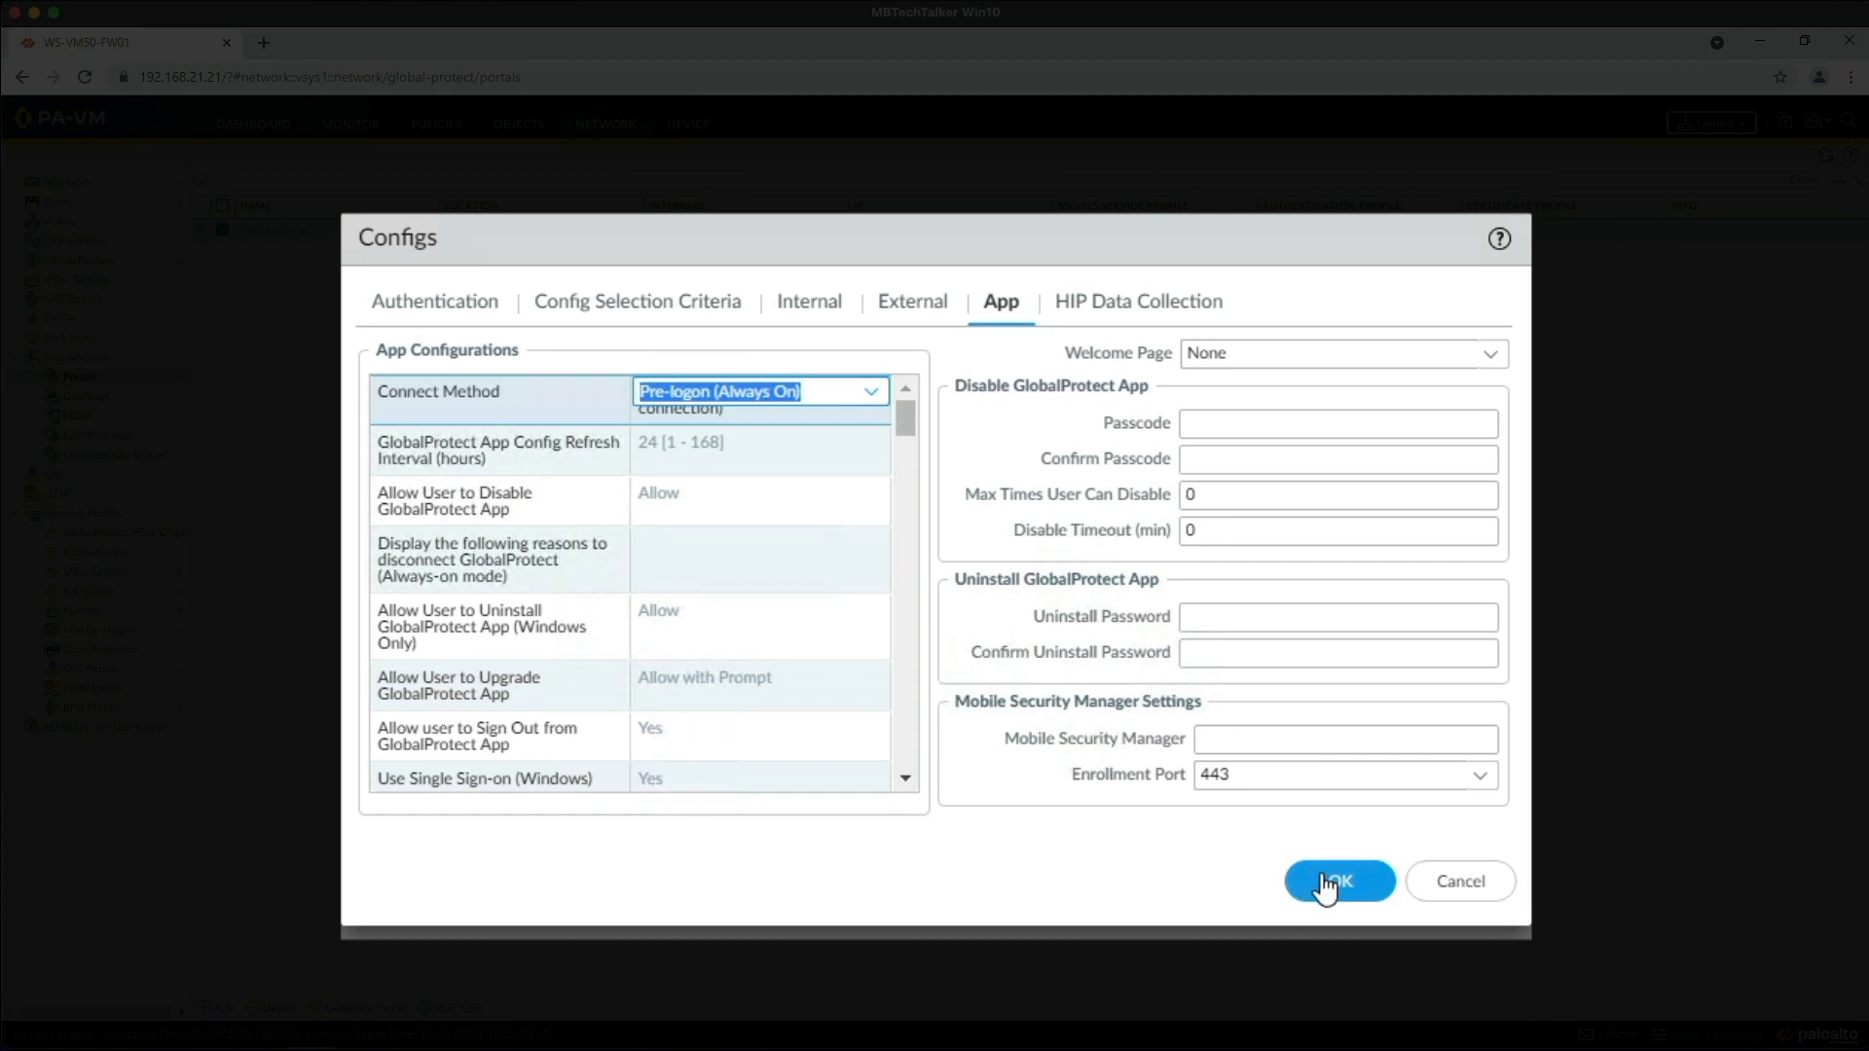
pyautogui.click(1337, 882)
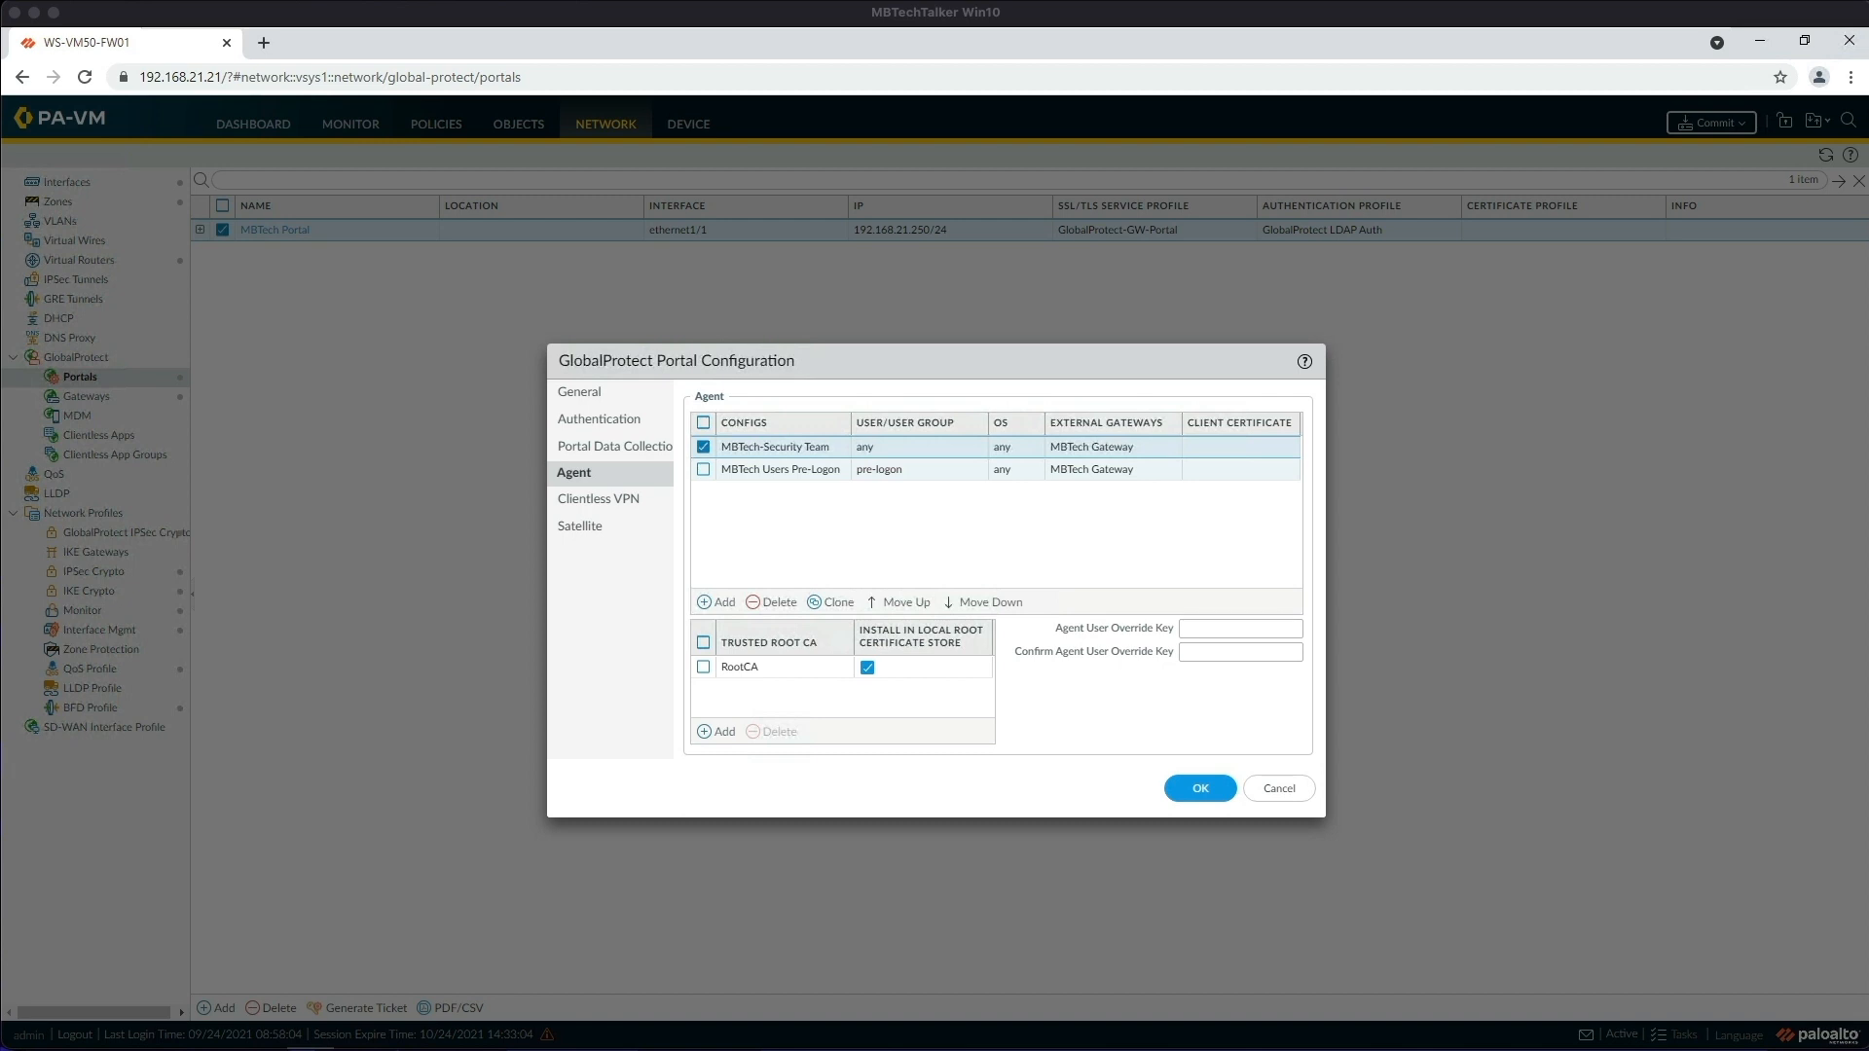
pyautogui.moveTo(789, 471)
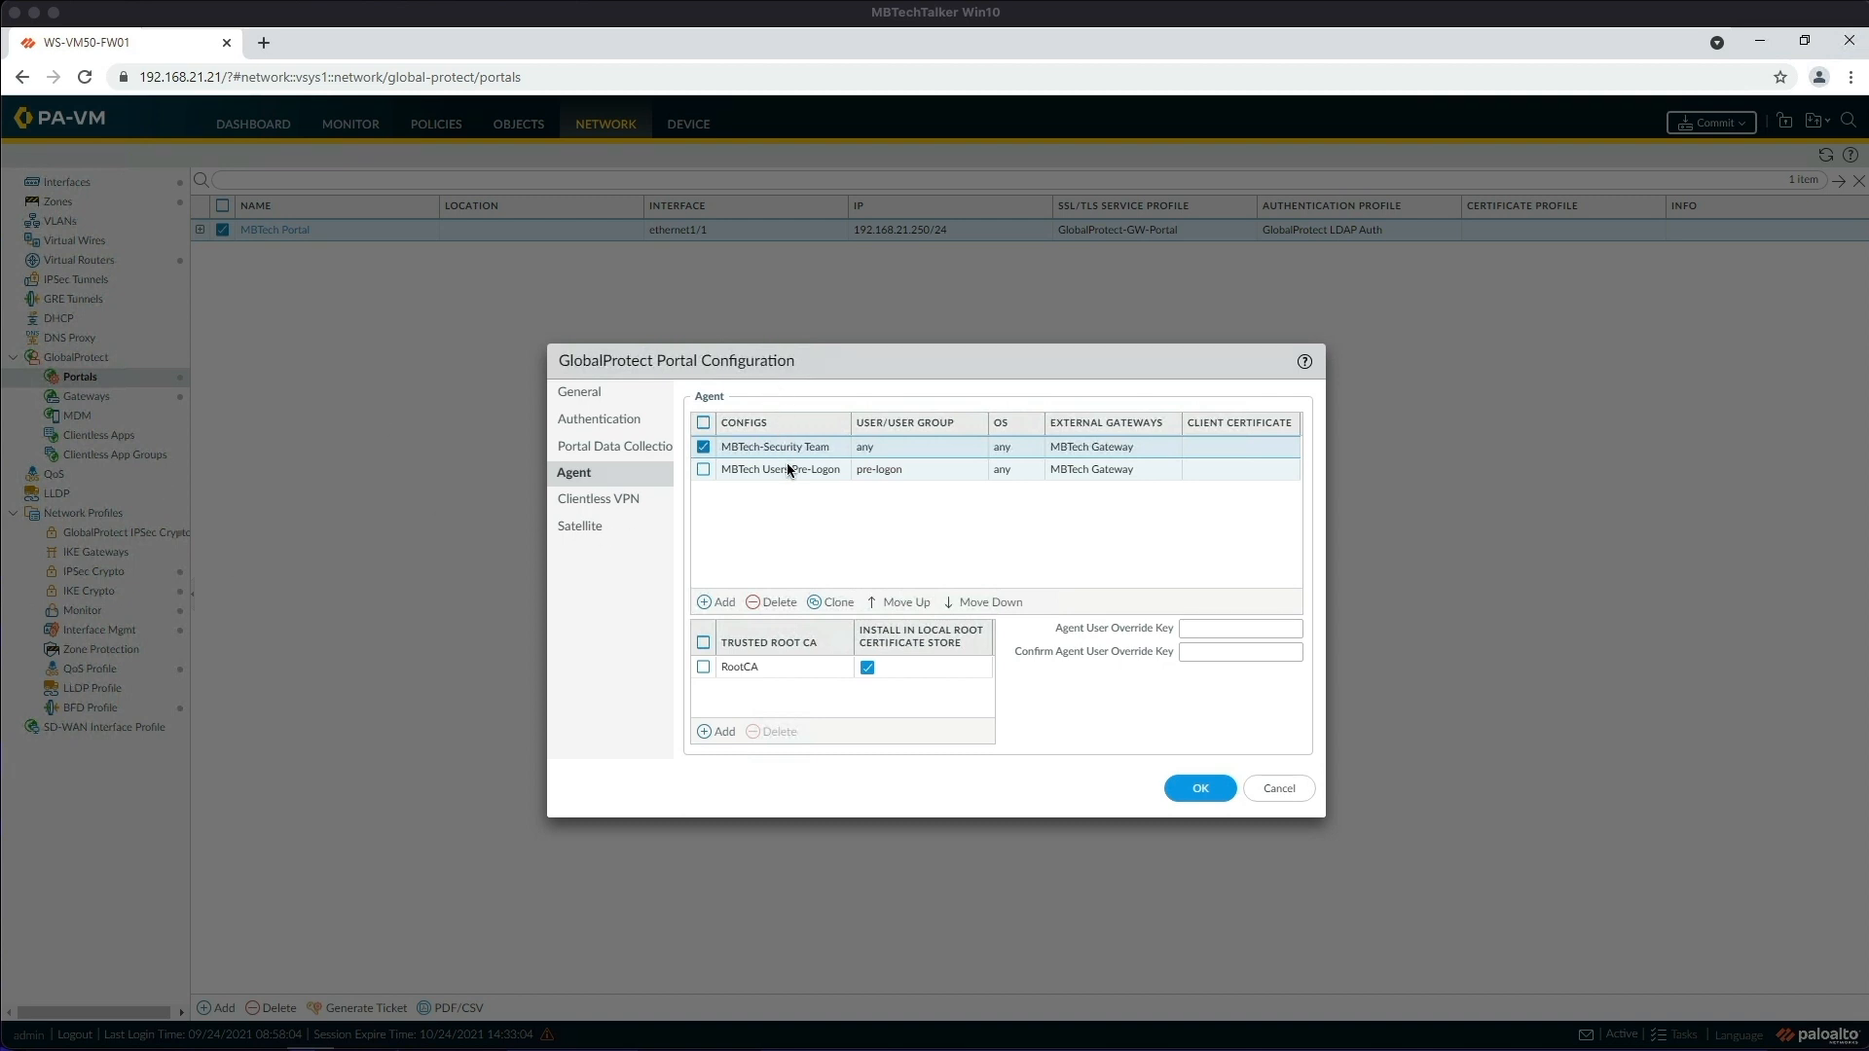
# Step: Move MBTech Users Pre-Logon to the top of agent configs and save the portal
pyautogui.click(703, 468)
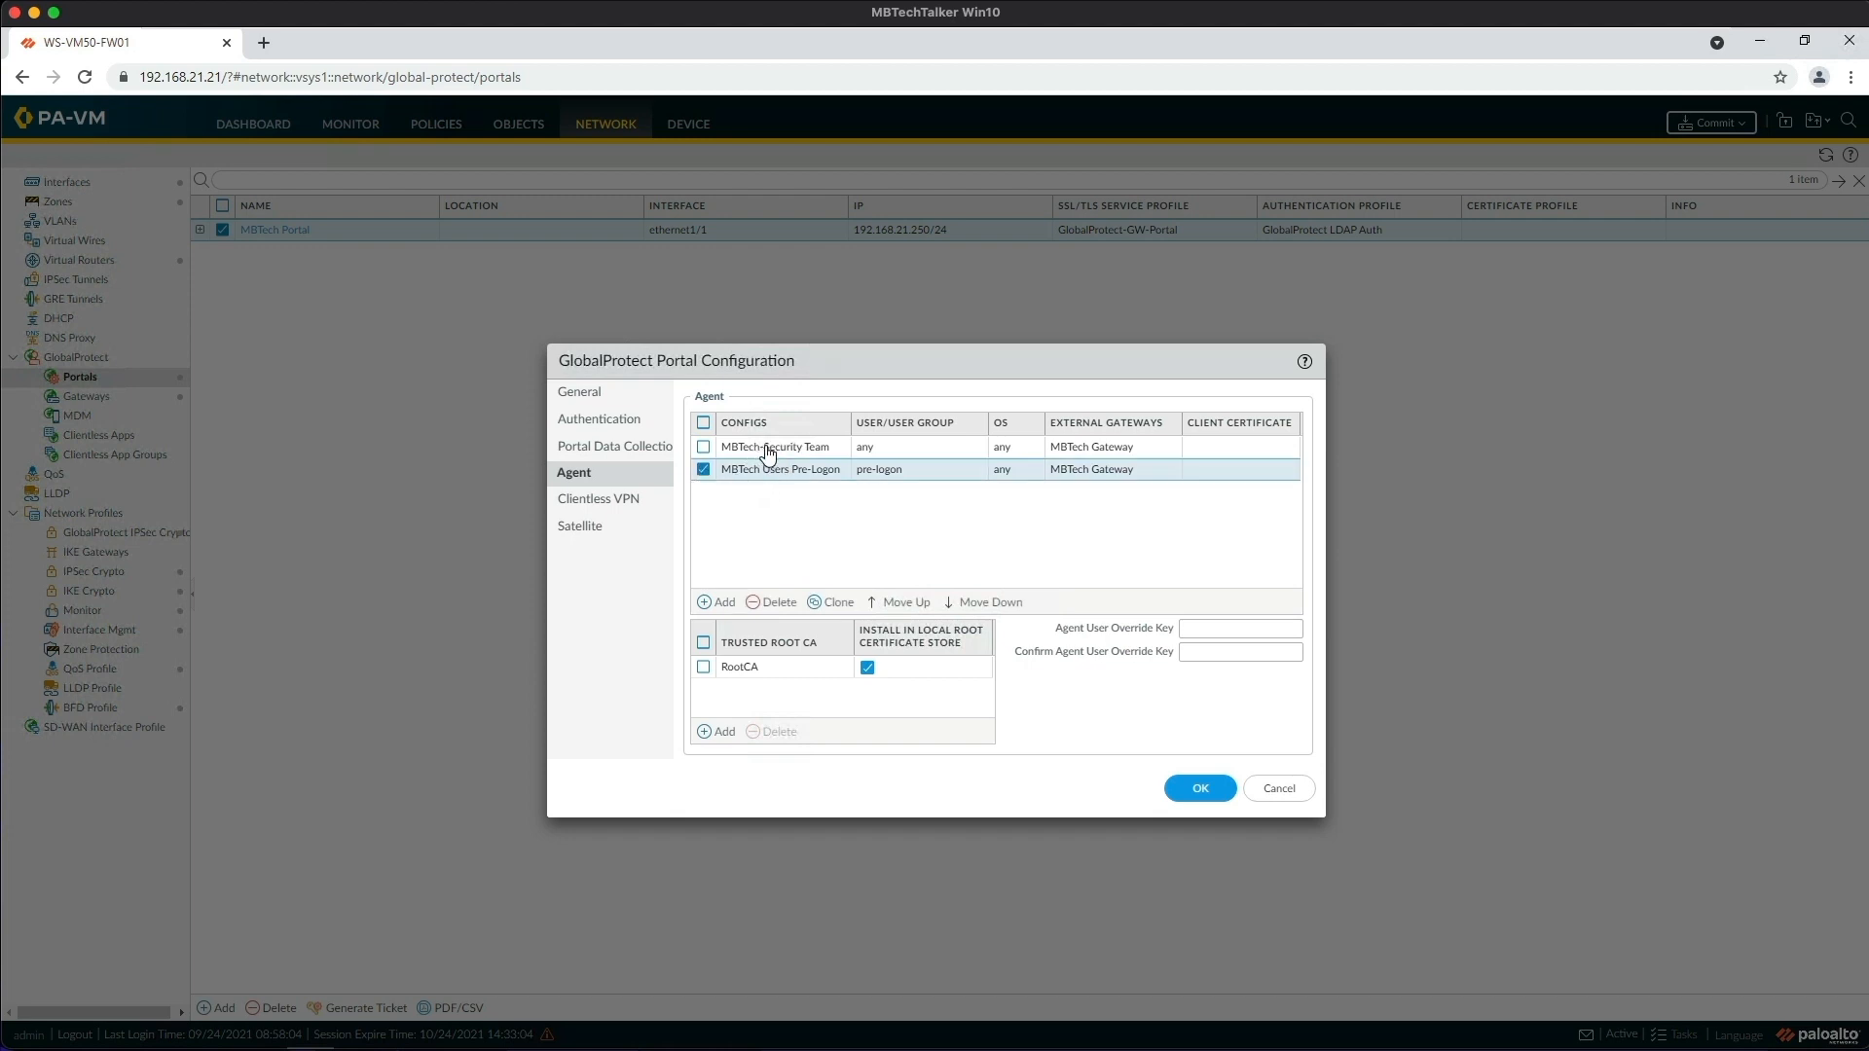
pyautogui.moveTo(822, 573)
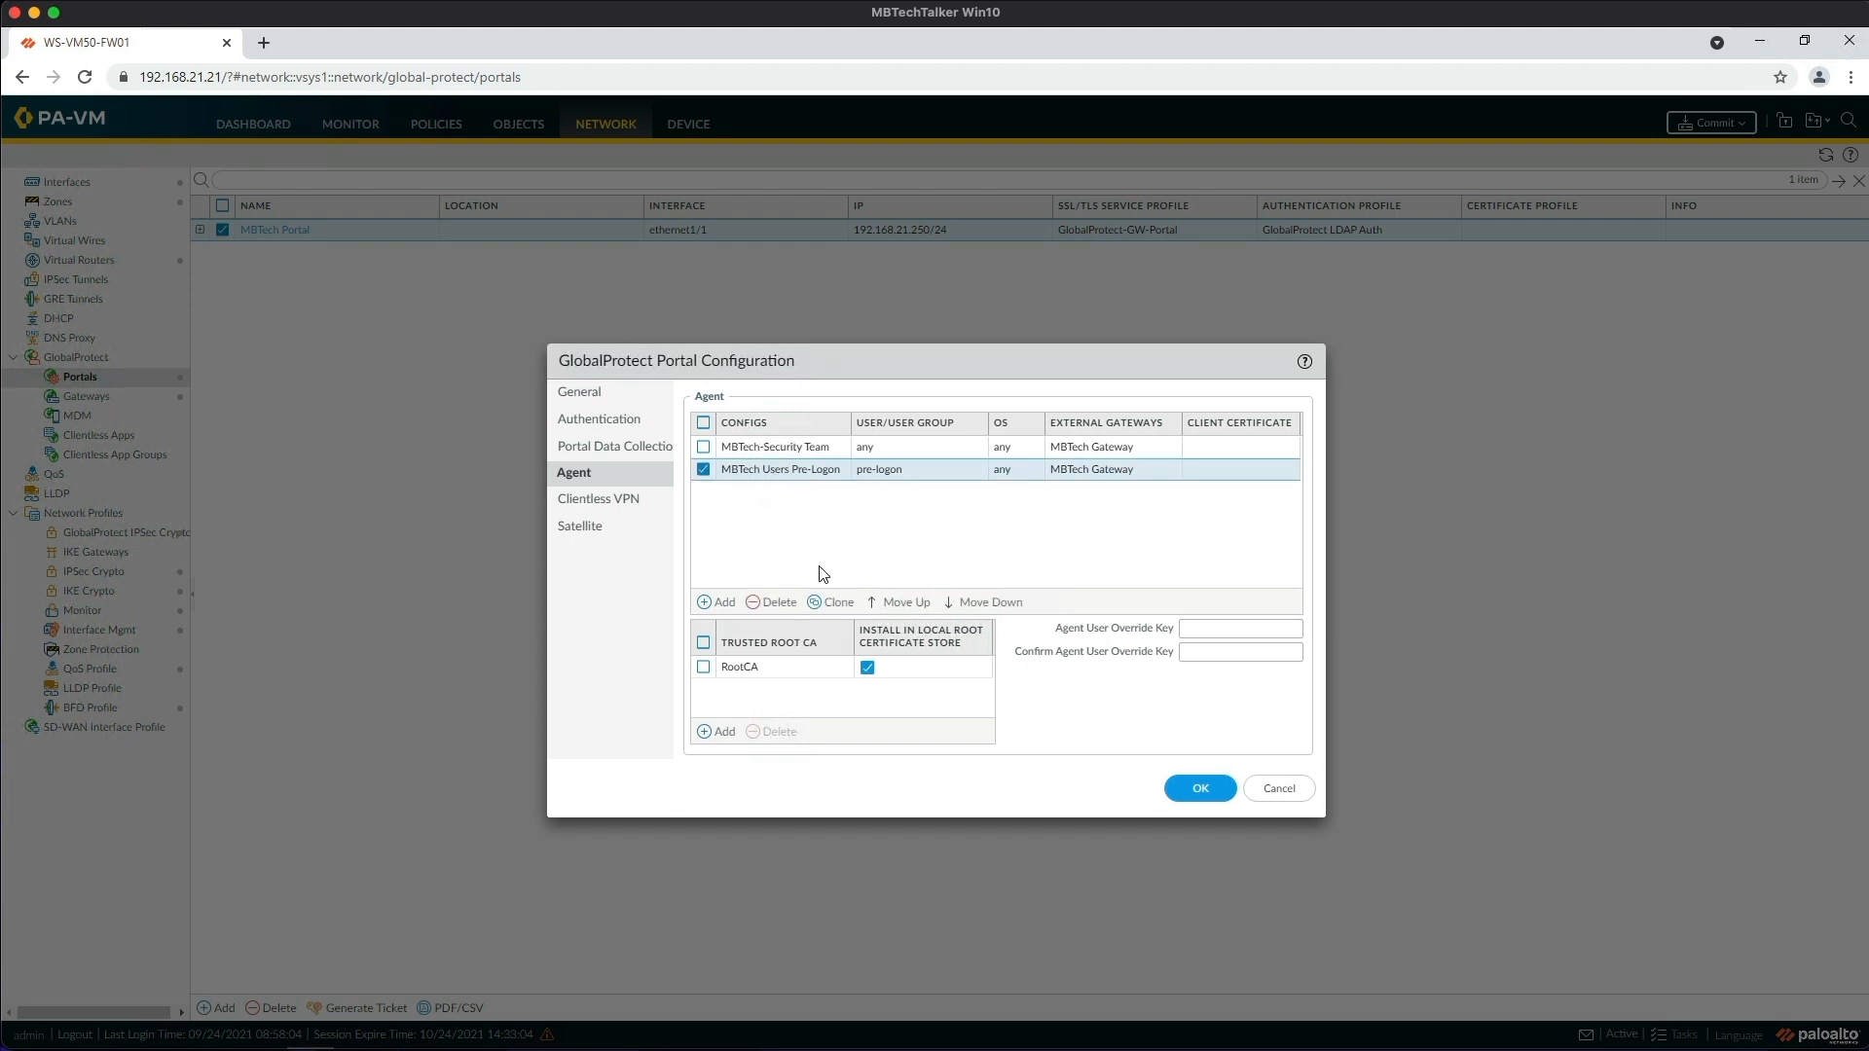
pyautogui.click(905, 602)
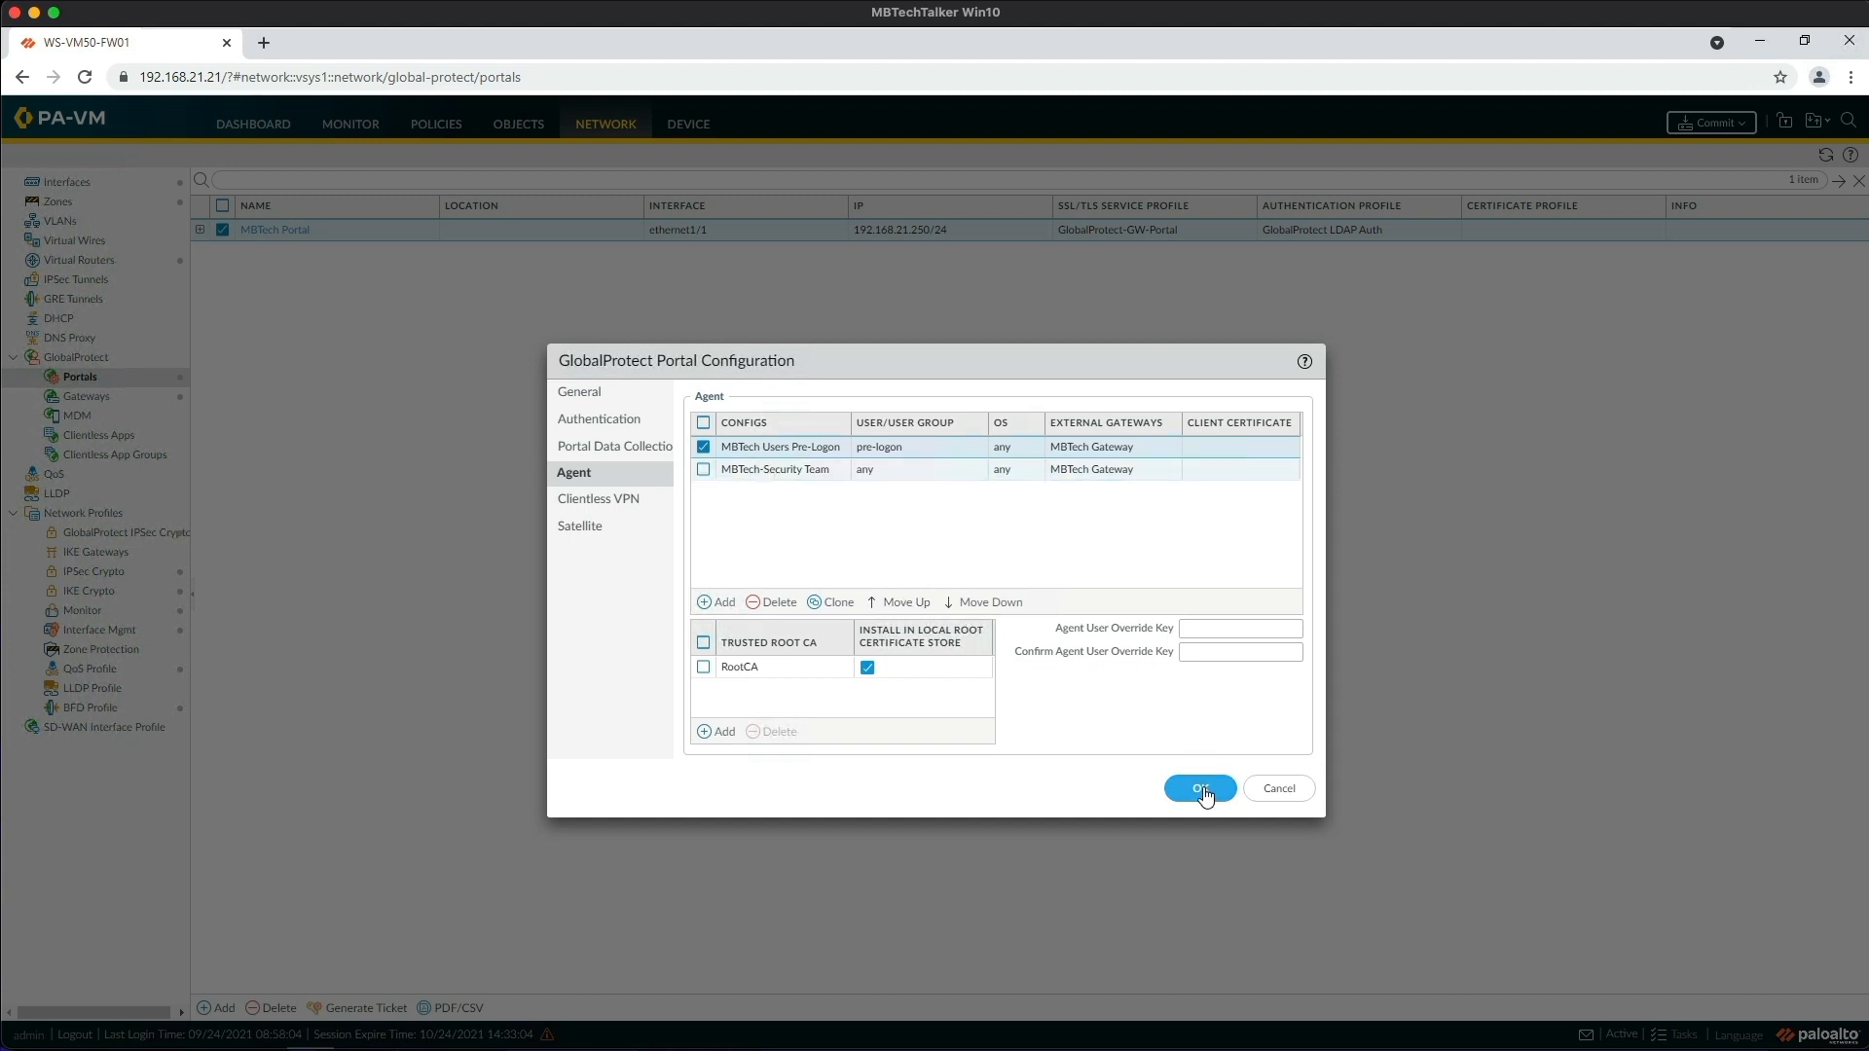
pyautogui.click(1199, 787)
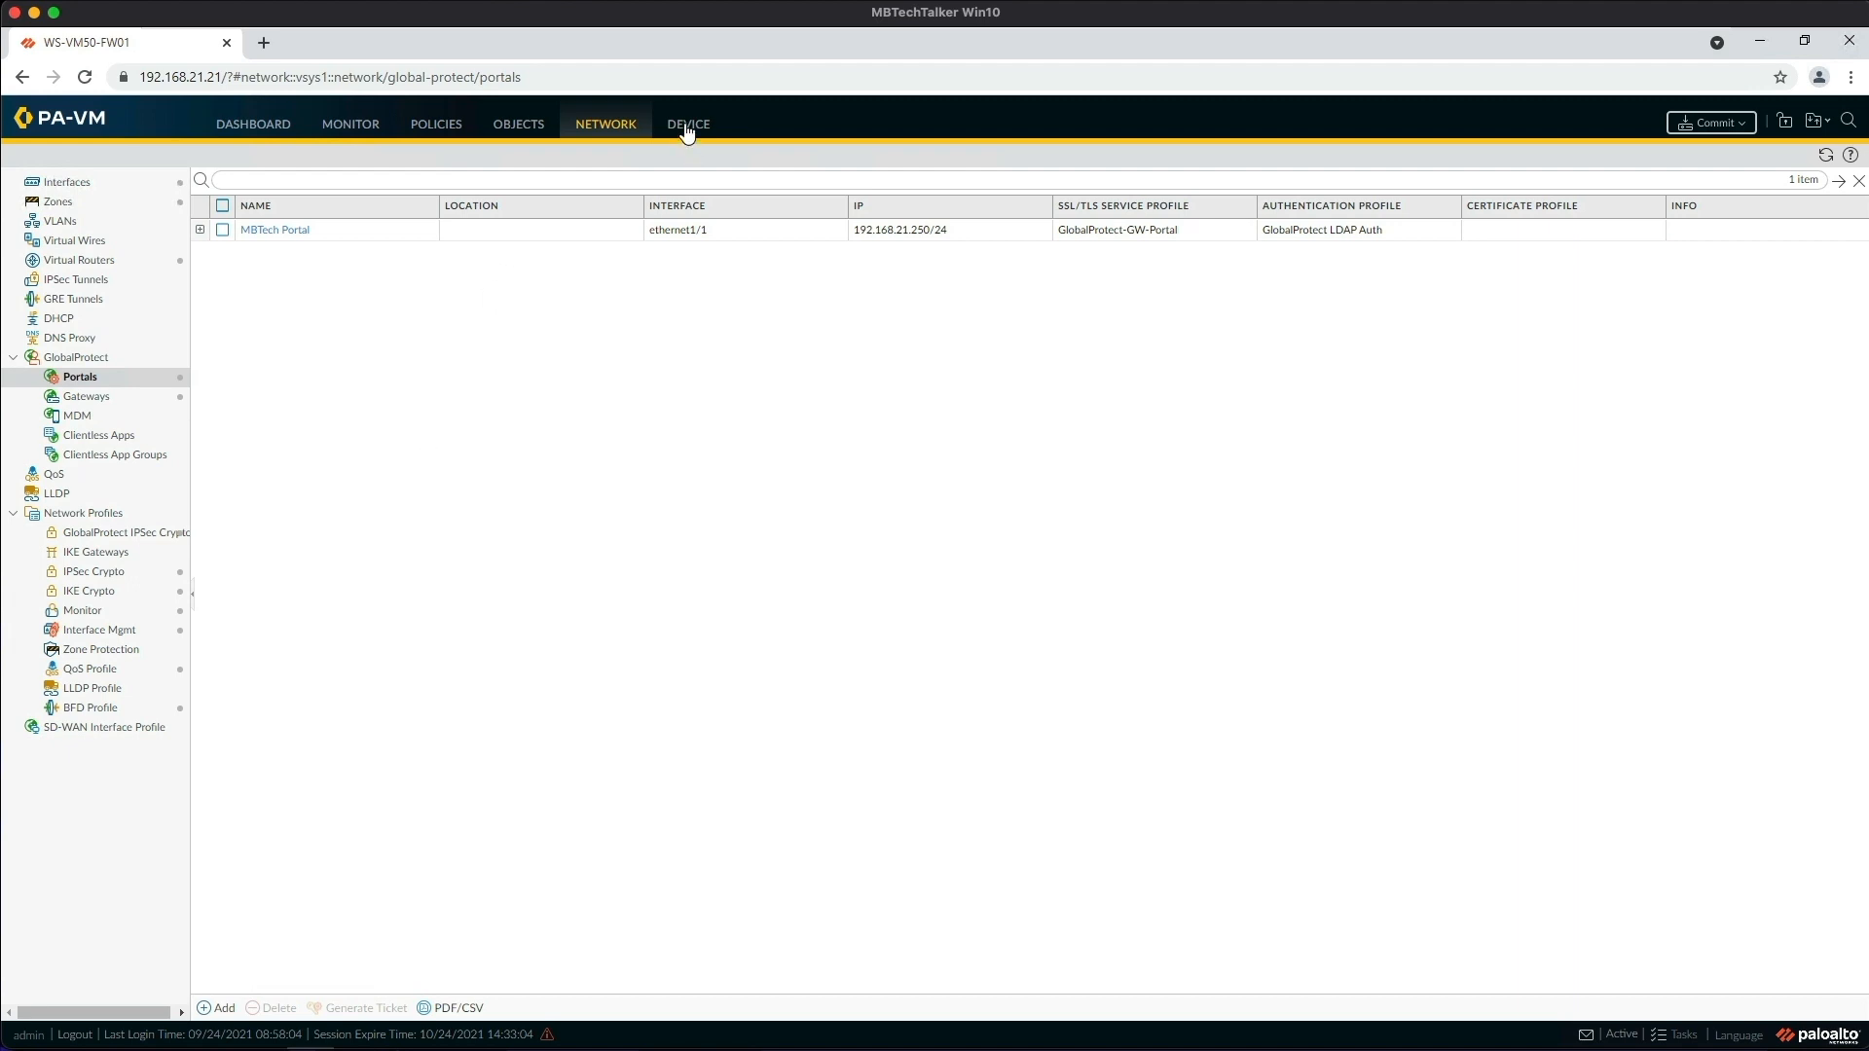
# Step: Start a blank profile under Device > Certificate Management > Certificate Profile
pyautogui.click(689, 123)
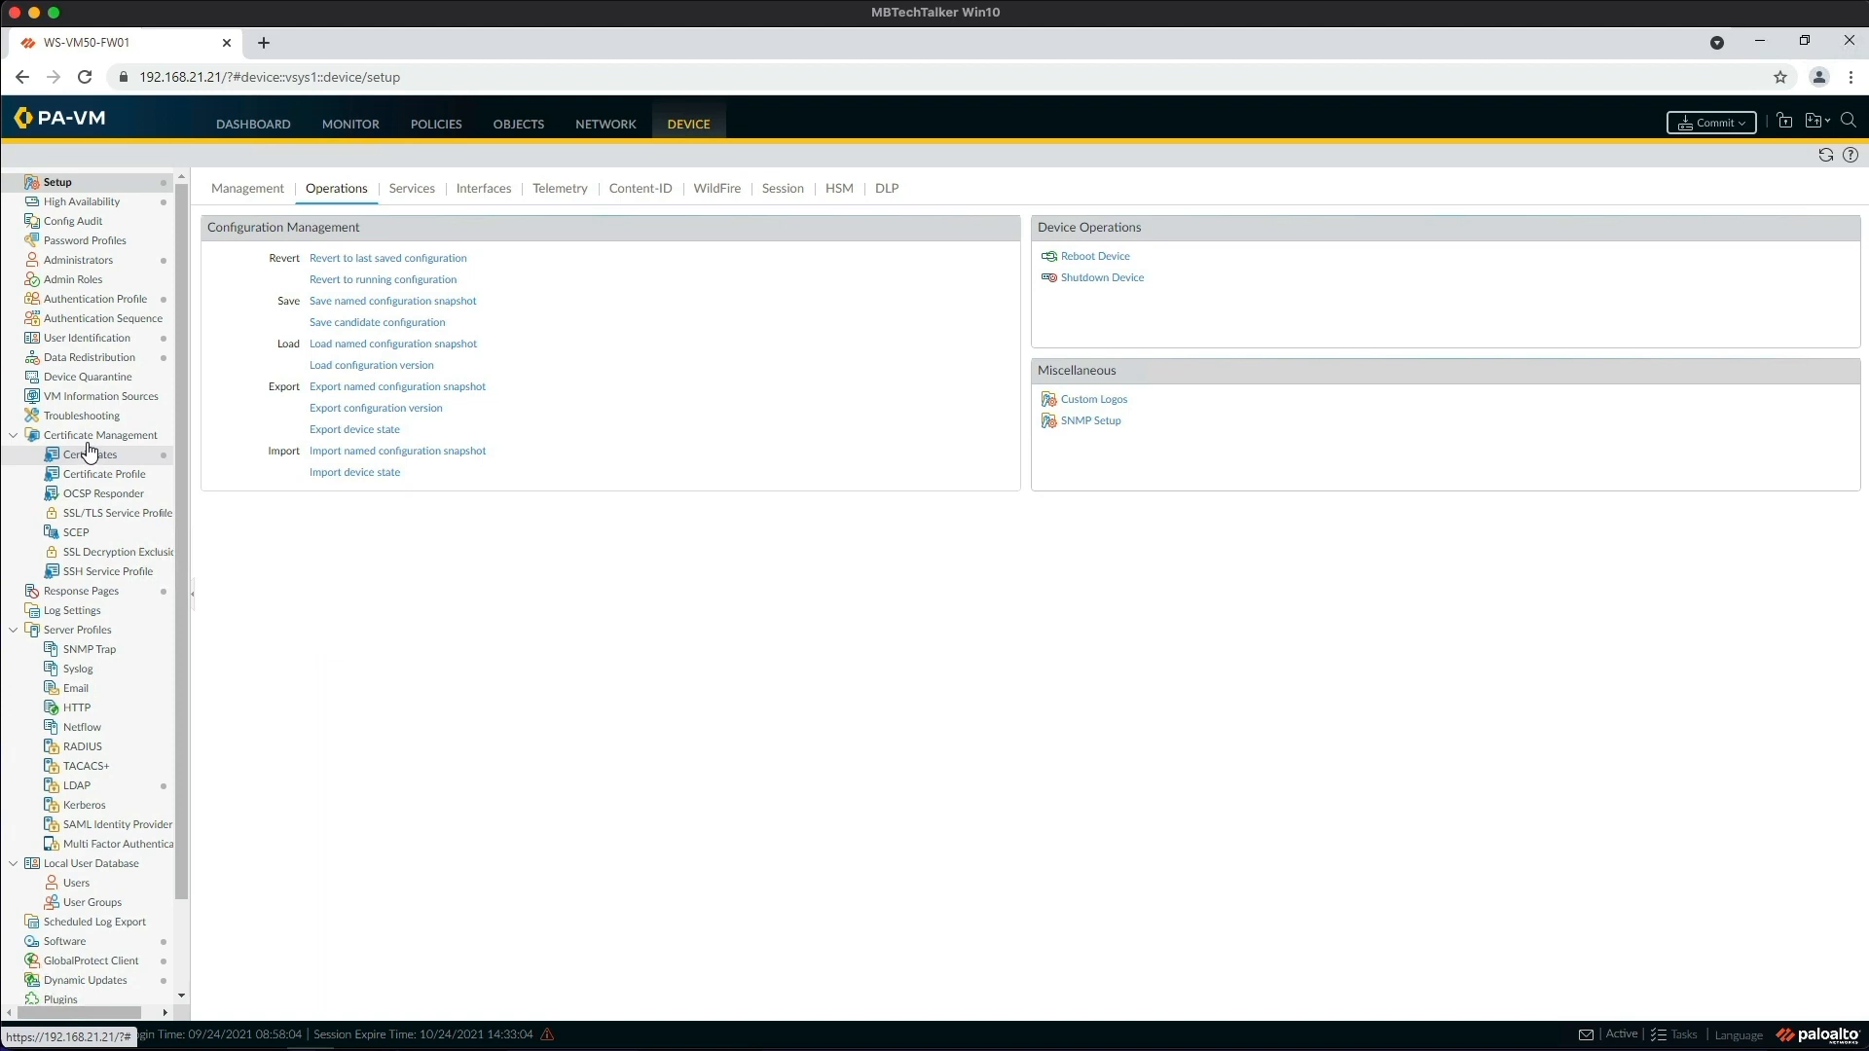
pyautogui.click(104, 473)
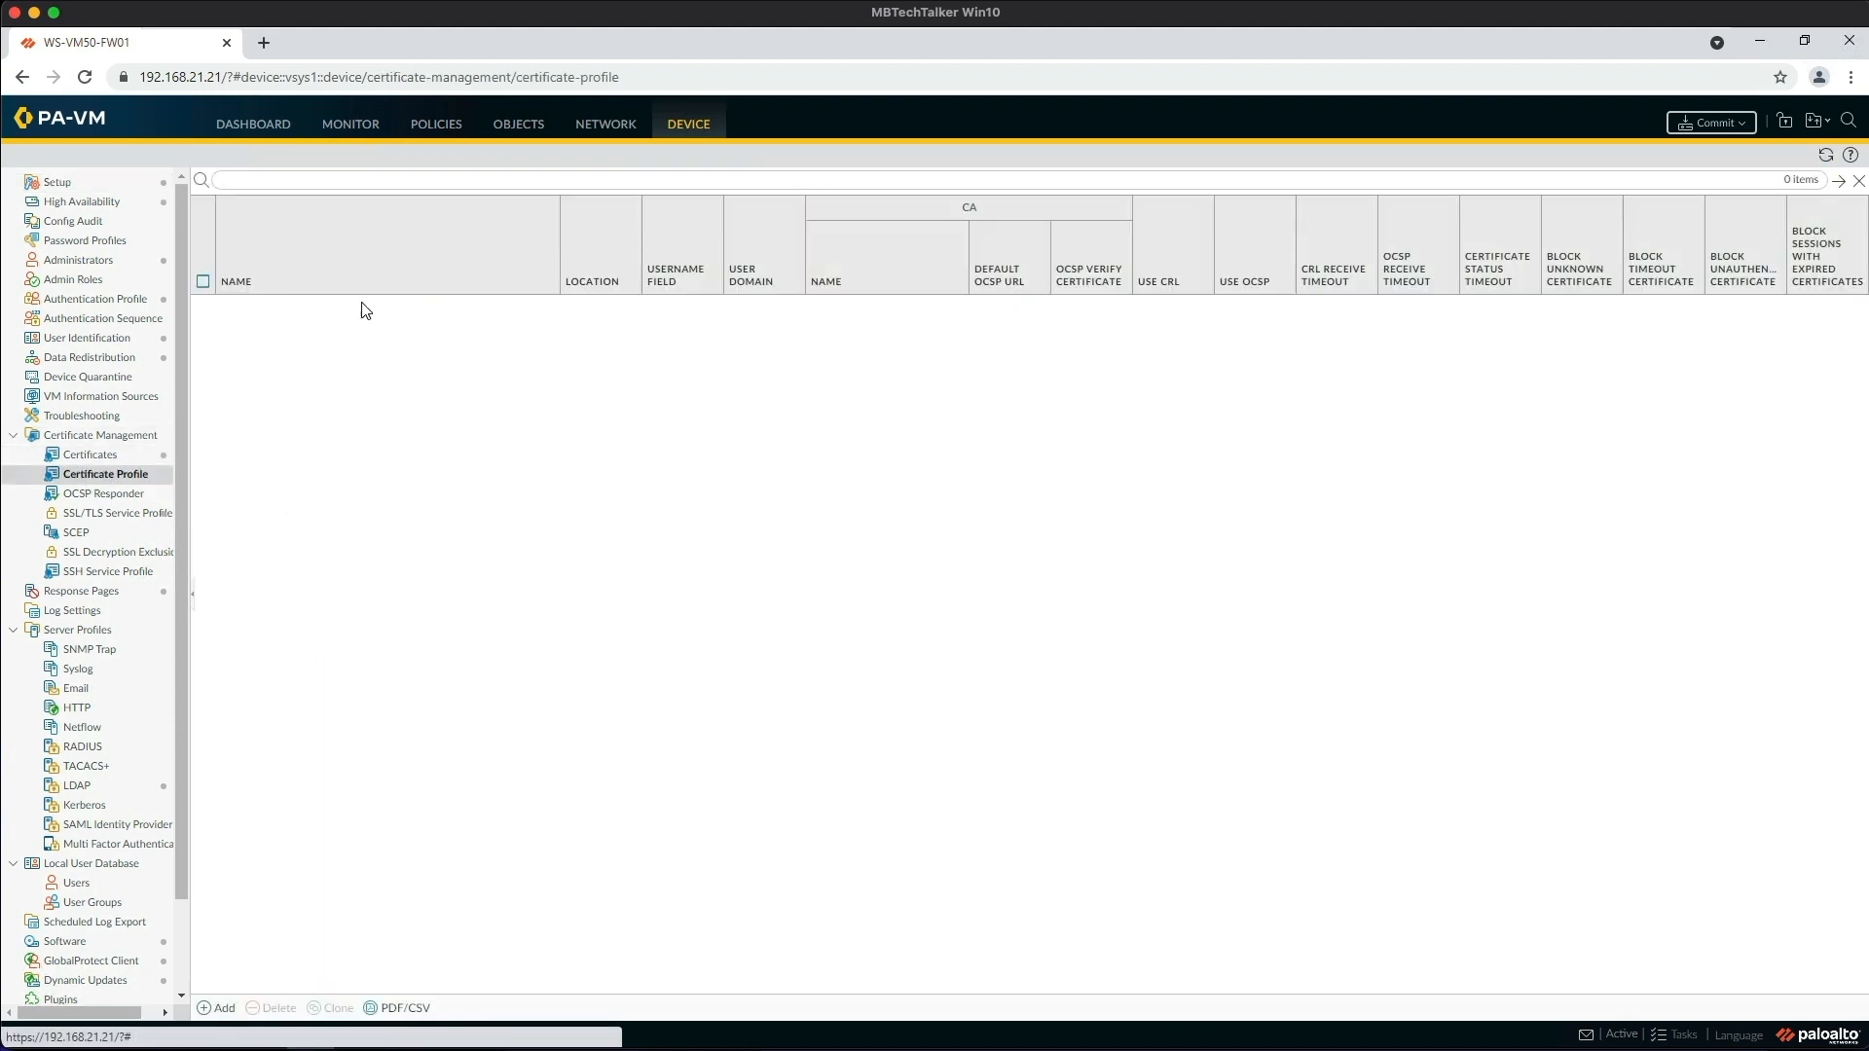
pyautogui.click(216, 1008)
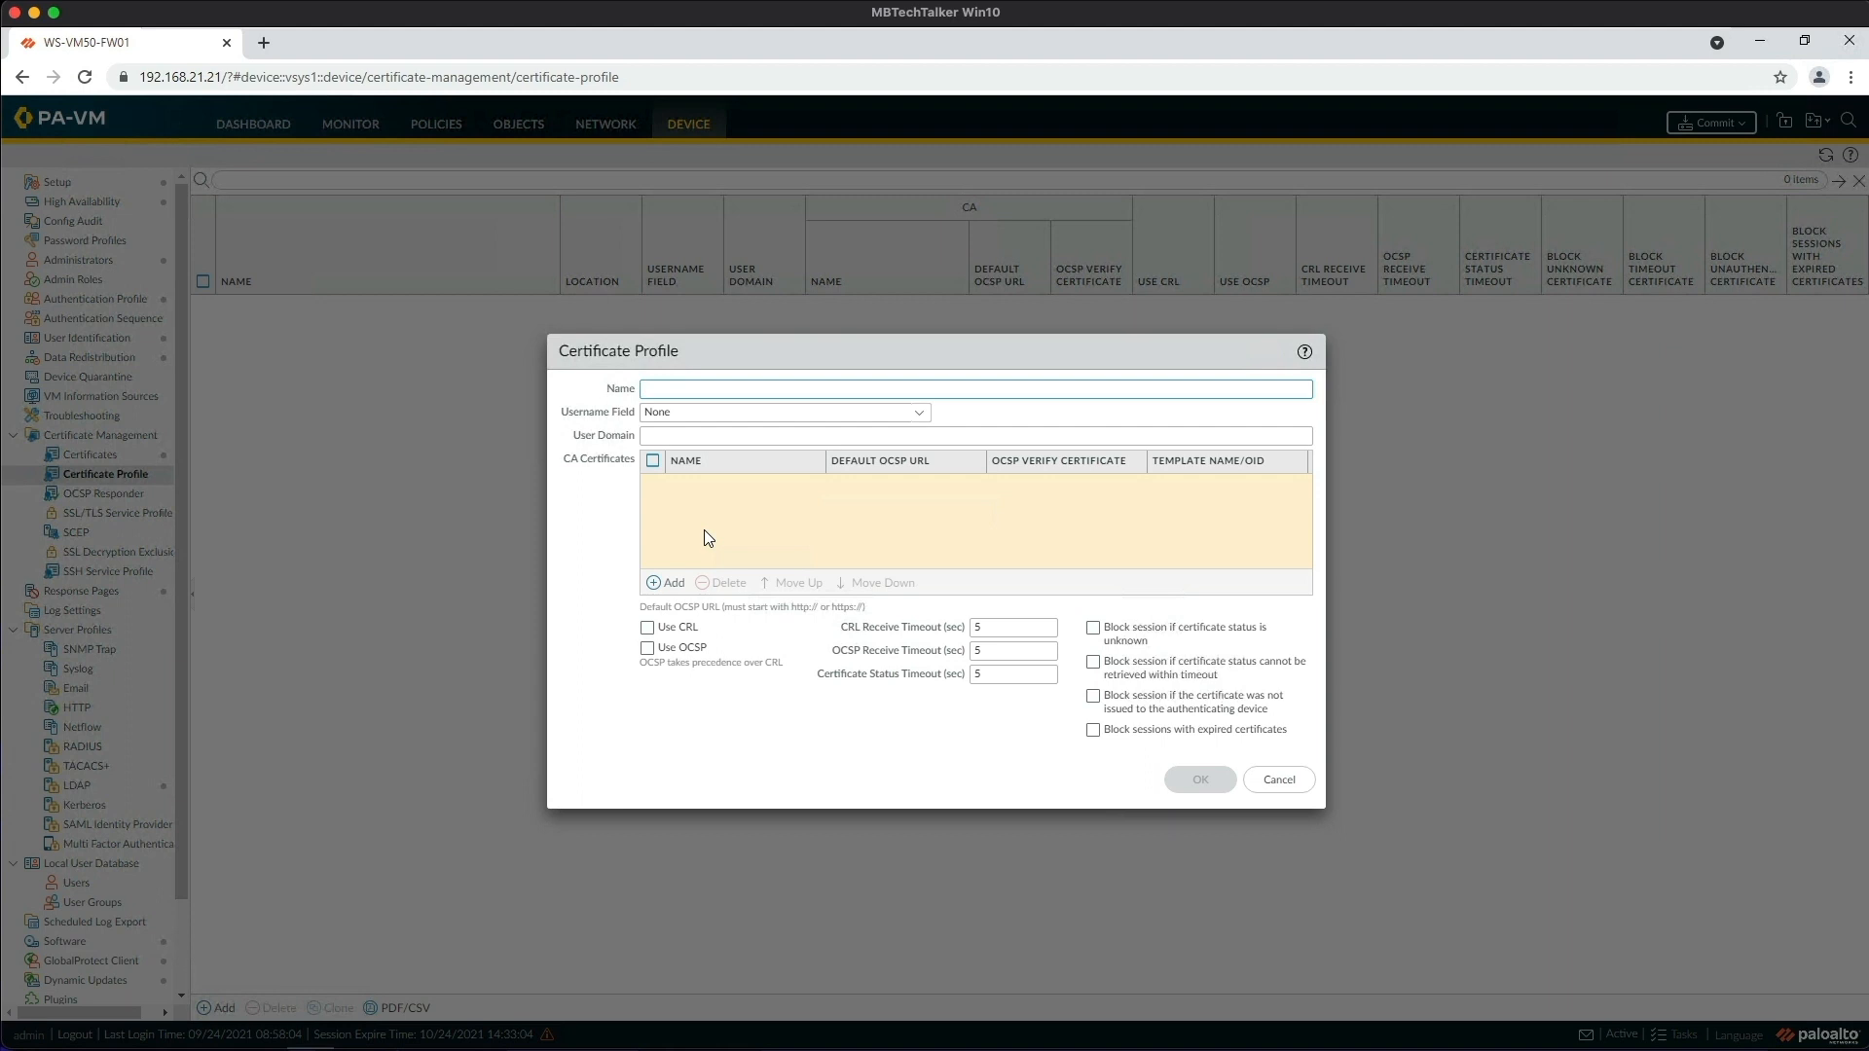
pyautogui.click(976, 388)
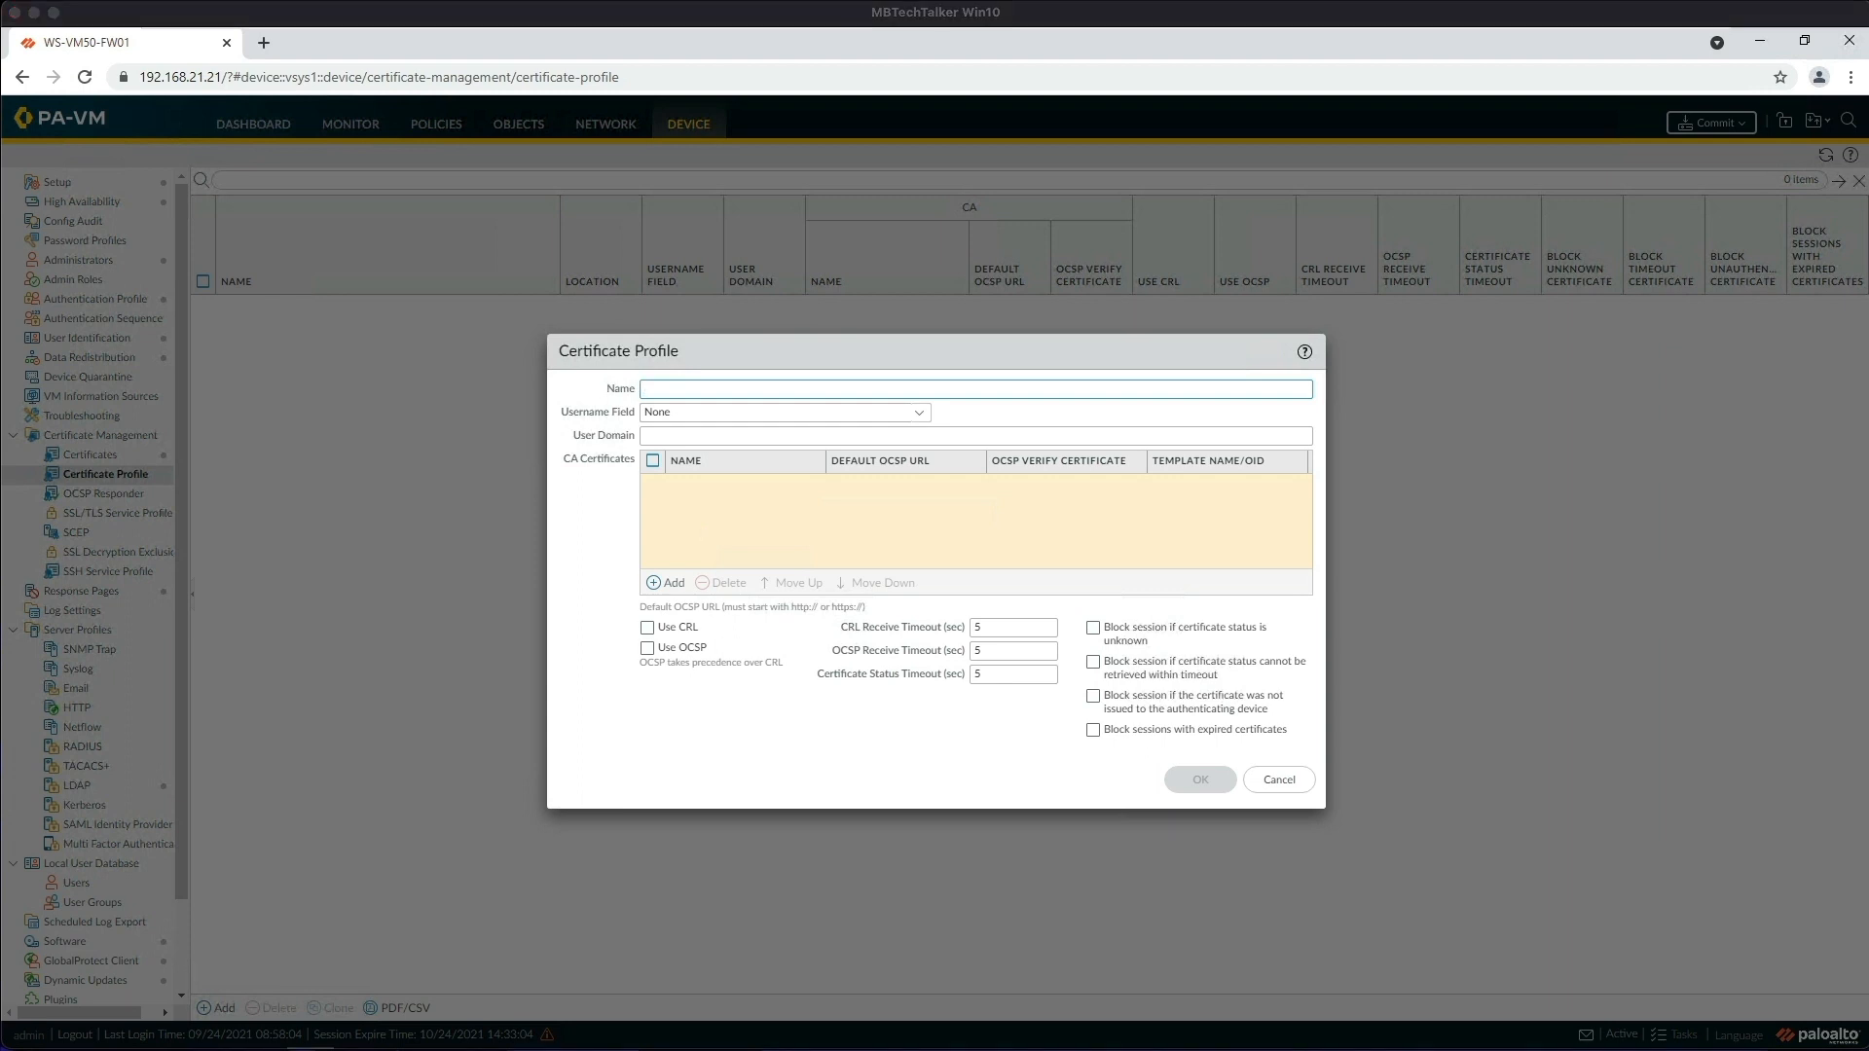
pyautogui.click(976, 389)
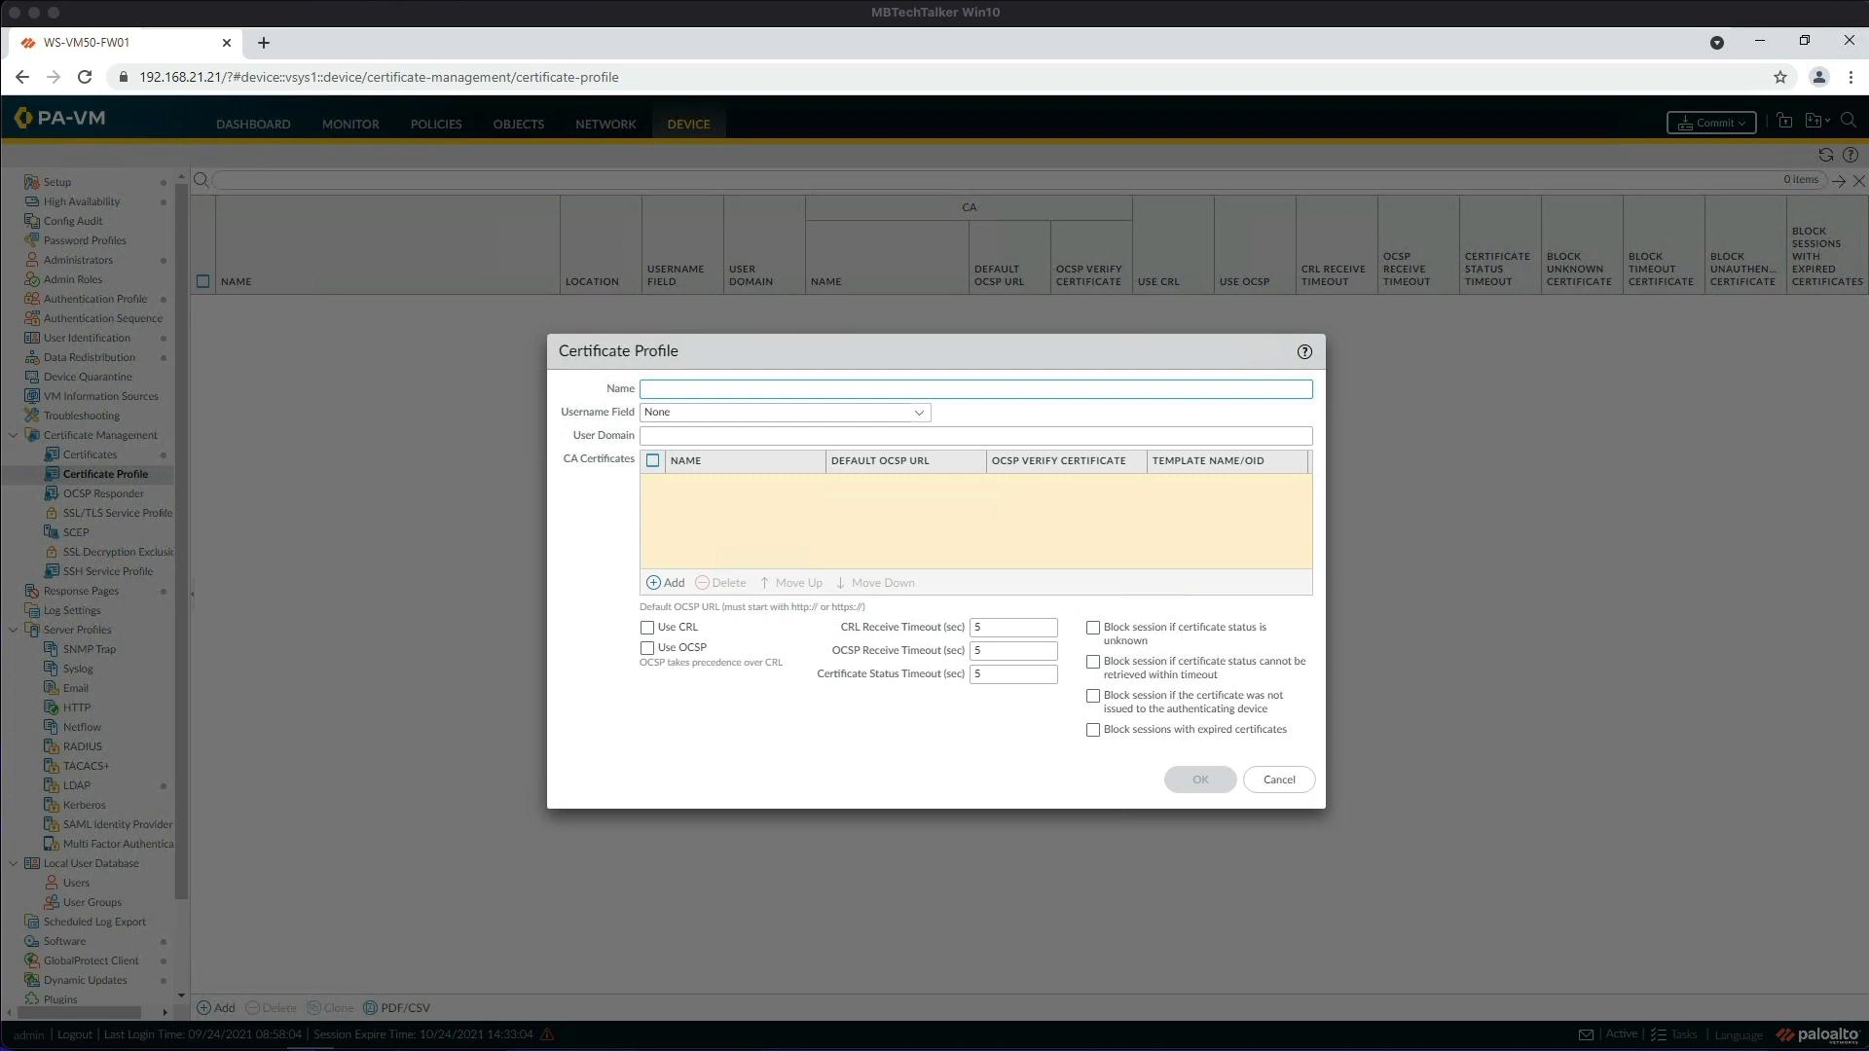
pyautogui.click(973, 388)
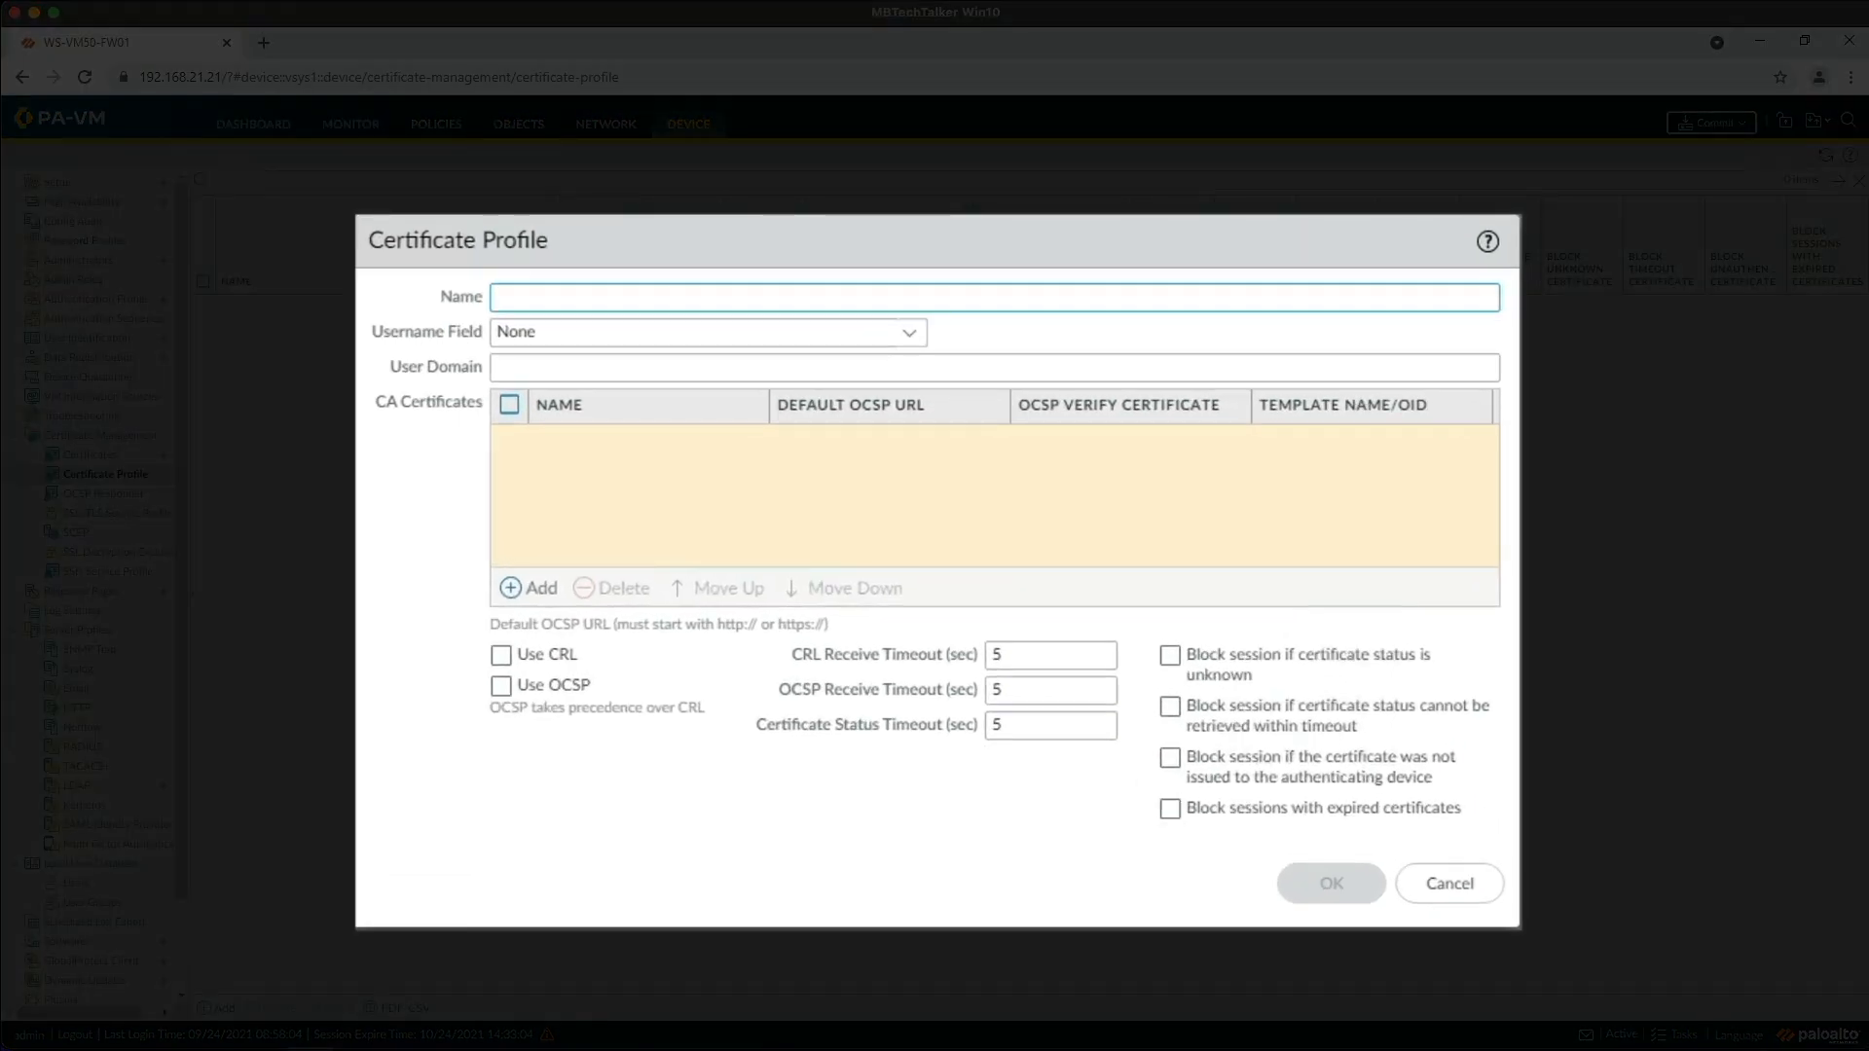
# Step: Name the profile Device-Cert-Profile, add RootCA as its CA certificate, and save
pyautogui.write('Device-Cert-')
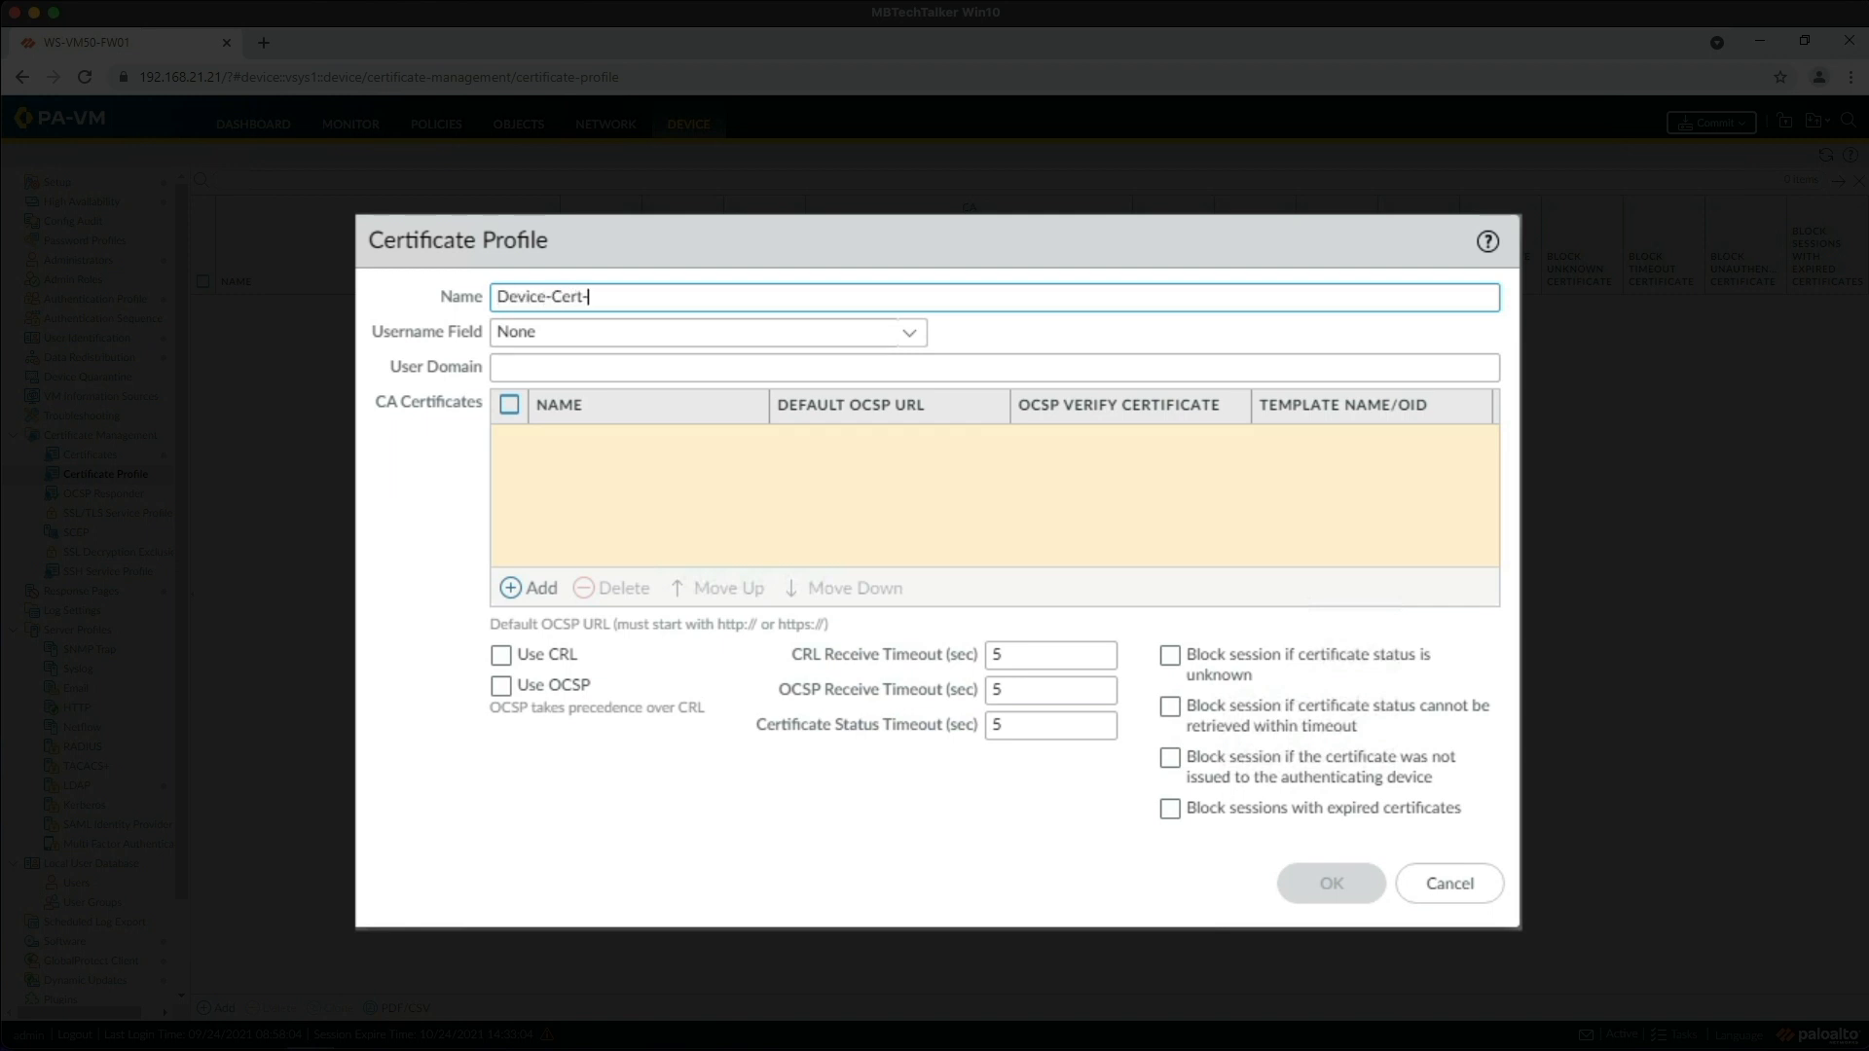
pyautogui.write('Profile')
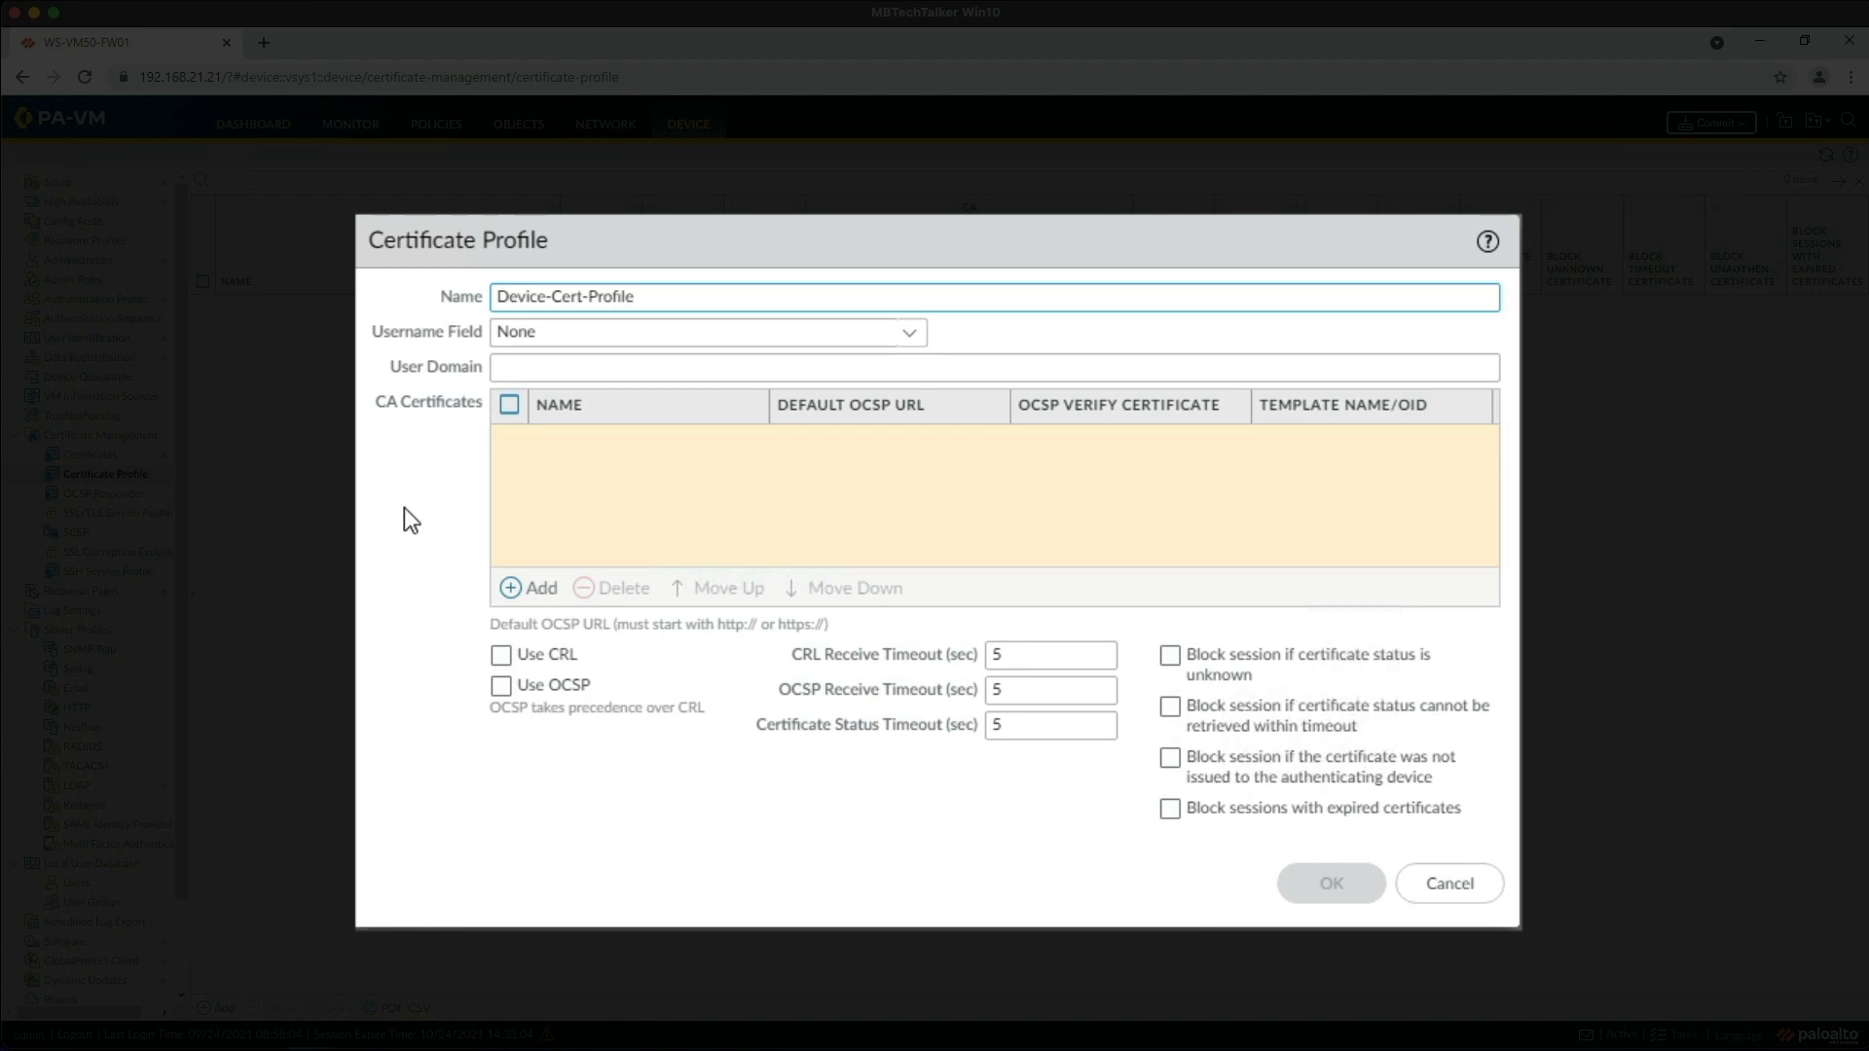
pyautogui.moveTo(492, 455)
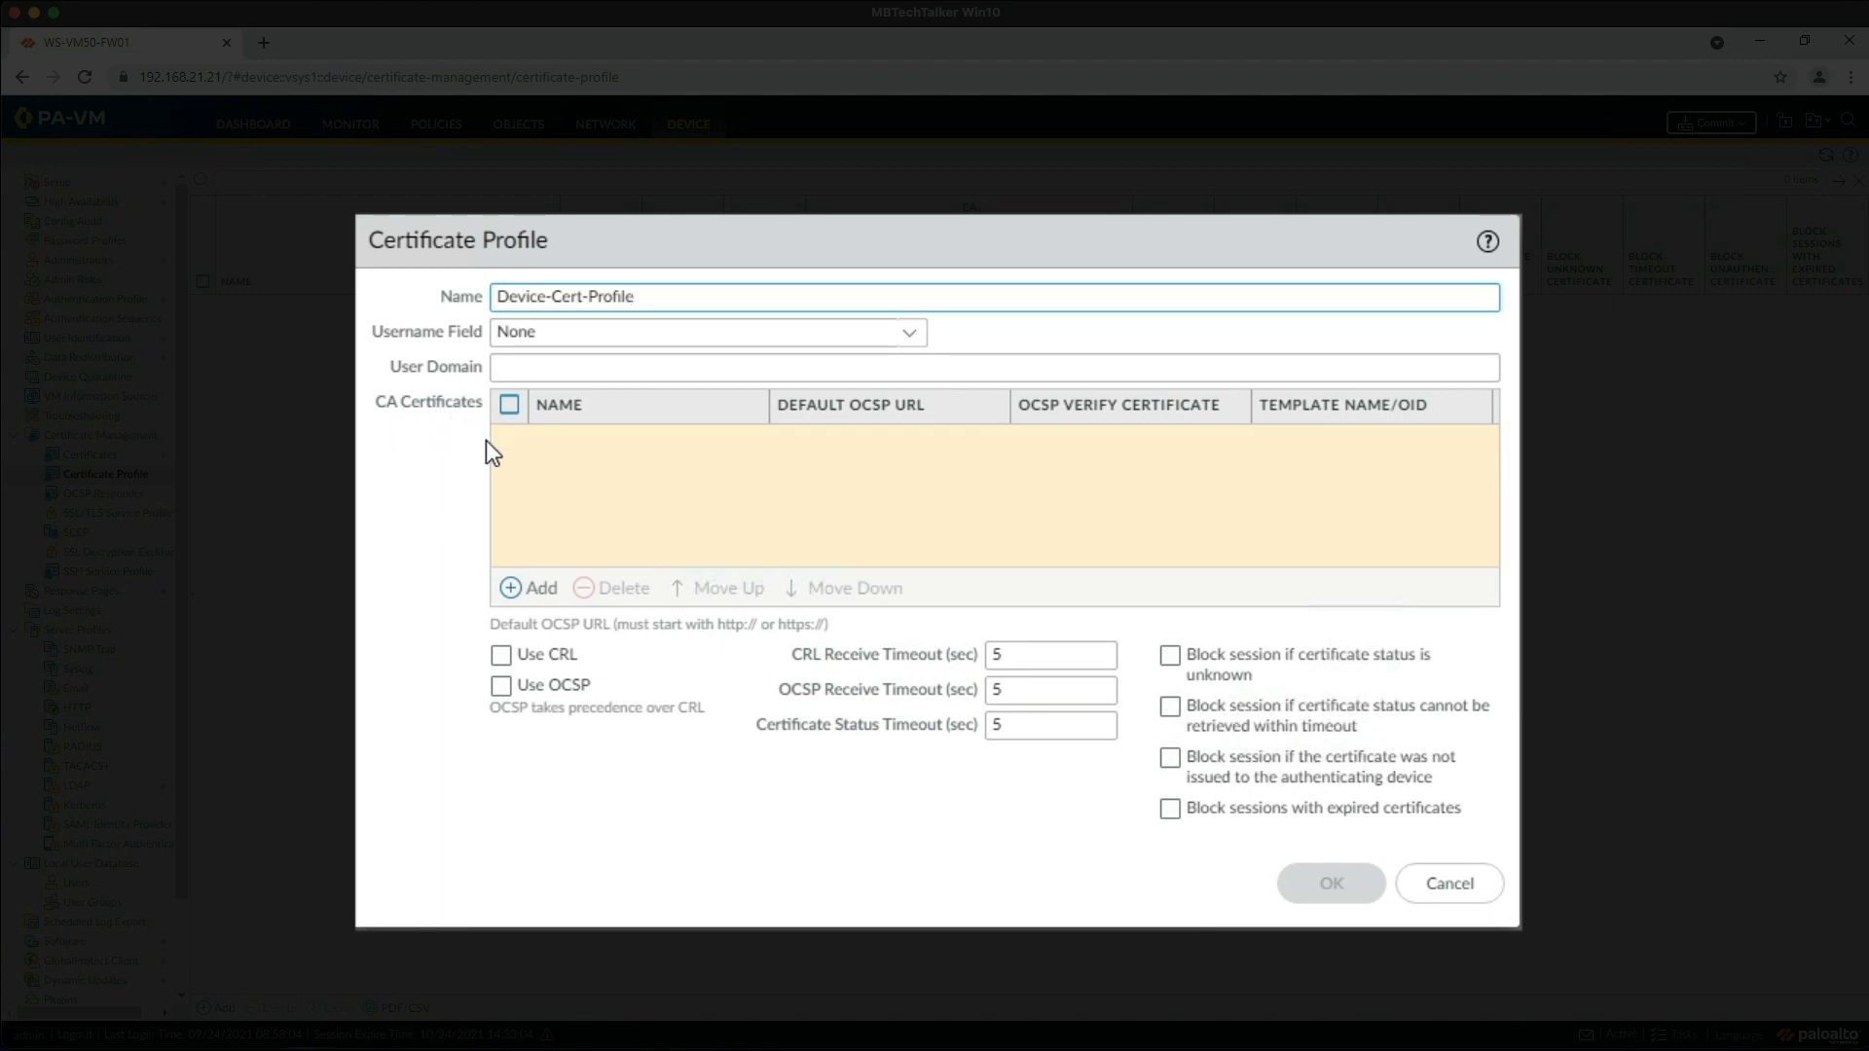
pyautogui.click(530, 588)
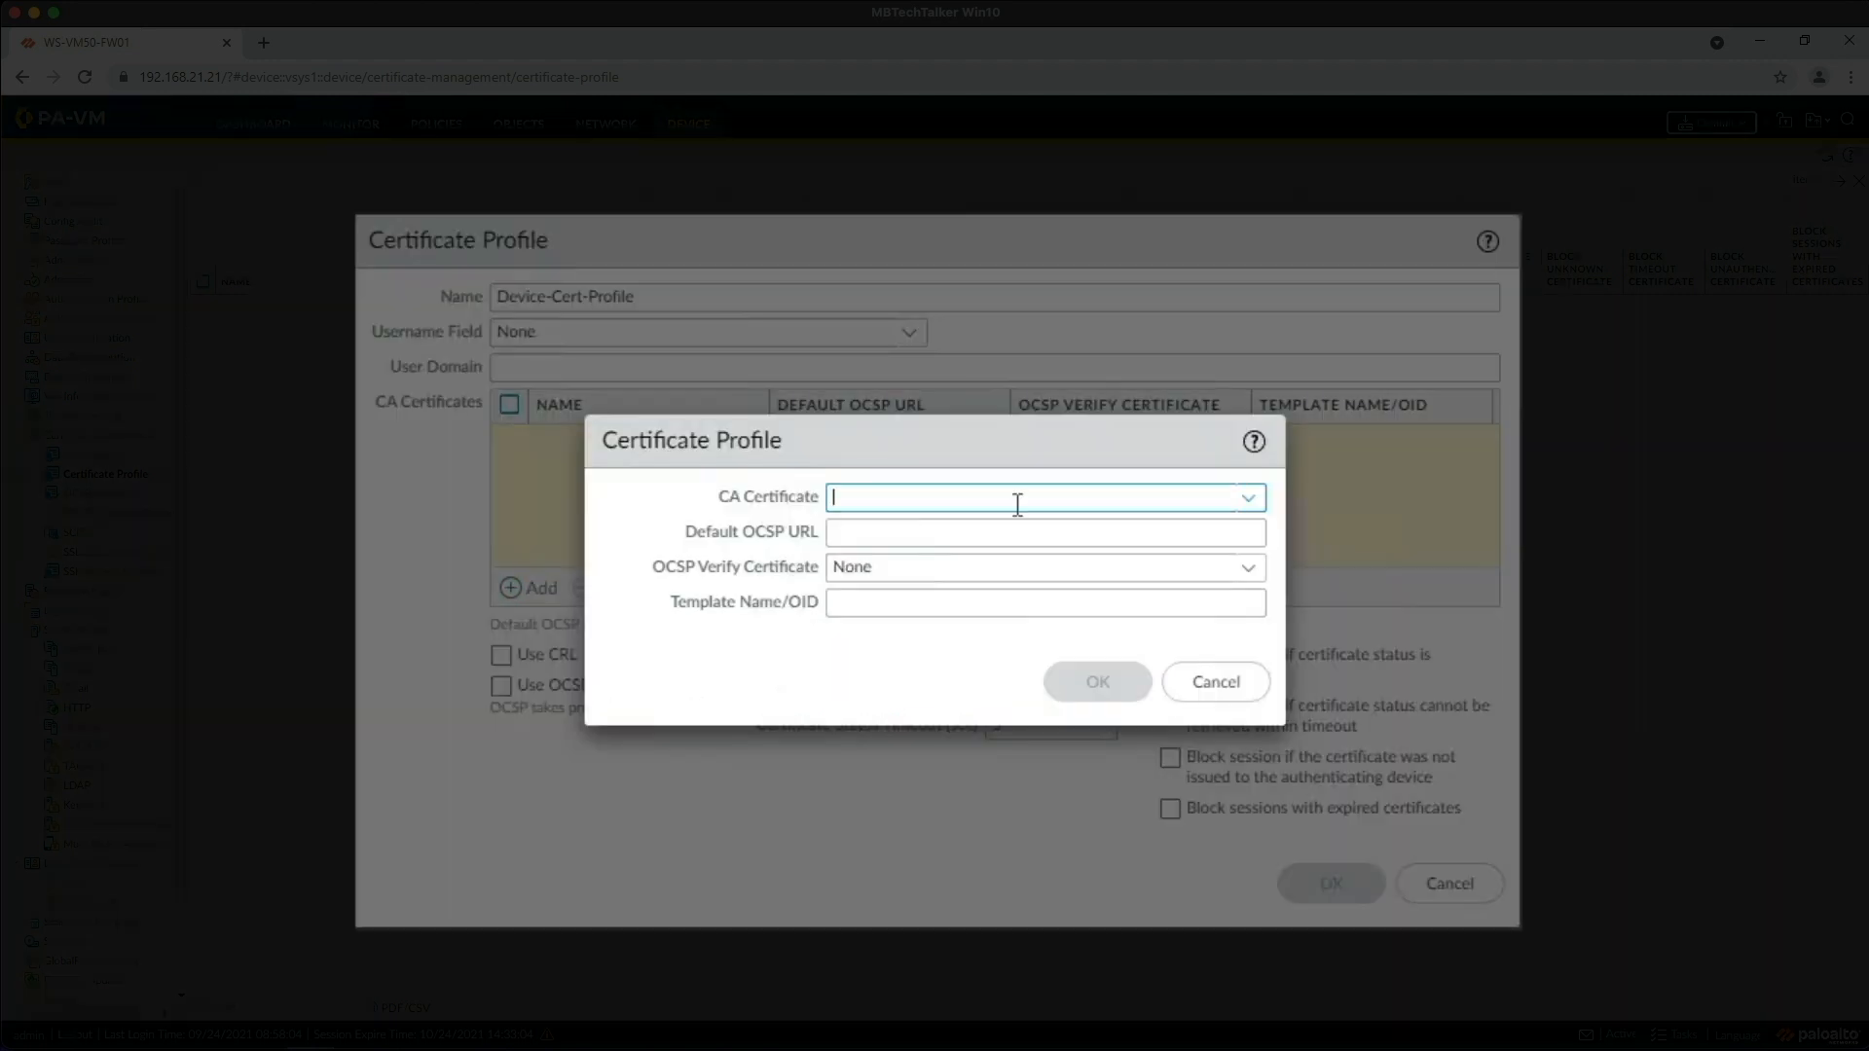
pyautogui.click(1247, 498)
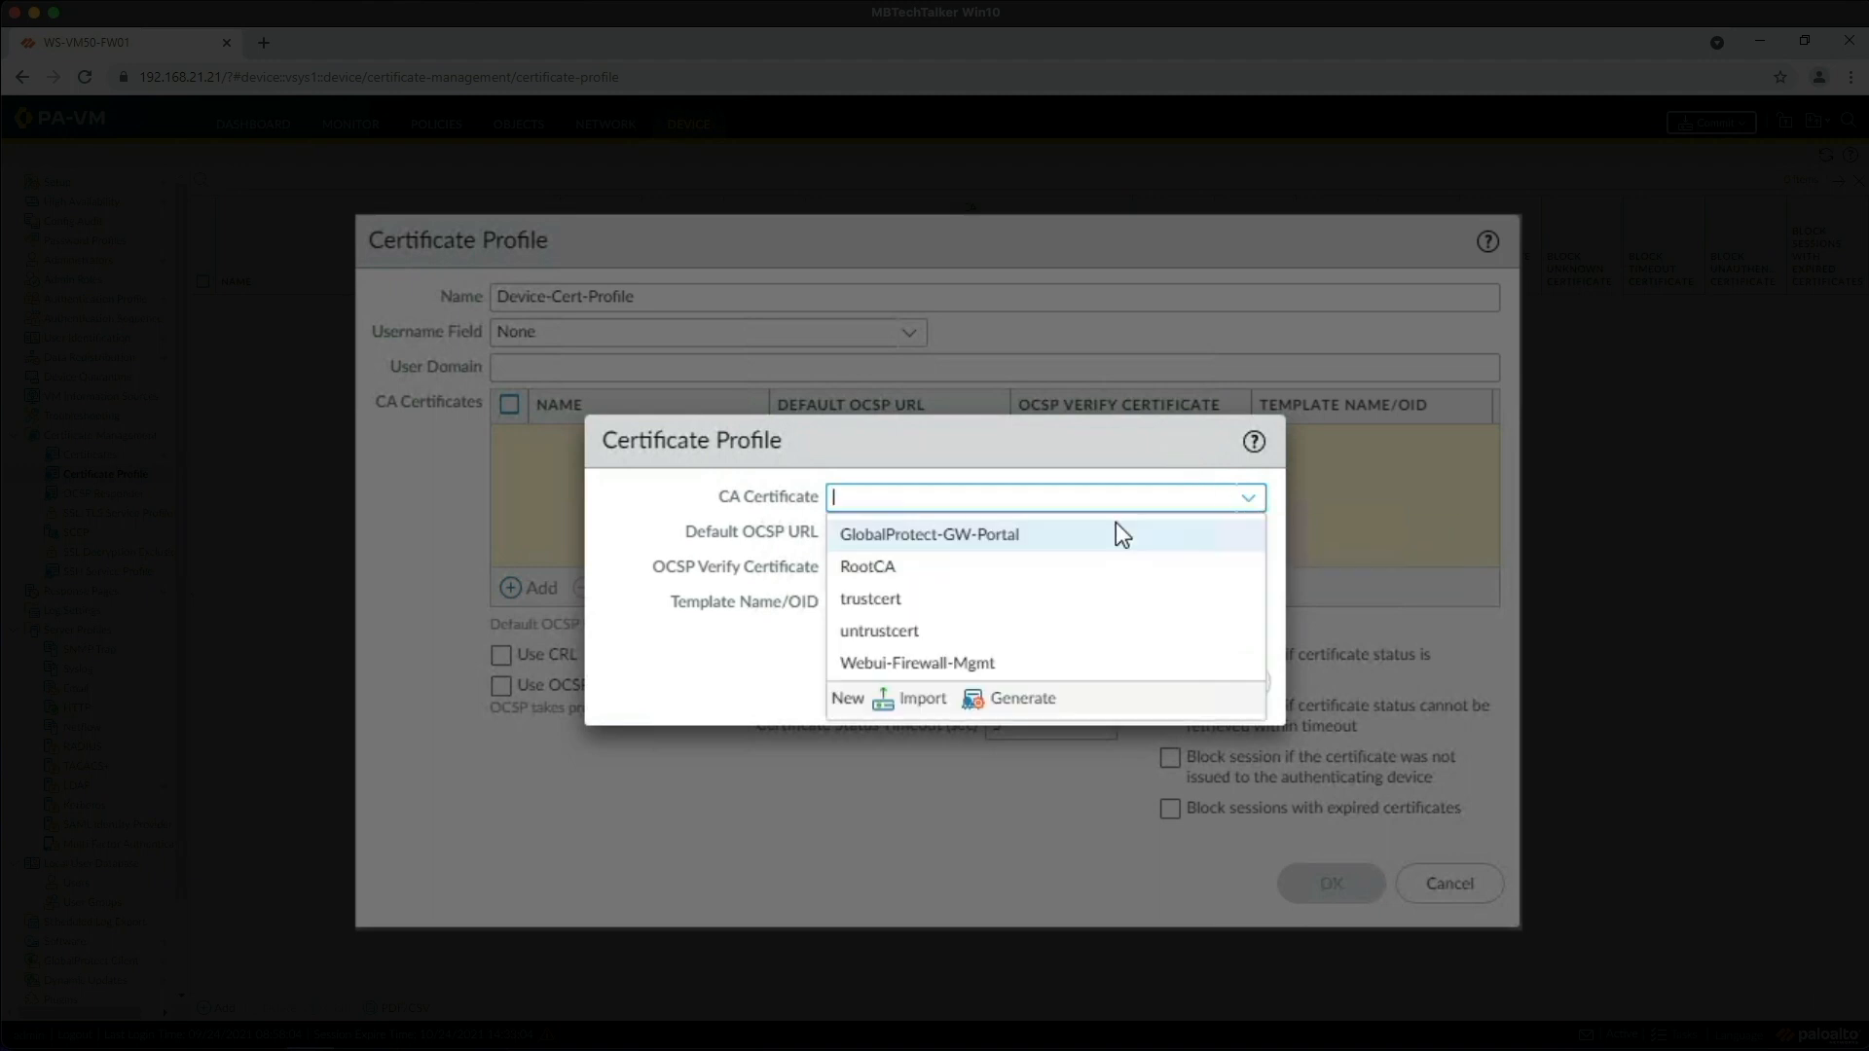
pyautogui.click(868, 567)
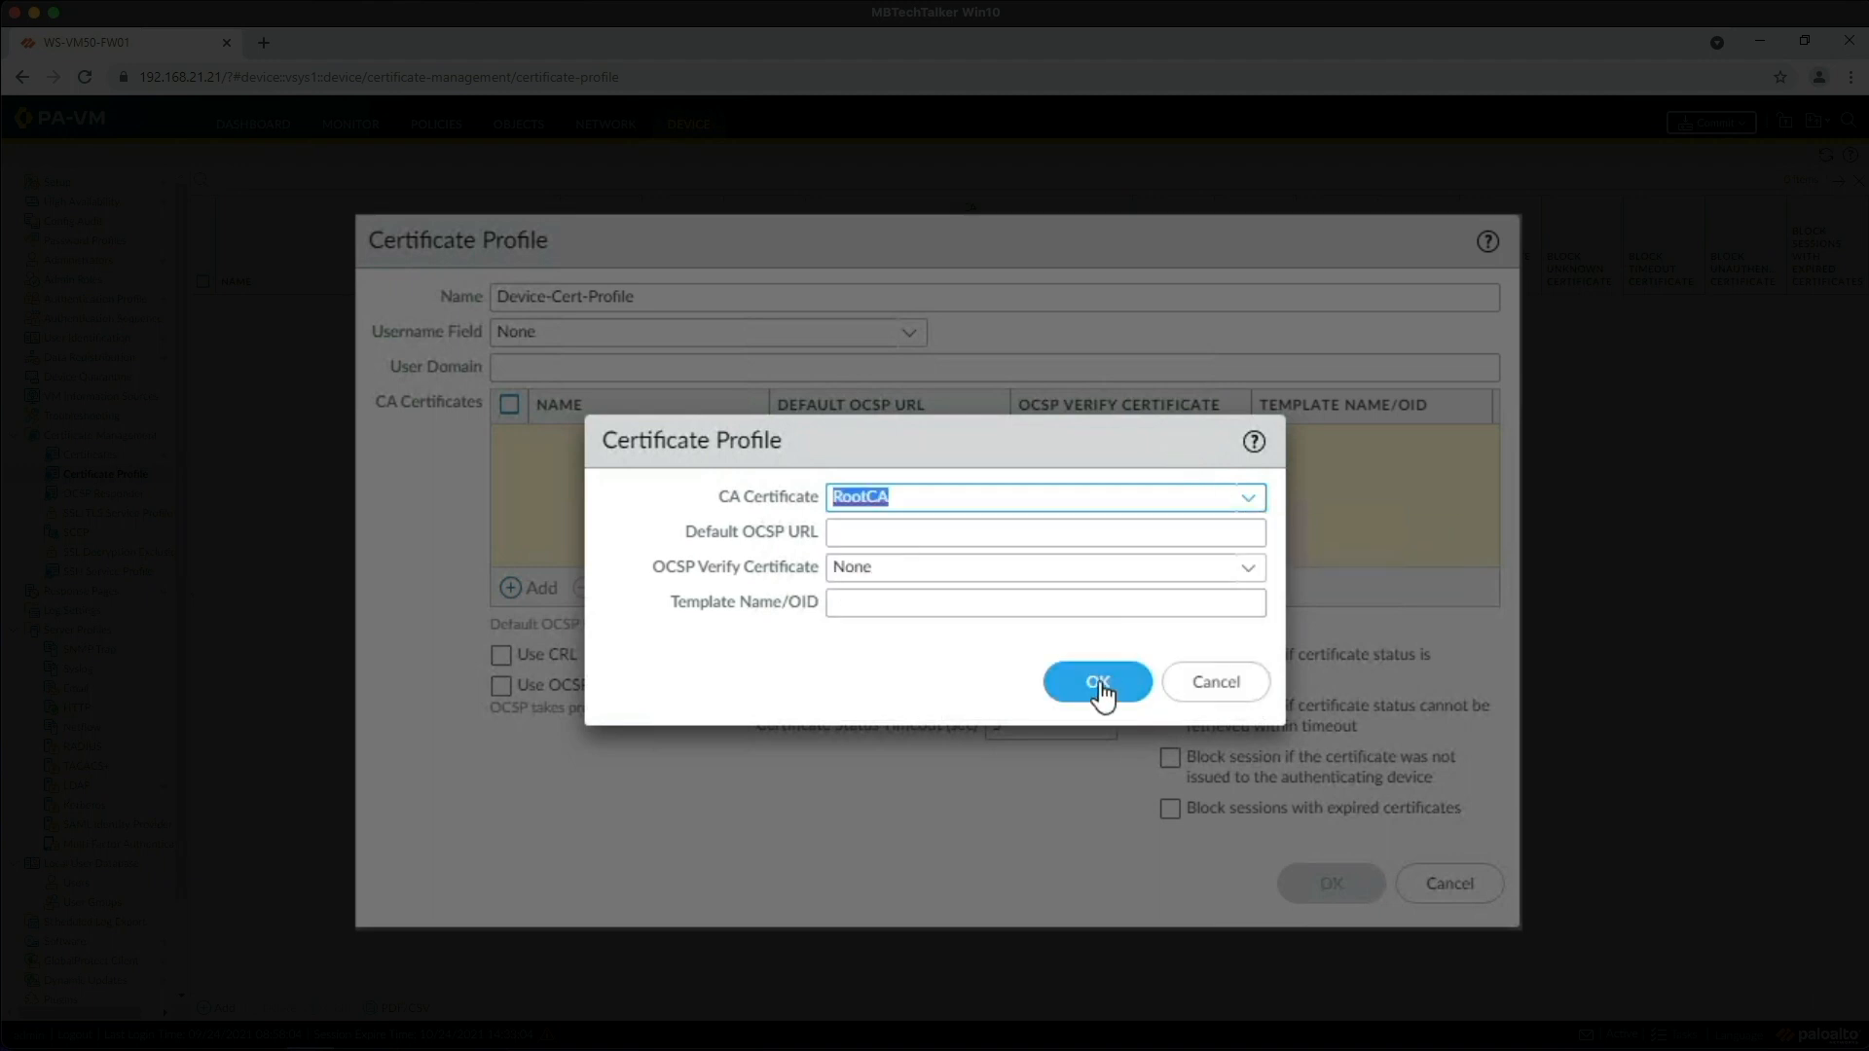
pyautogui.click(1096, 680)
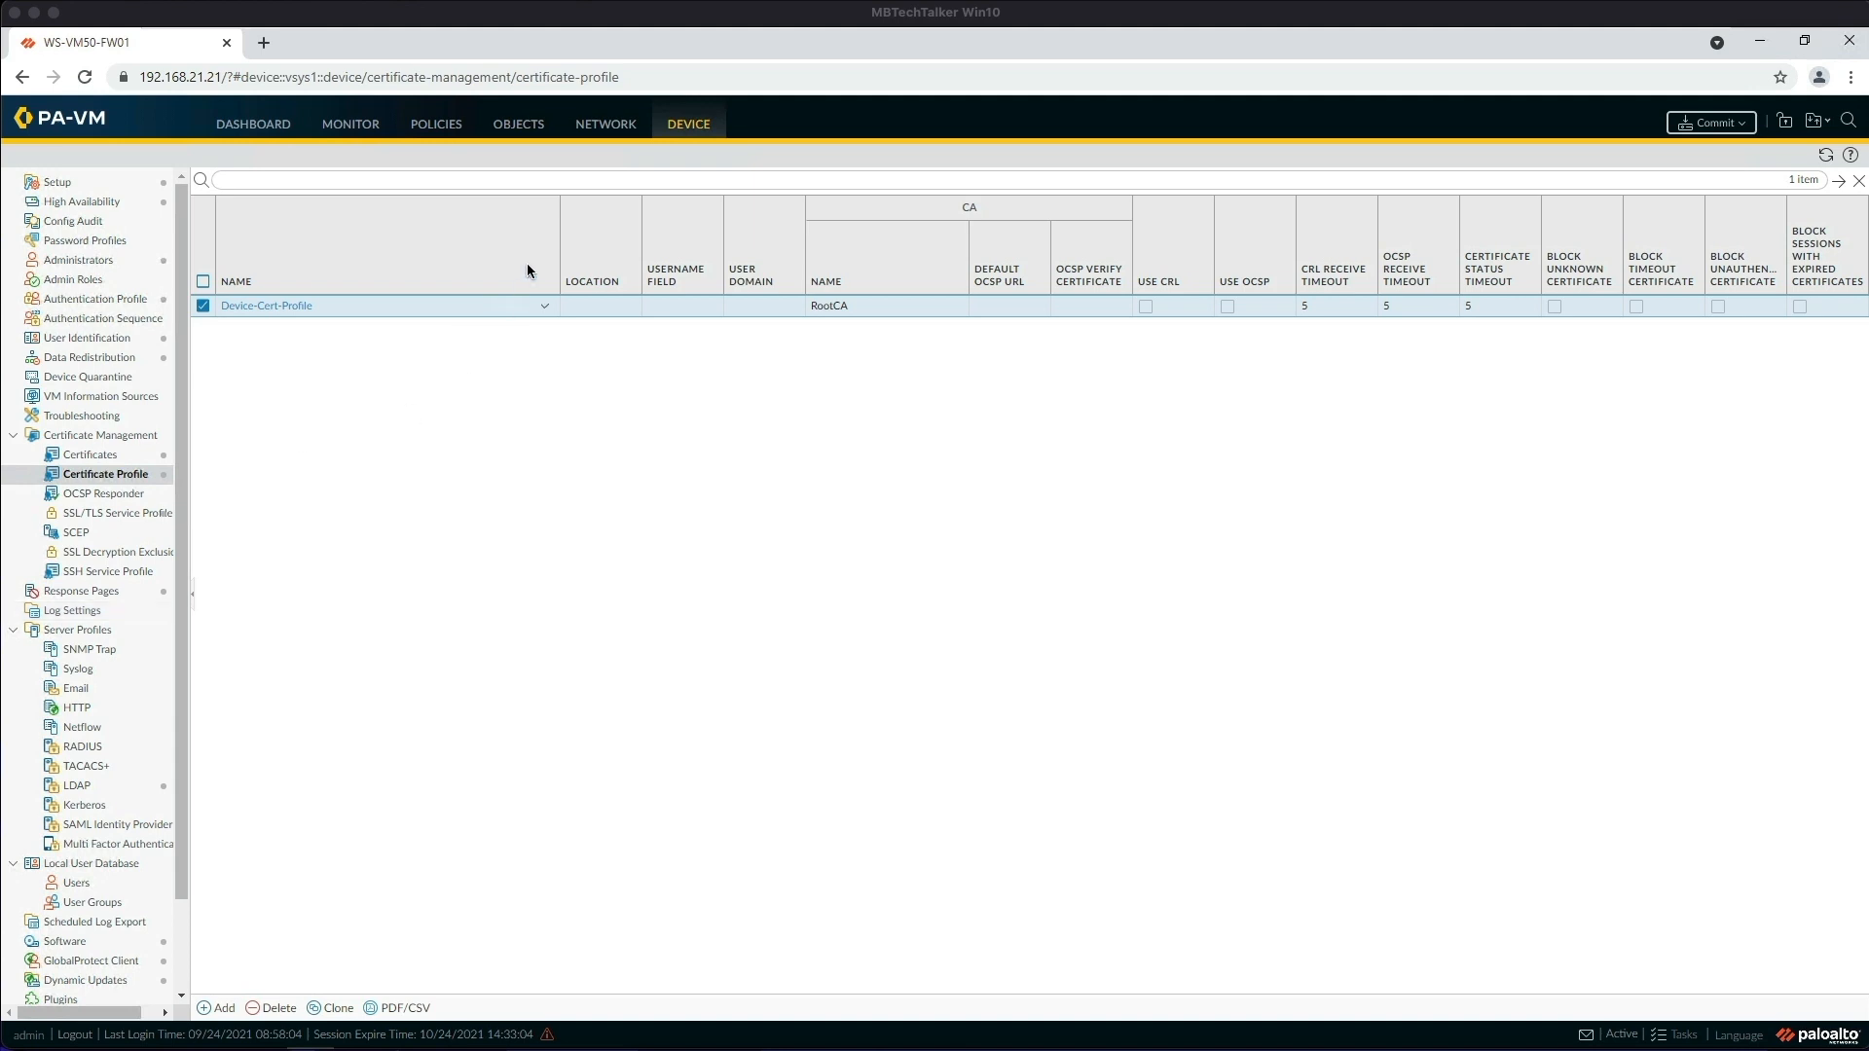
# Step: Give MBTech Gateway certificate profile Device-Cert-Profile and show its agent client settings
pyautogui.click(606, 123)
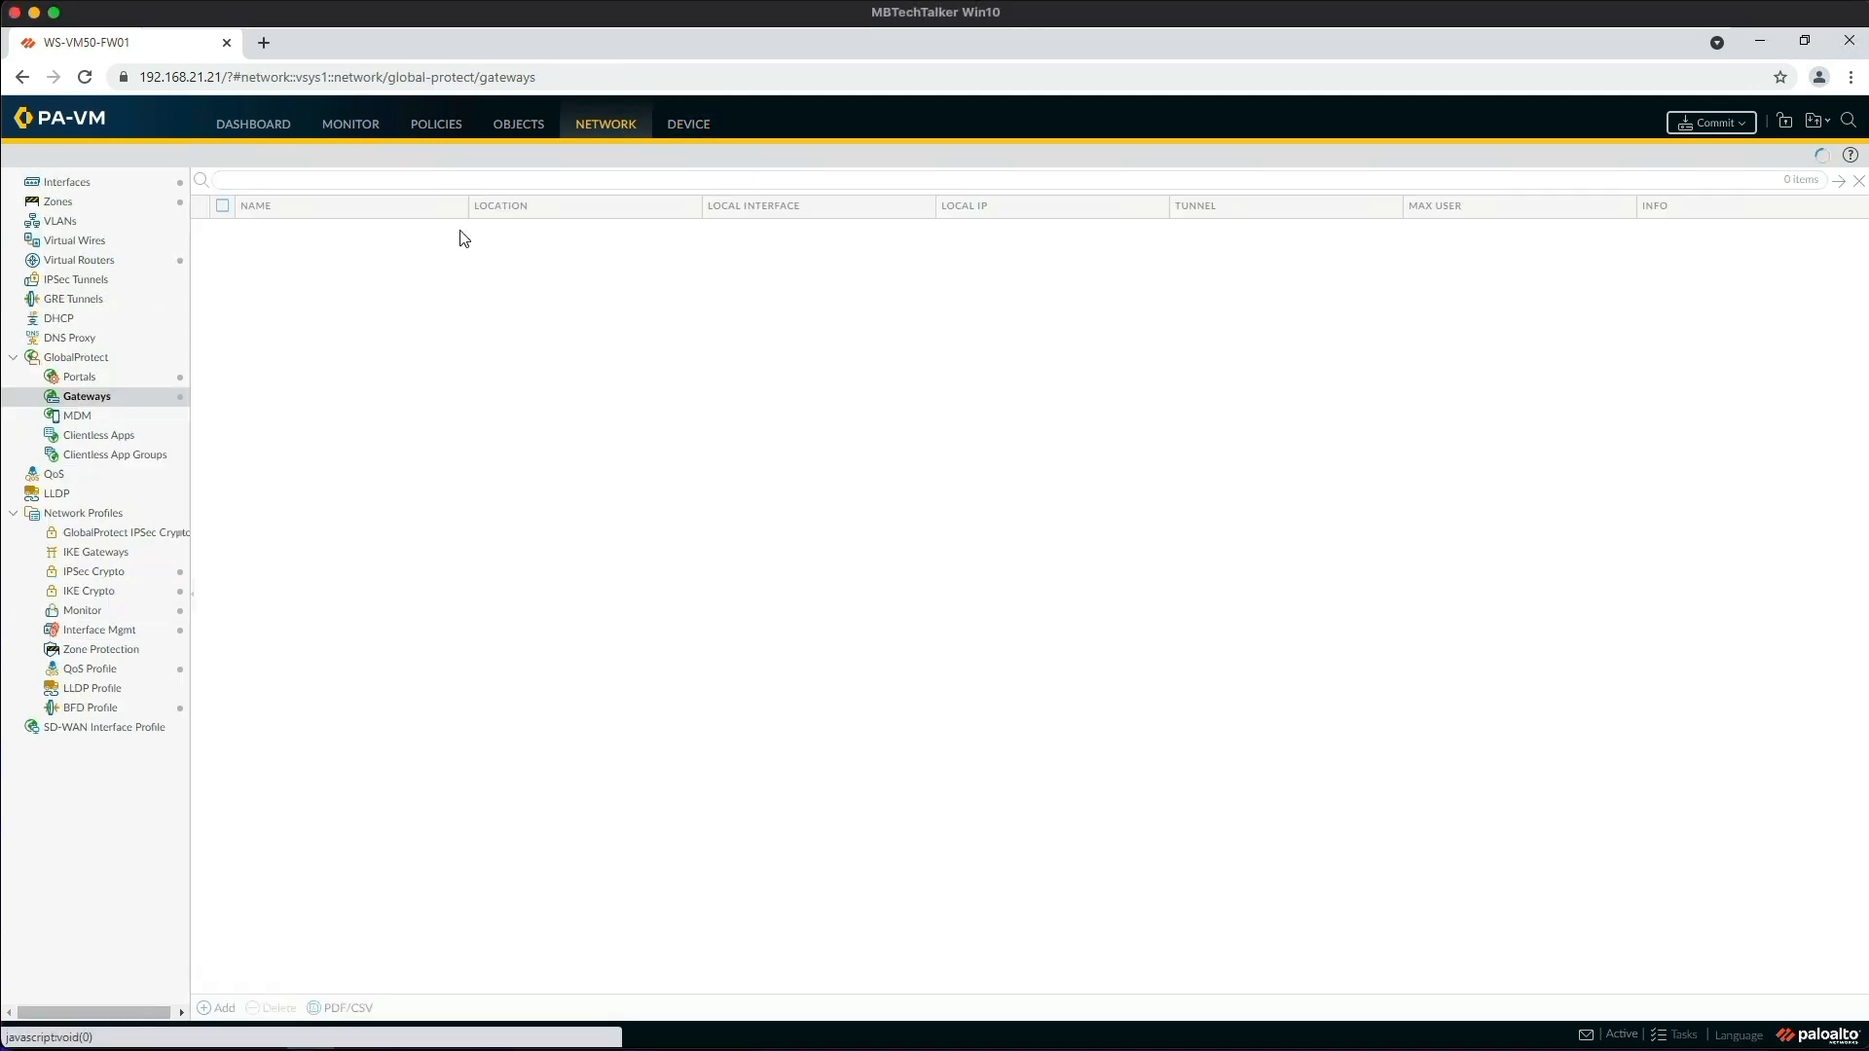
pyautogui.click(86, 397)
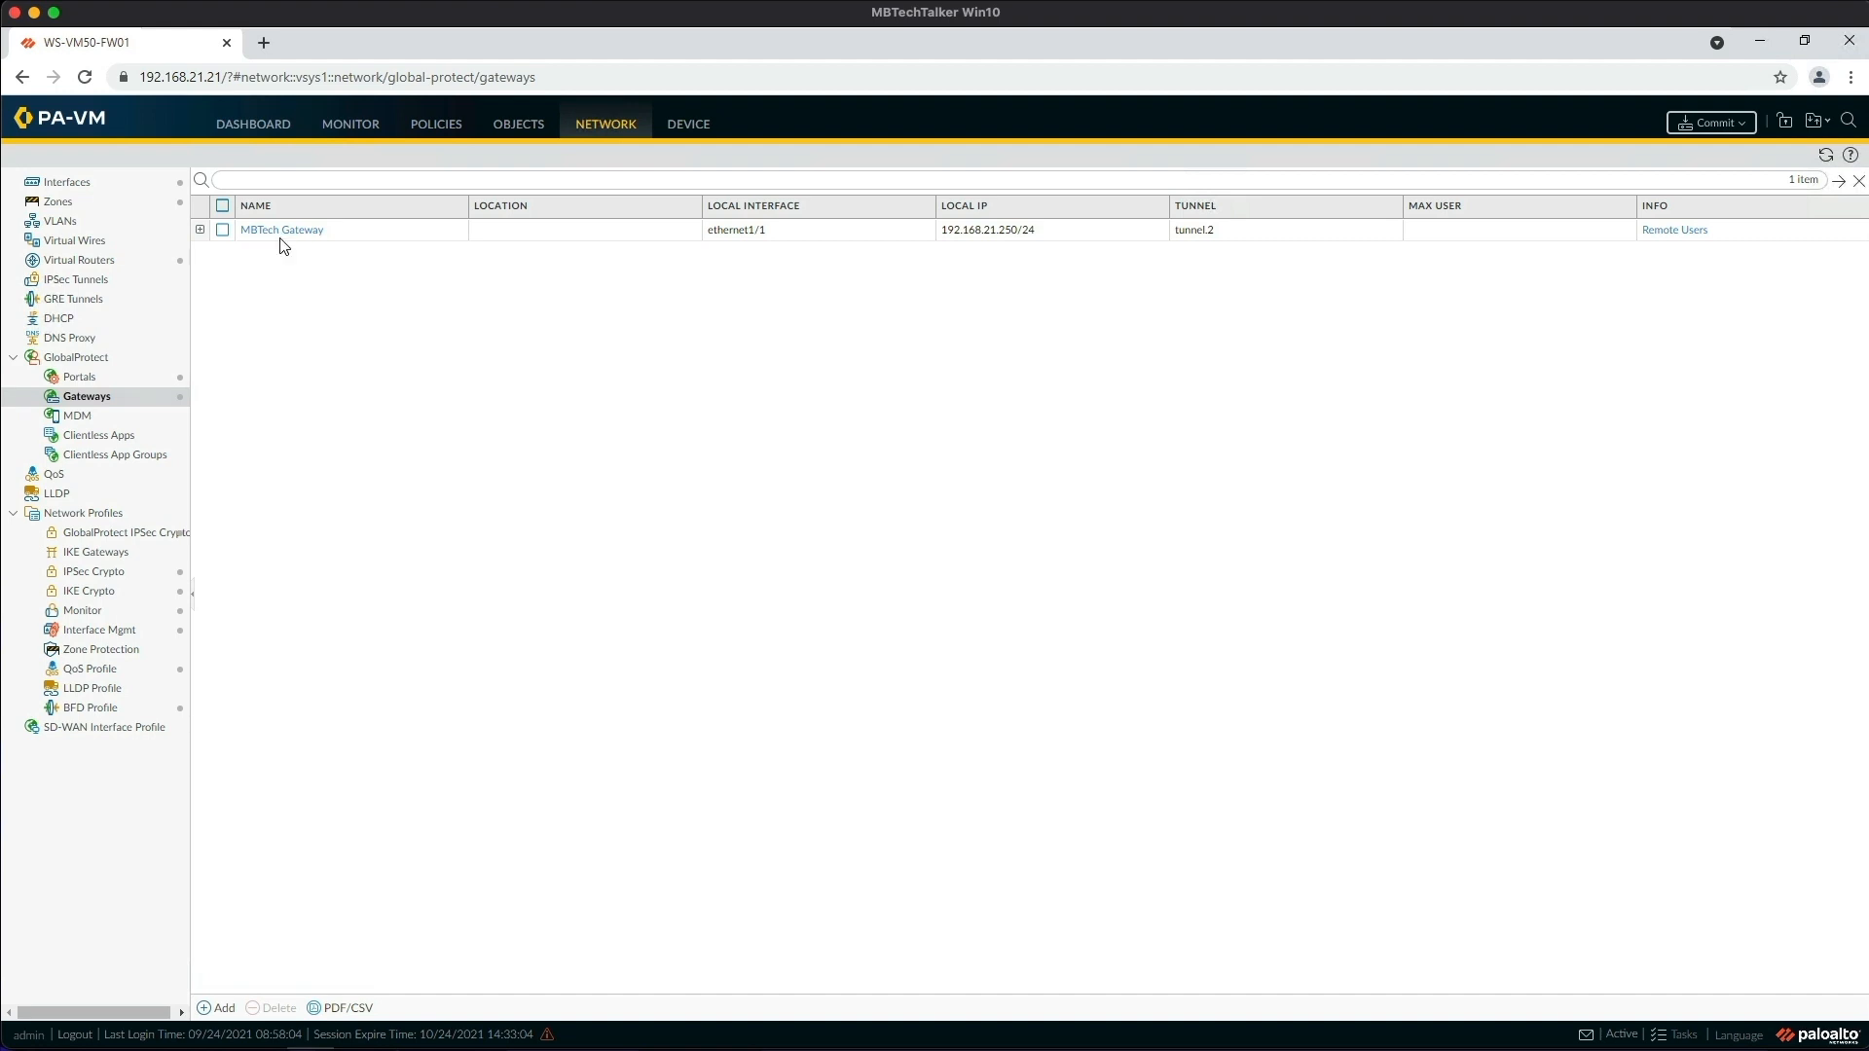
pyautogui.moveTo(284, 236)
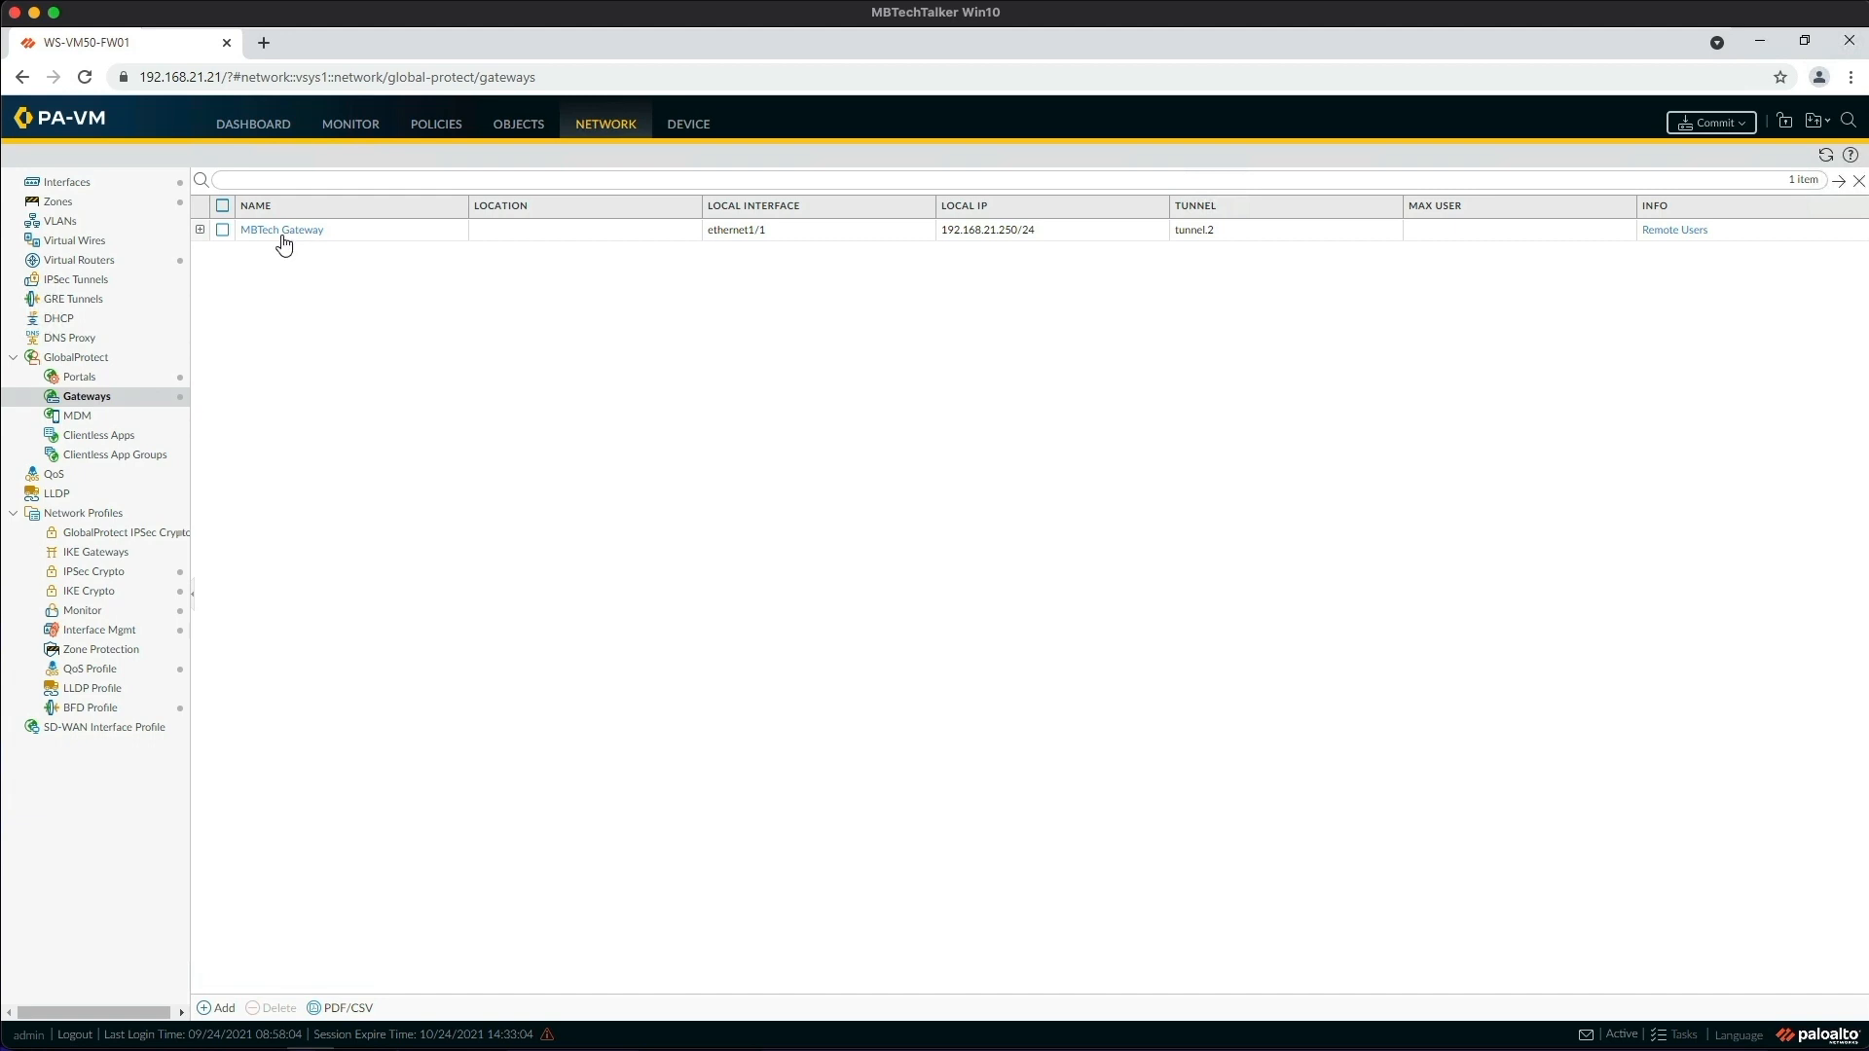
pyautogui.click(281, 229)
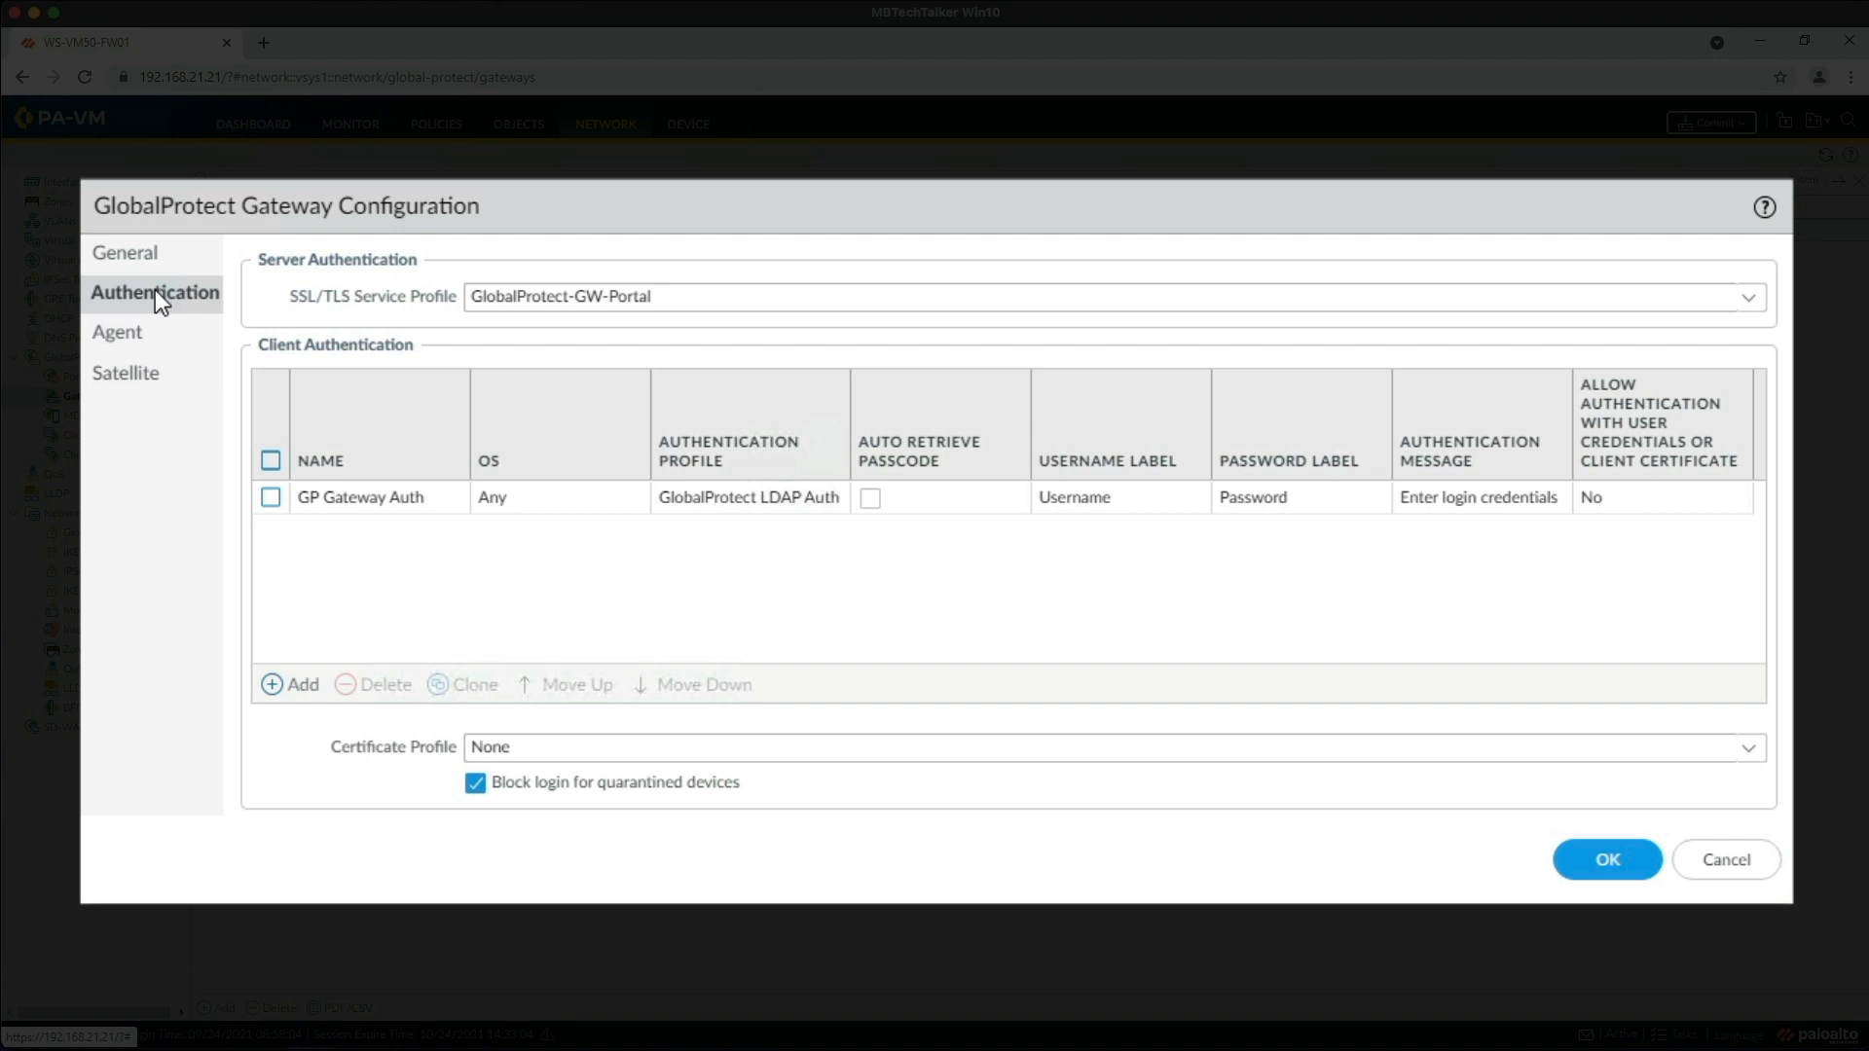
pyautogui.moveTo(377, 776)
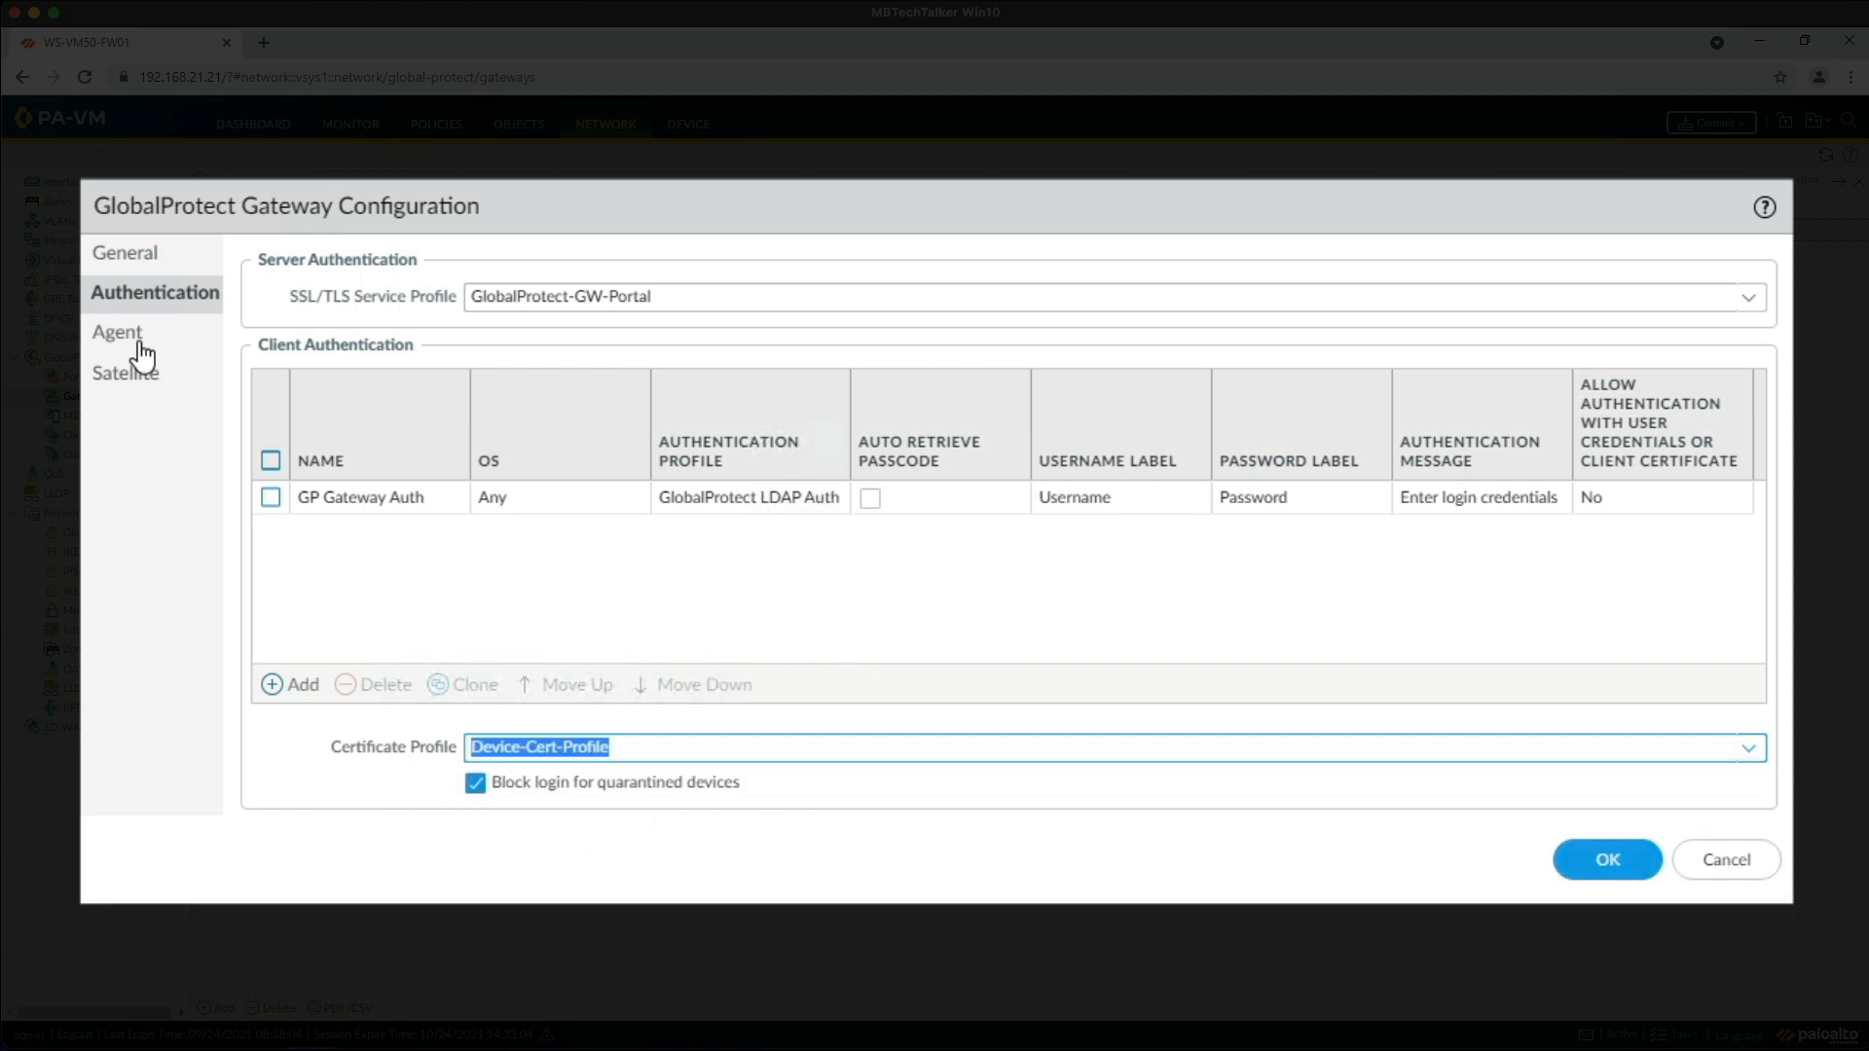
pyautogui.click(117, 332)
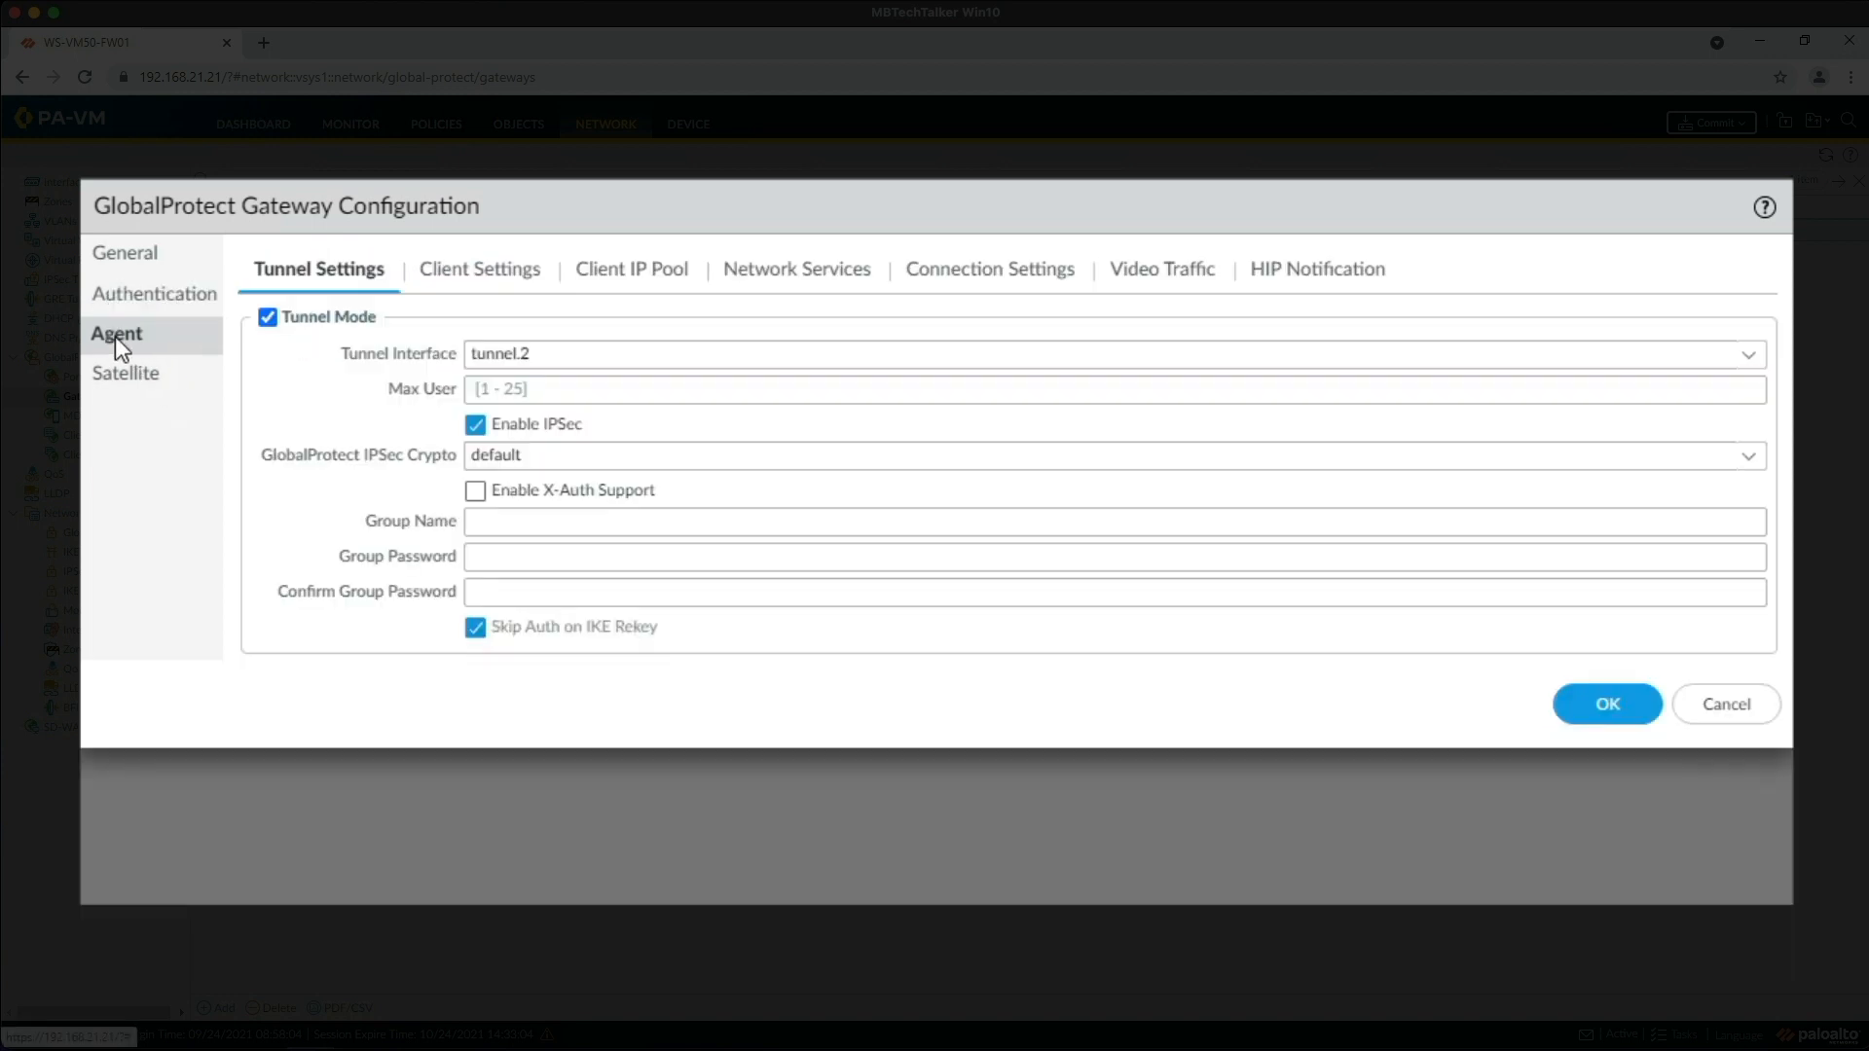
pyautogui.click(478, 269)
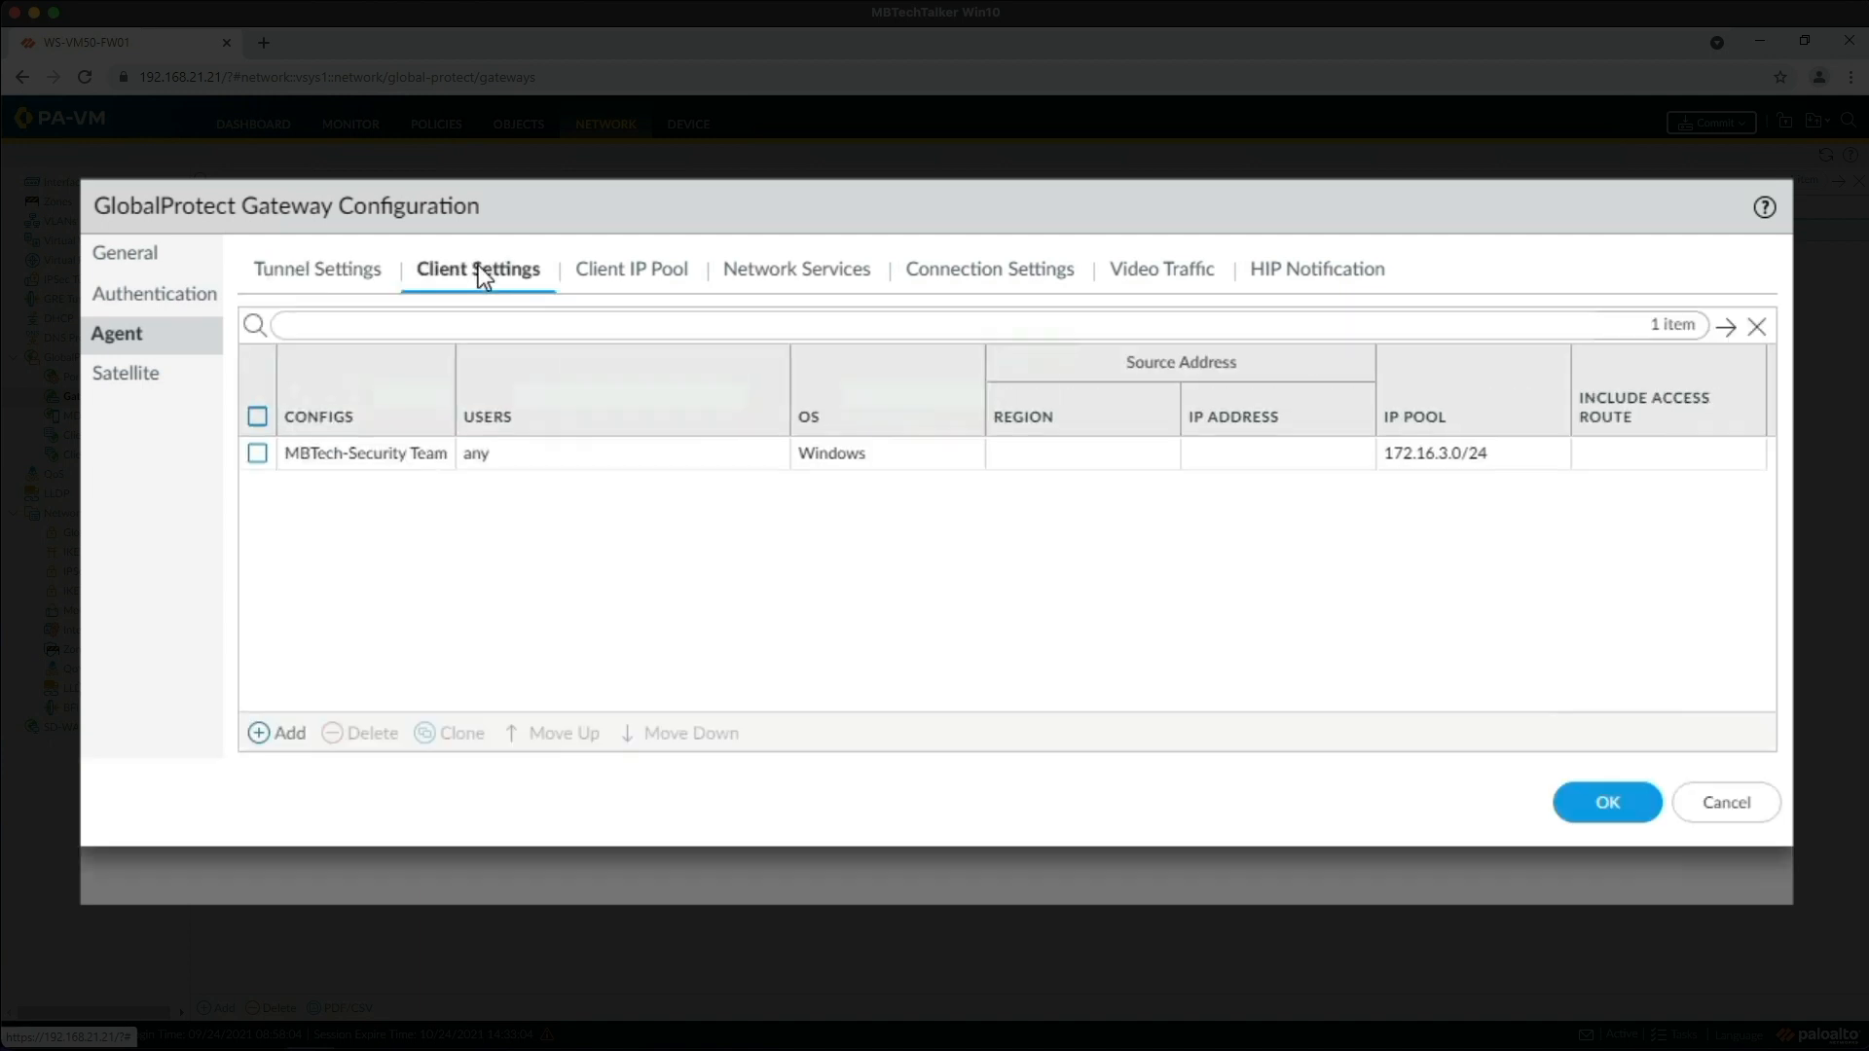
pyautogui.moveTo(374, 488)
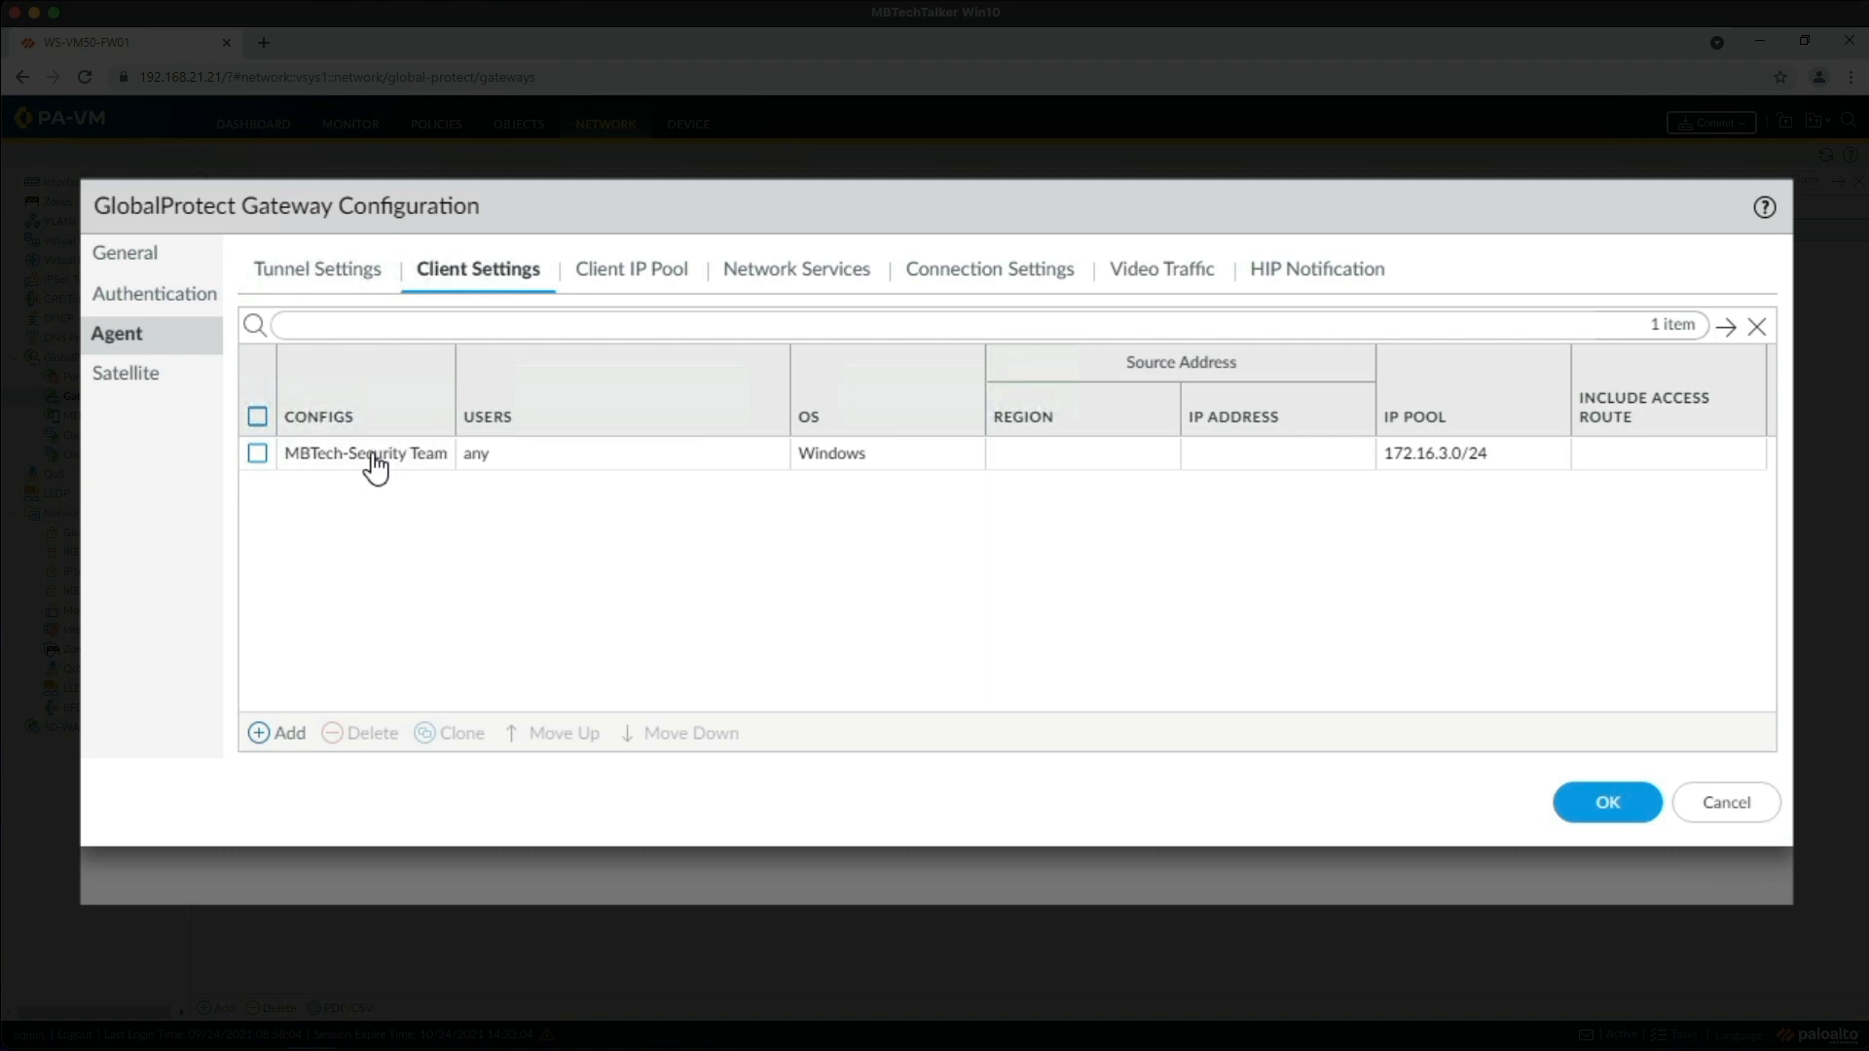
# Step: Enable Generate and Accept cookie for MBTech-Security Team, encrypted with the GlobalProtect-GW-Portal certificate
pyautogui.doubleClick(365, 453)
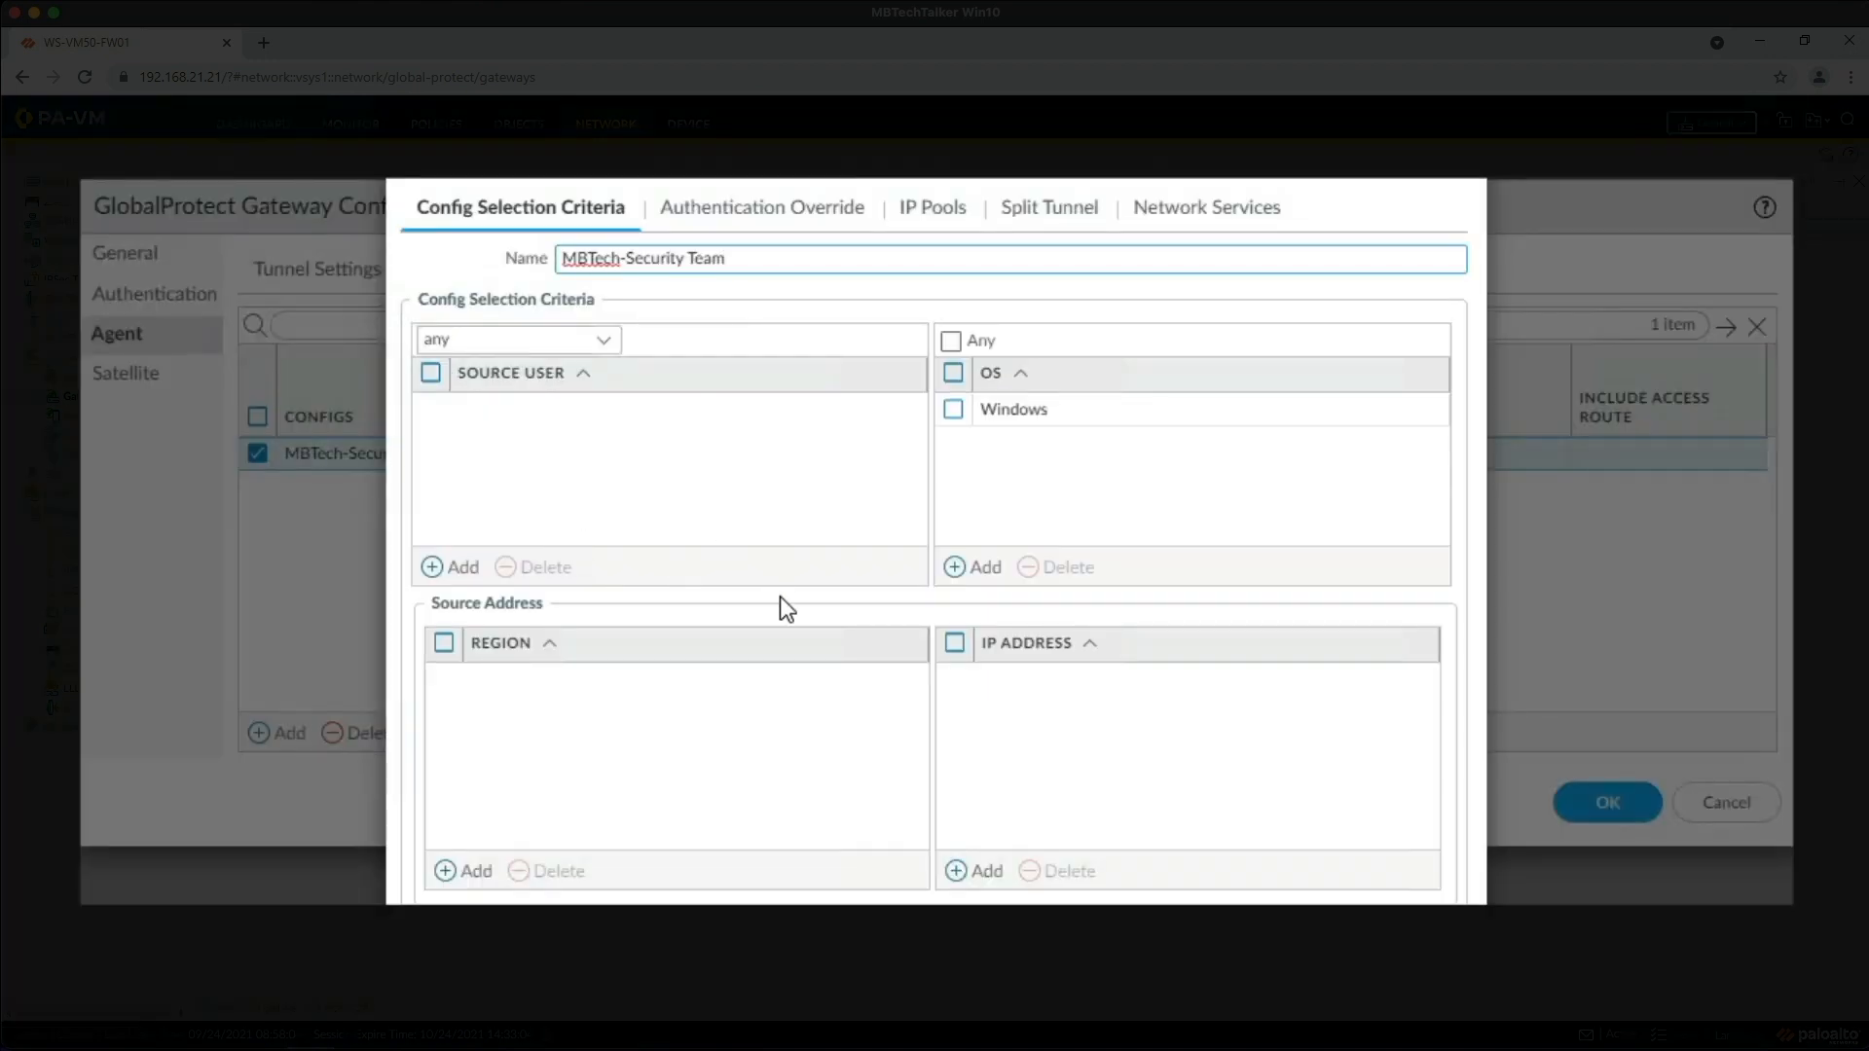
pyautogui.click(761, 206)
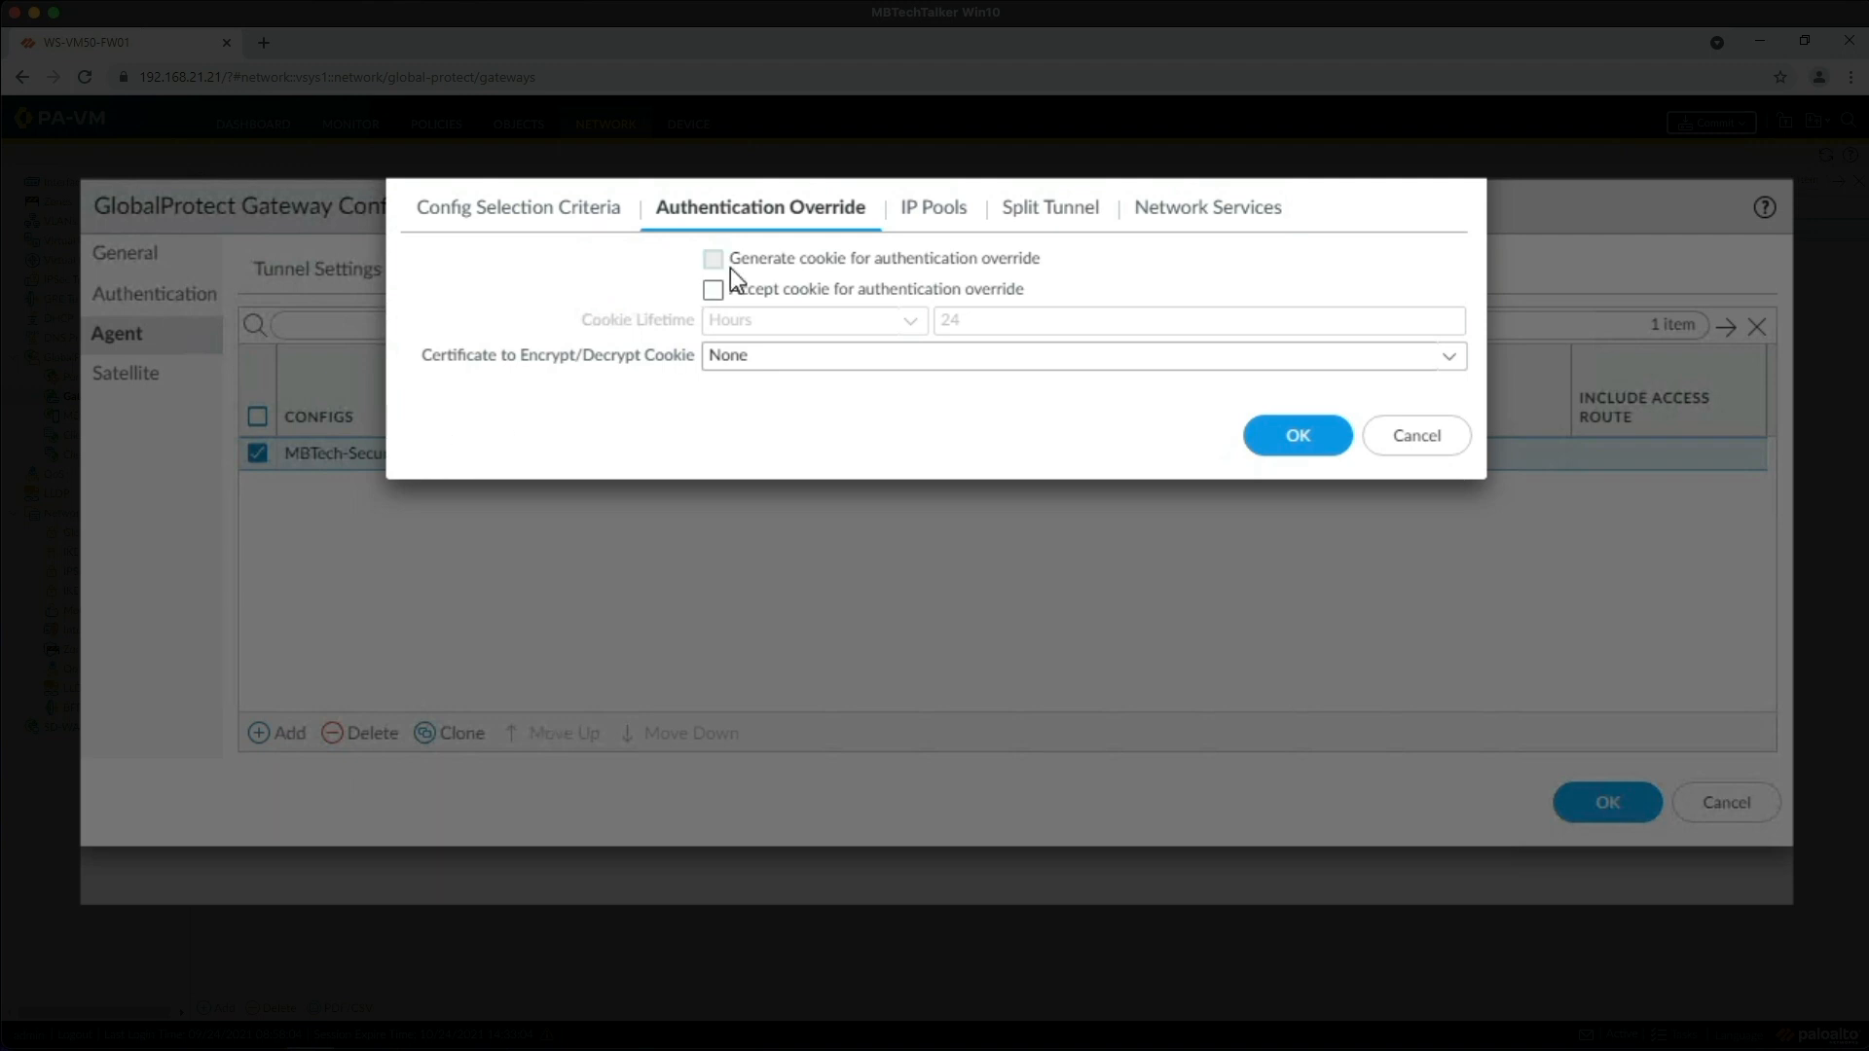
pyautogui.click(712, 259)
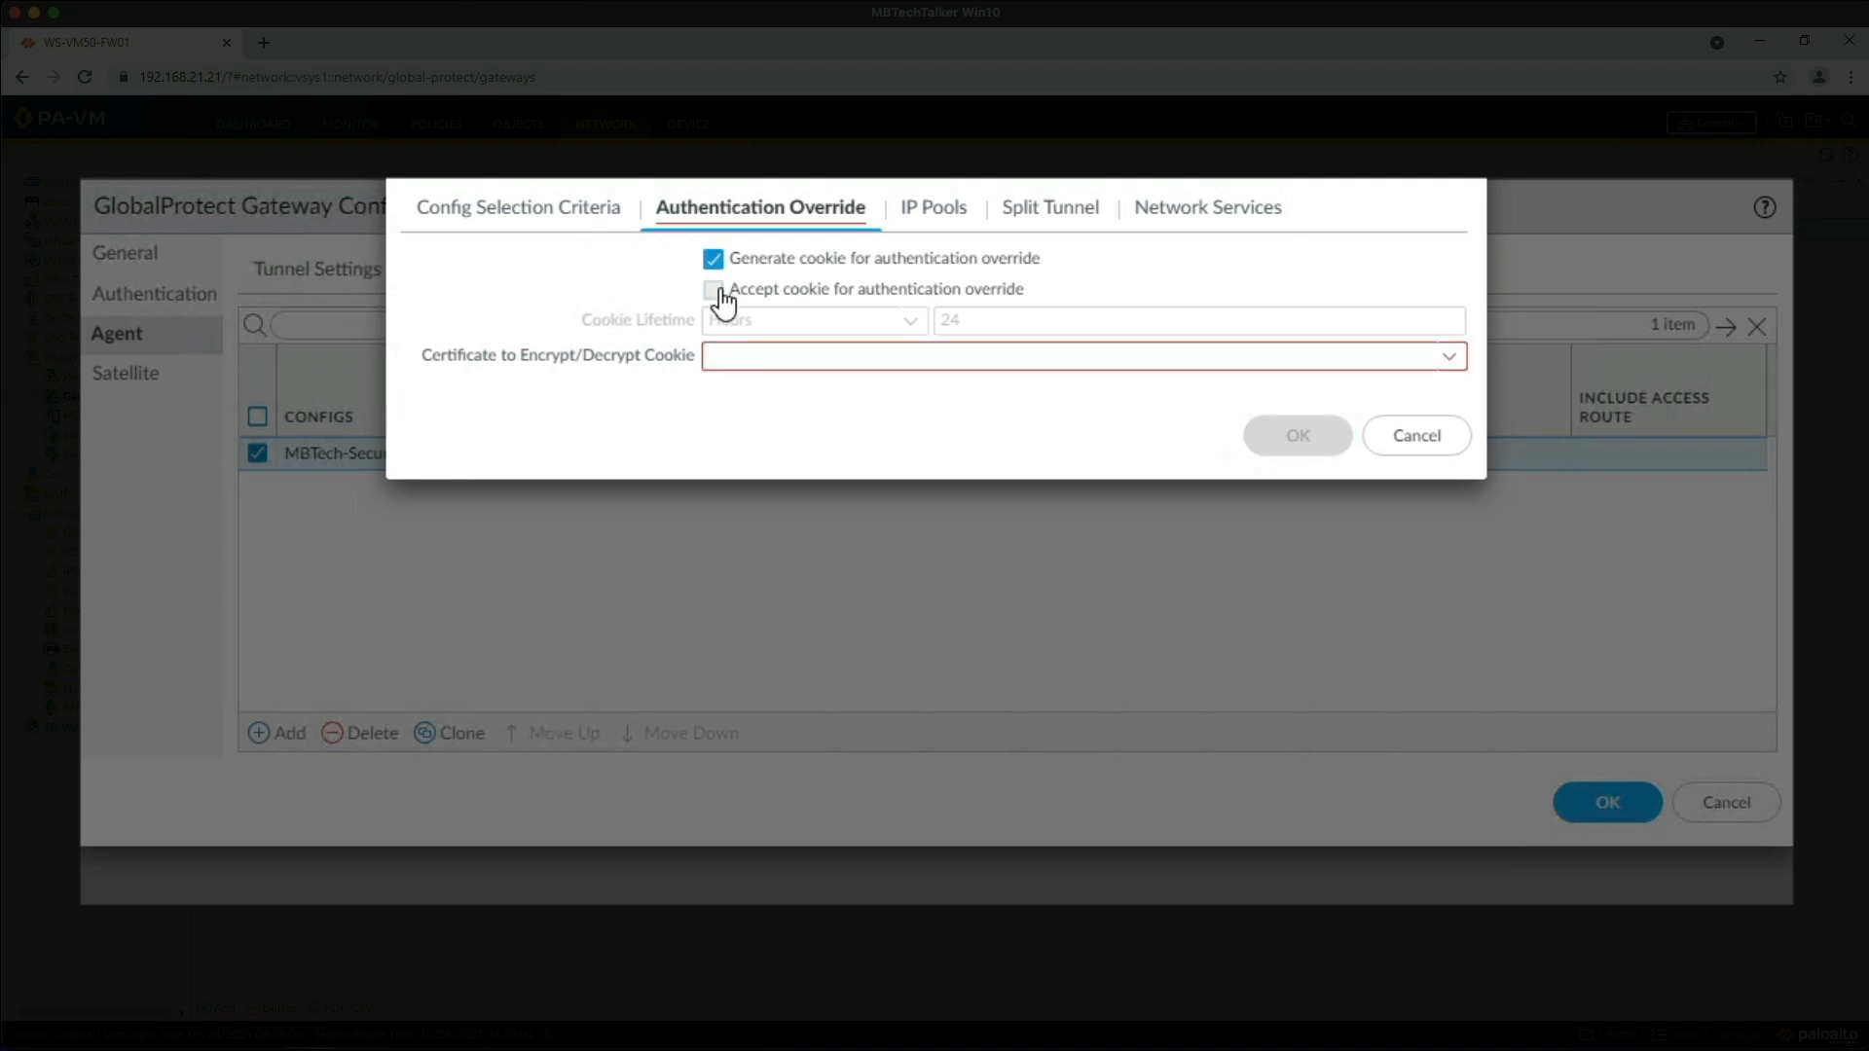
pyautogui.click(712, 288)
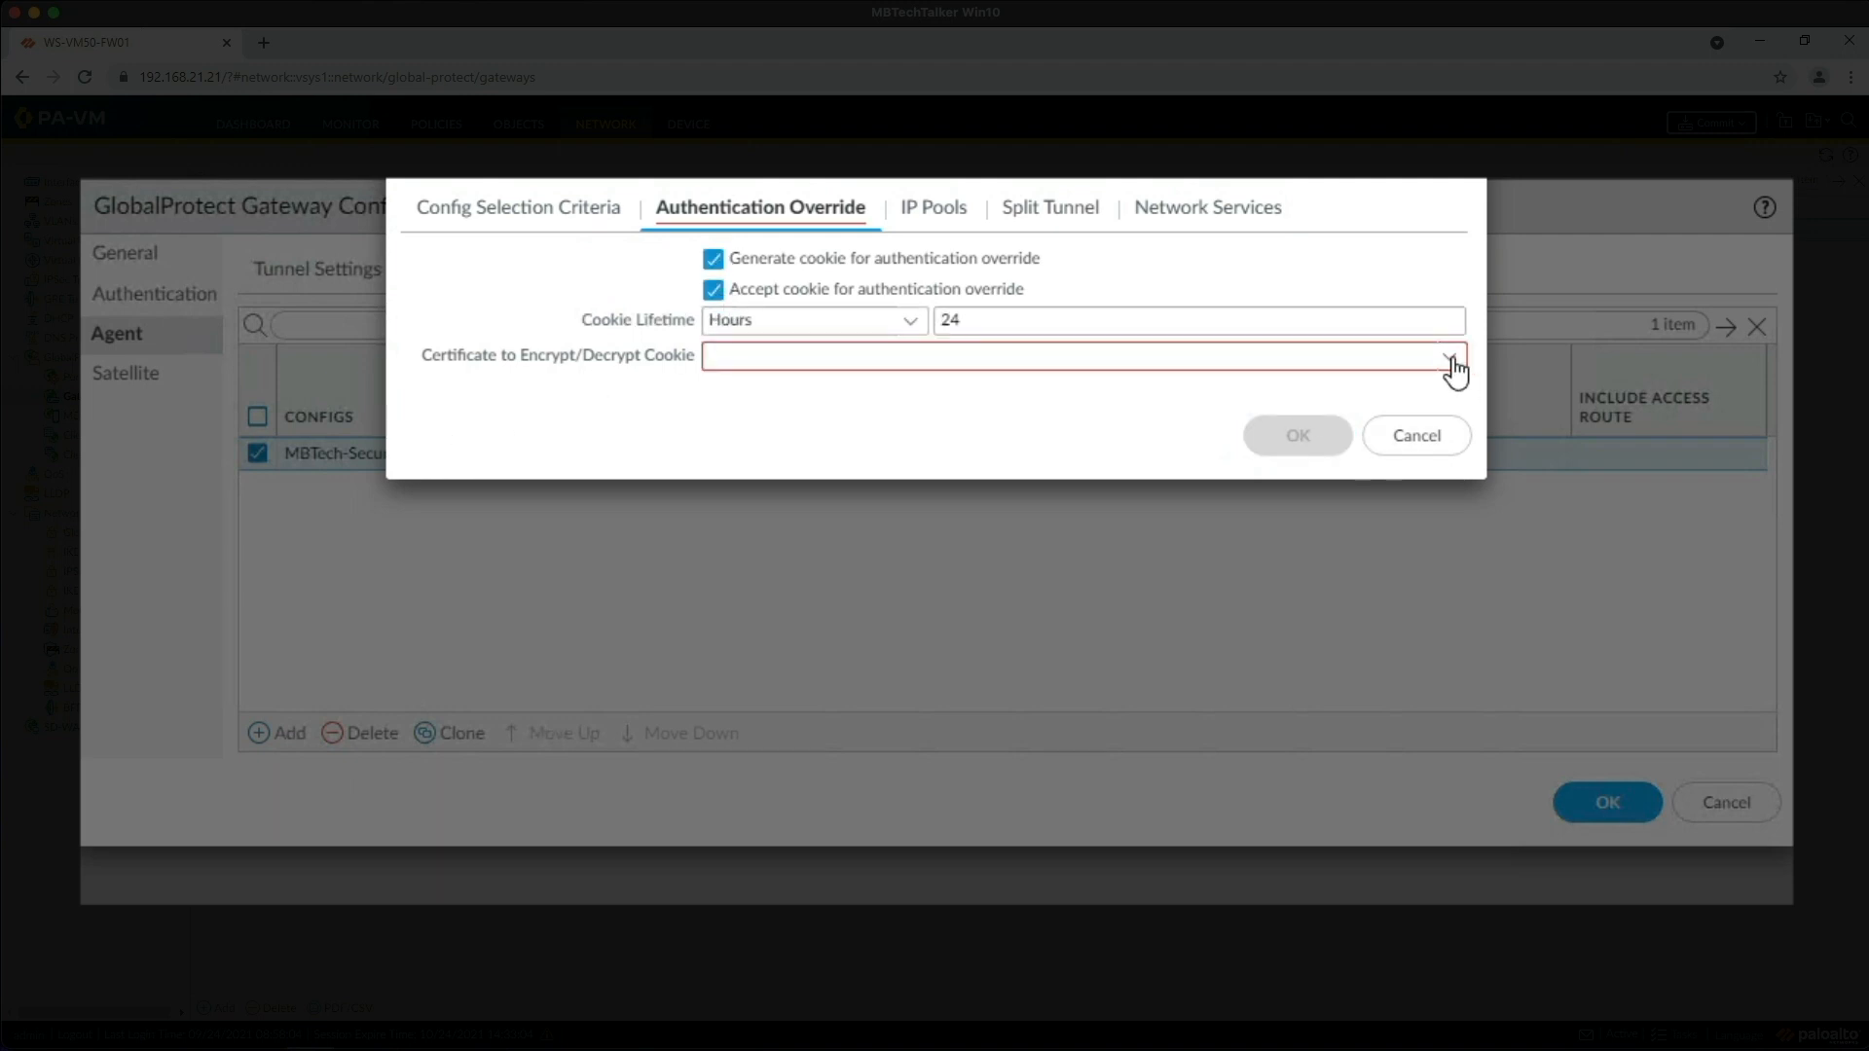
pyautogui.click(1446, 356)
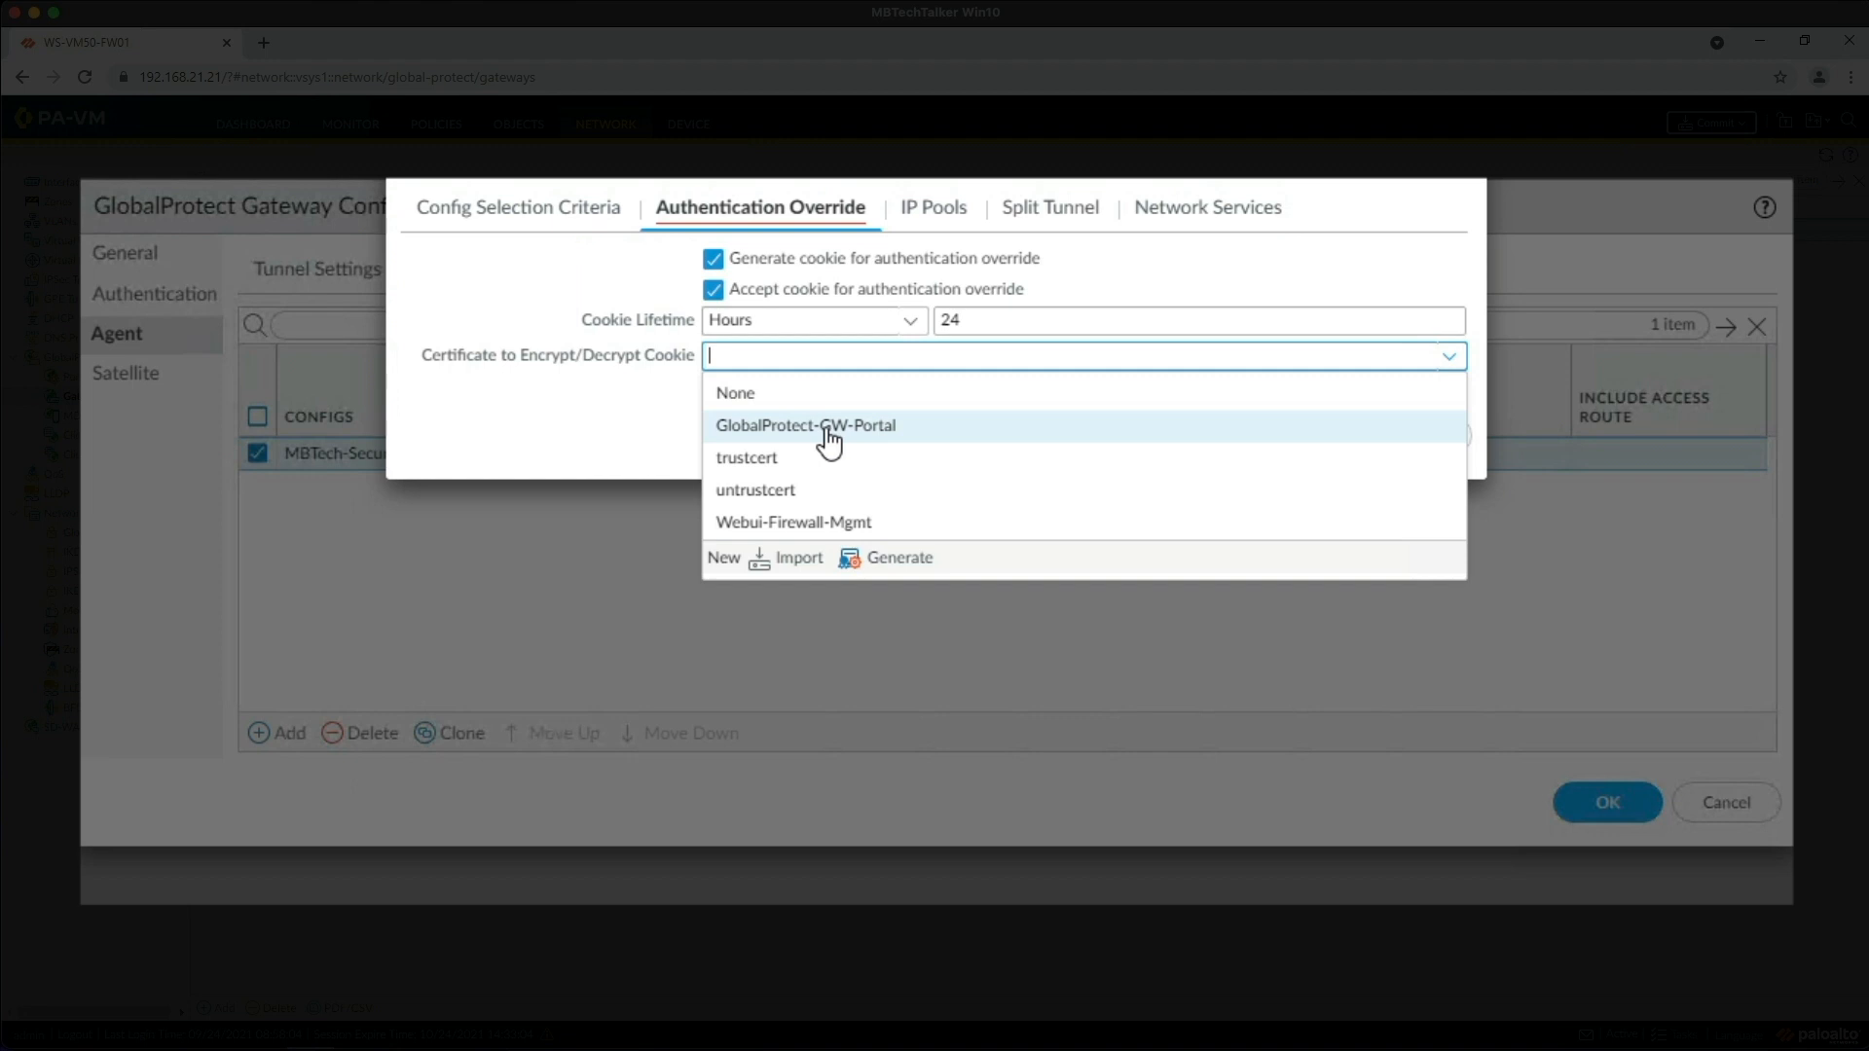
pyautogui.click(477, 269)
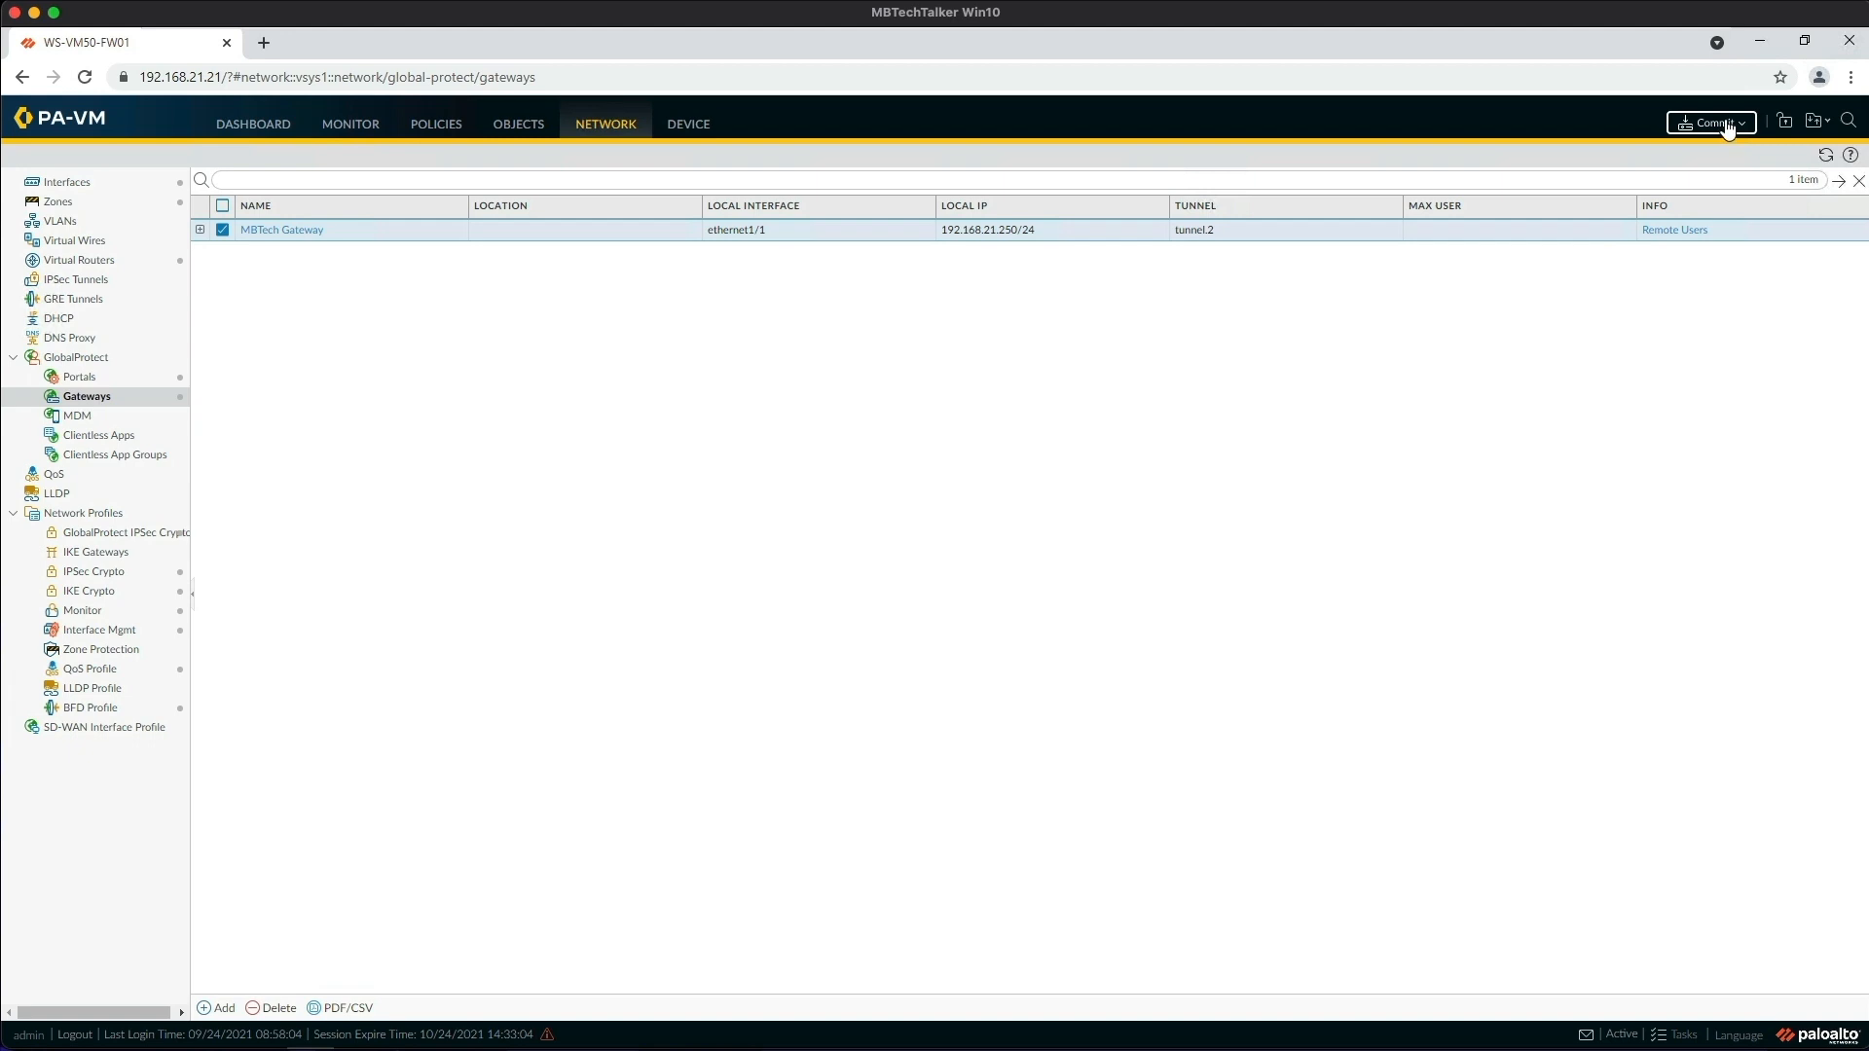
# Step: Commit all pending changes to the PA-VM firewall
pyautogui.click(1709, 122)
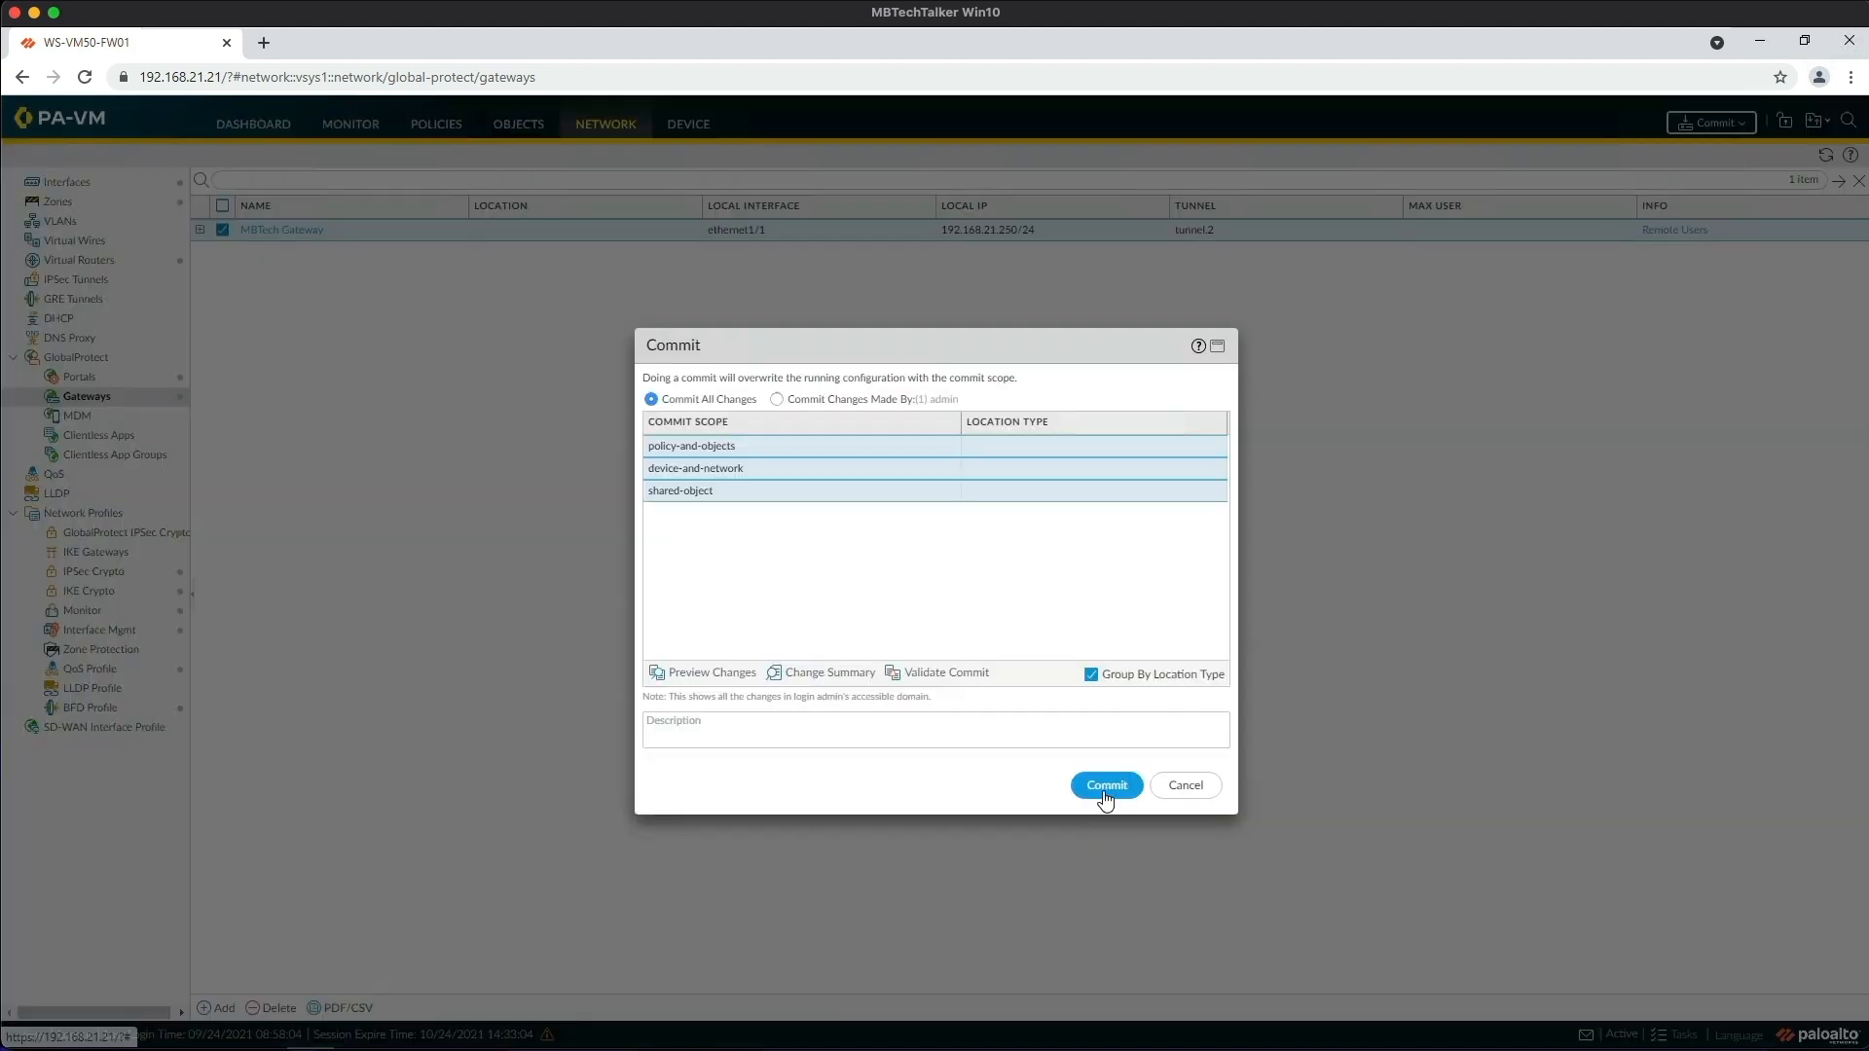
pyautogui.click(1105, 784)
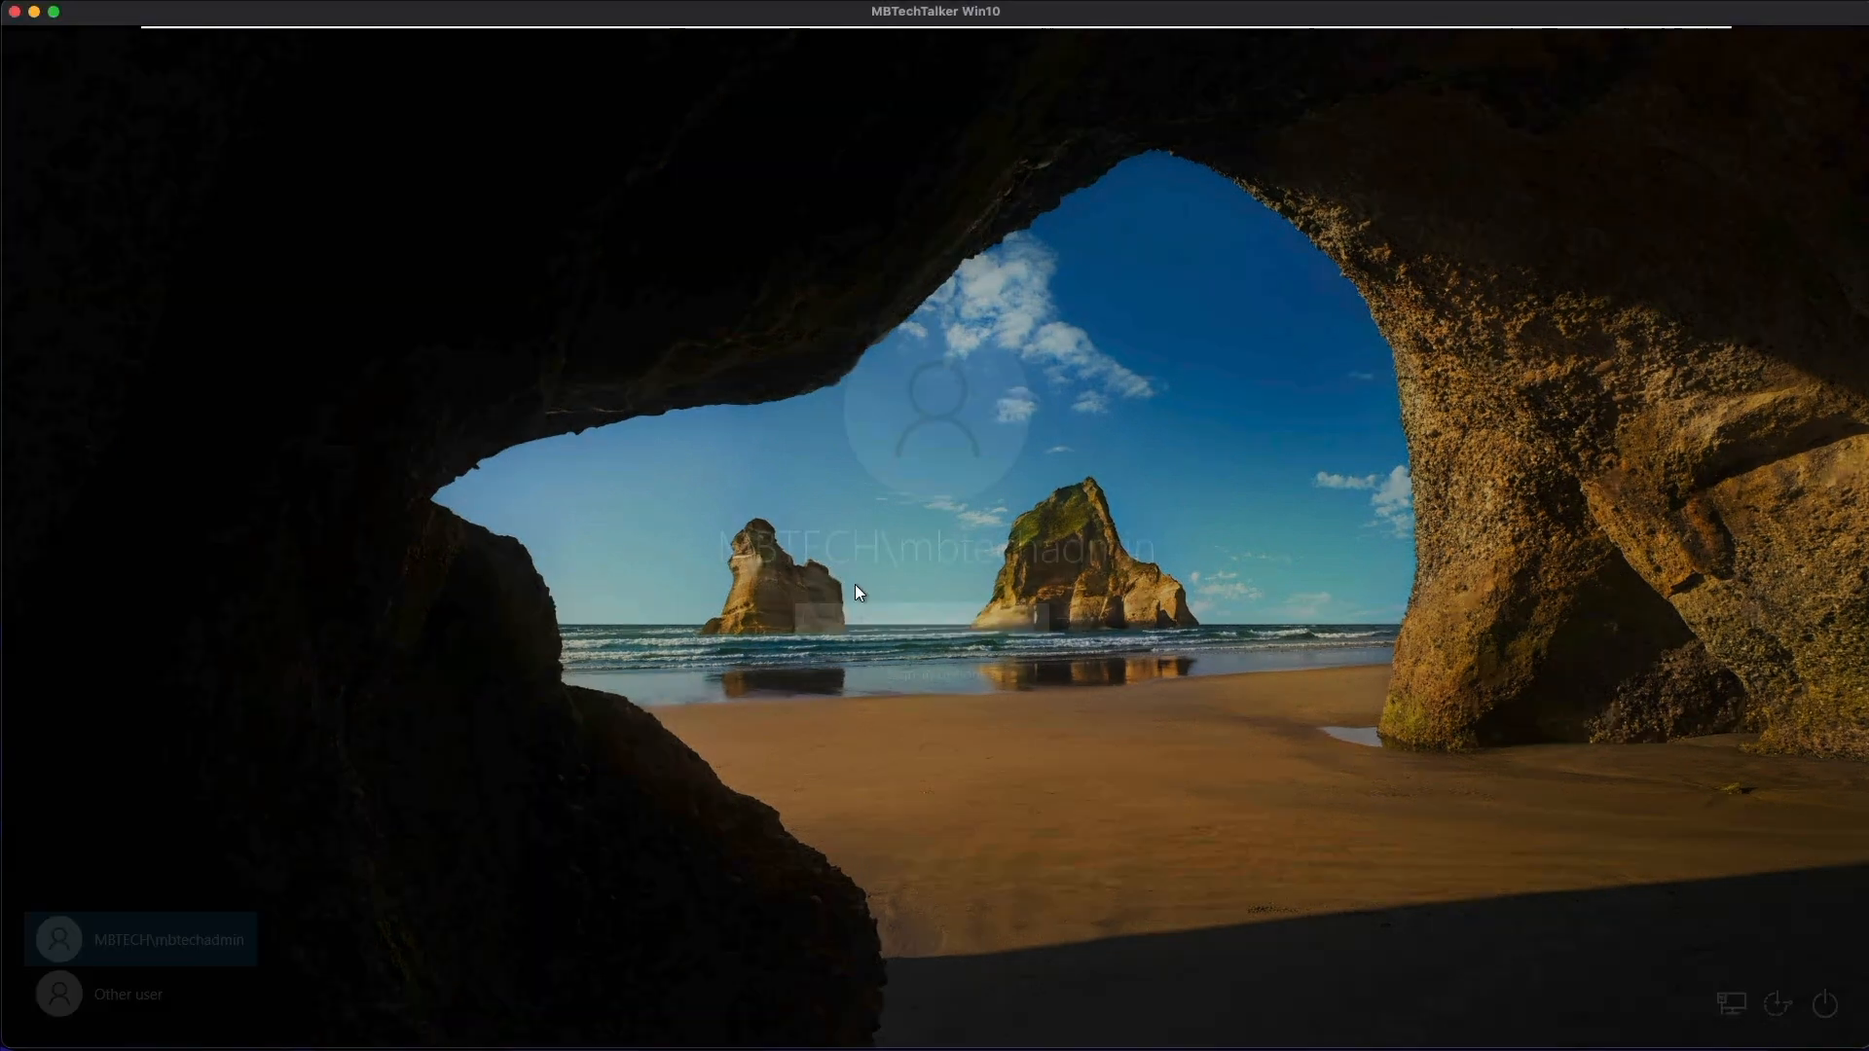
# Step: Sign in to Windows 10 as Other user SecAdmin1 with its password
pyautogui.click(139, 940)
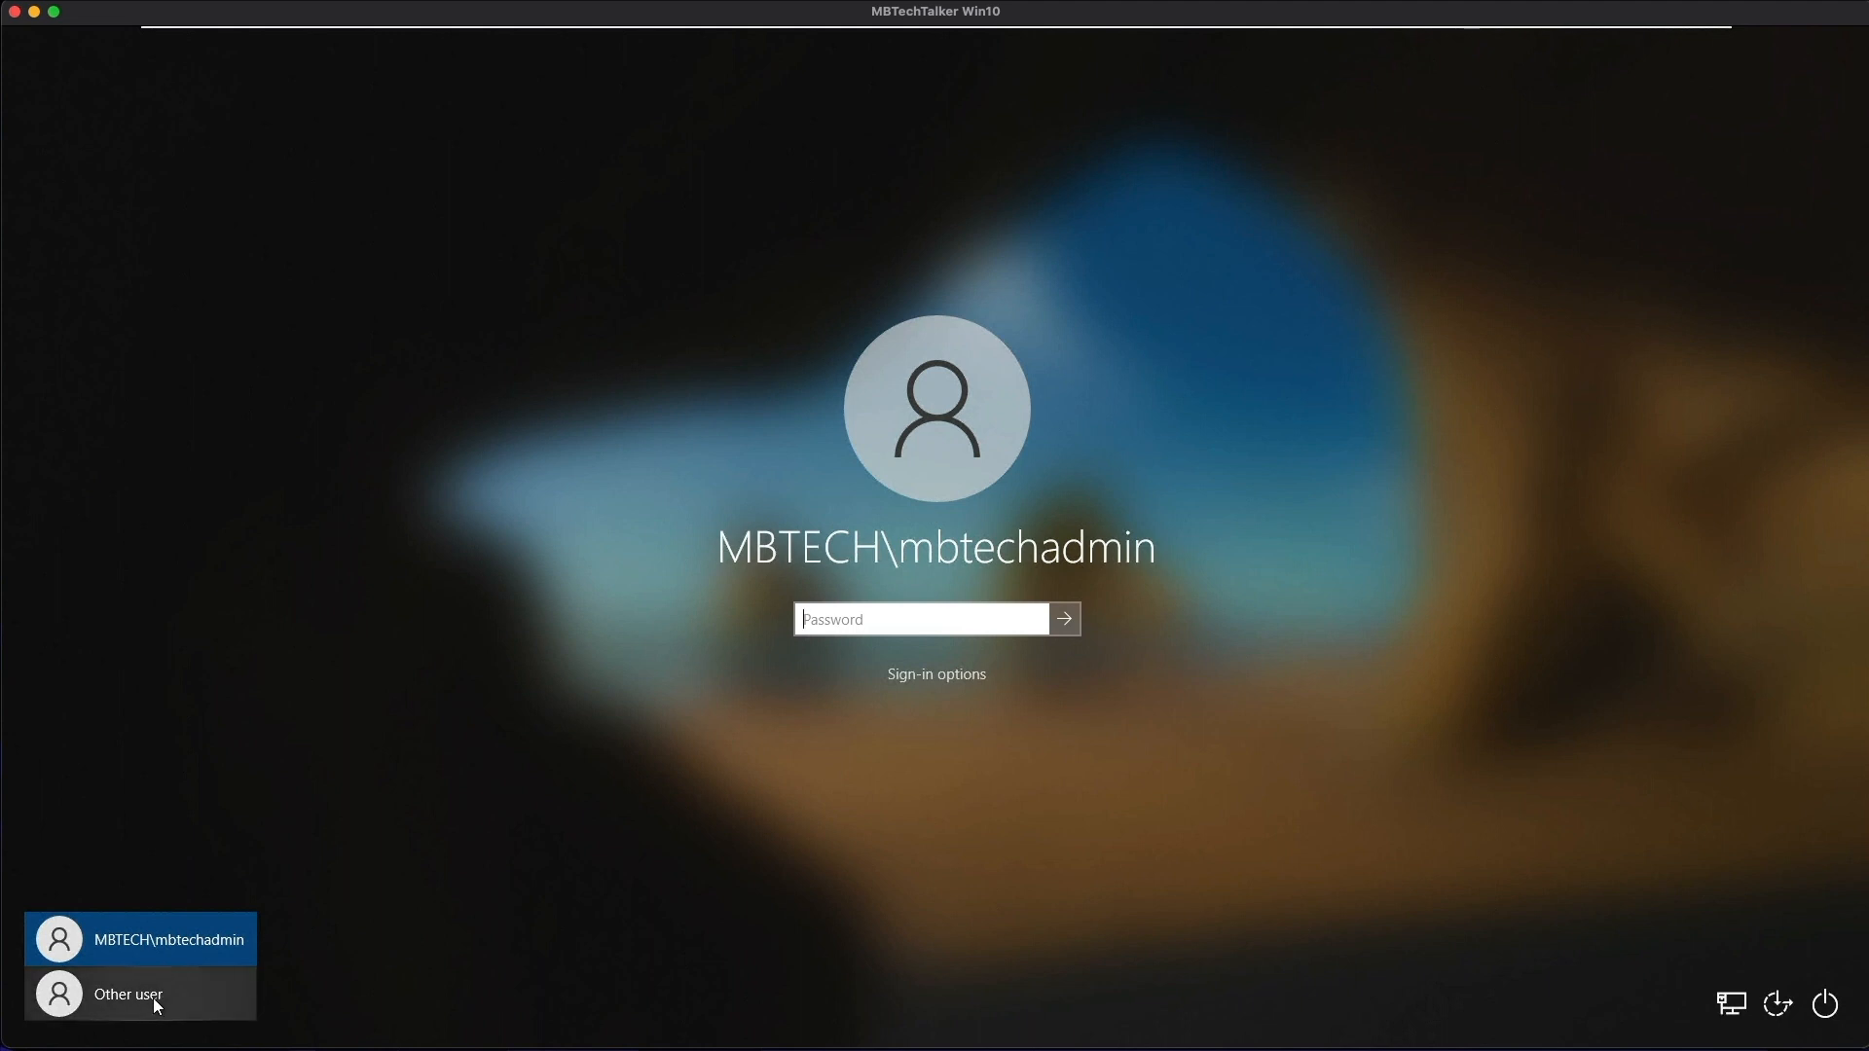
pyautogui.click(127, 994)
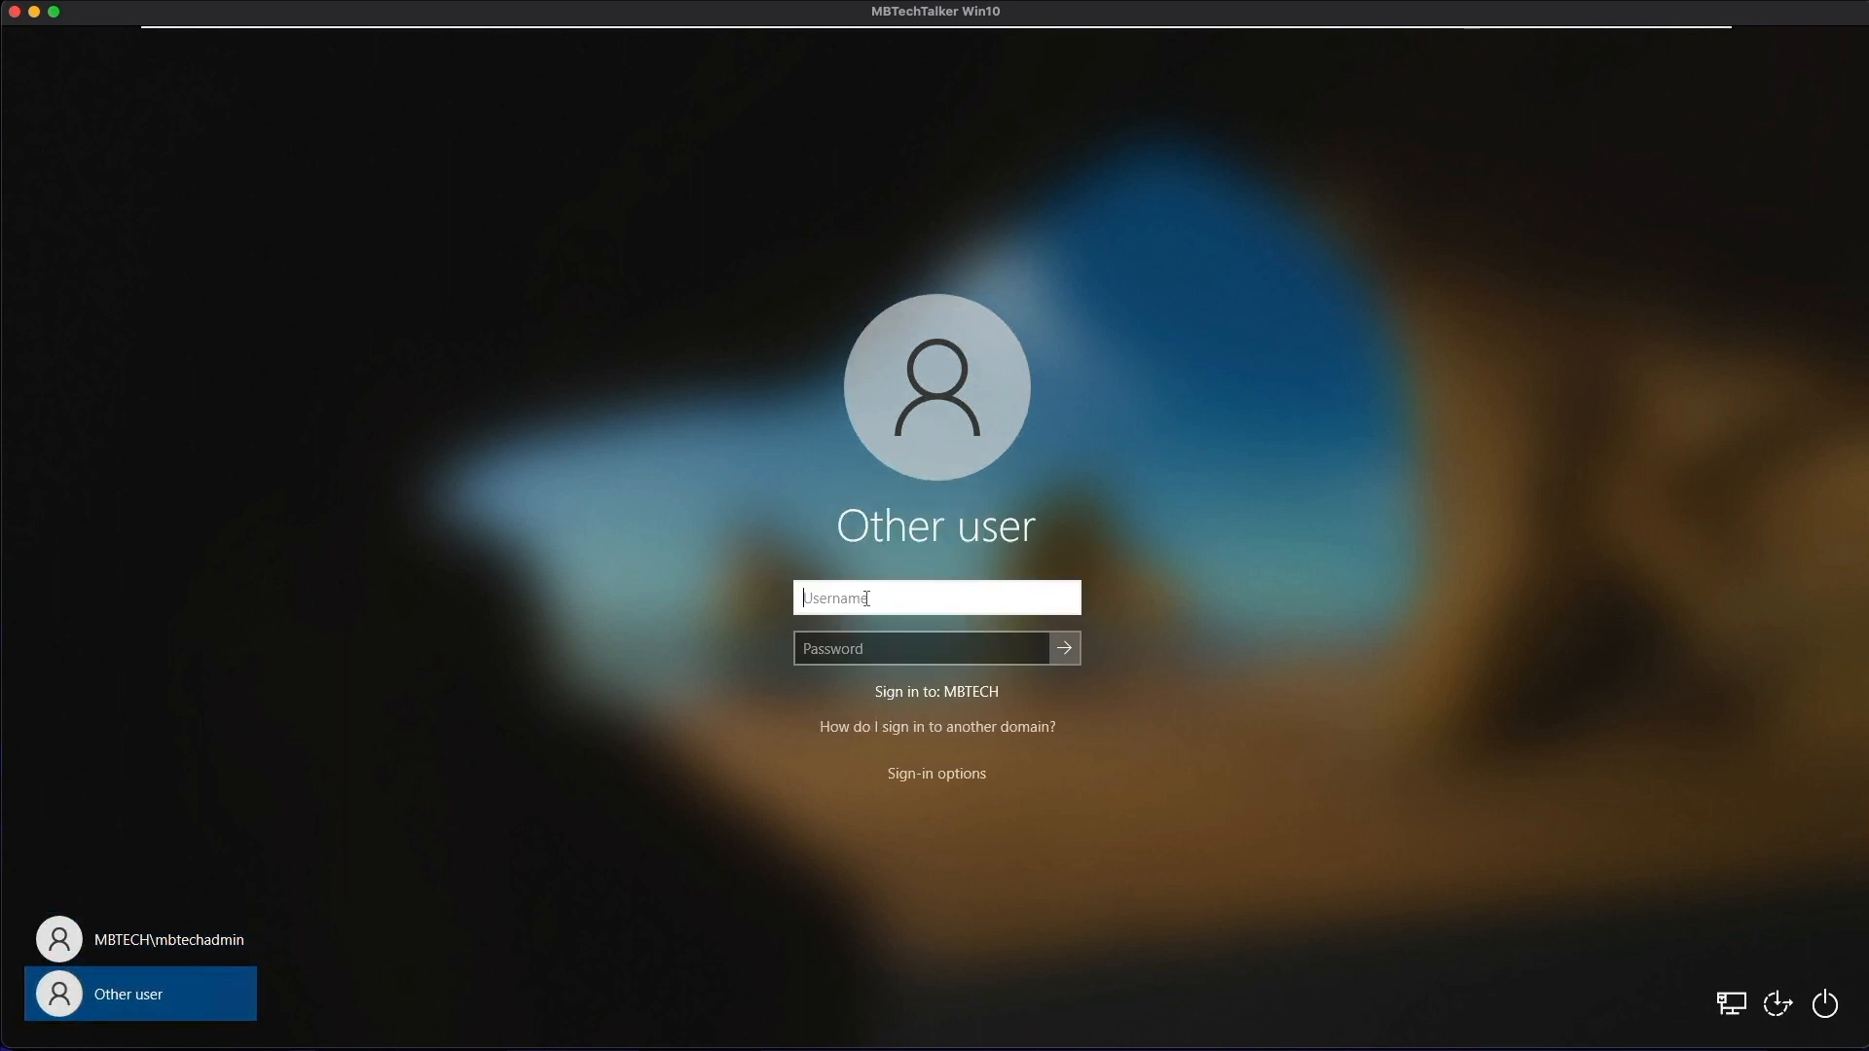
pyautogui.write('Sec')
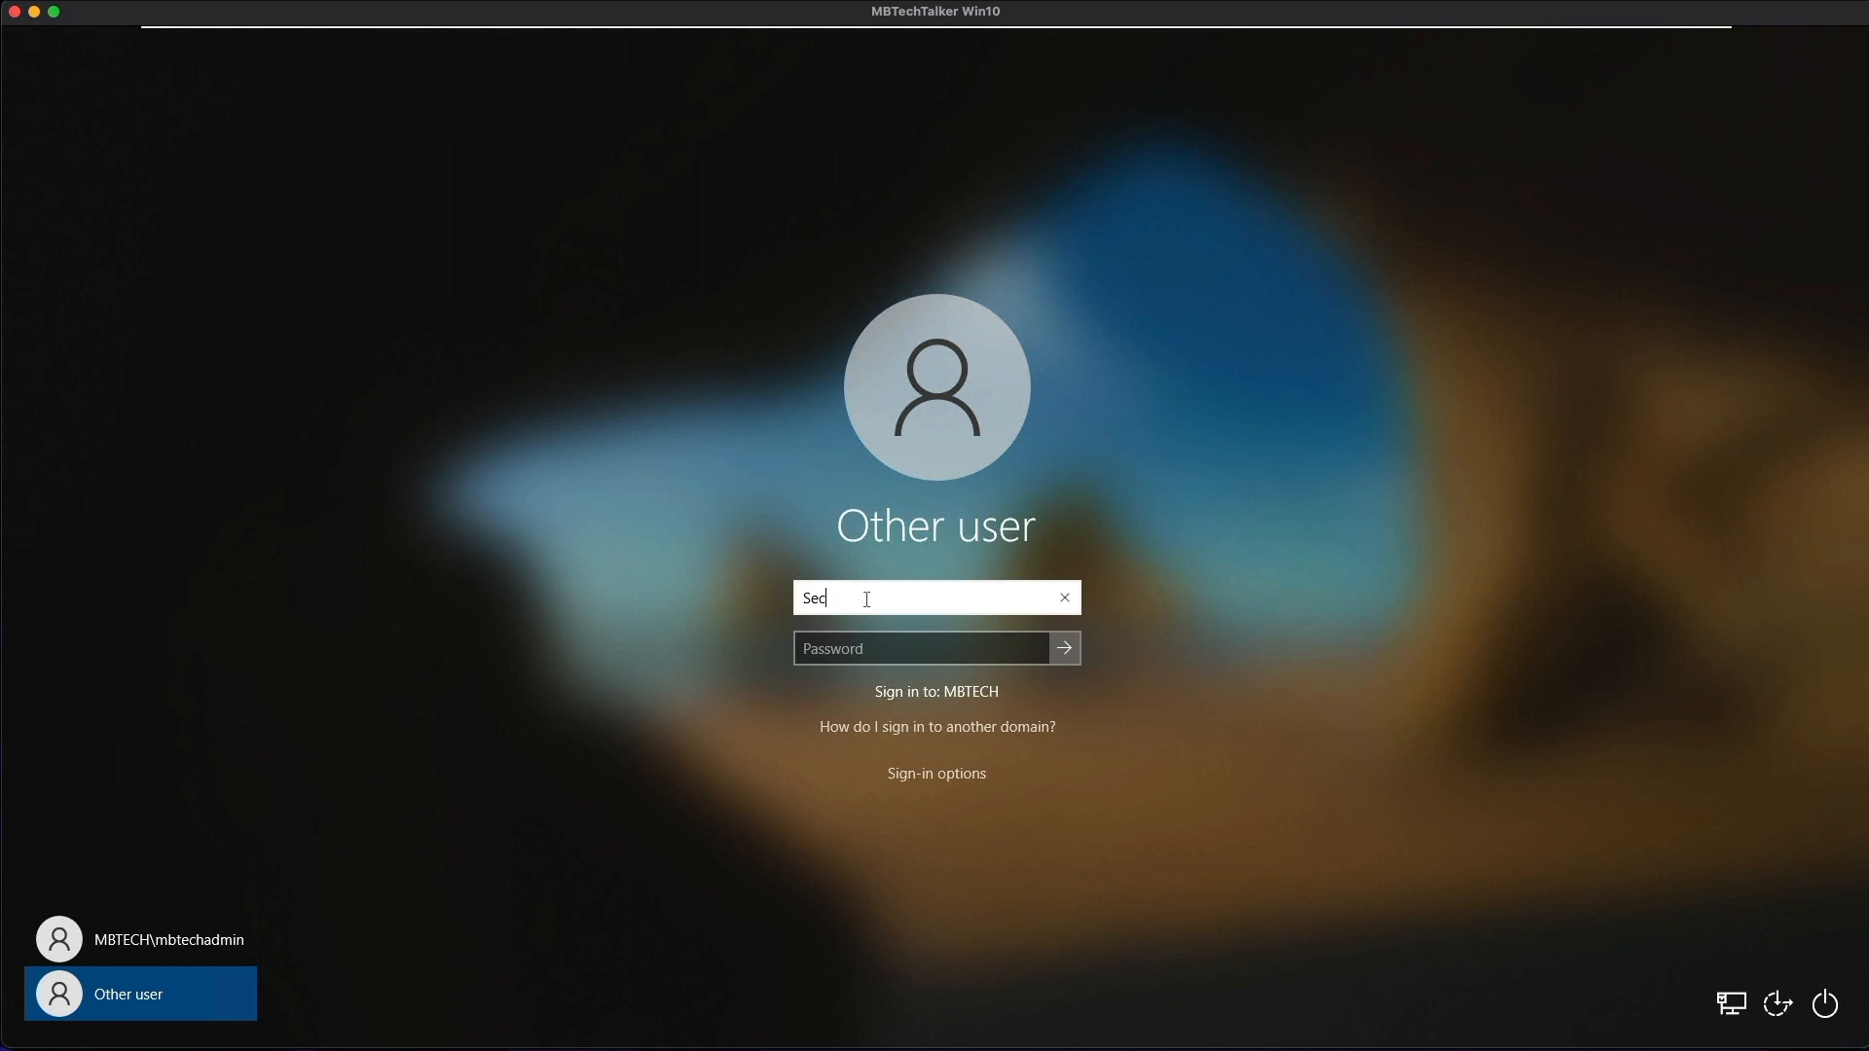
pyautogui.write('Admin1')
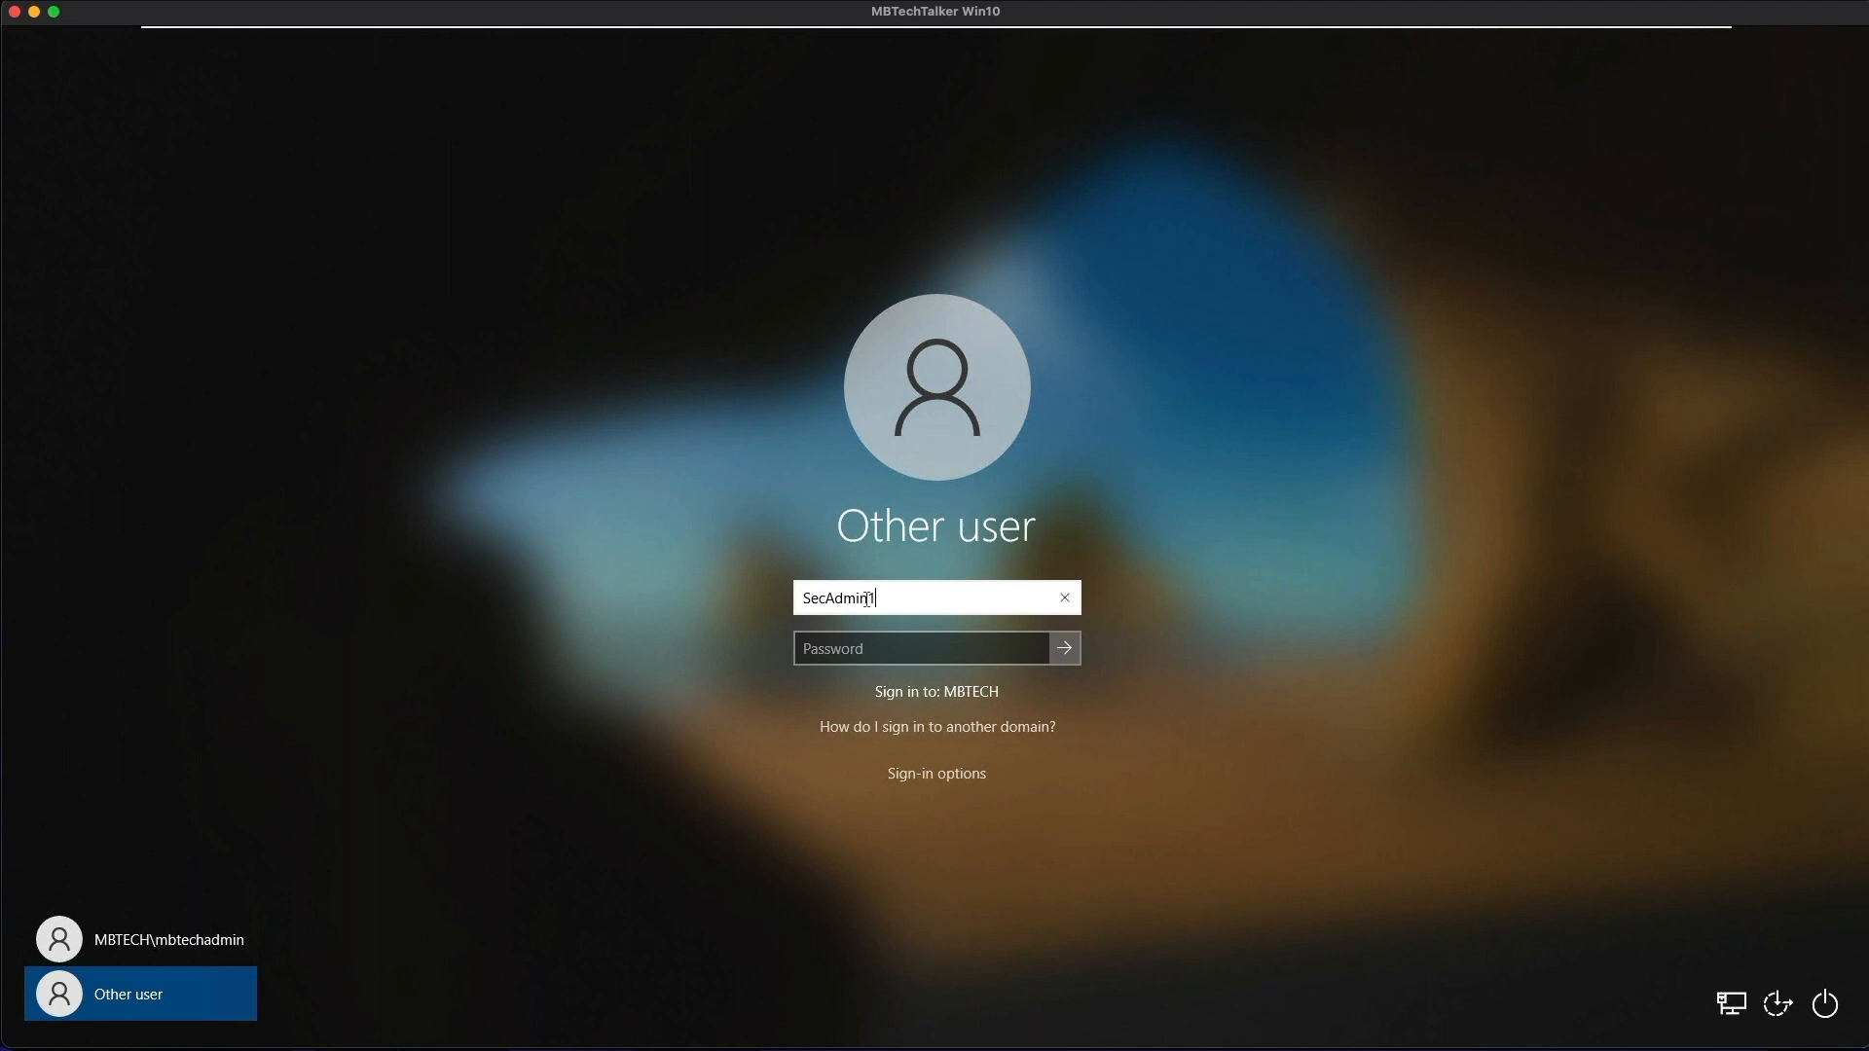
pyautogui.click(918, 648)
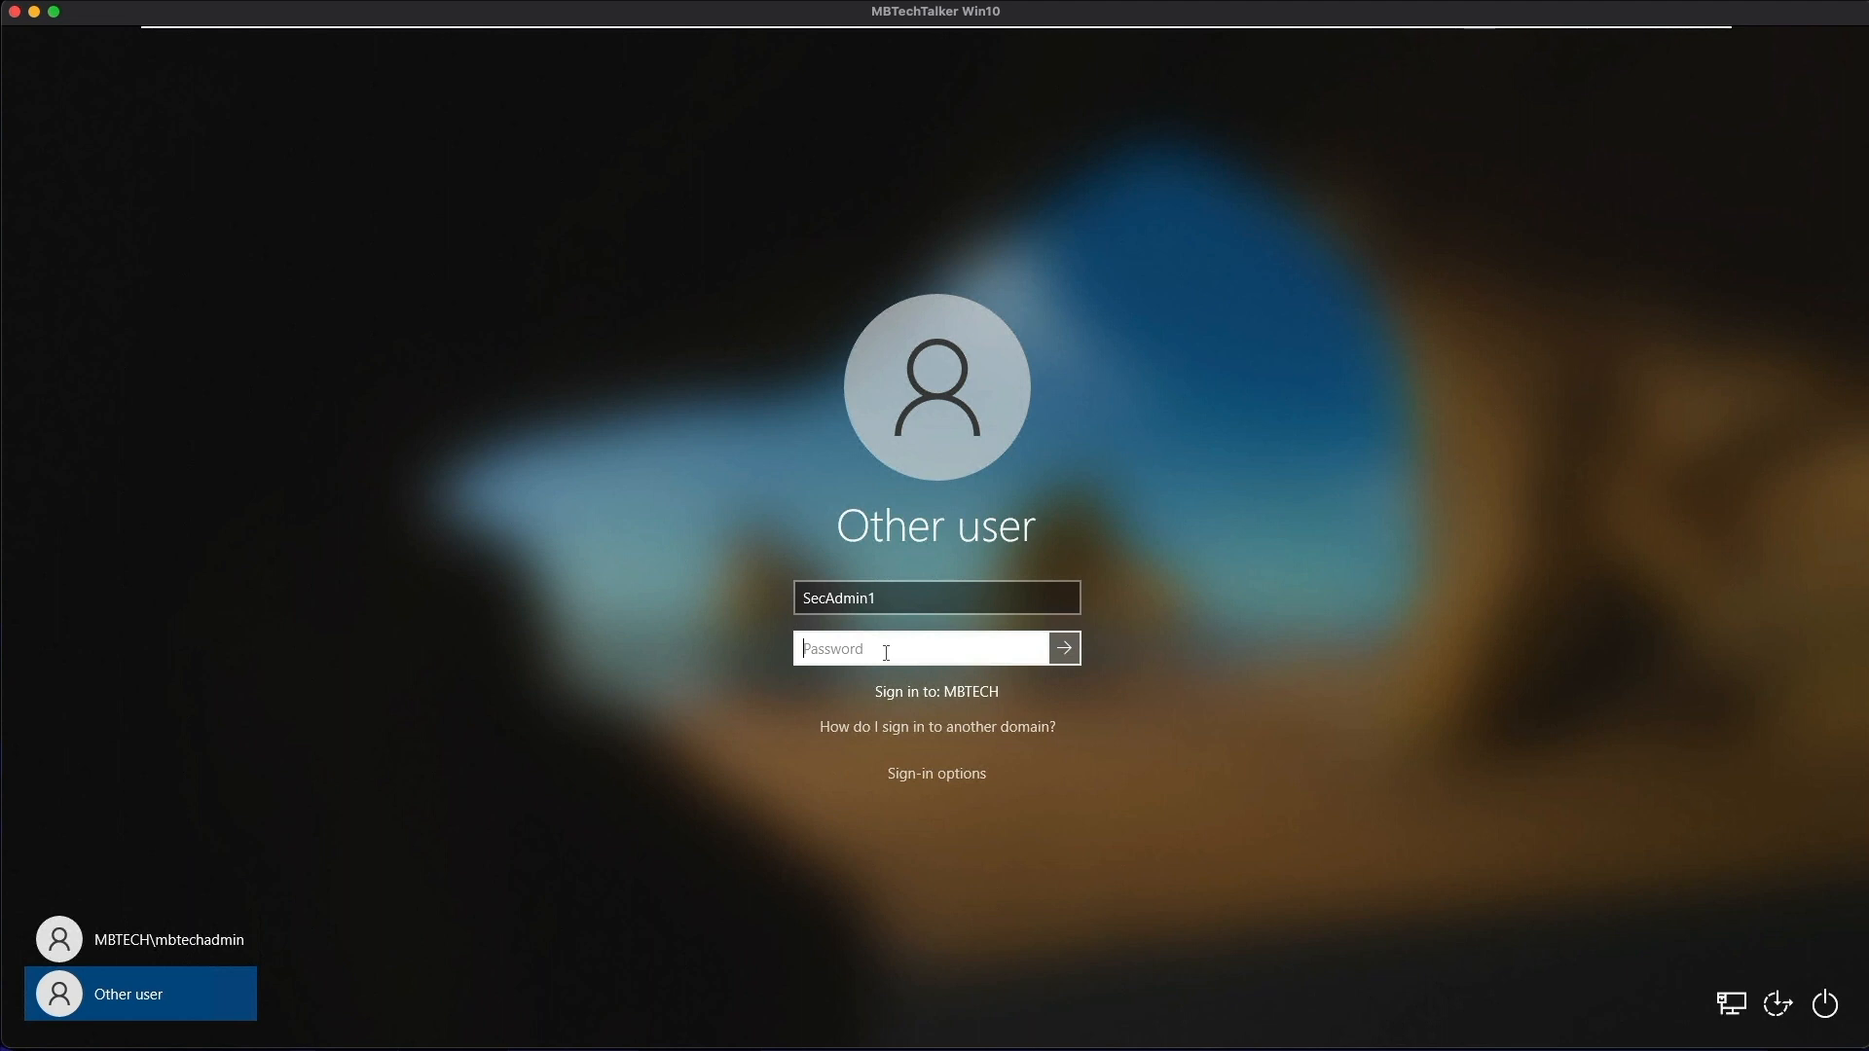
pyautogui.write('password')
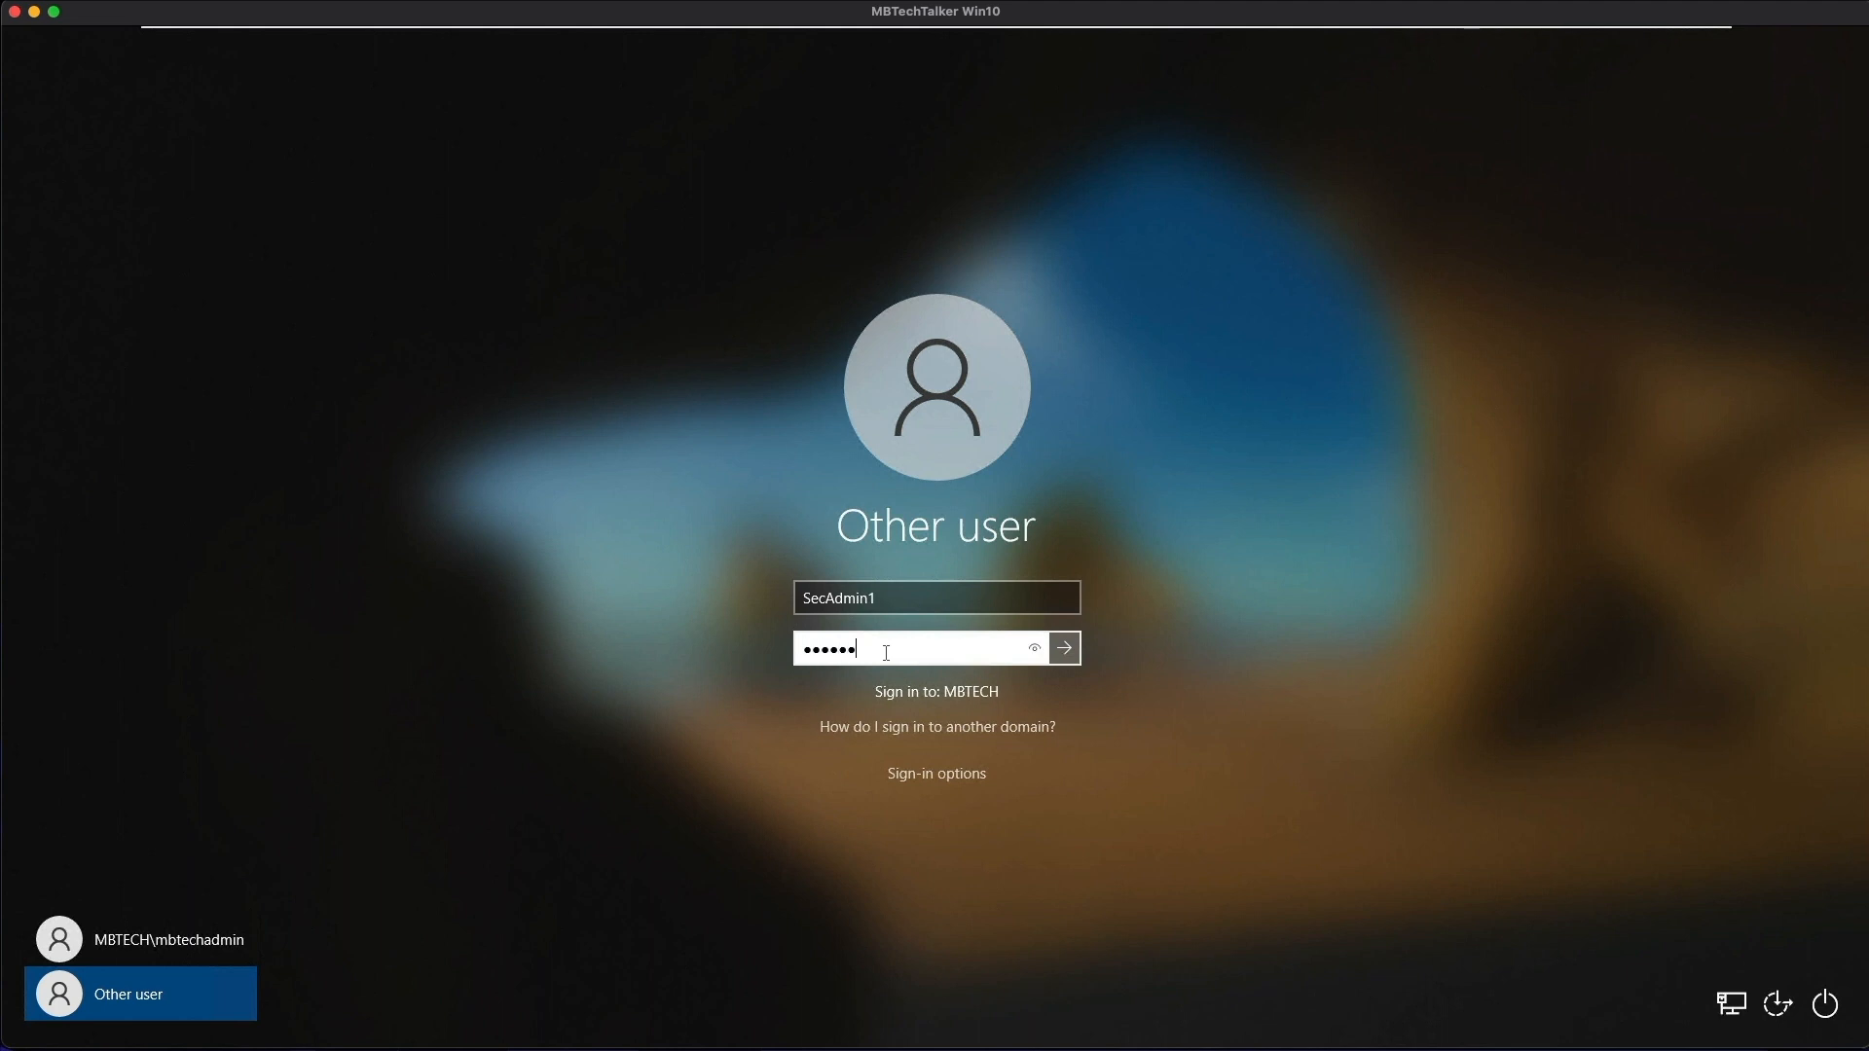
pyautogui.click(1062, 647)
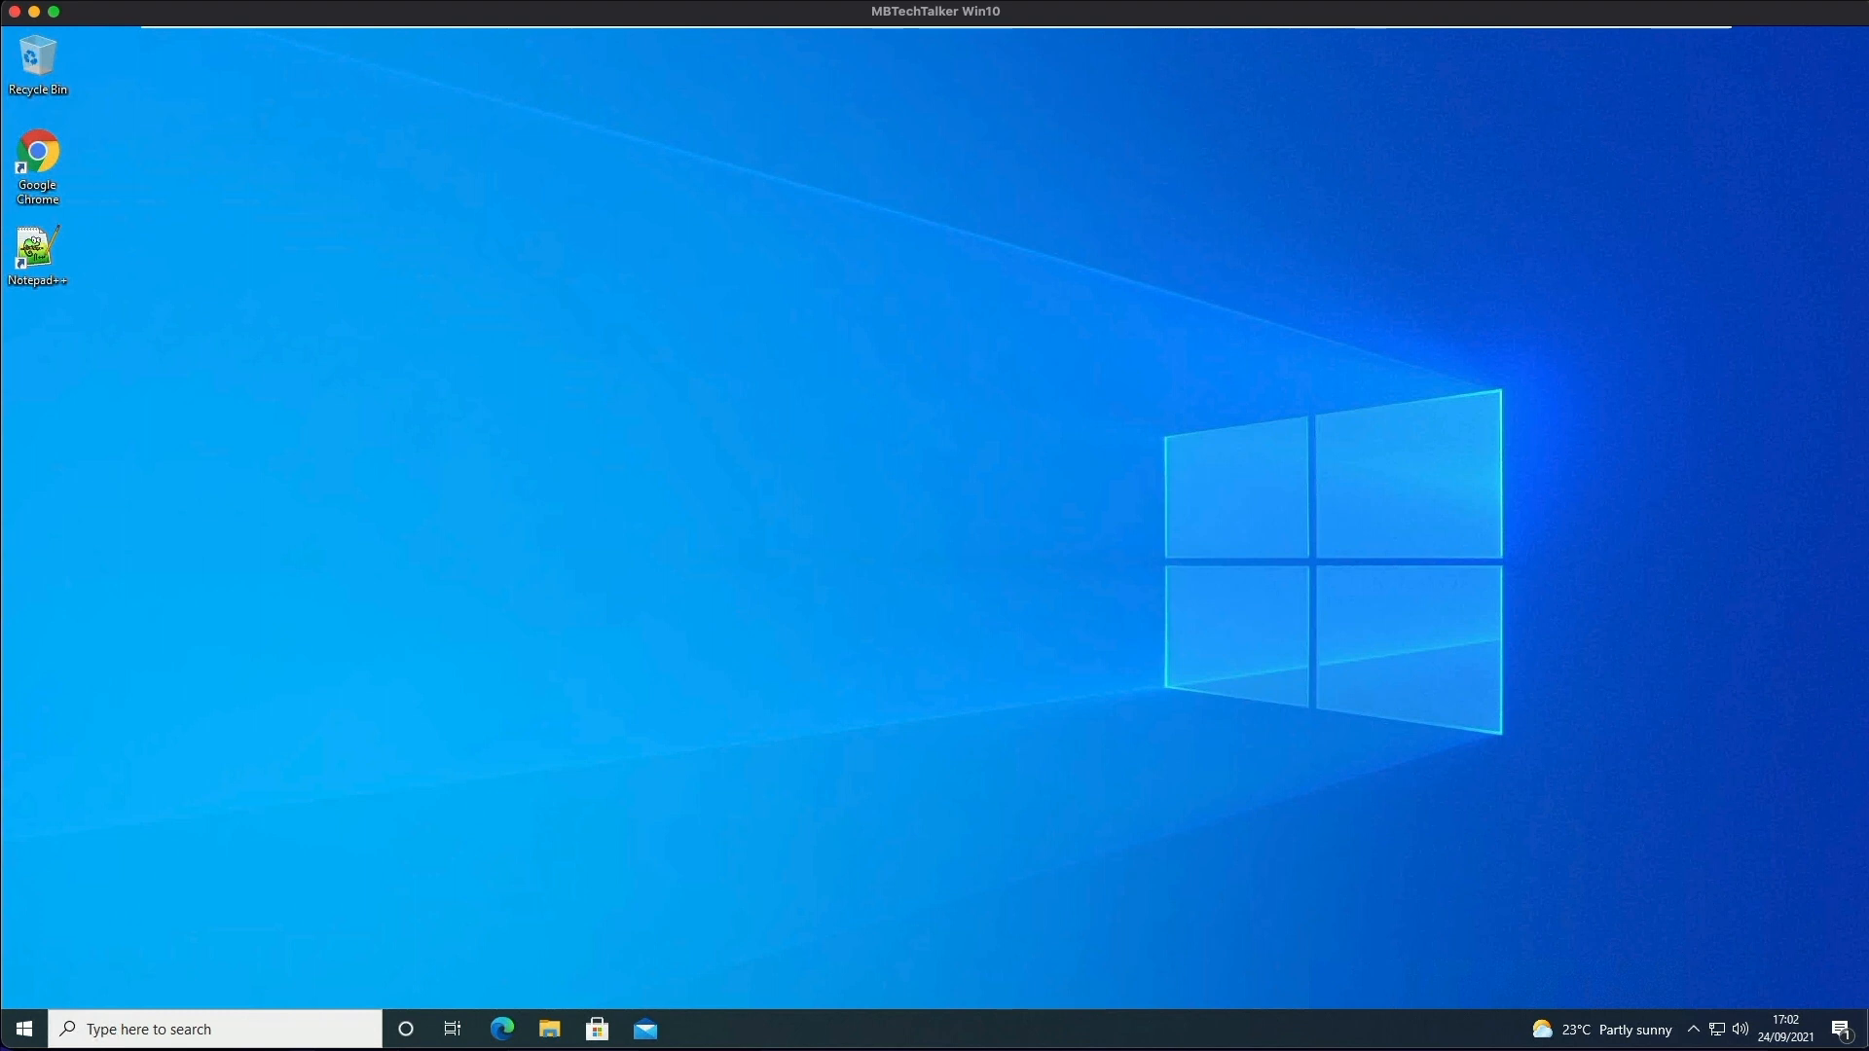
# Step: Re-enter SecAdmin1 credentials in the GlobalProtect panel and sign in to the portal
pyautogui.click(692, 1029)
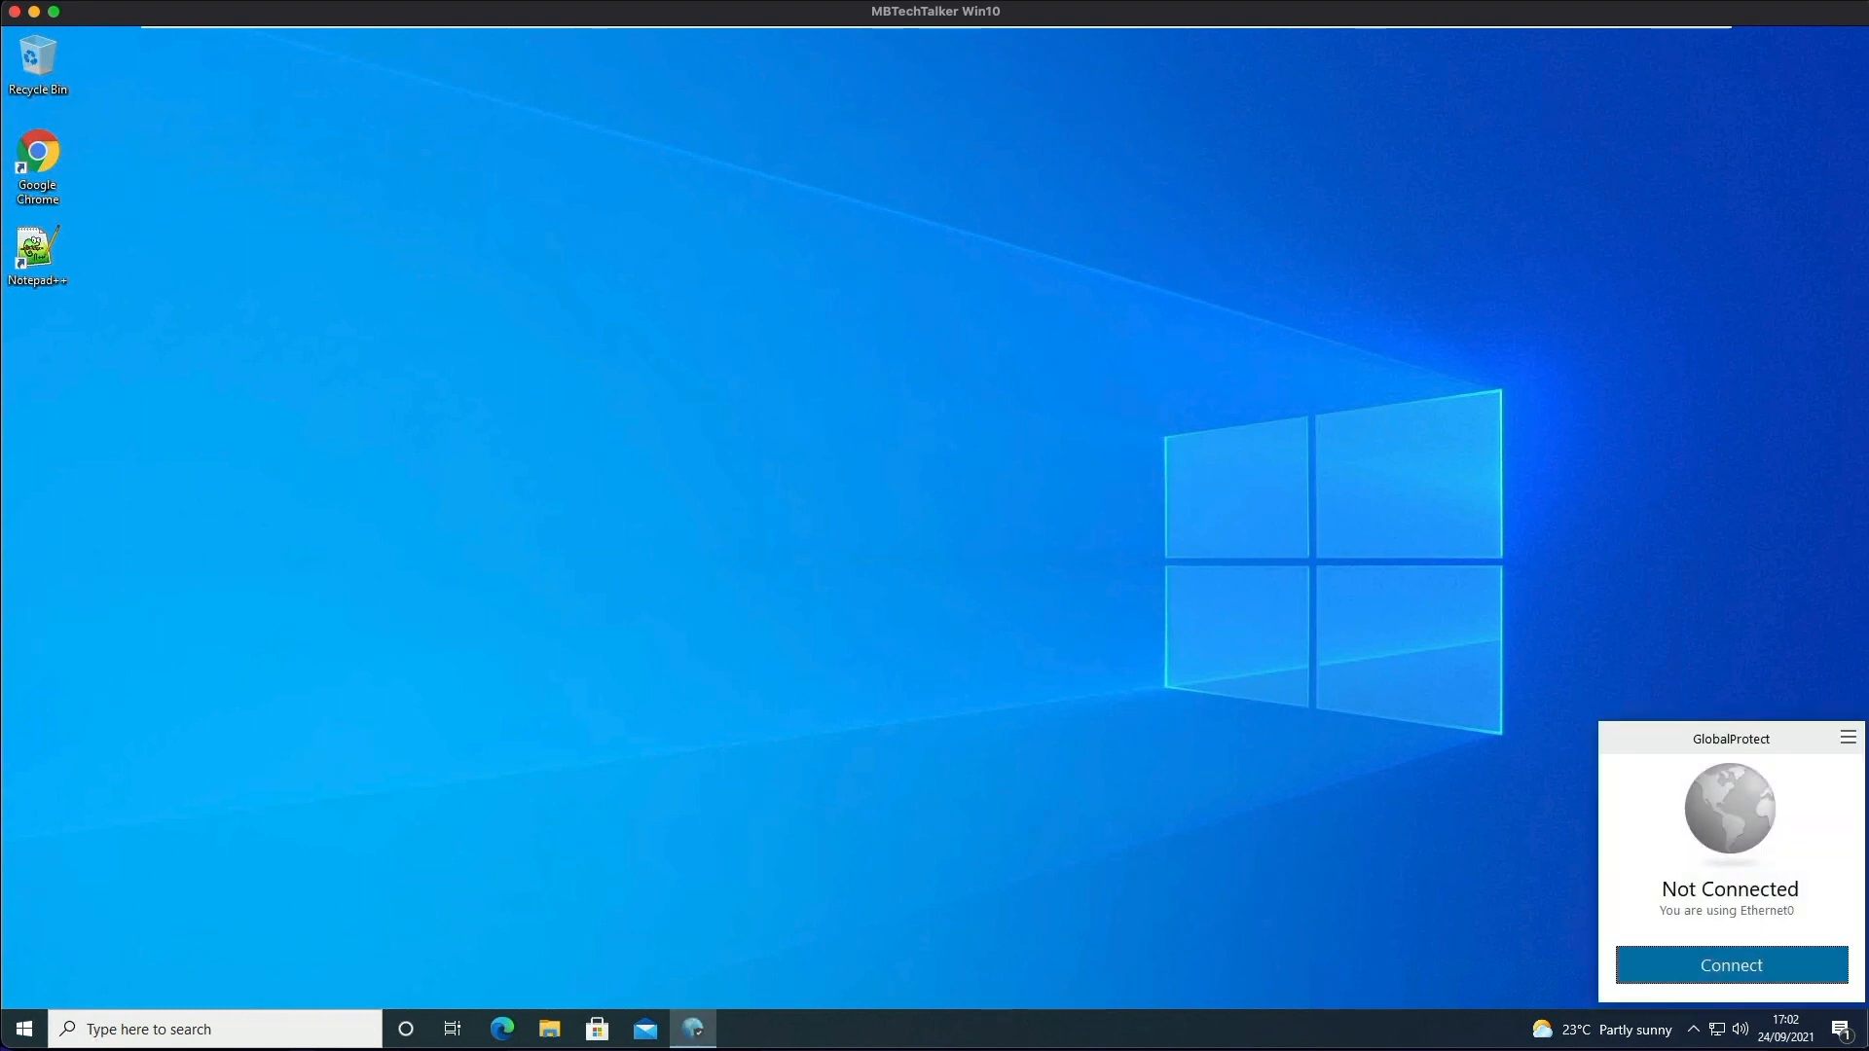
pyautogui.click(1729, 965)
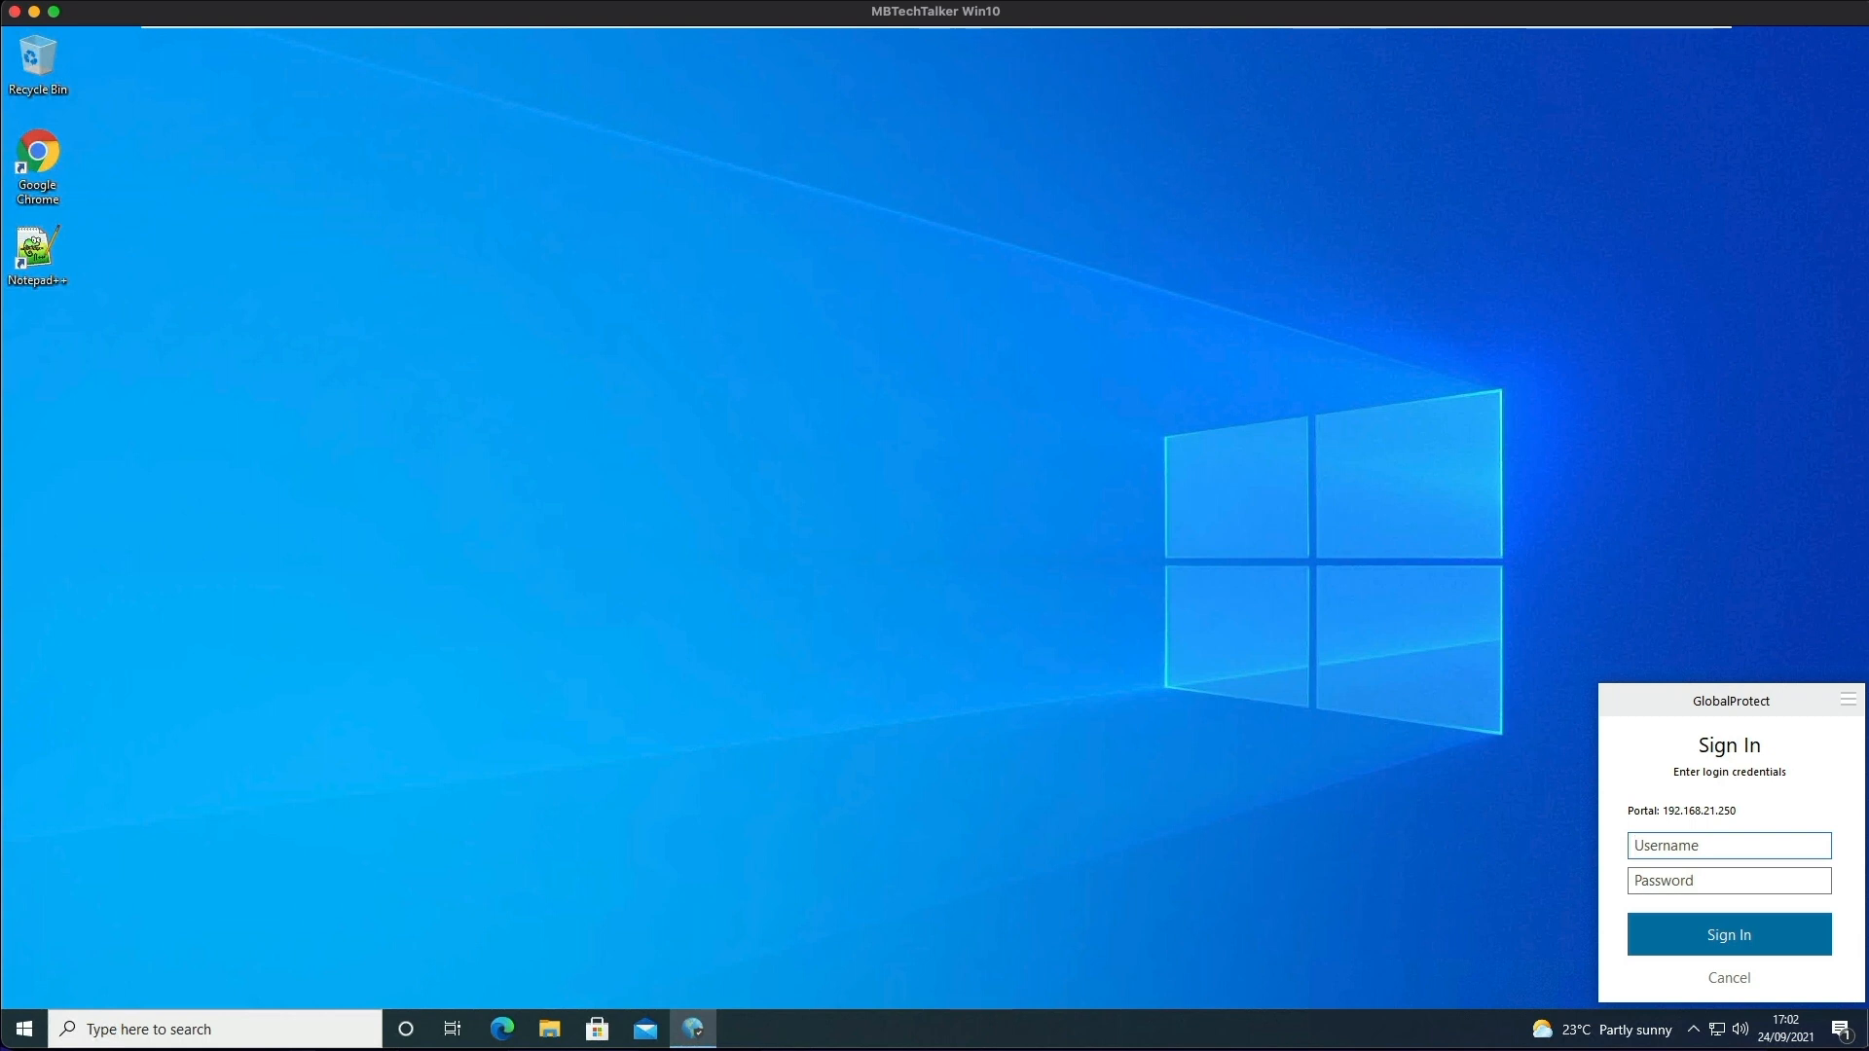
pyautogui.click(1729, 845)
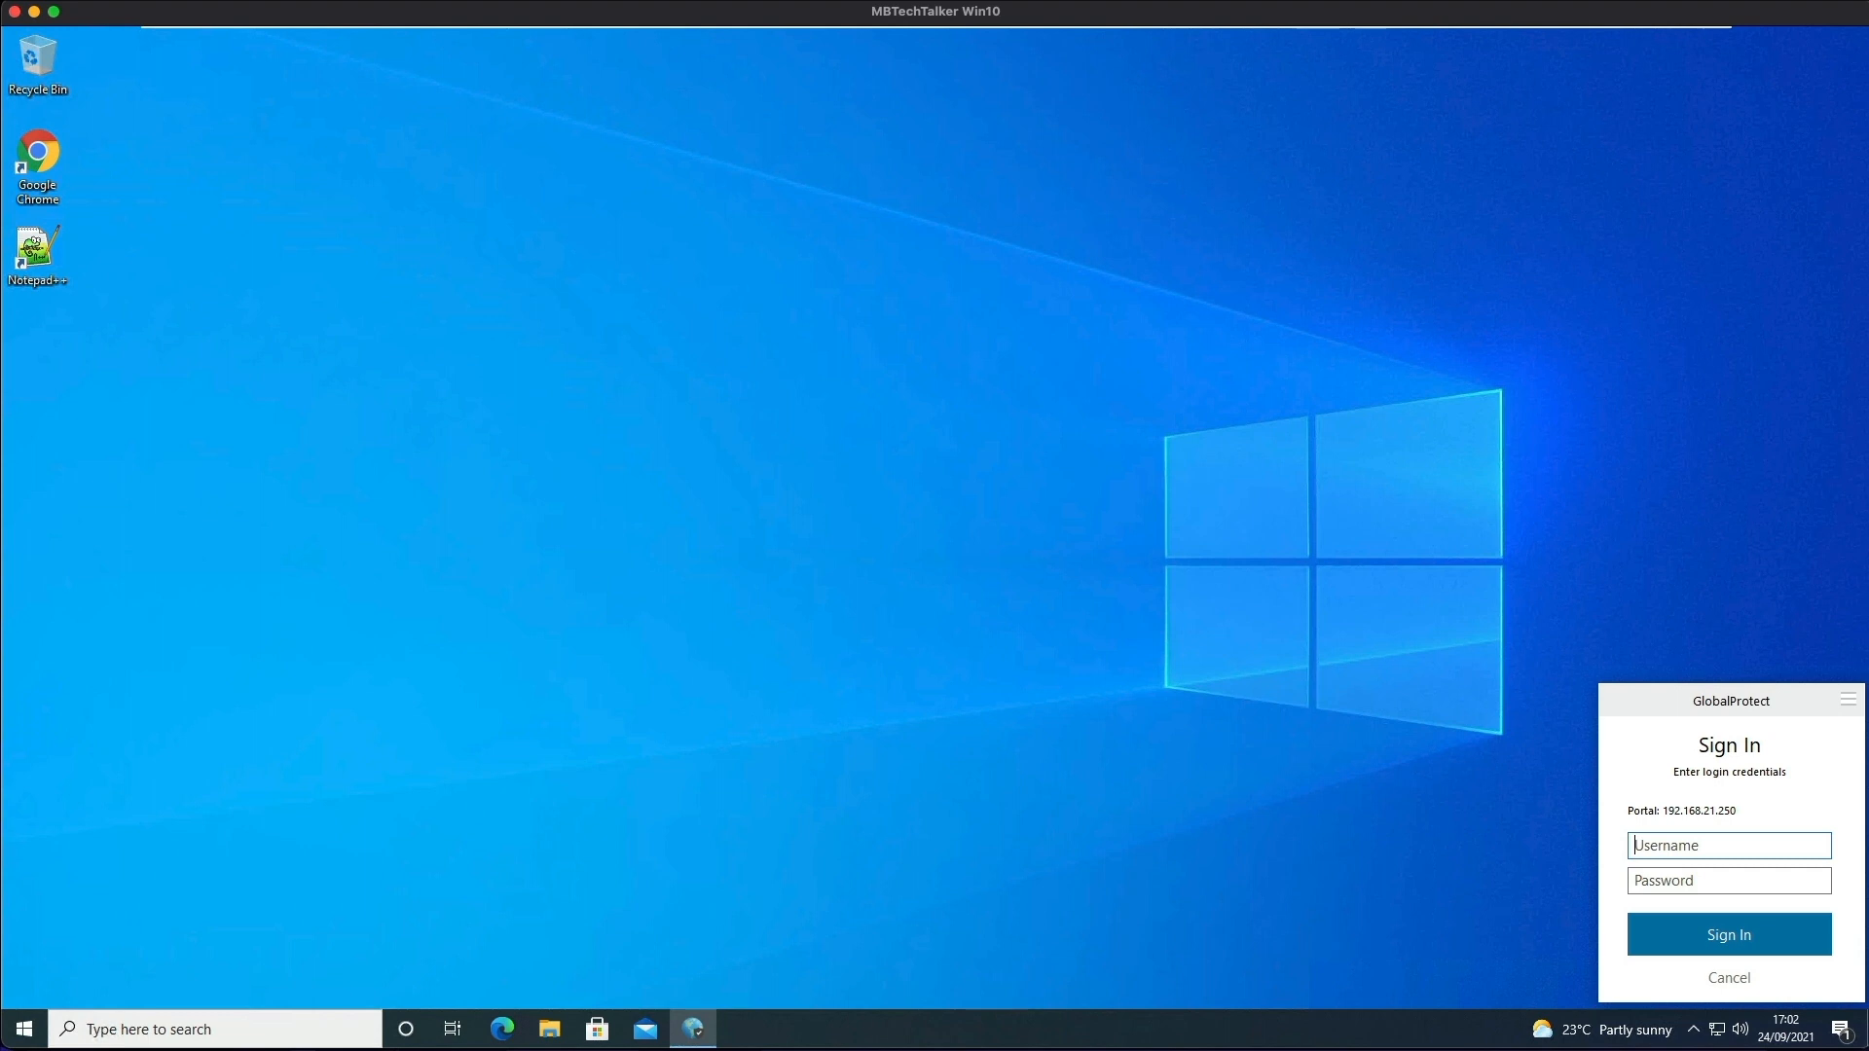
pyautogui.write('SecAdmin1')
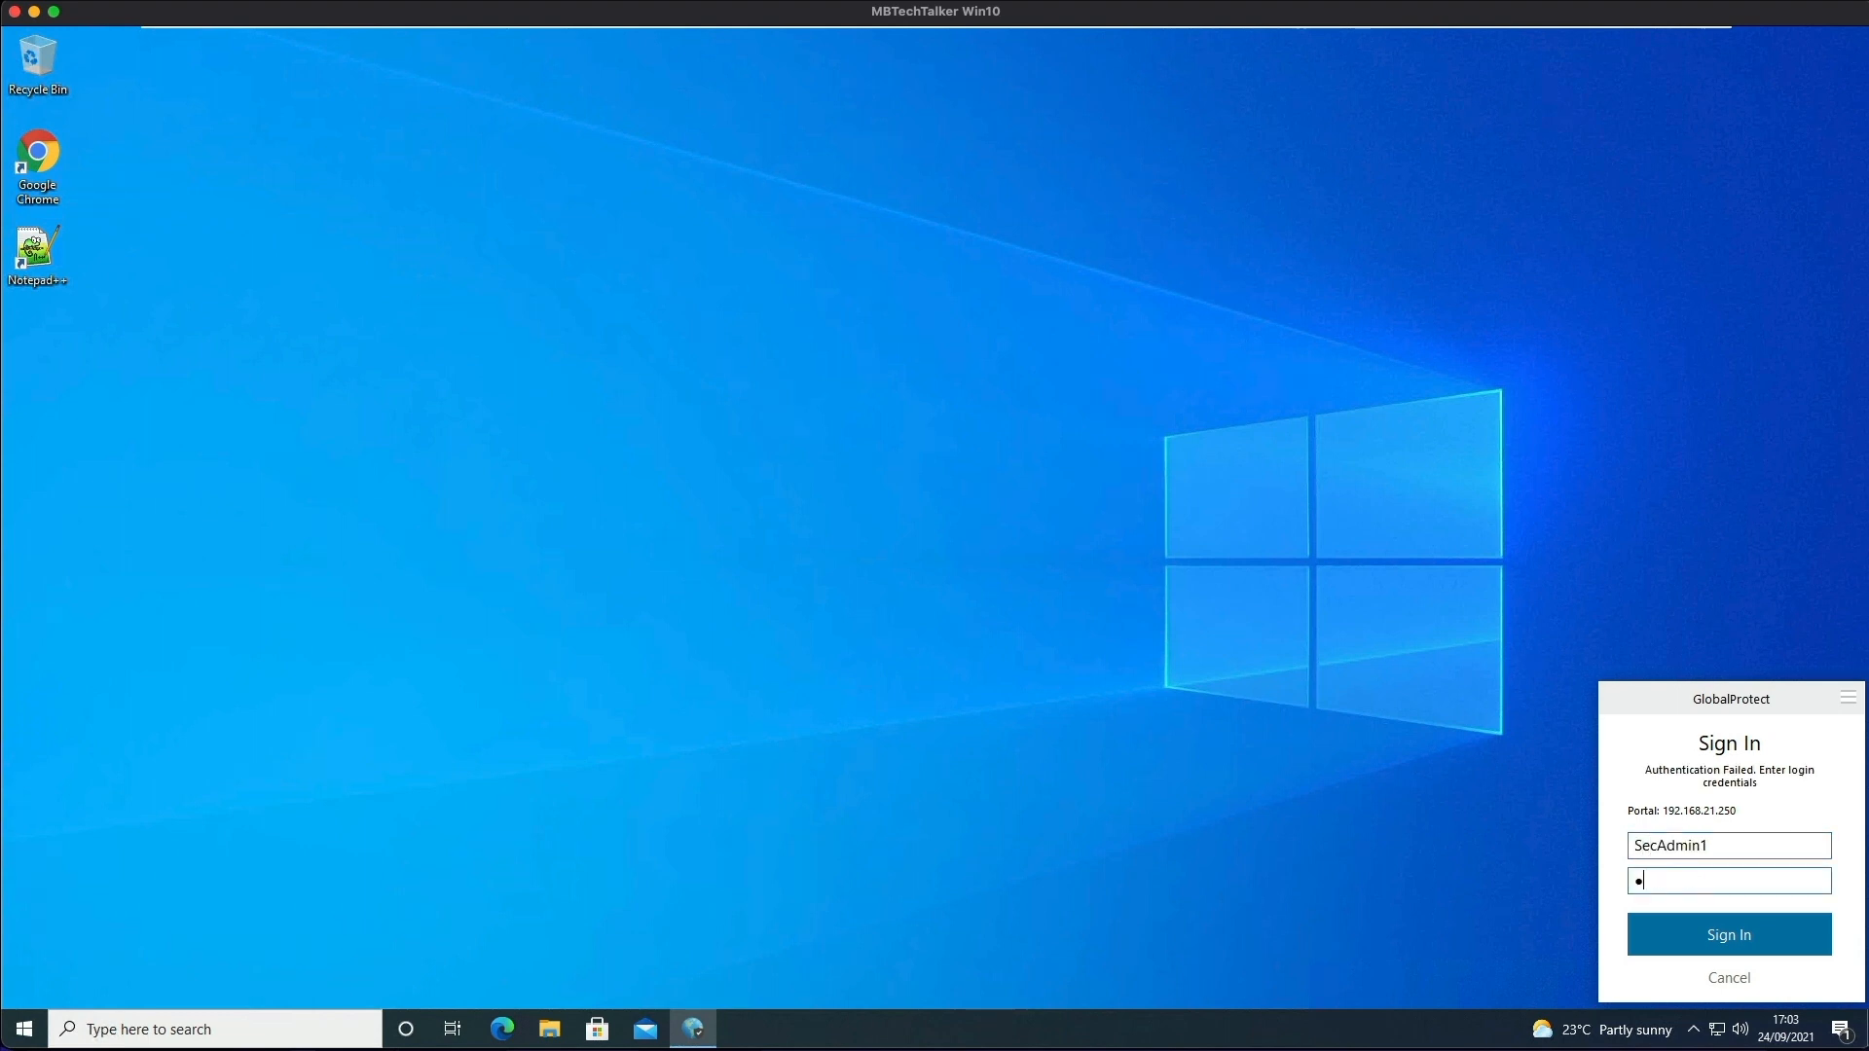
pyautogui.click(1729, 933)
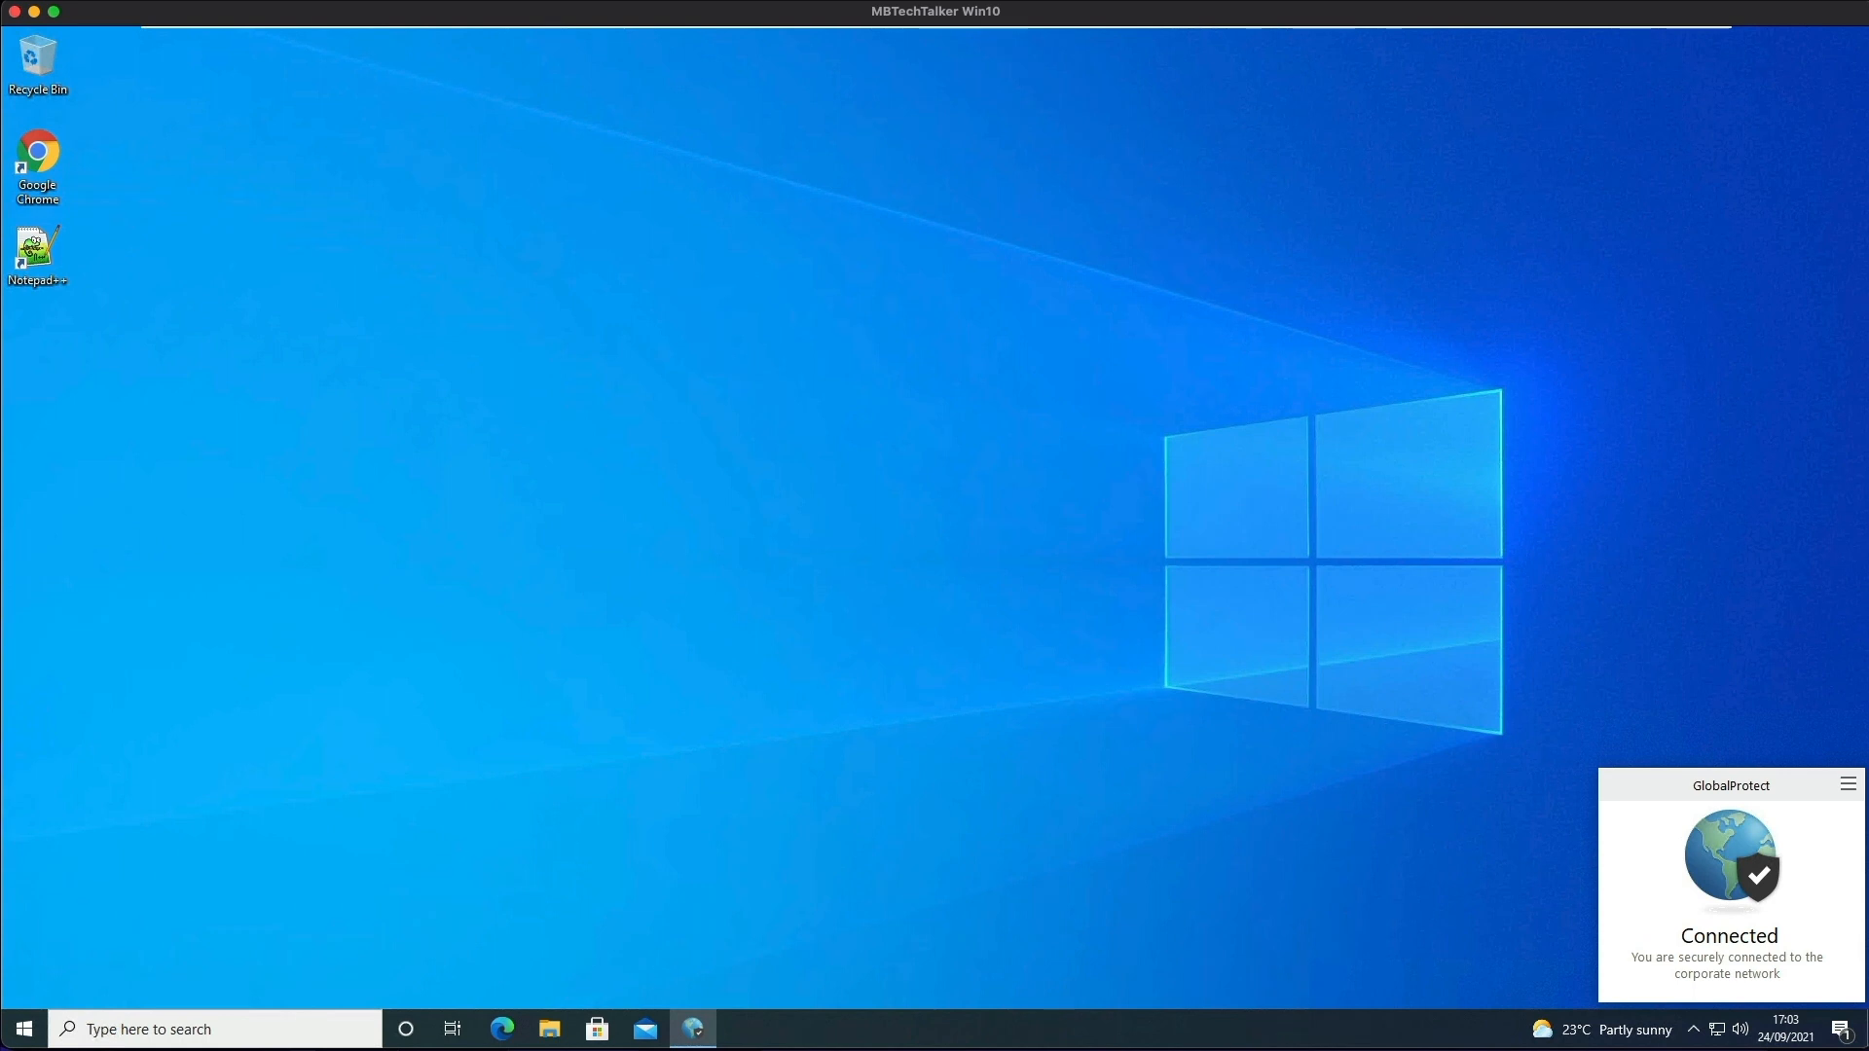
pyautogui.moveTo(327, 830)
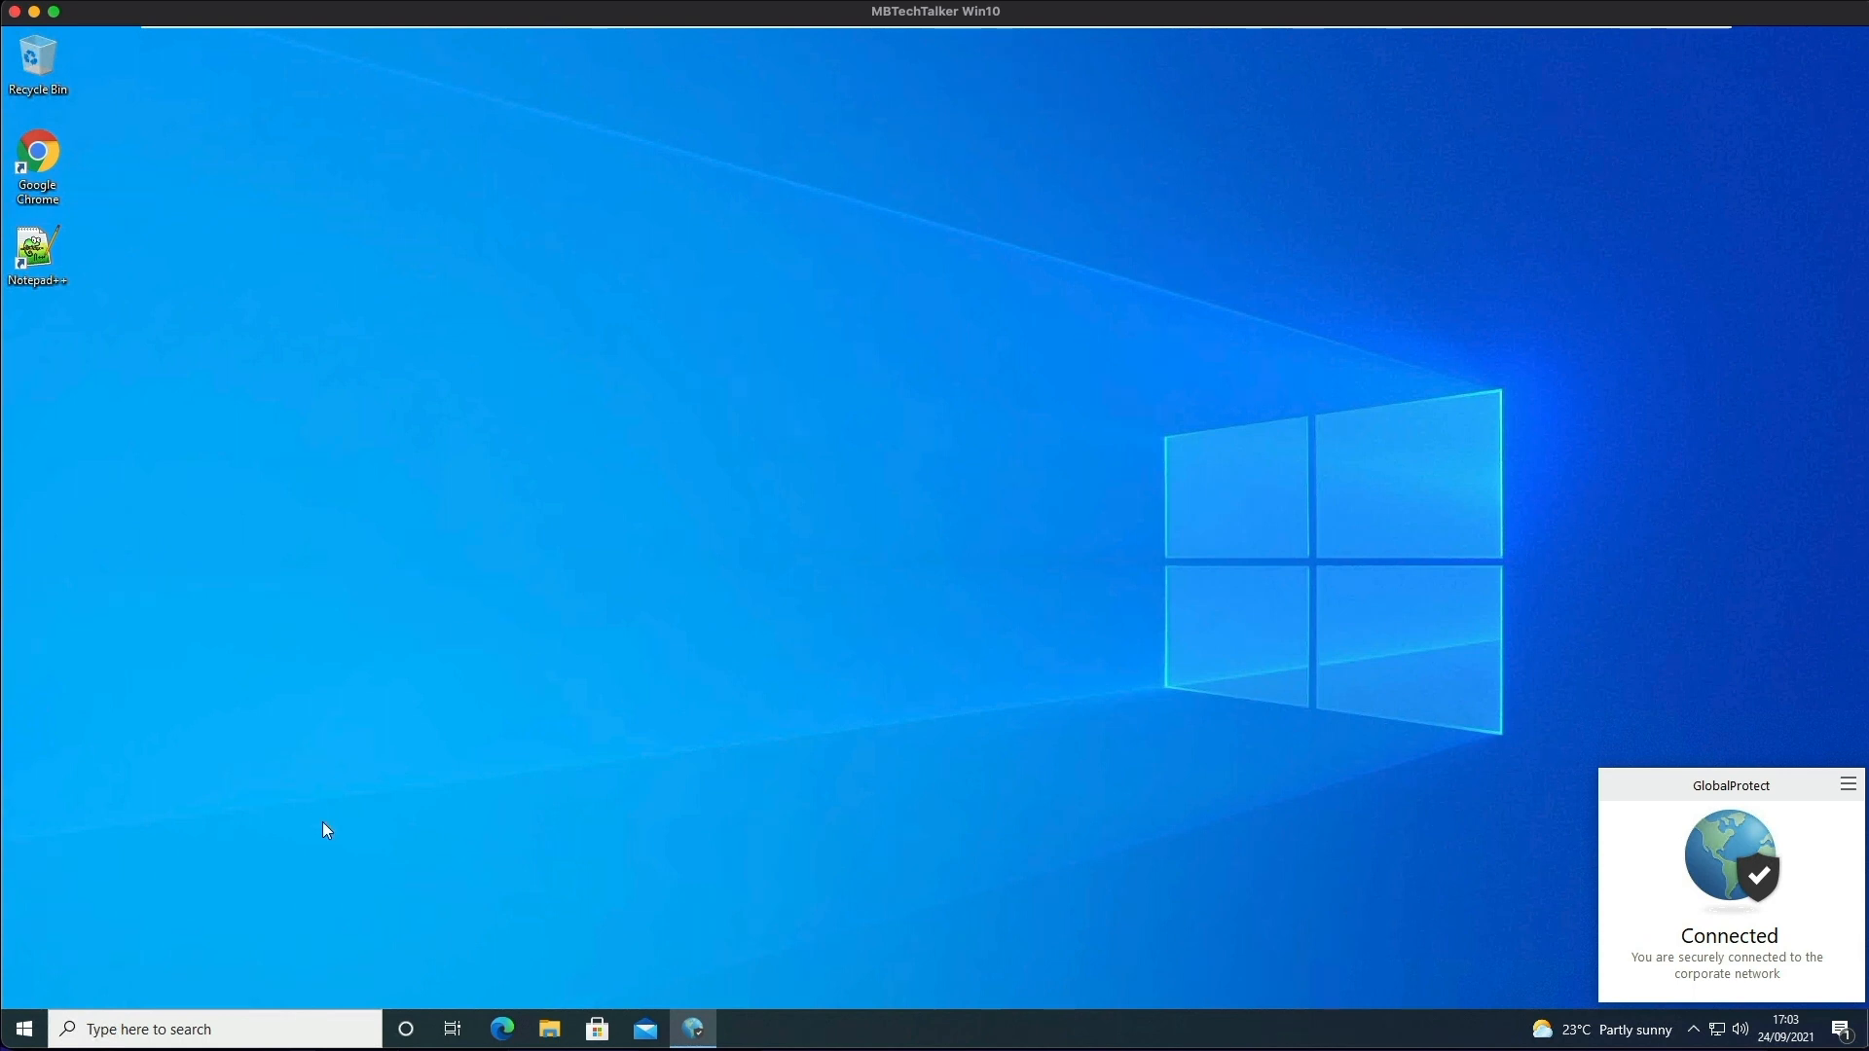
pyautogui.moveTo(561, 831)
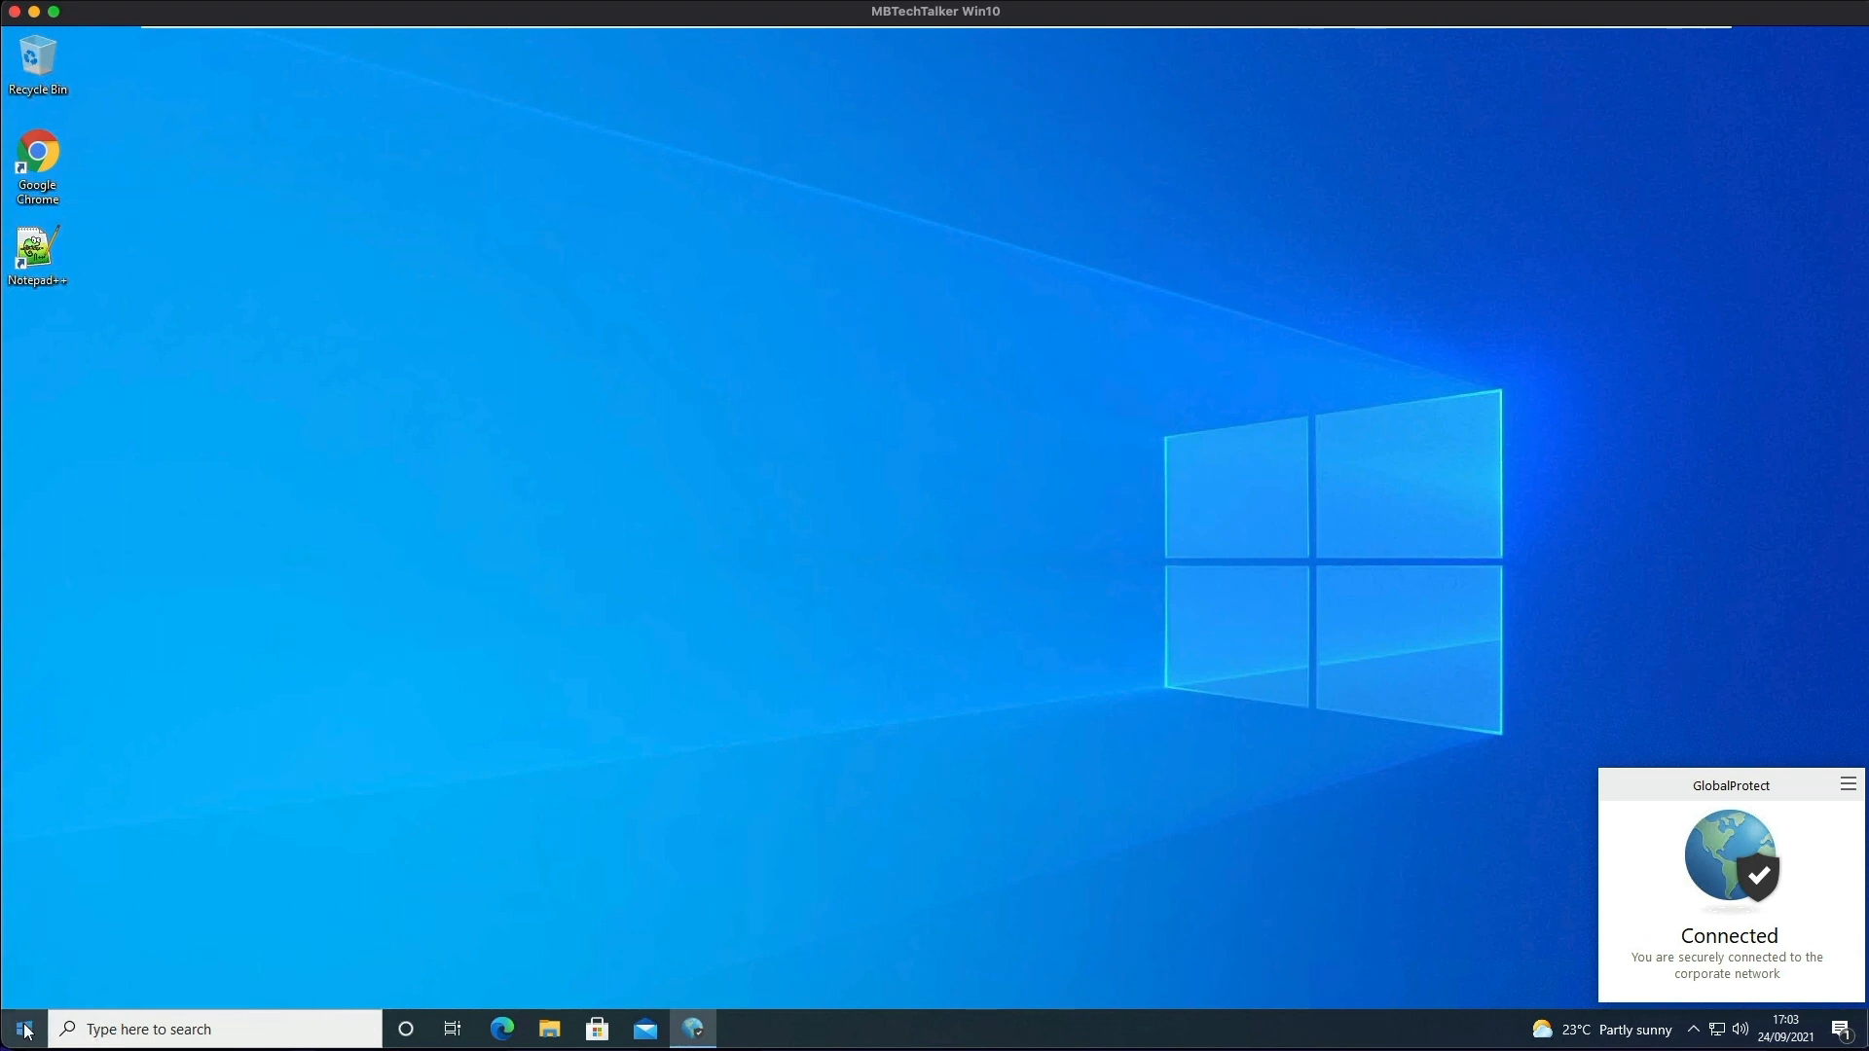
# Step: Sign out of the current Windows user from the Start menu account options
pyautogui.click(24, 1030)
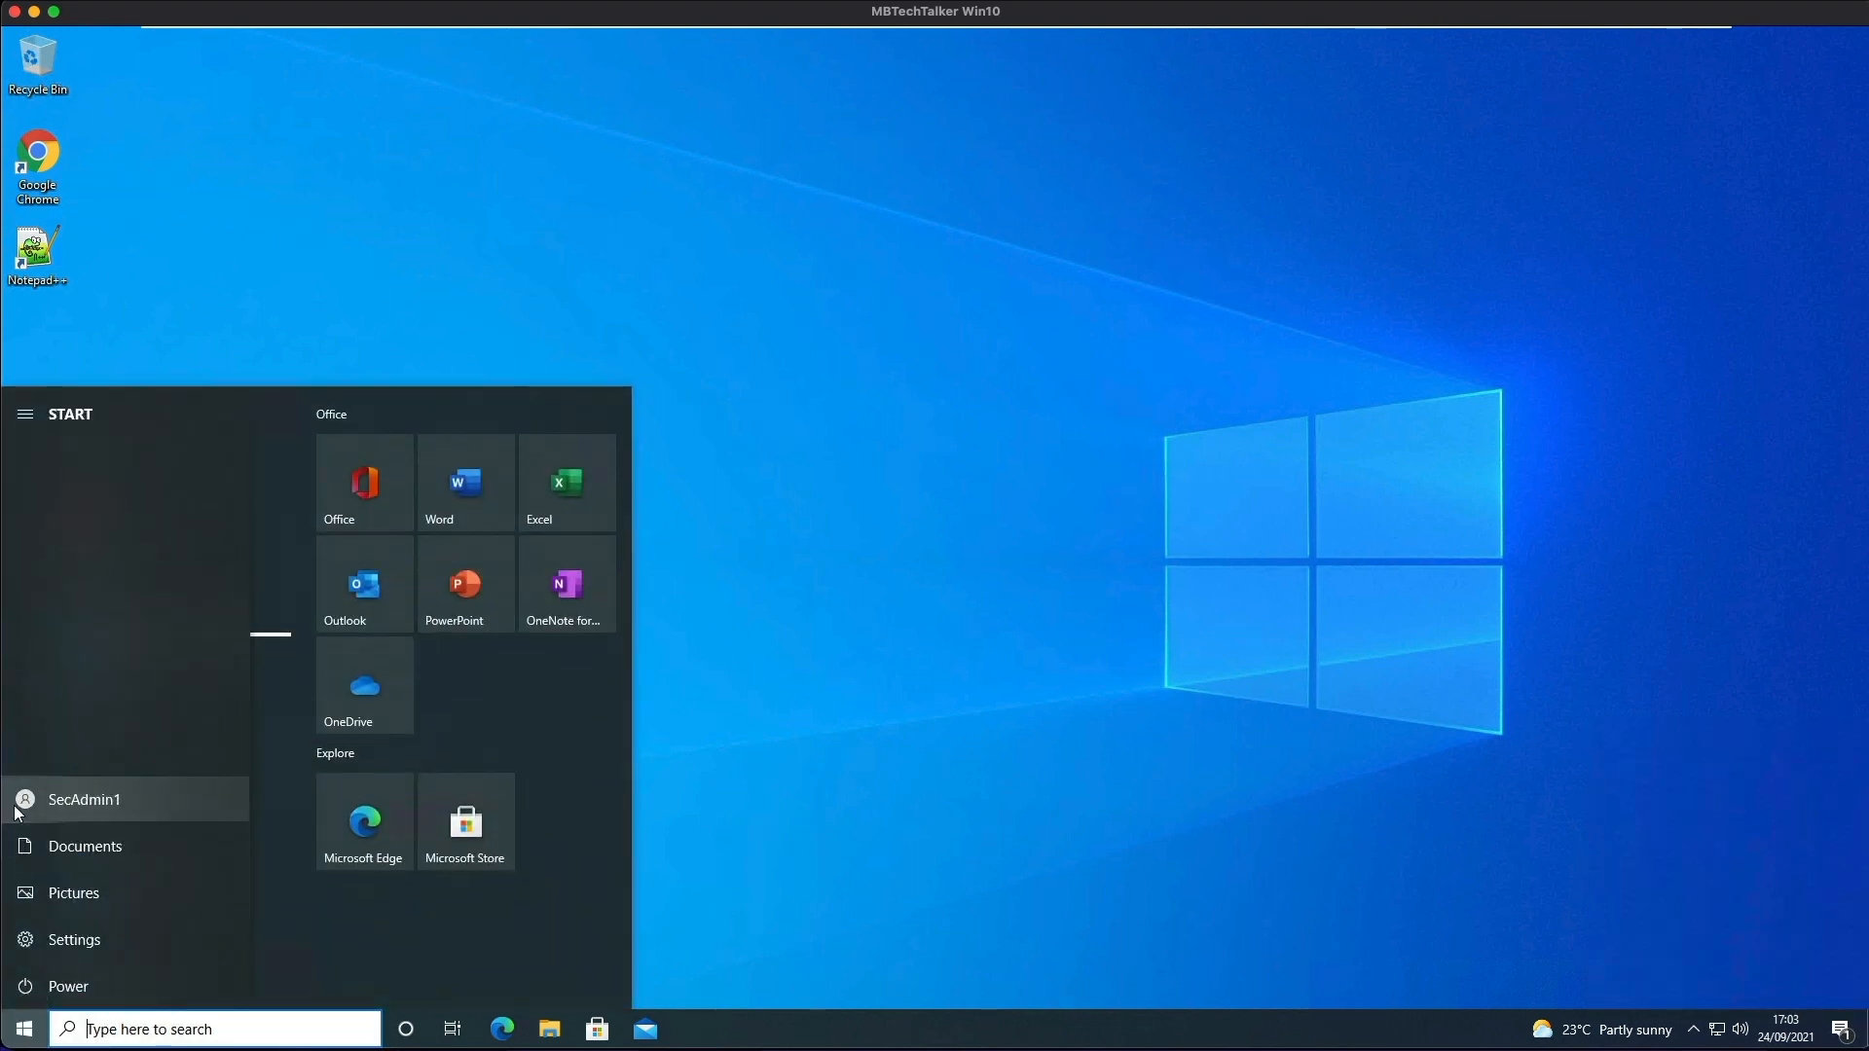
pyautogui.click(82, 800)
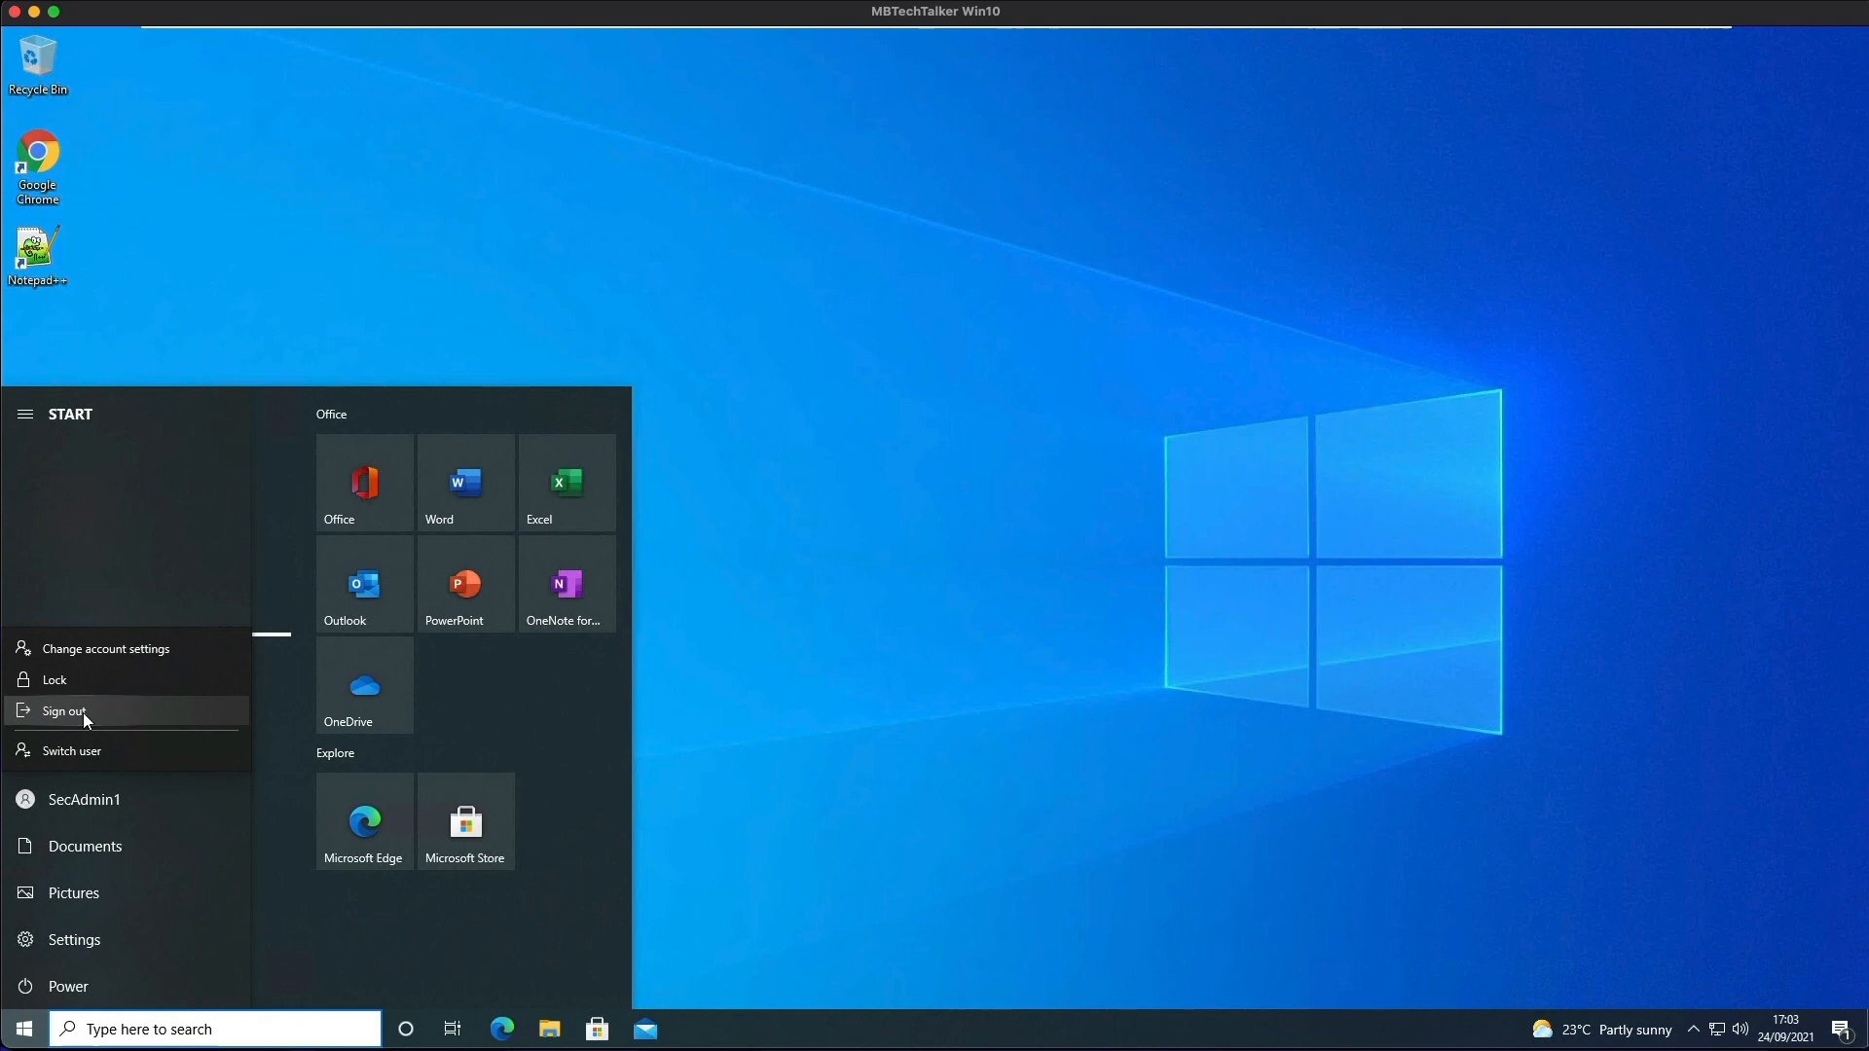
pyautogui.click(63, 711)
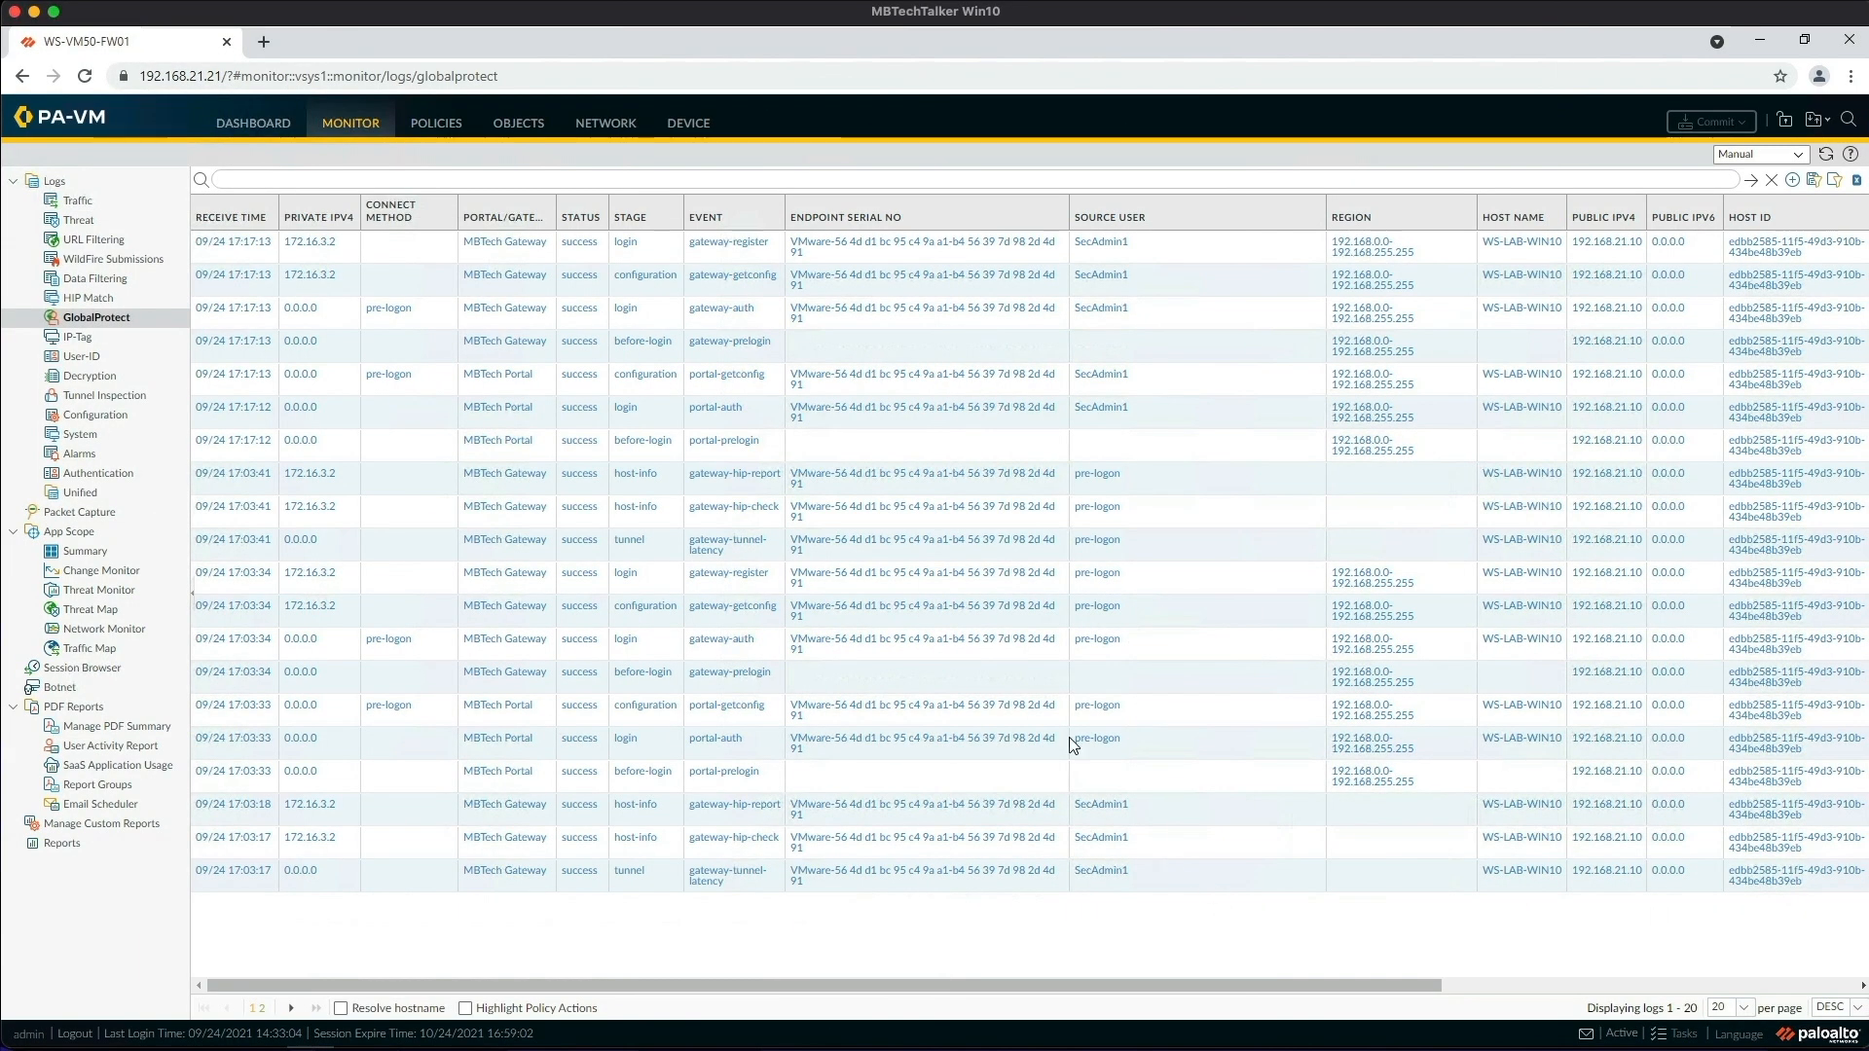
pyautogui.moveTo(469, 228)
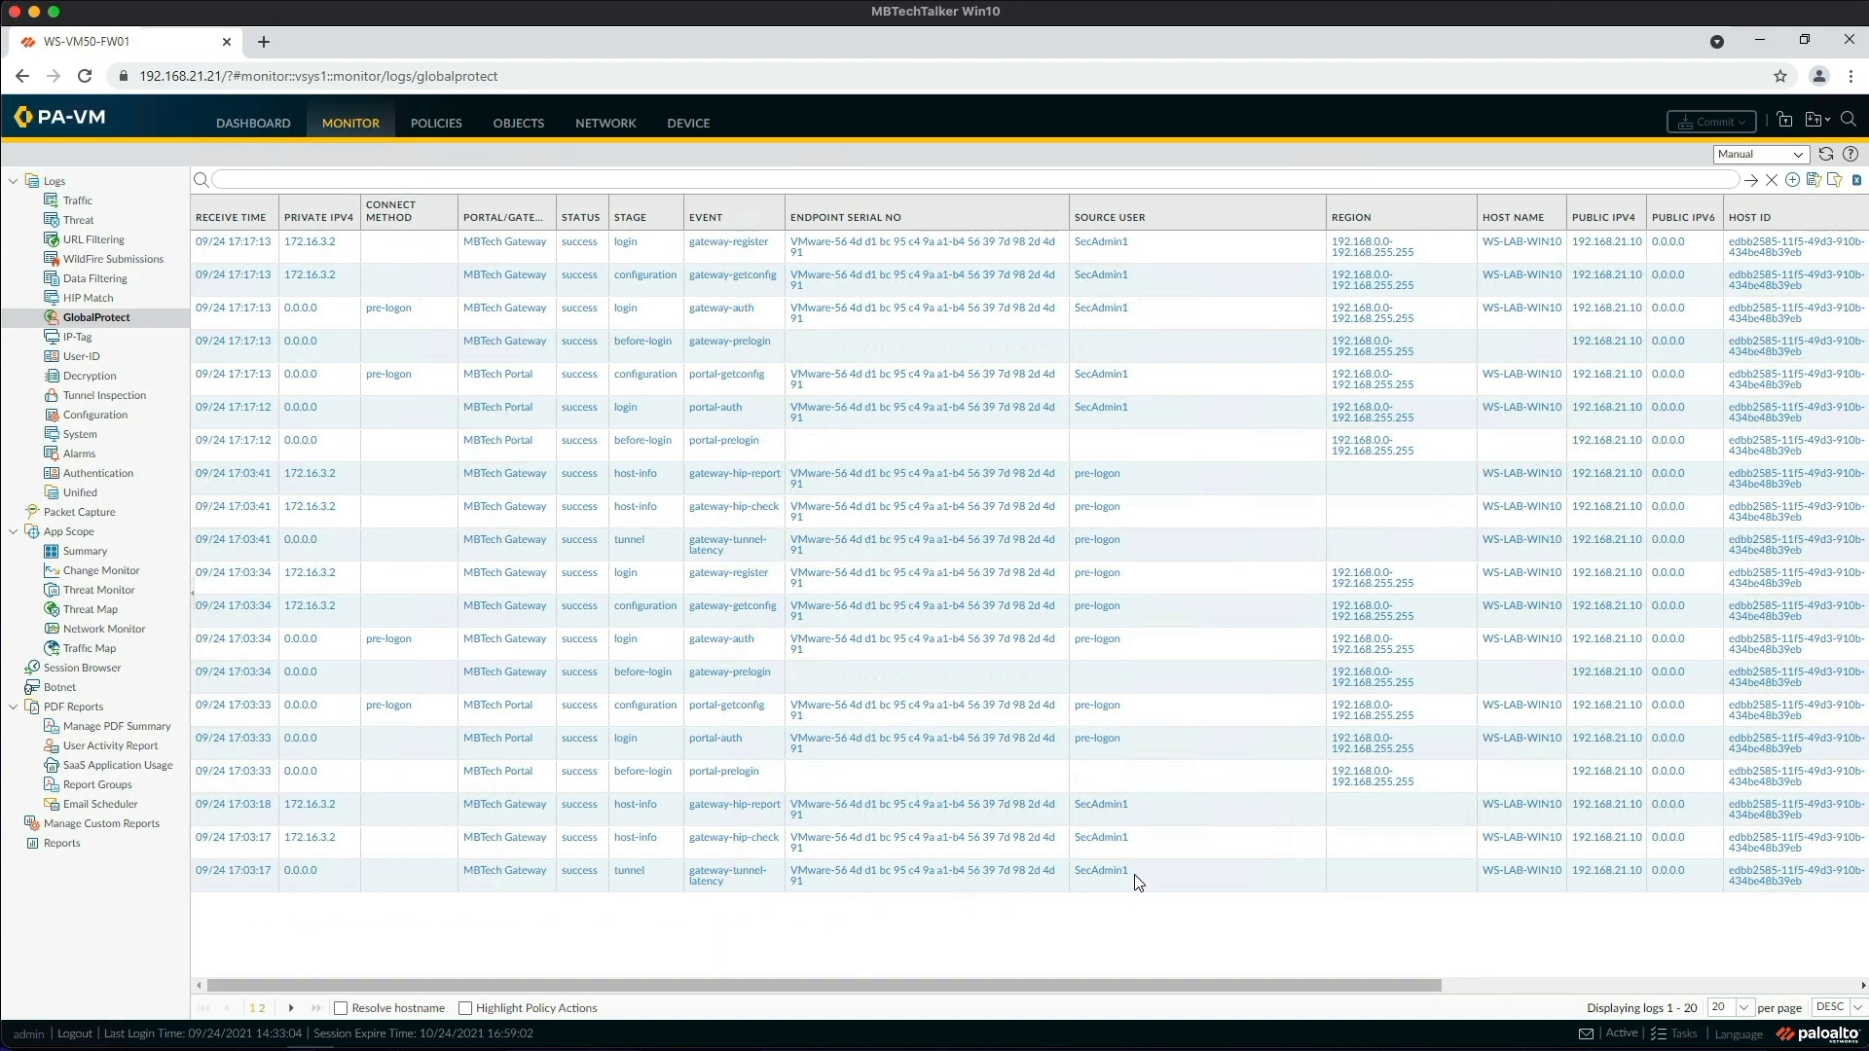
pyautogui.moveTo(1167, 896)
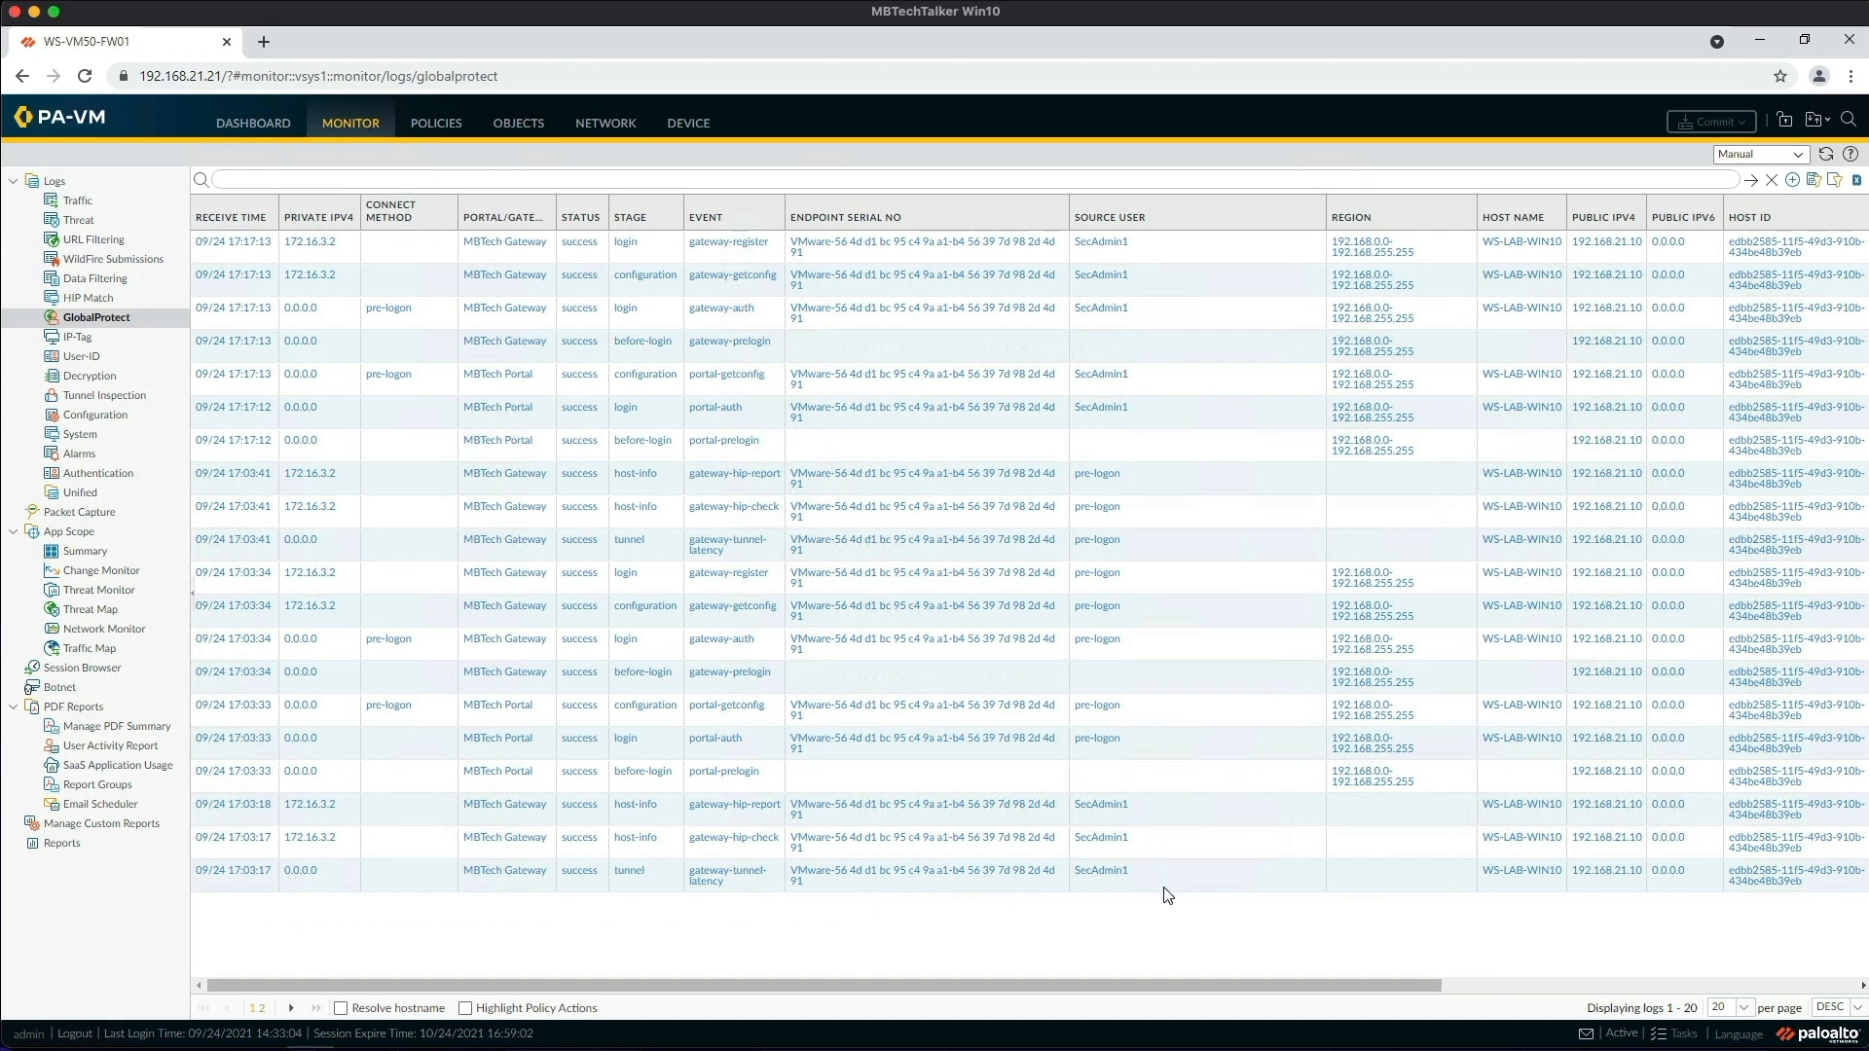
pyautogui.moveTo(1175, 887)
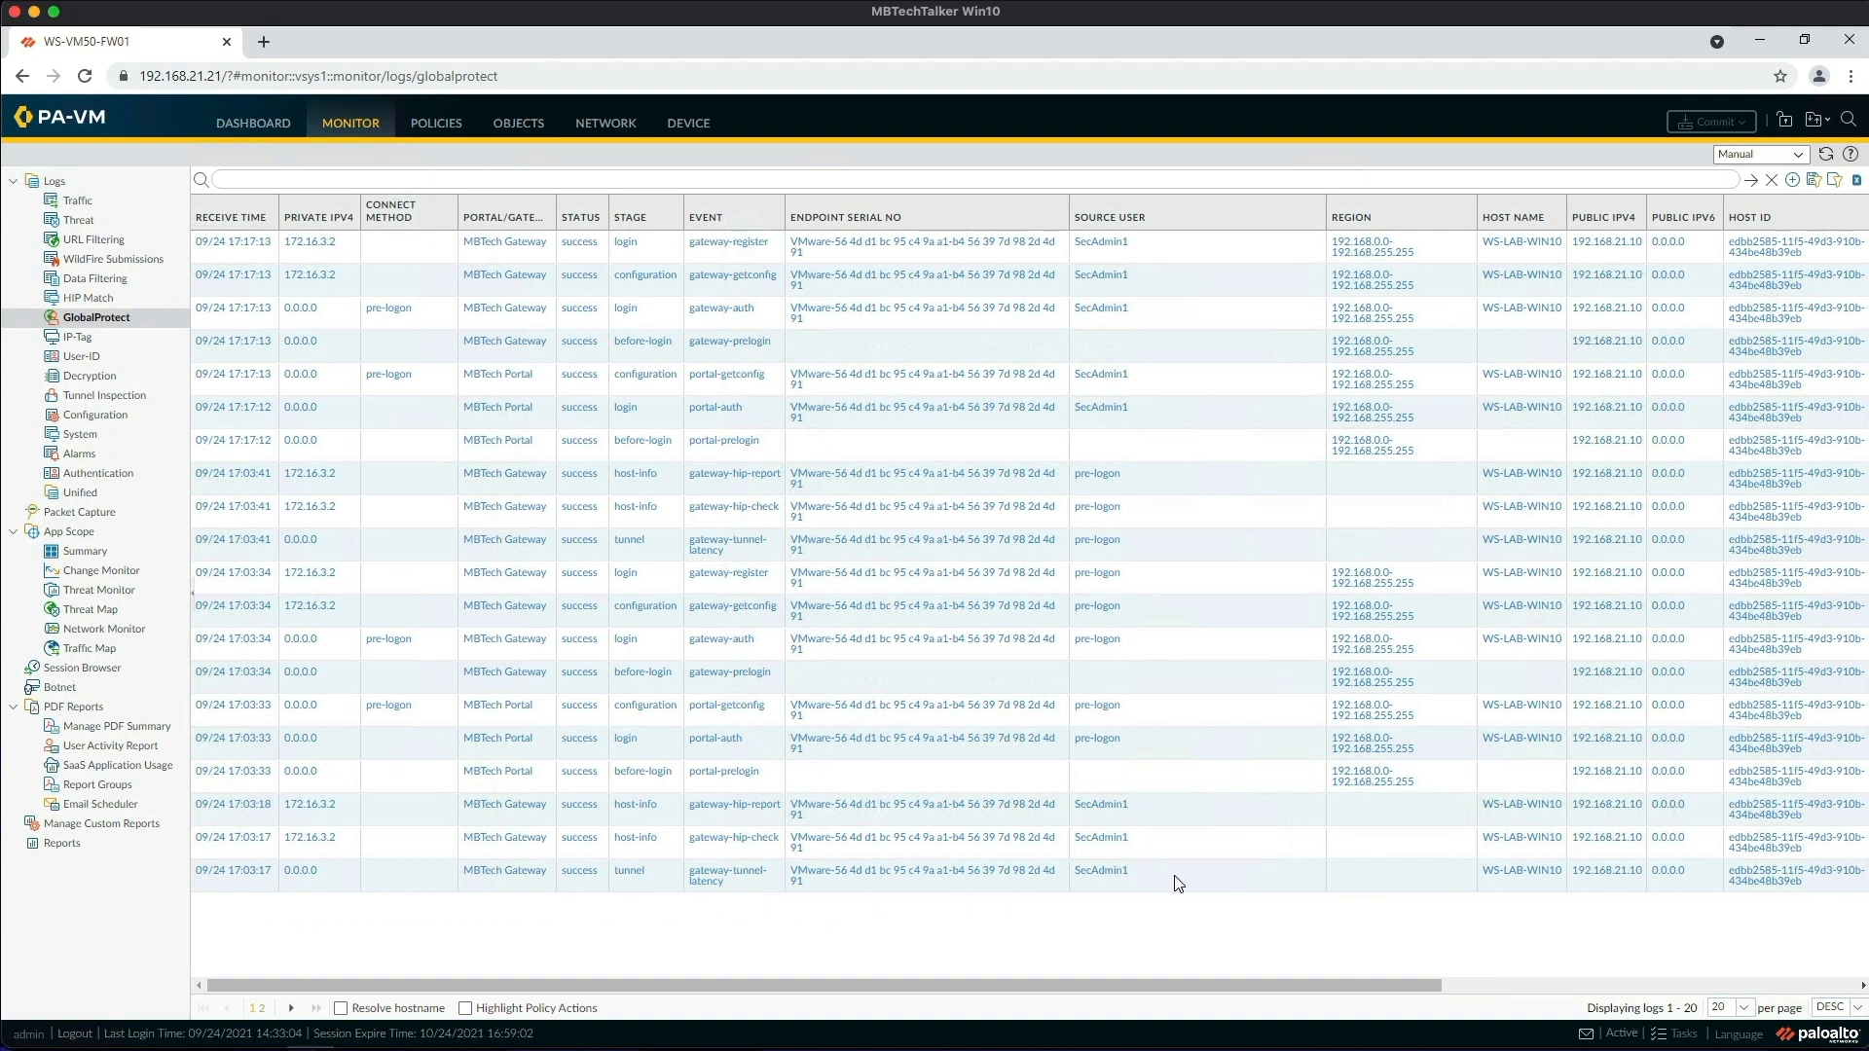
pyautogui.moveTo(1190, 841)
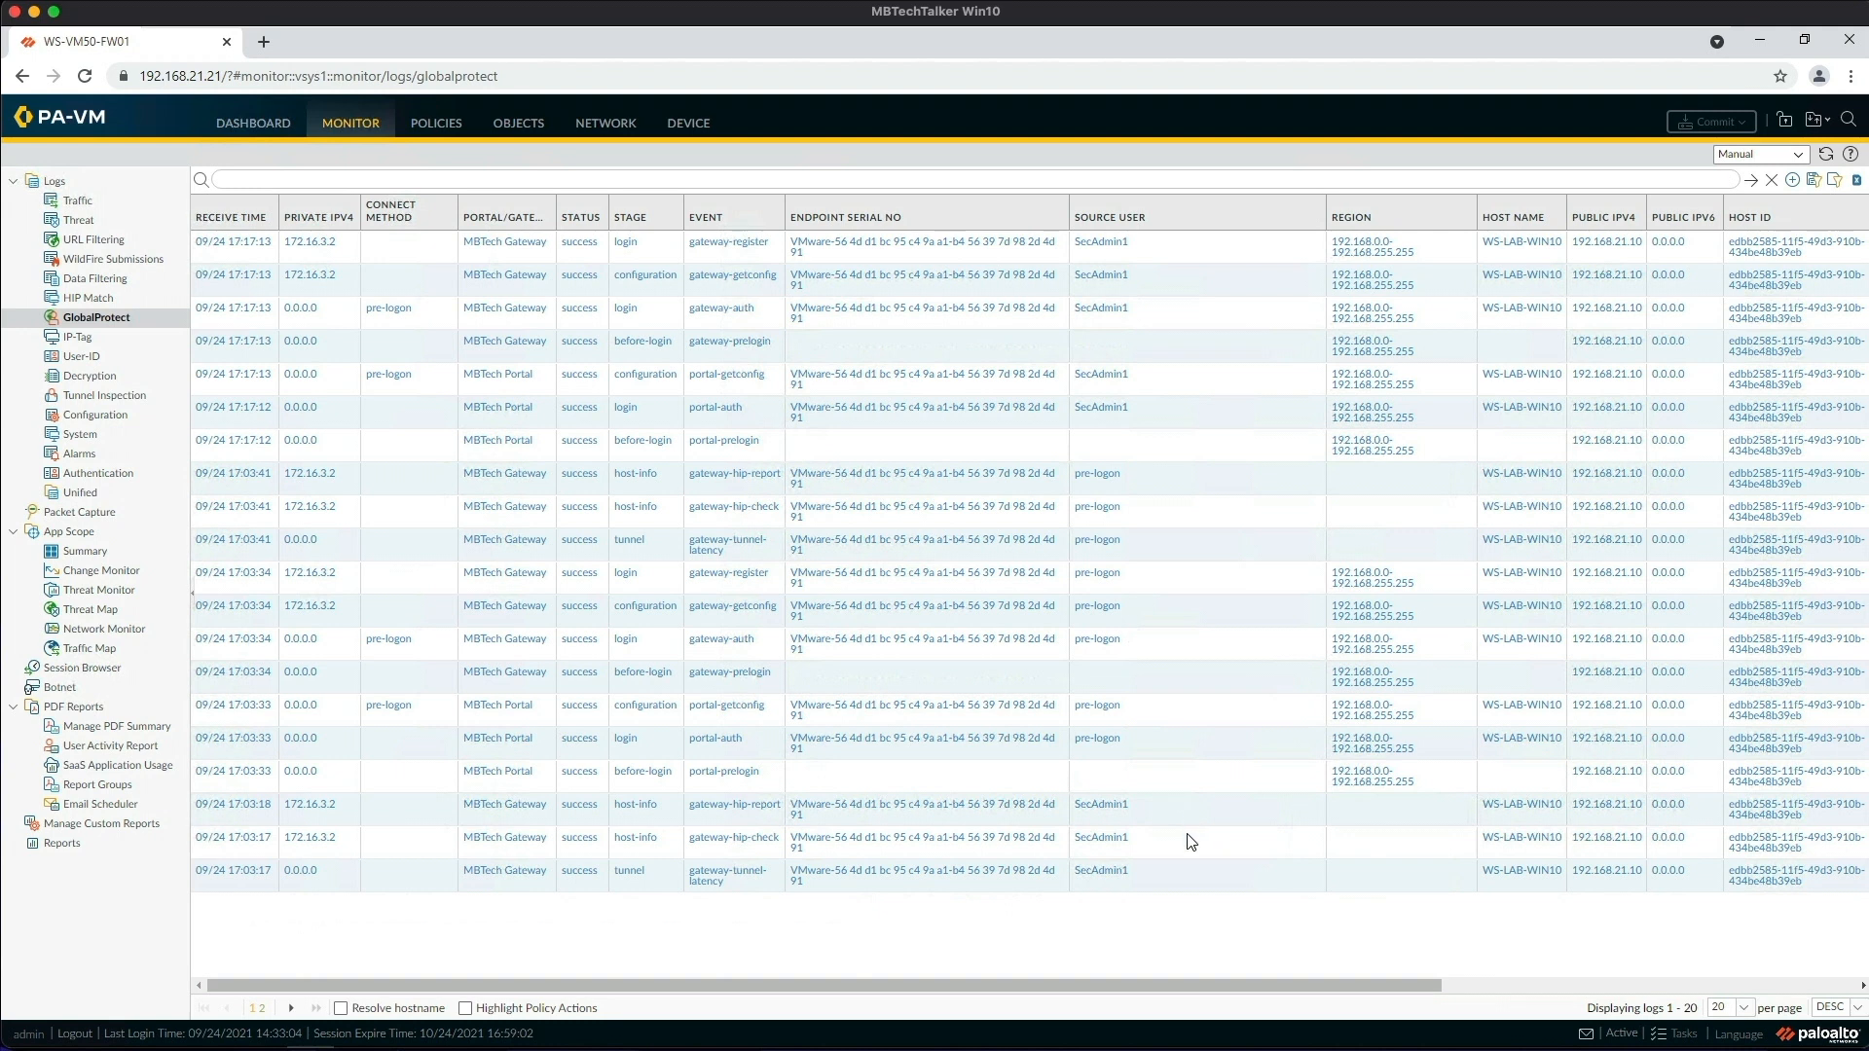
pyautogui.moveTo(1200, 839)
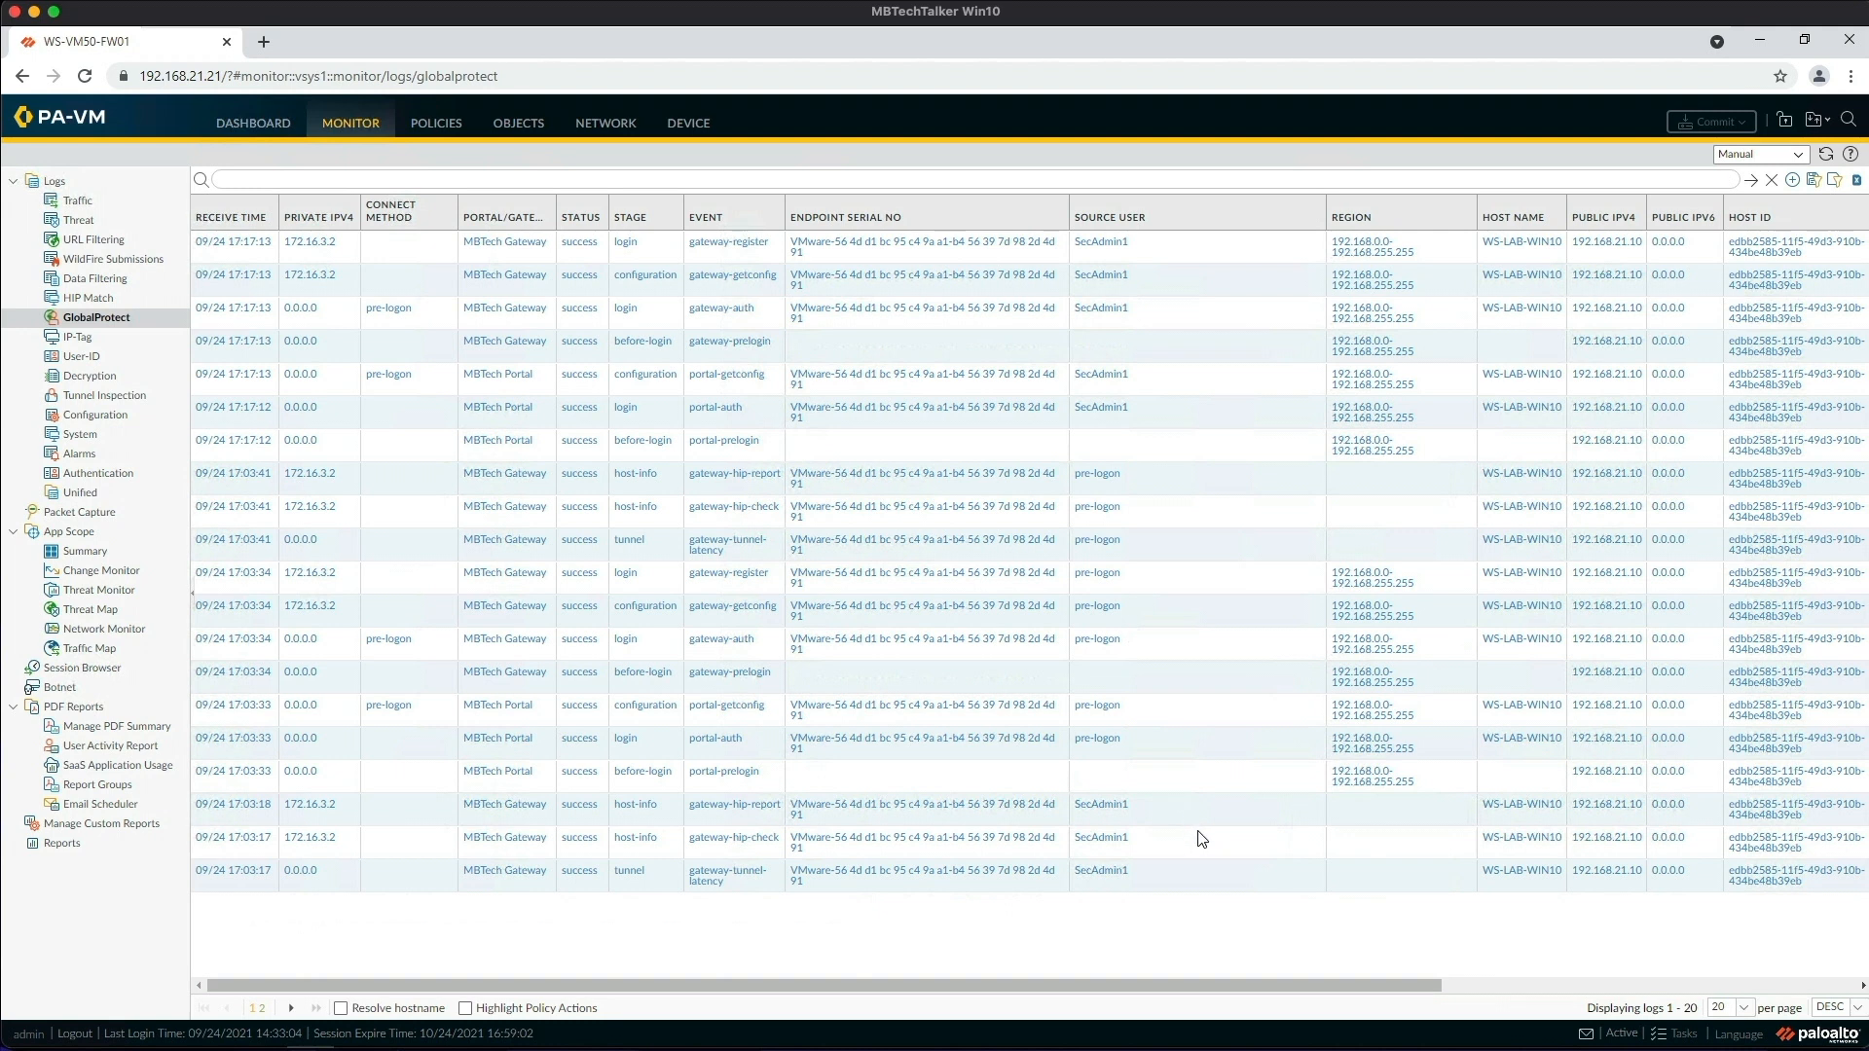
pyautogui.moveTo(1157, 827)
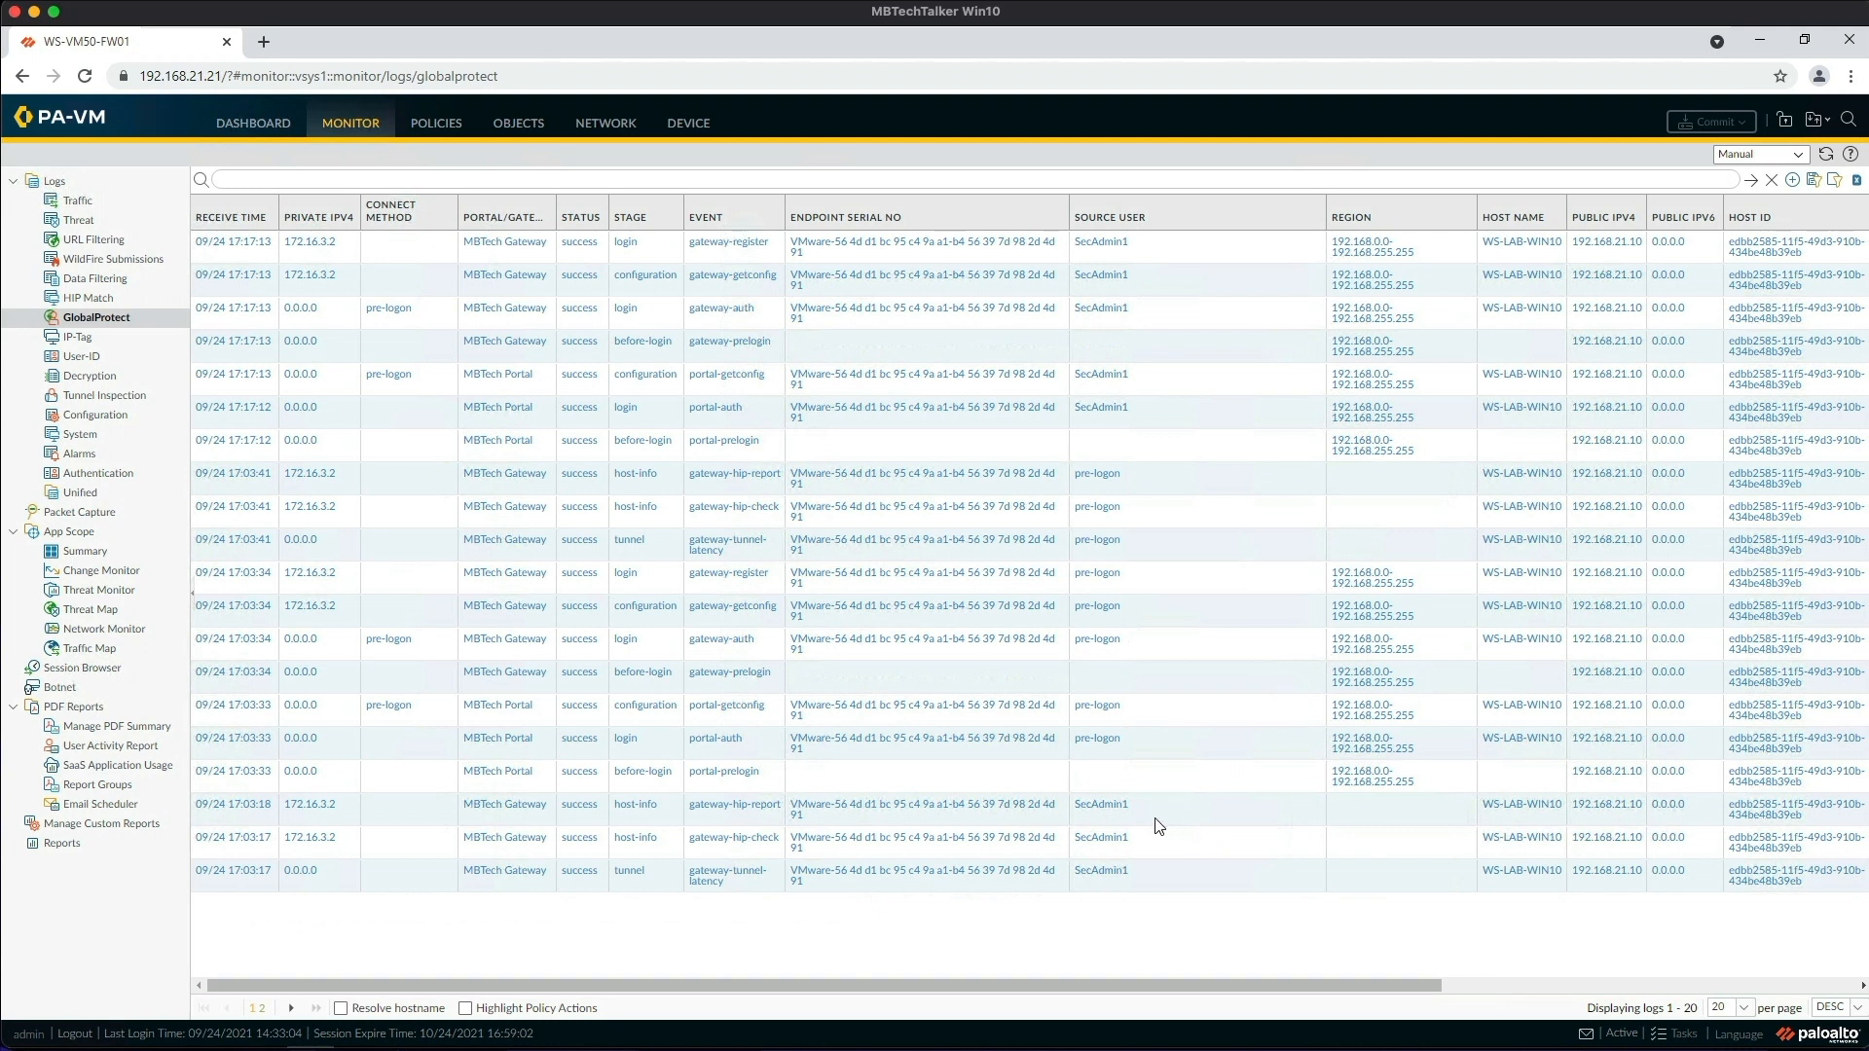
pyautogui.moveTo(1141, 808)
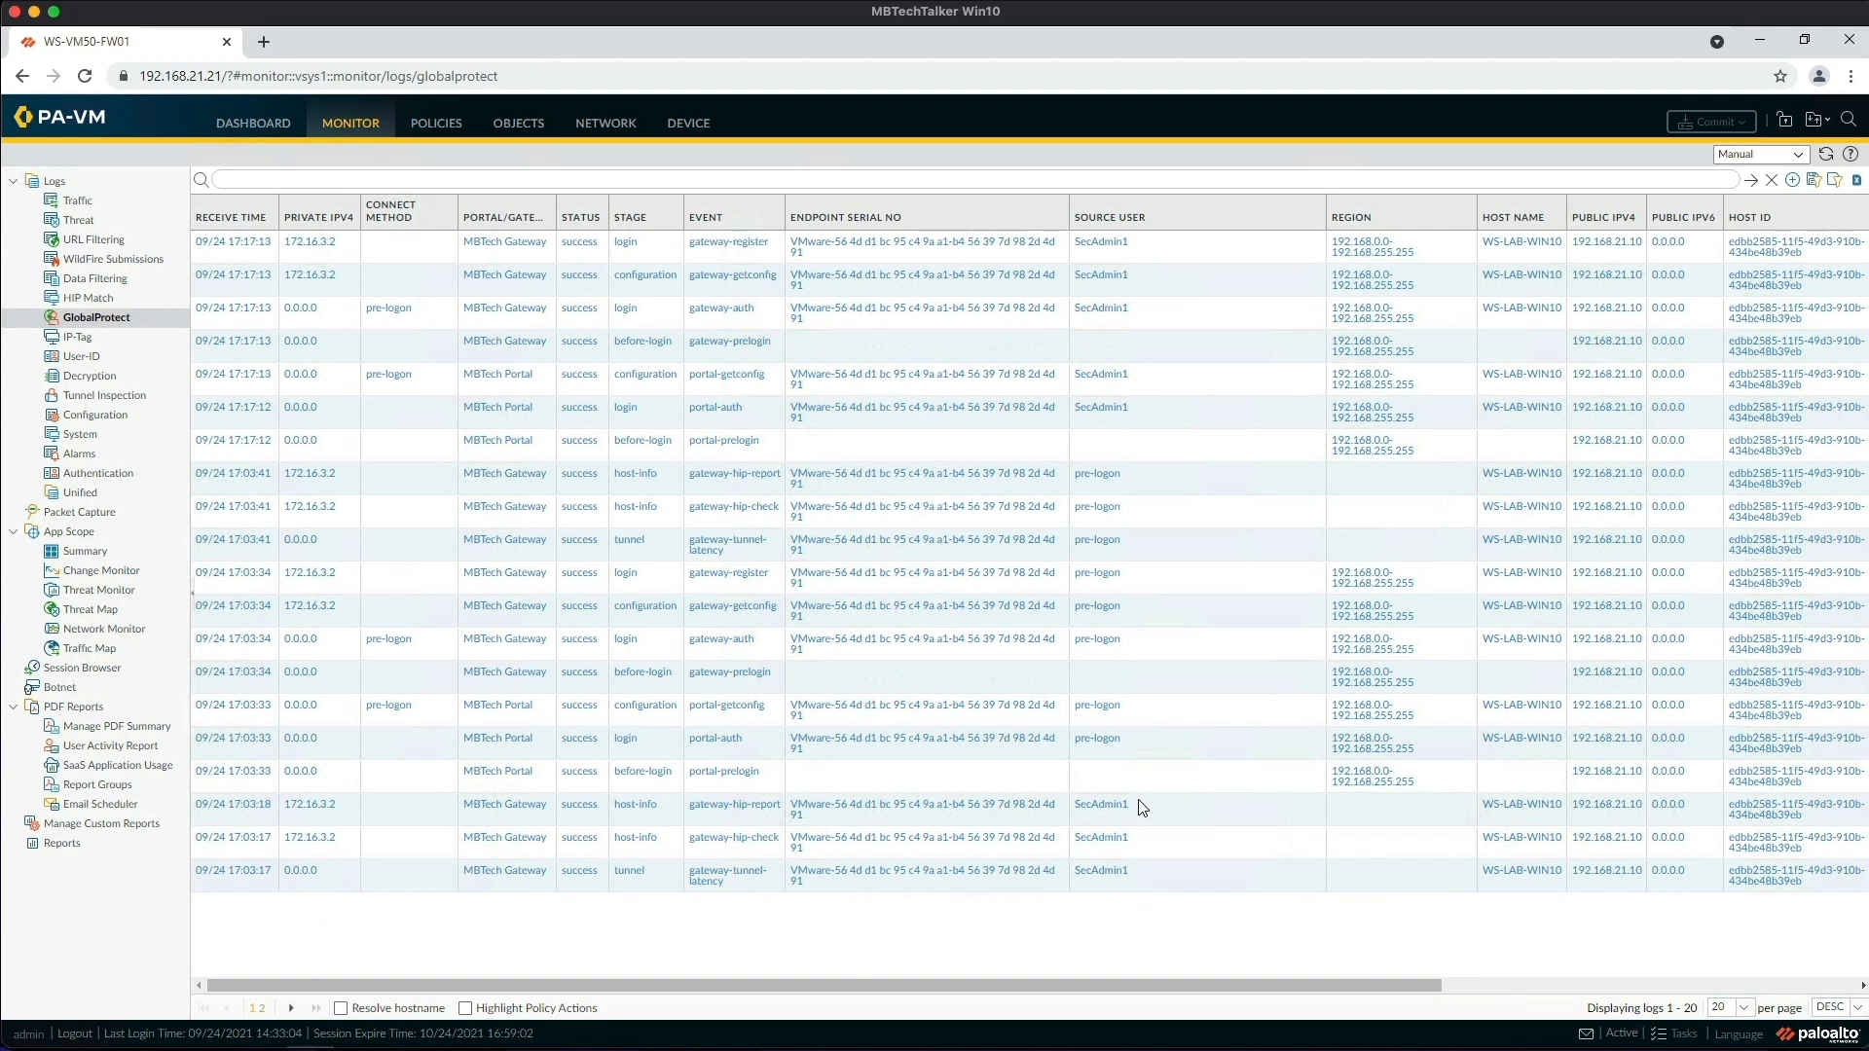
pyautogui.moveTo(1132, 763)
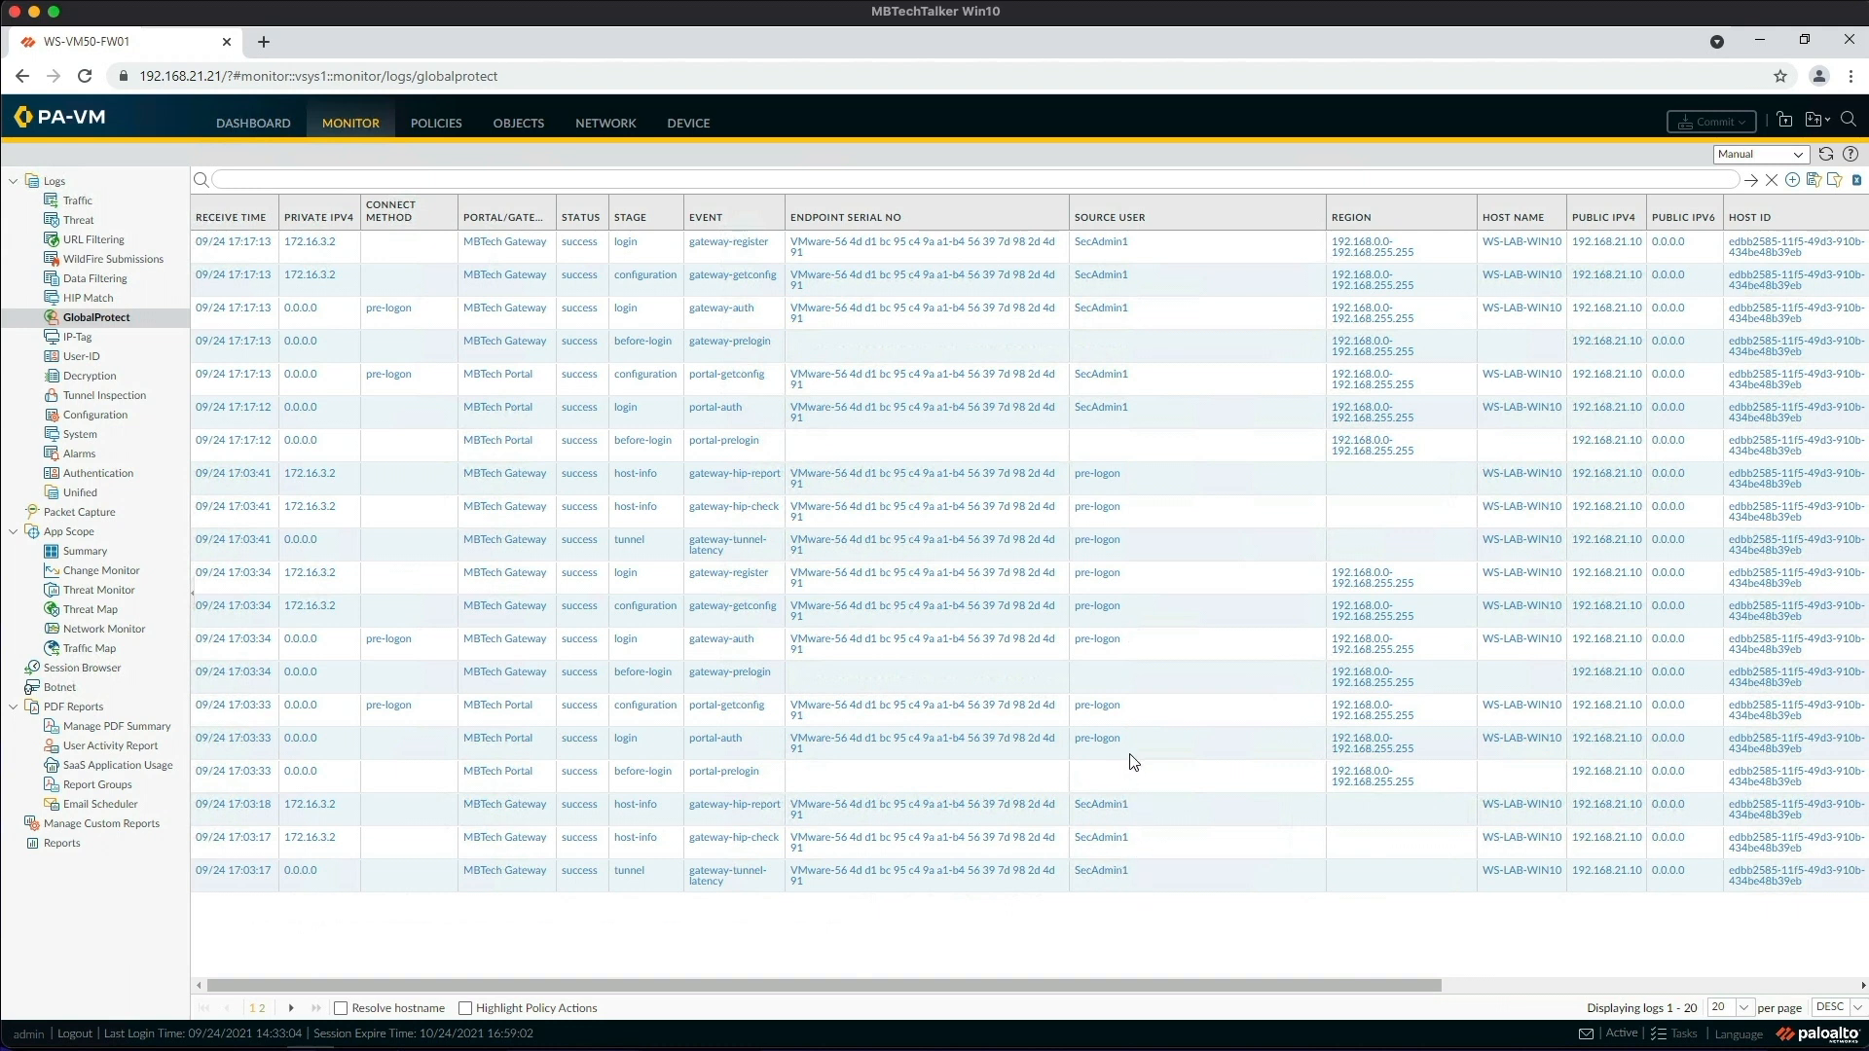
pyautogui.moveTo(1158, 732)
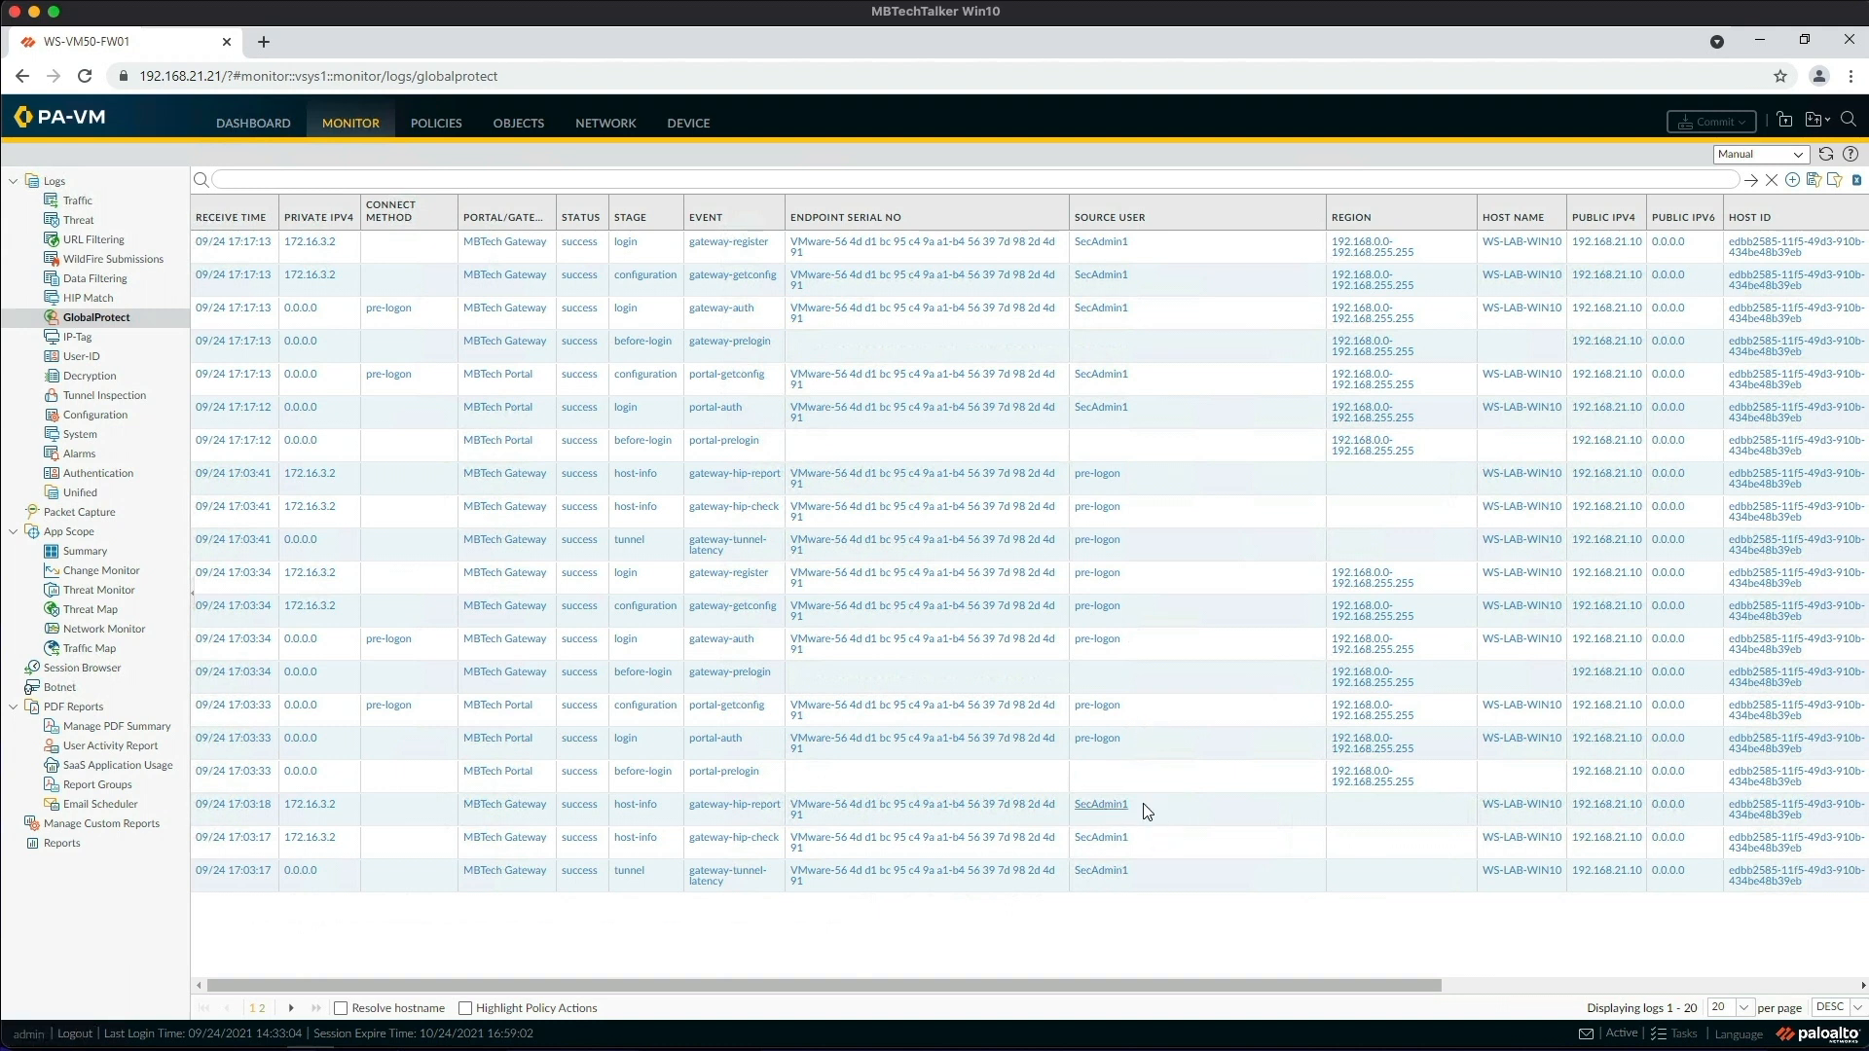
pyautogui.moveTo(1158, 697)
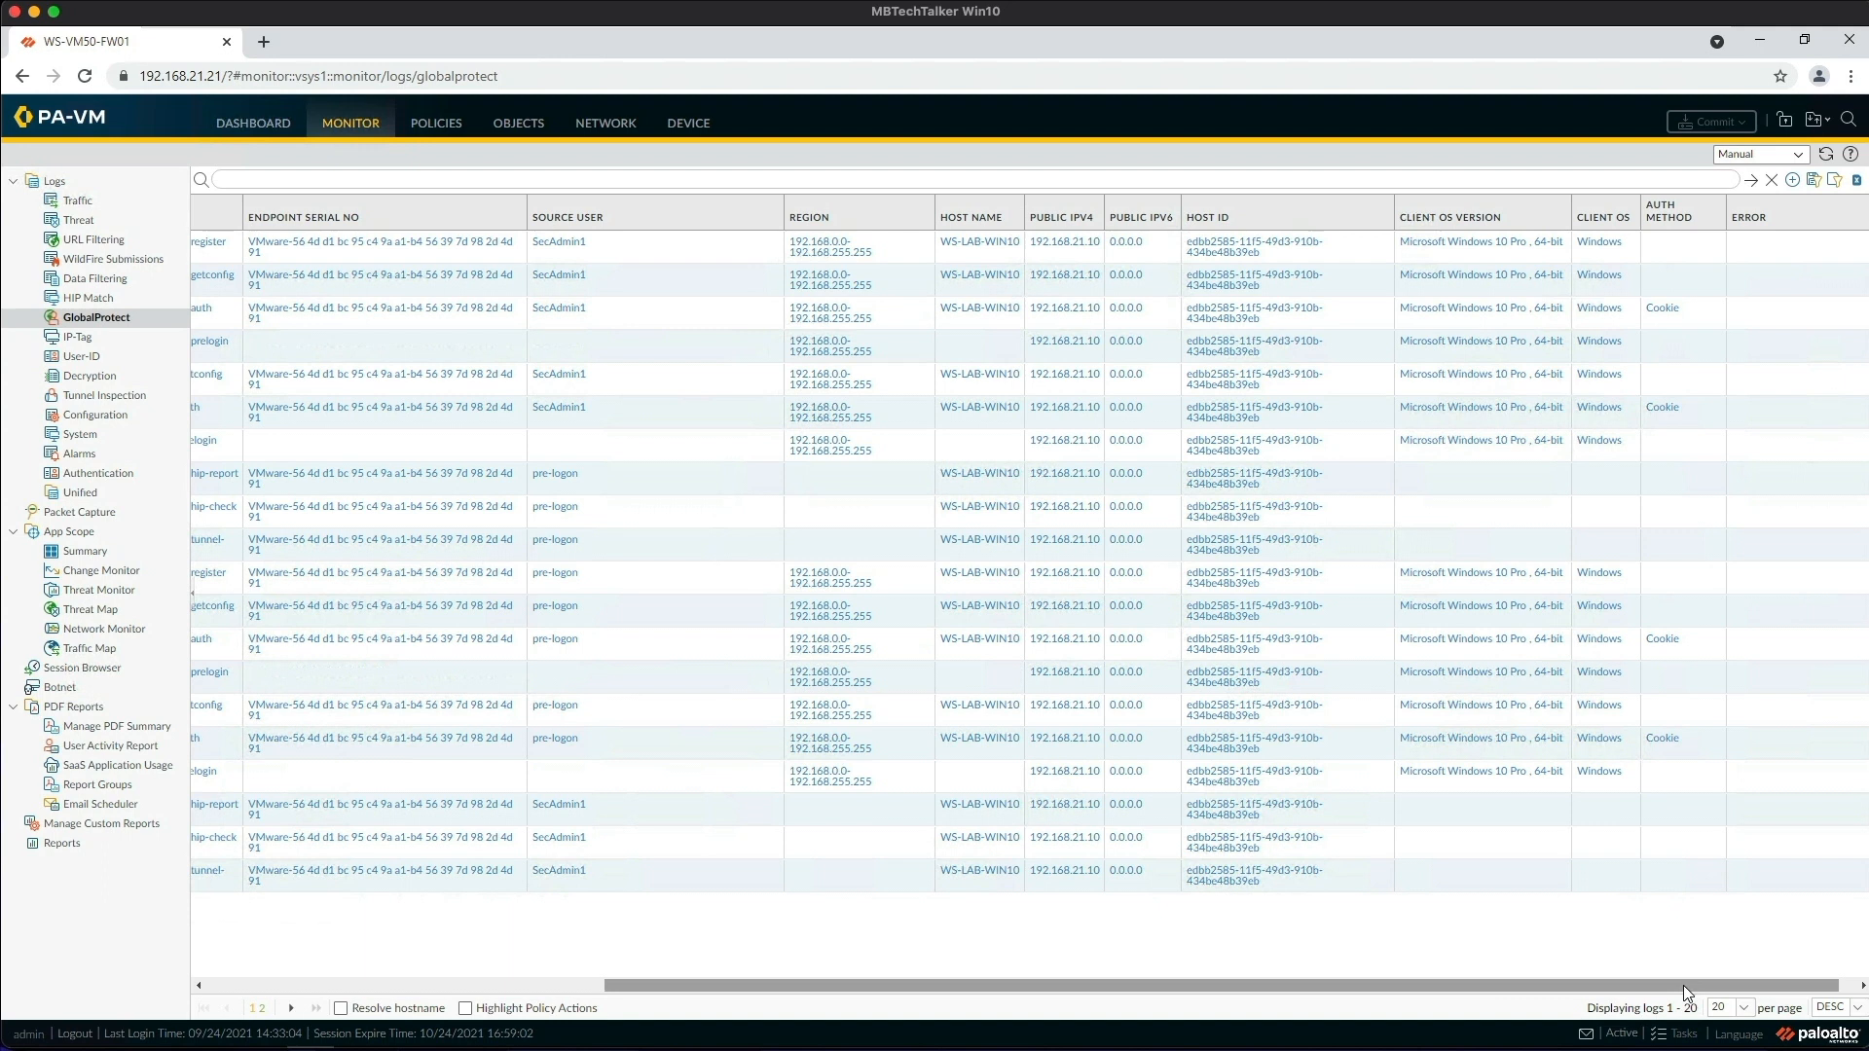
pyautogui.hscroll(-3)
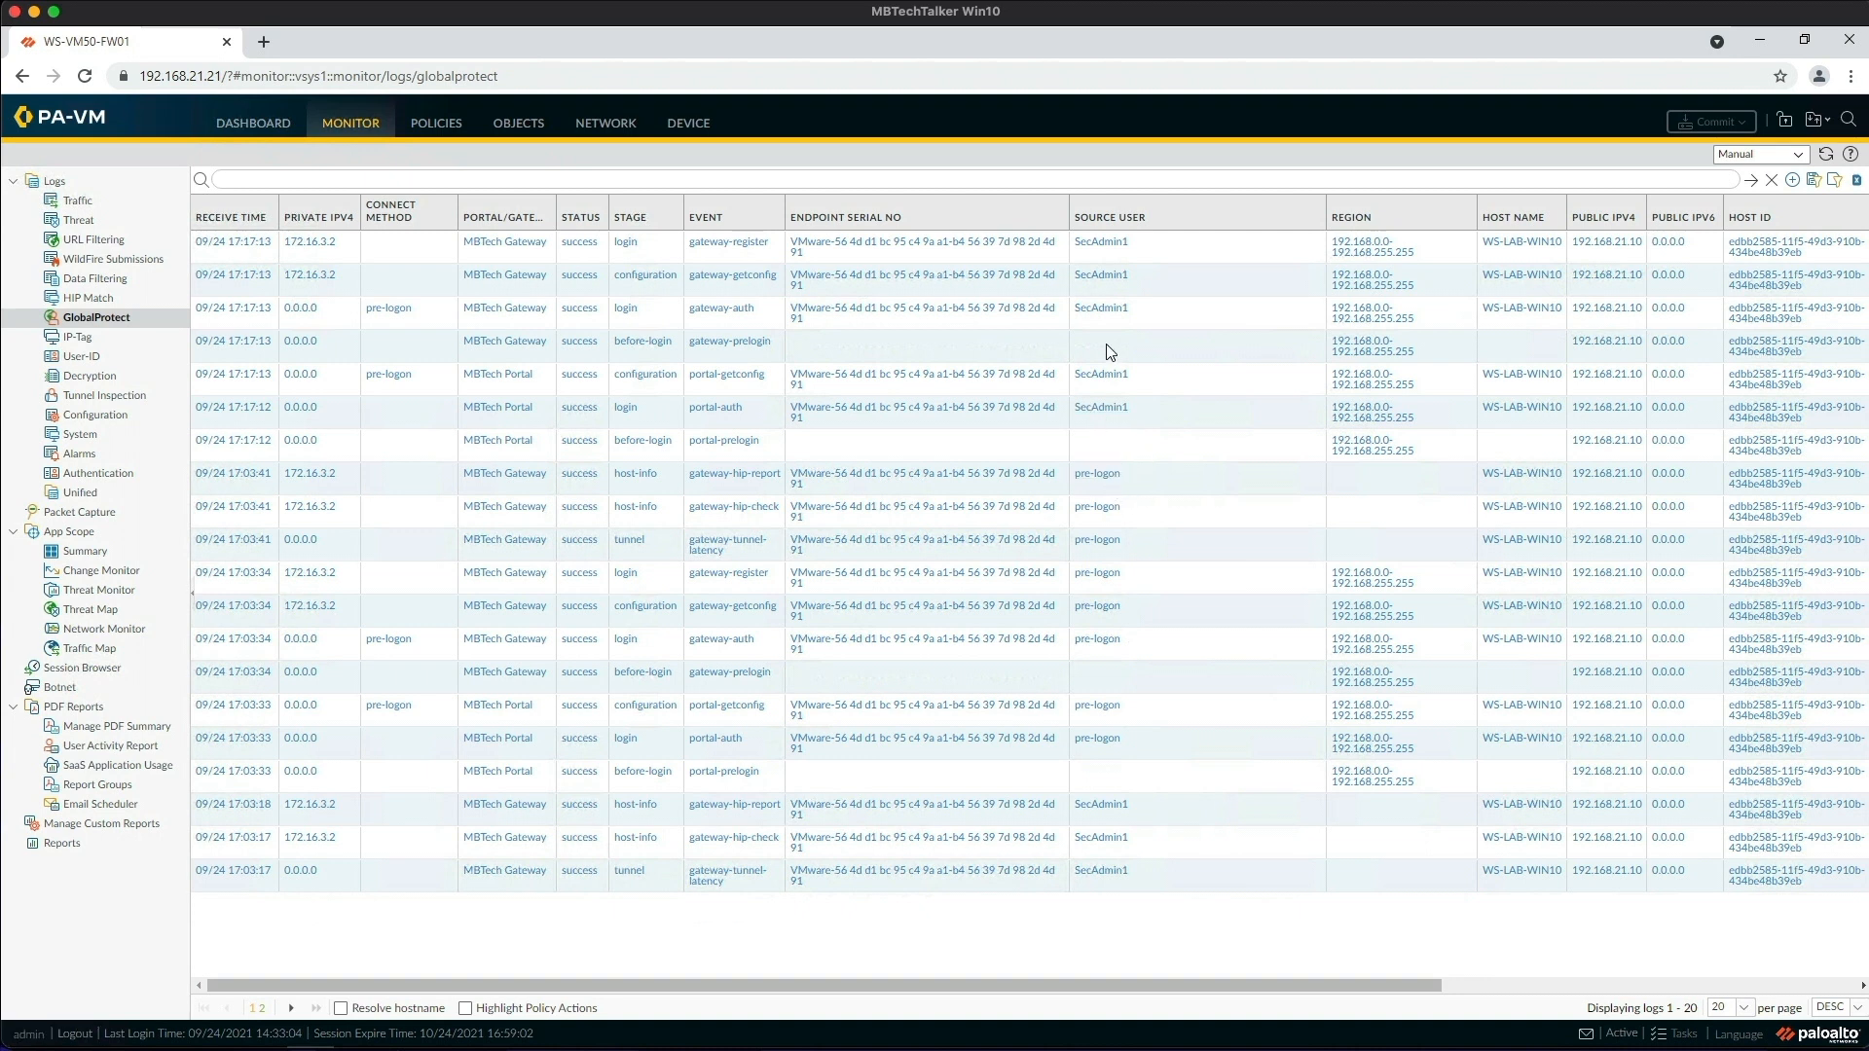
pyautogui.moveTo(1199, 364)
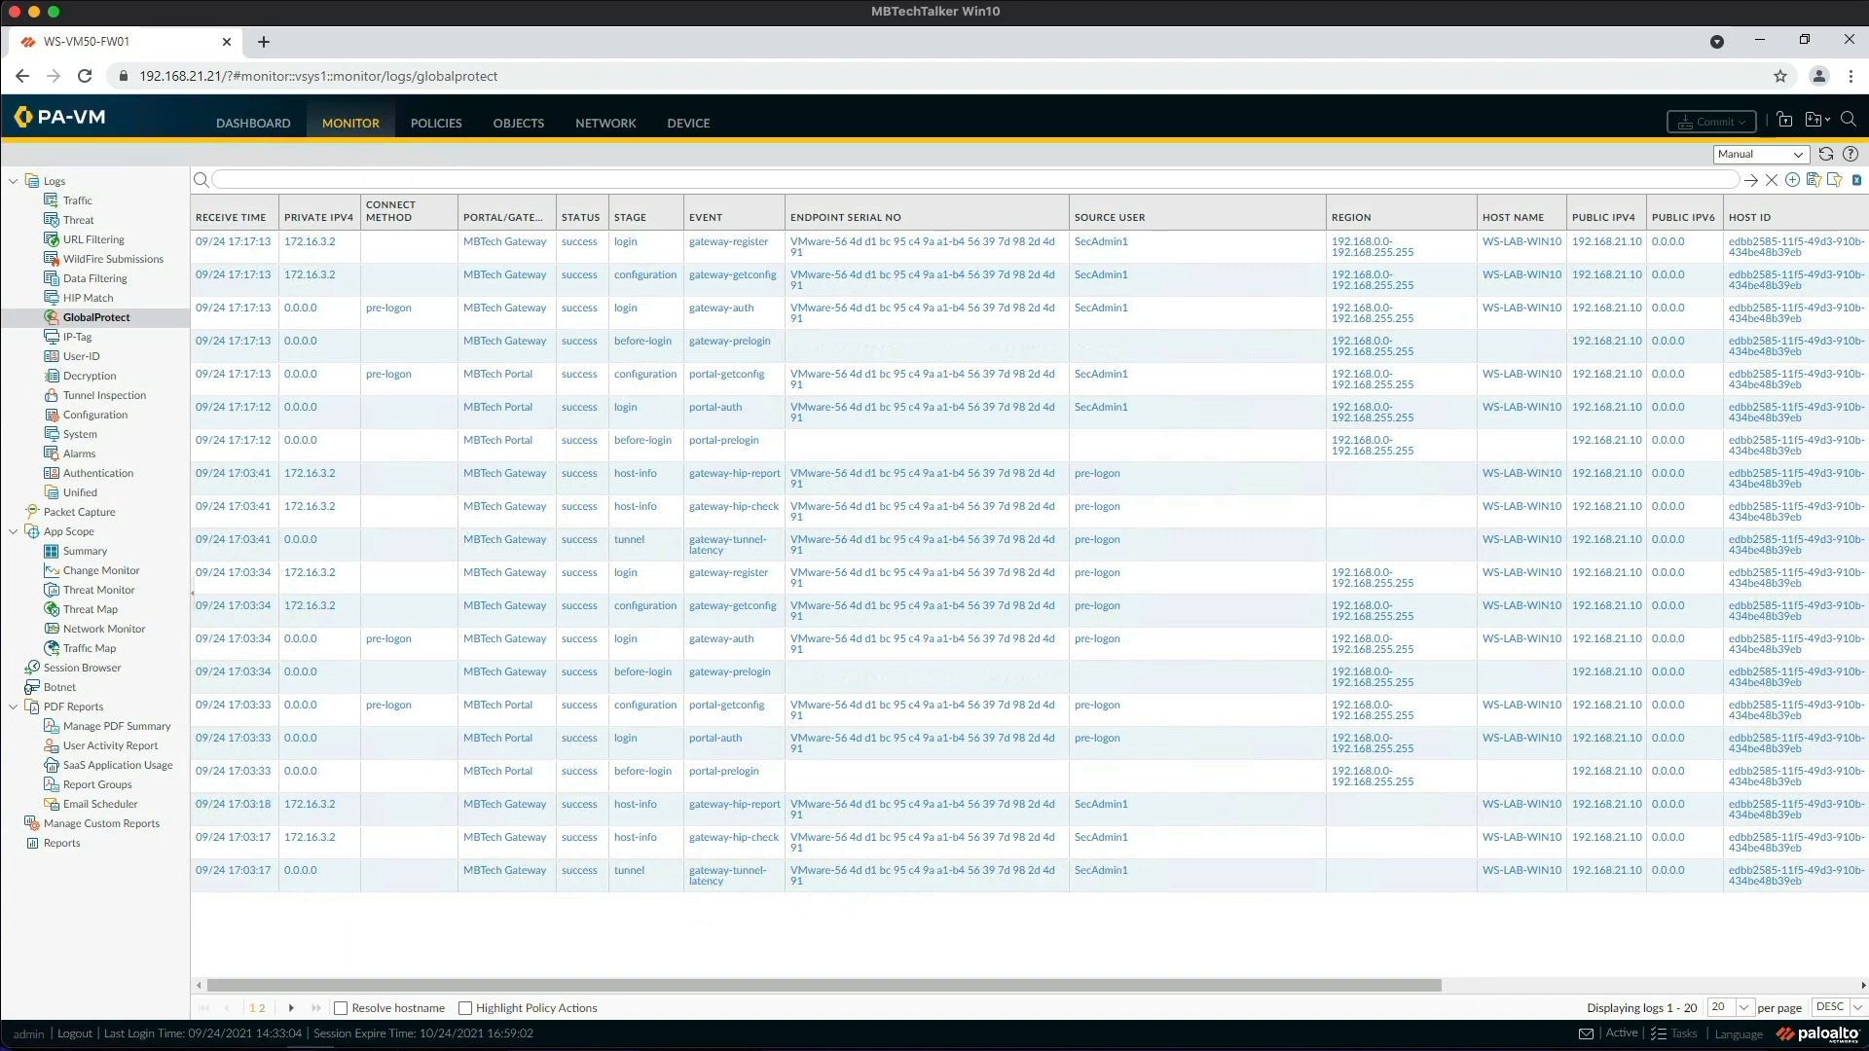
pyautogui.moveTo(1238, 260)
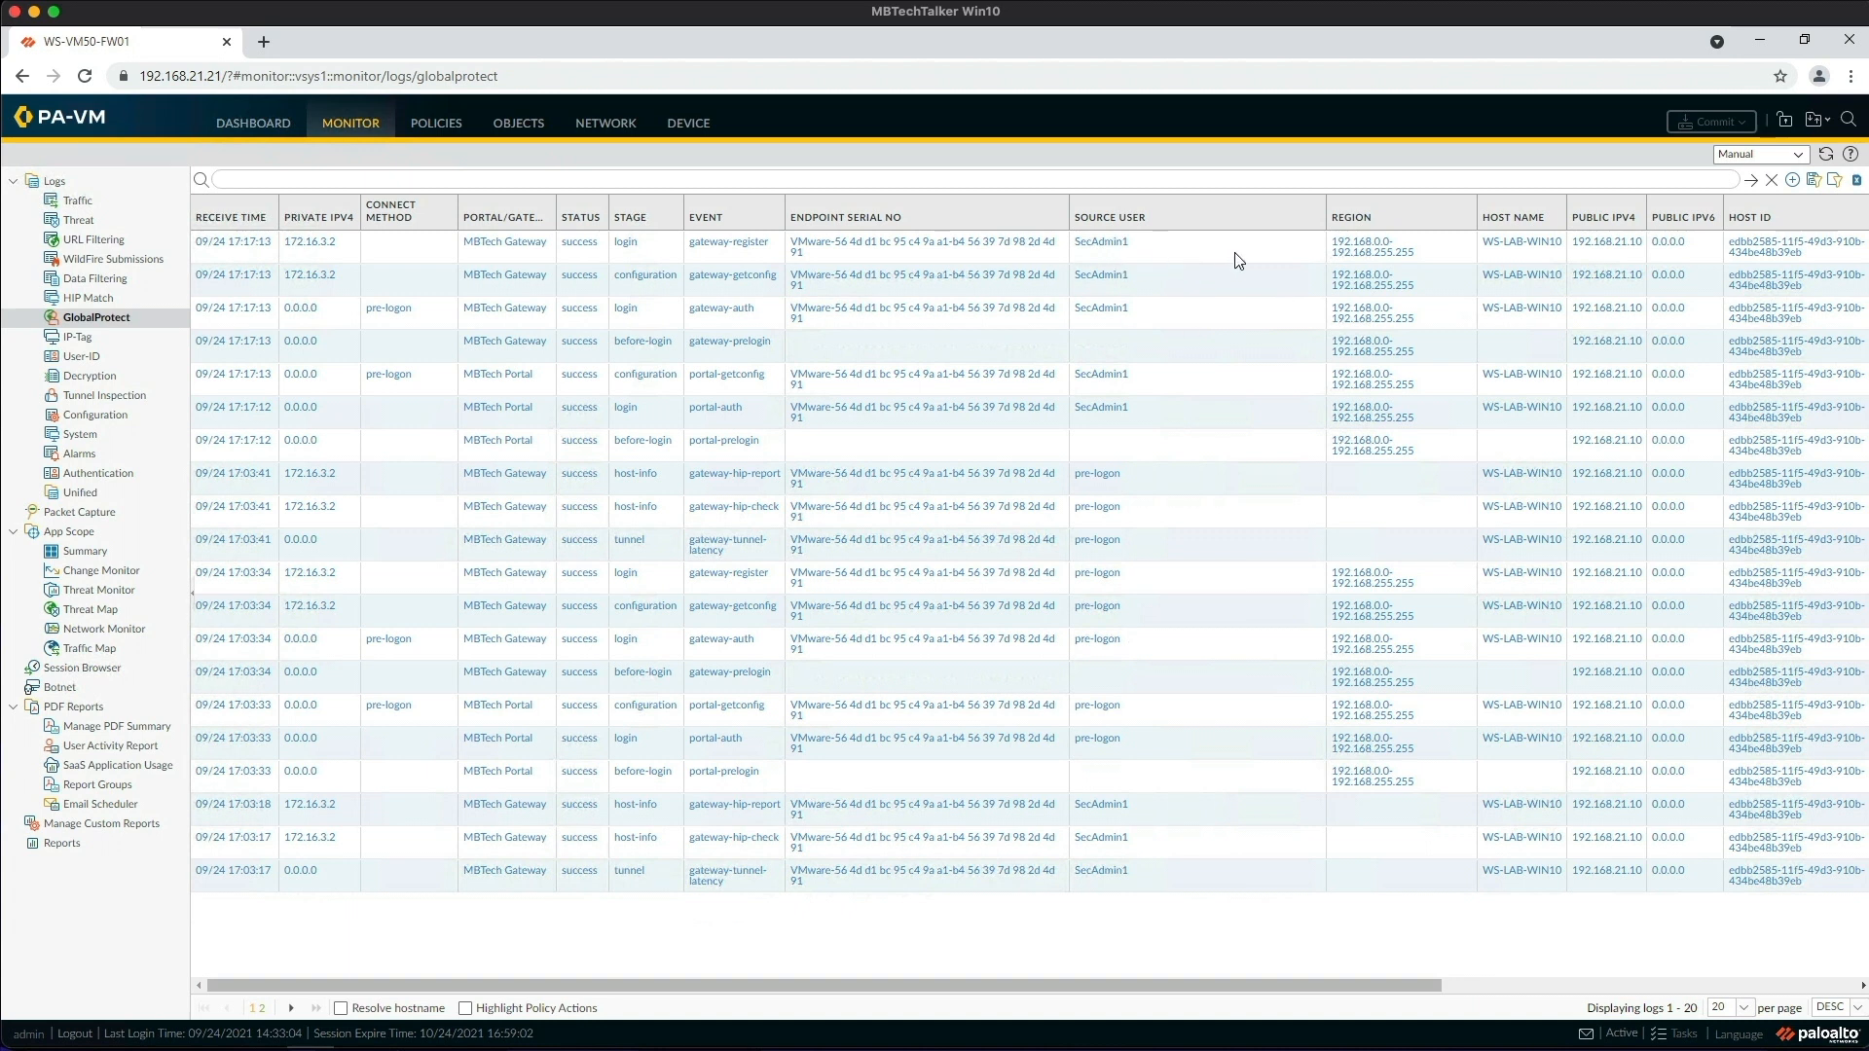
pyautogui.moveTo(1227, 434)
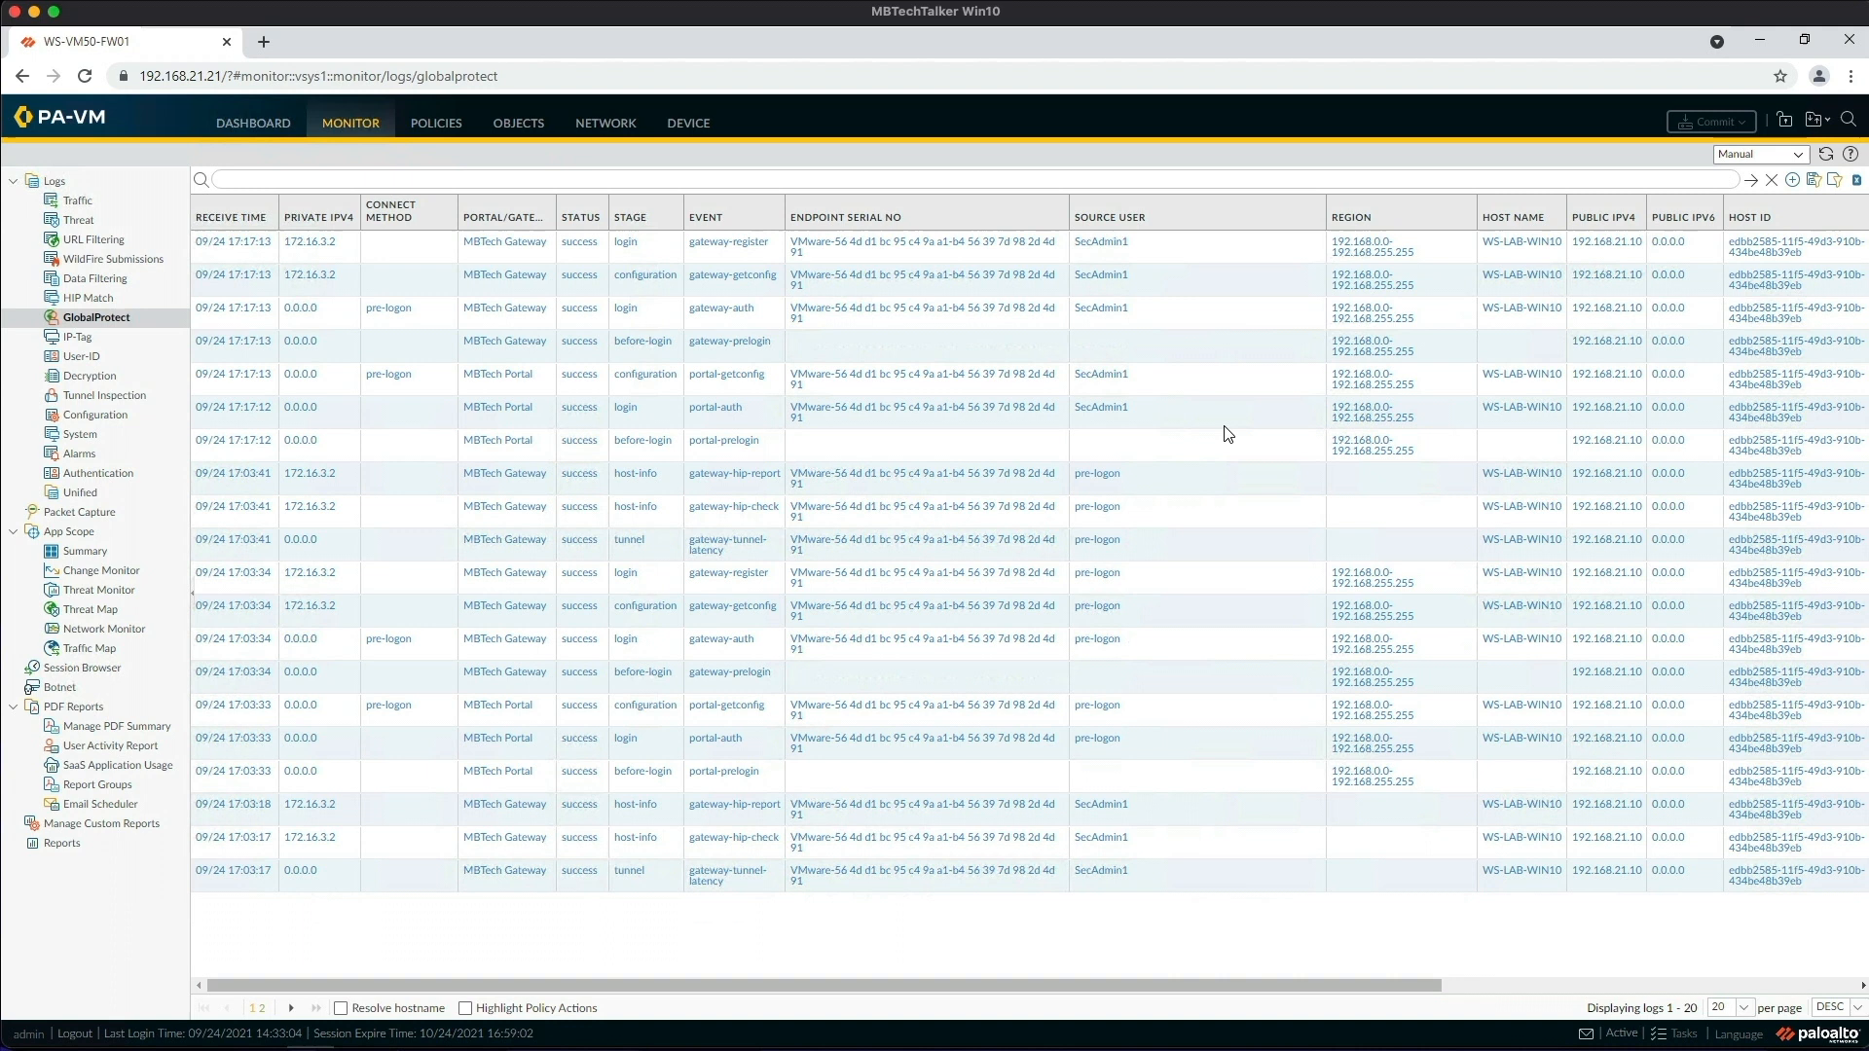
pyautogui.moveTo(1243, 558)
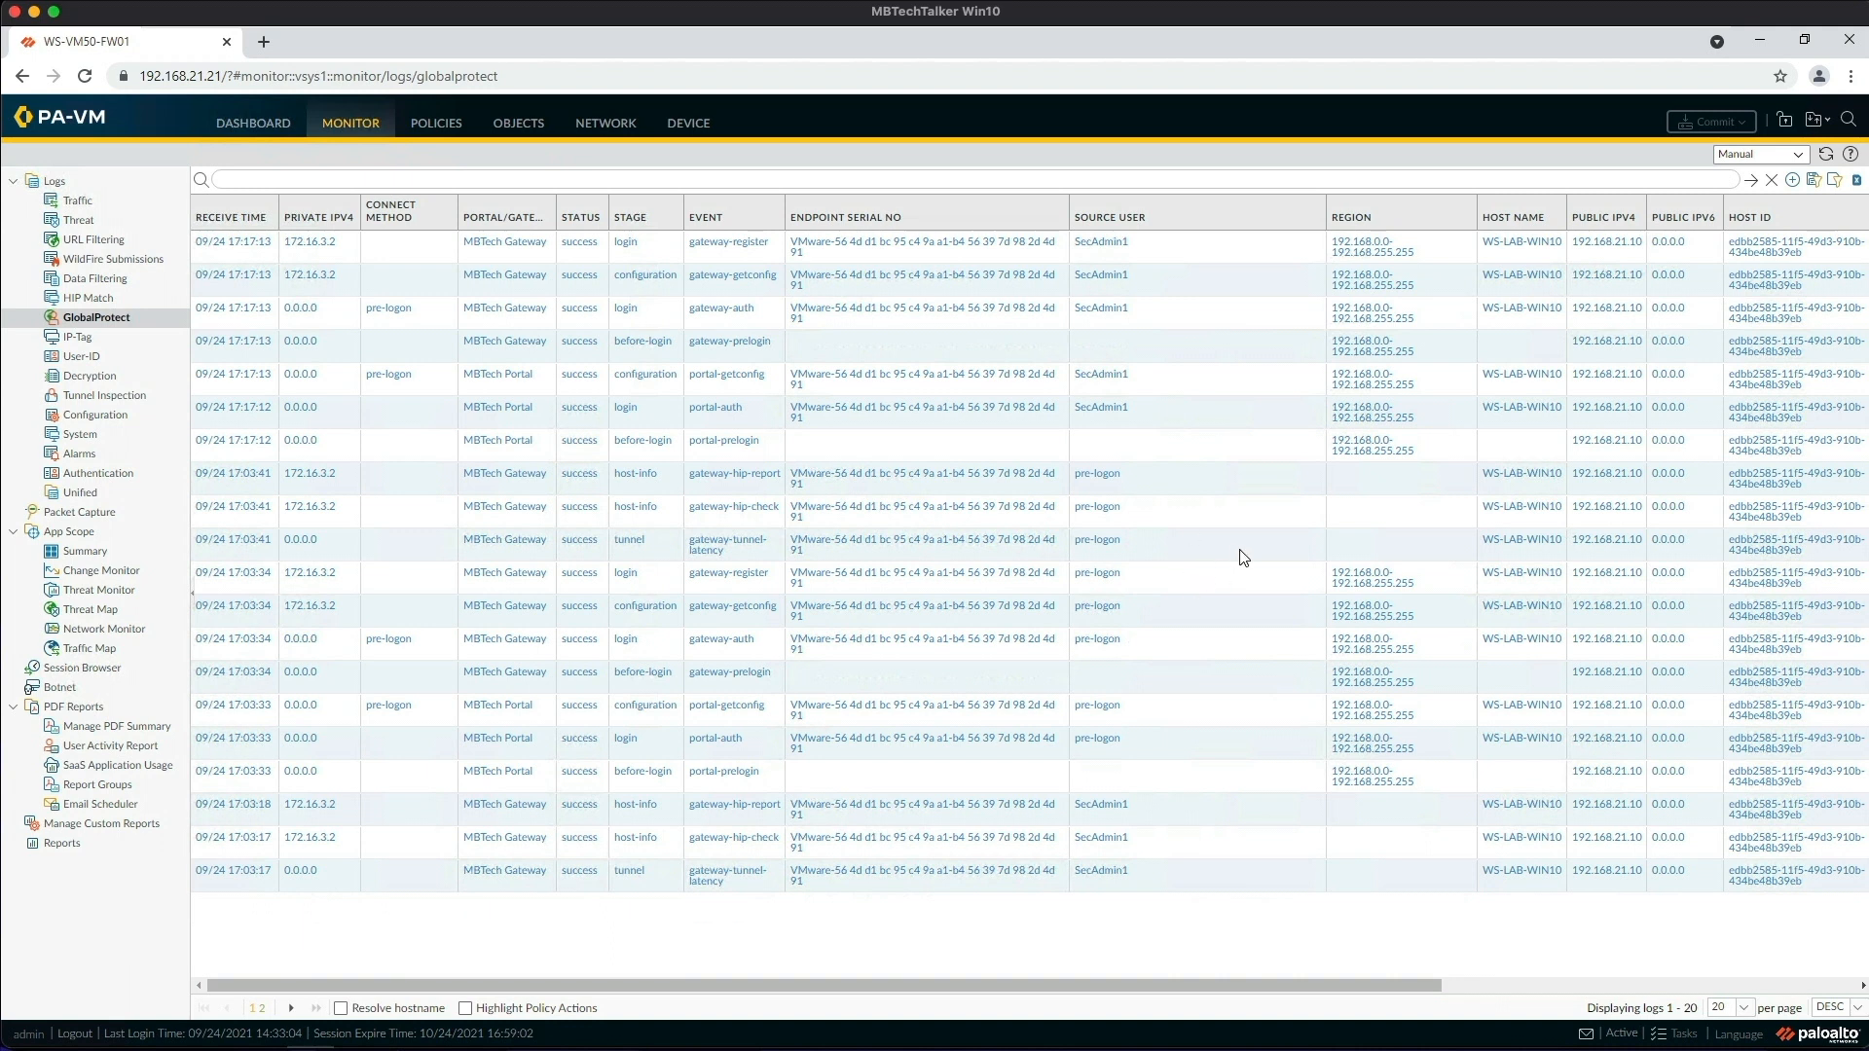